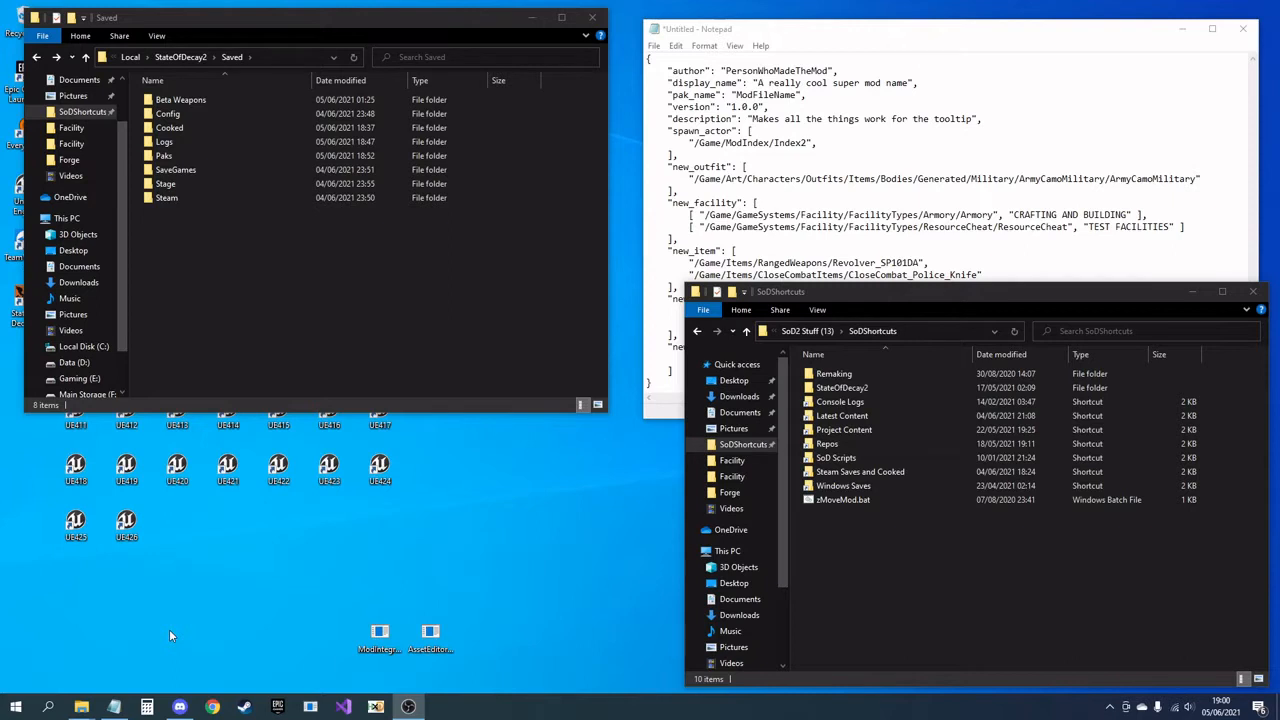
pyautogui.moveTo(185, 582)
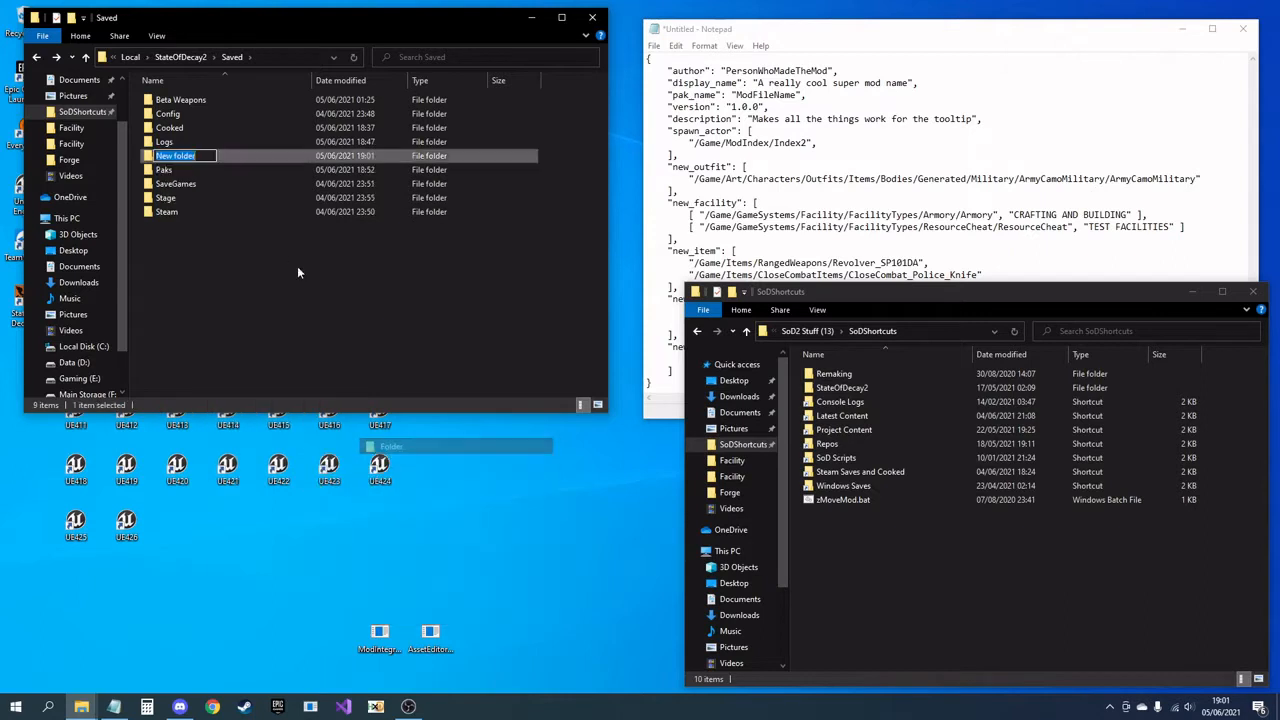
pyautogui.moveTo(280, 257)
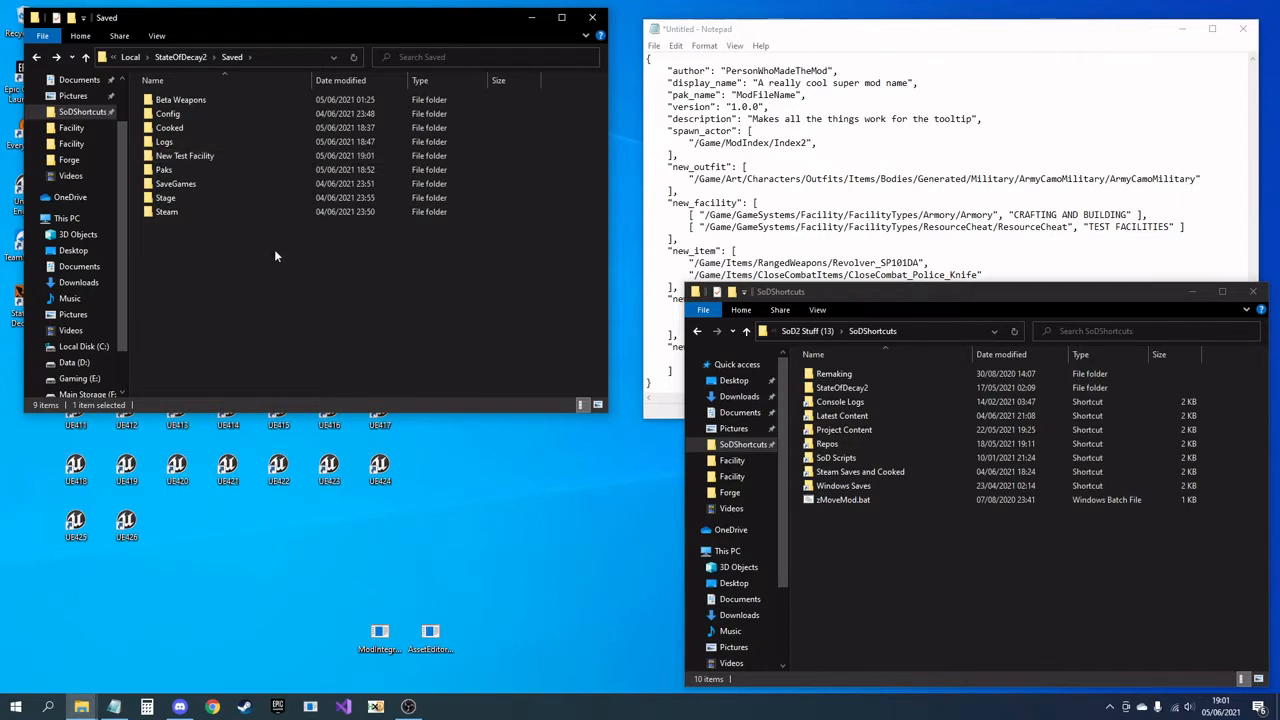
# Step: Create nested StateOfDecay2\Content\GameSystems folders and browse the game's extracted Content folder
pyautogui.rightClick(310, 250)
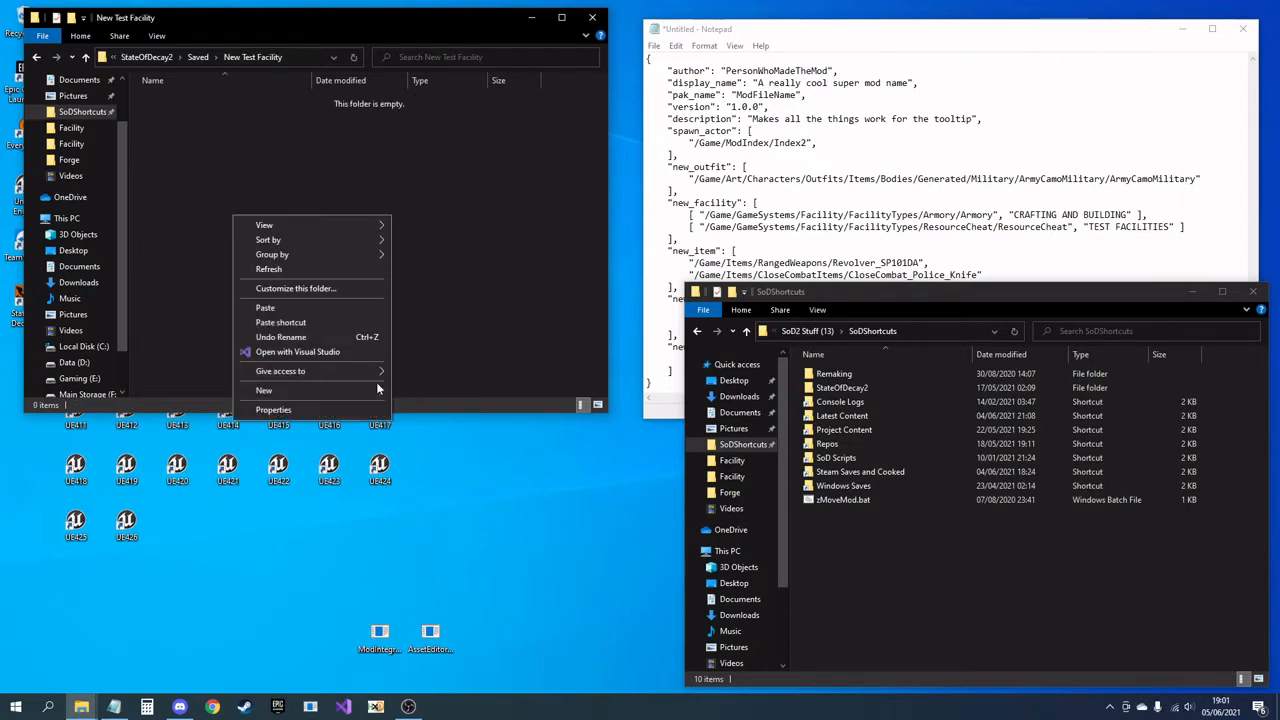
pyautogui.click(841, 387)
pyautogui.write('C')
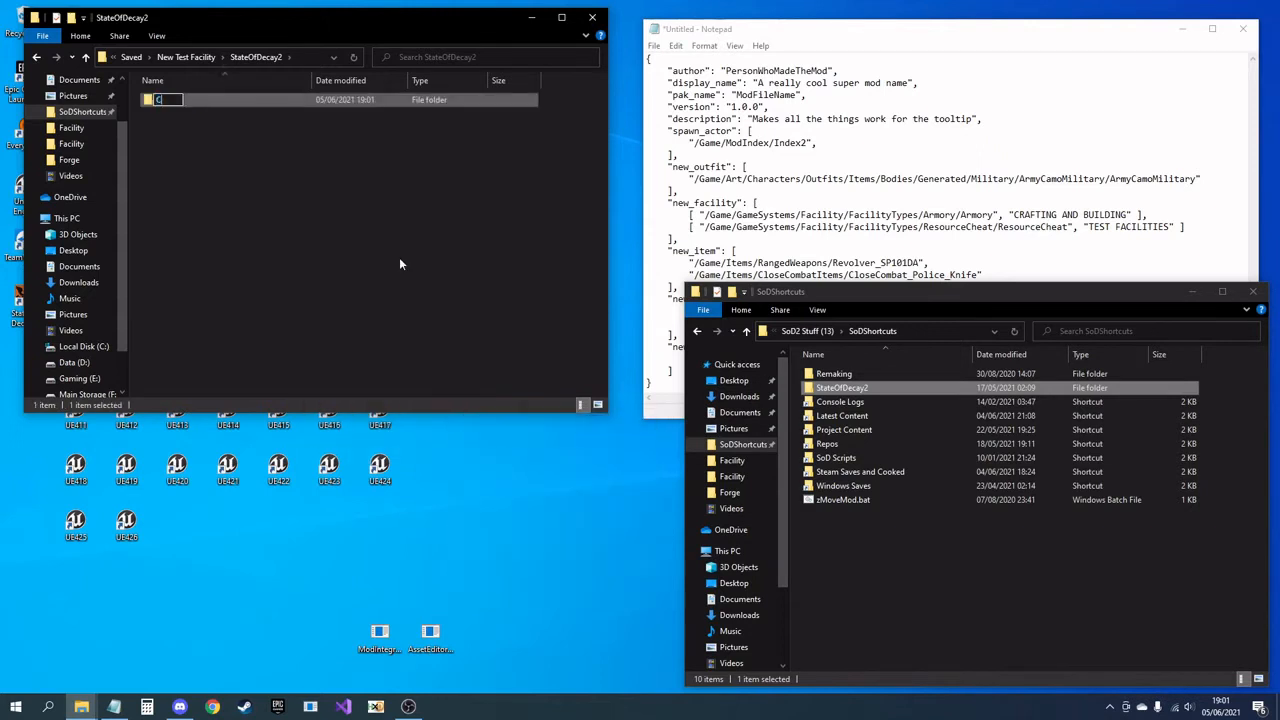
pyautogui.write('ontent')
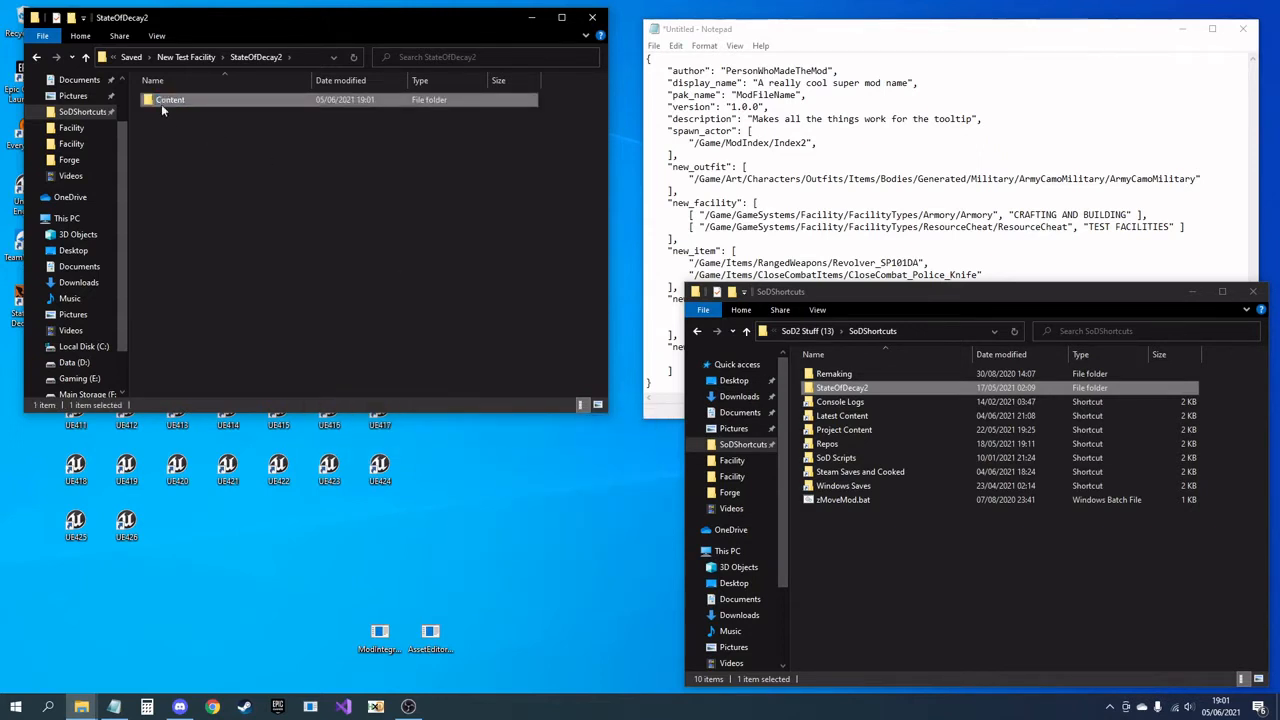
pyautogui.doubleClick(170, 99)
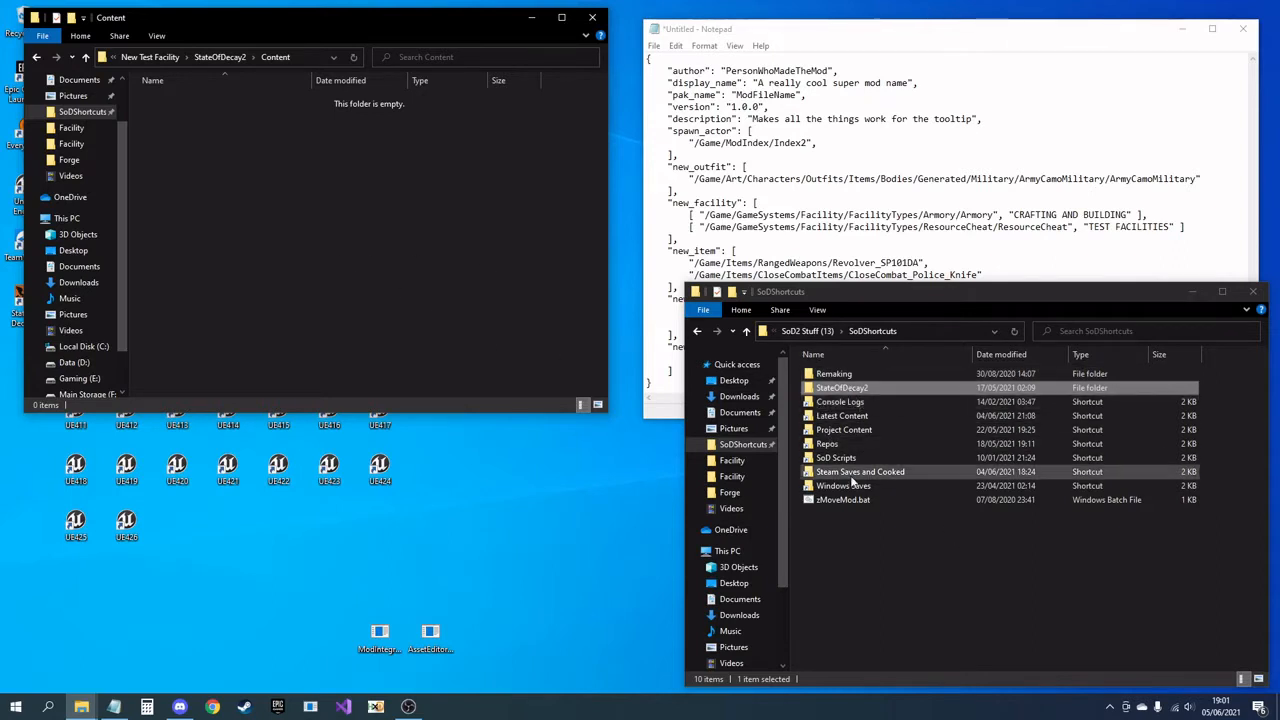
pyautogui.doubleClick(842, 387)
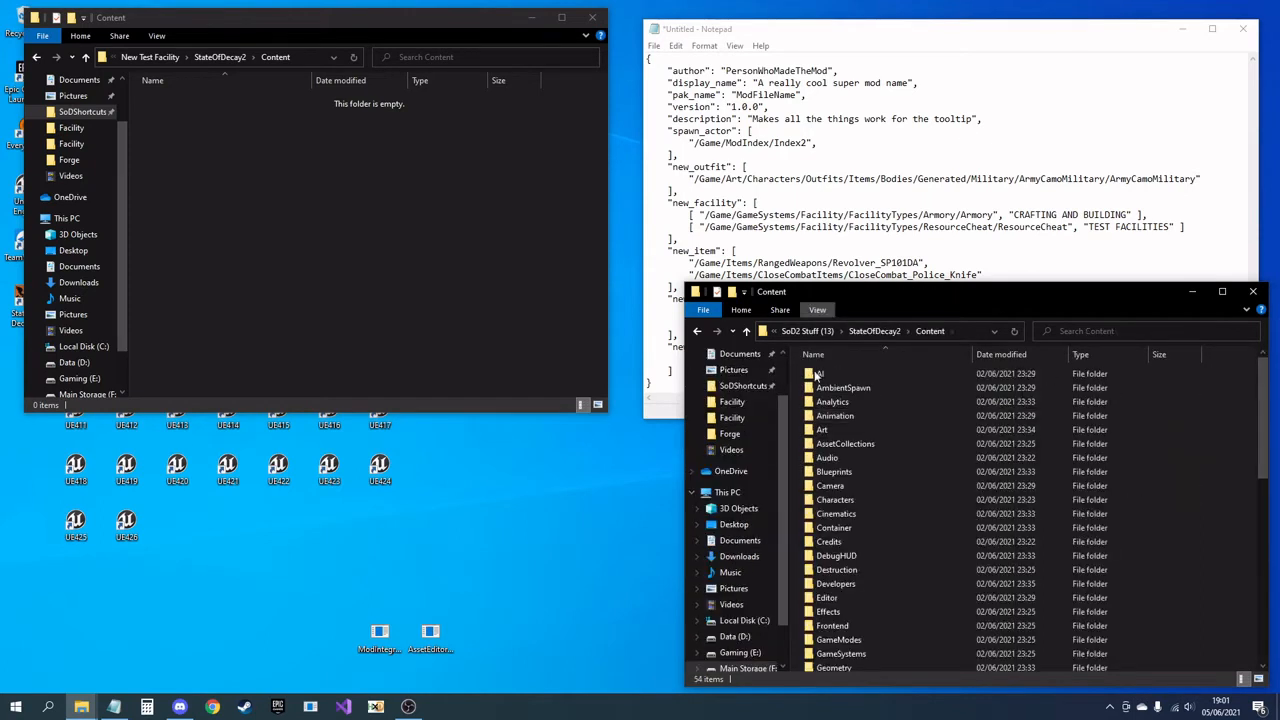
pyautogui.click(841, 580)
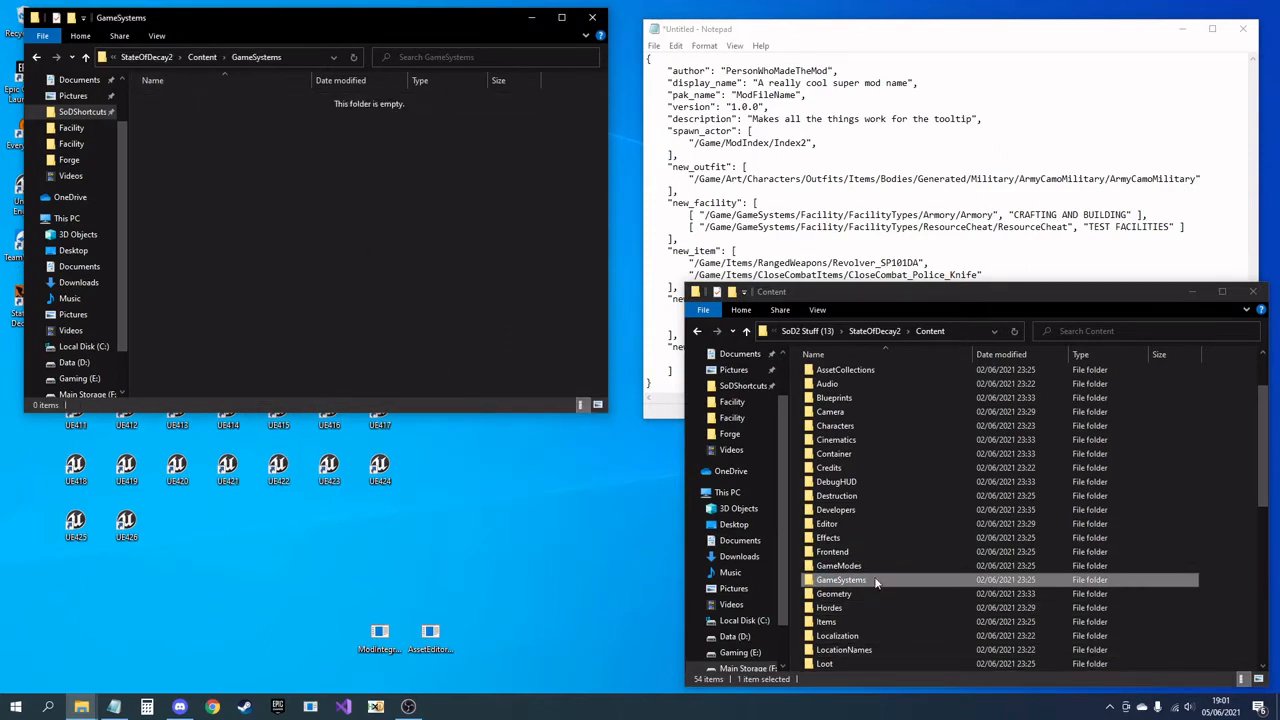
# Step: Create Facility\FacilityTypes\Tester and copy Forge.uasset and Forge_BuildAction.uasset into Tester
pyautogui.doubleClick(841, 579)
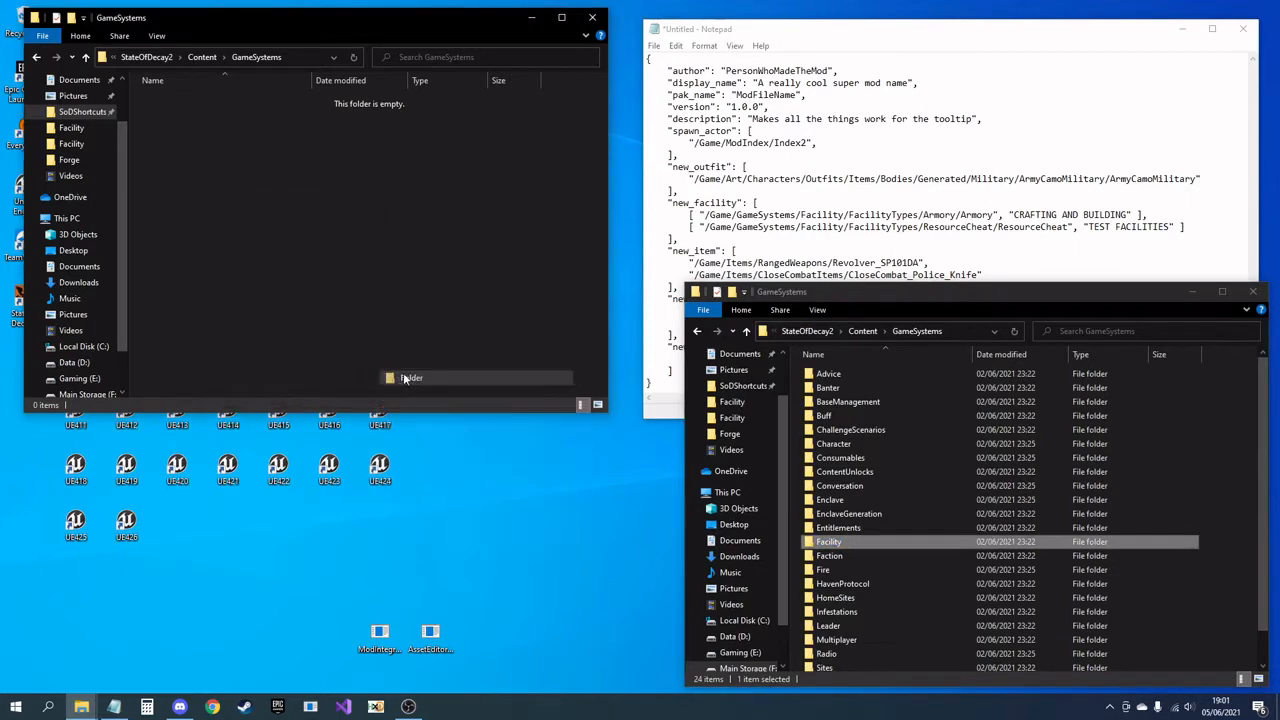
pyautogui.doubleClick(828, 541)
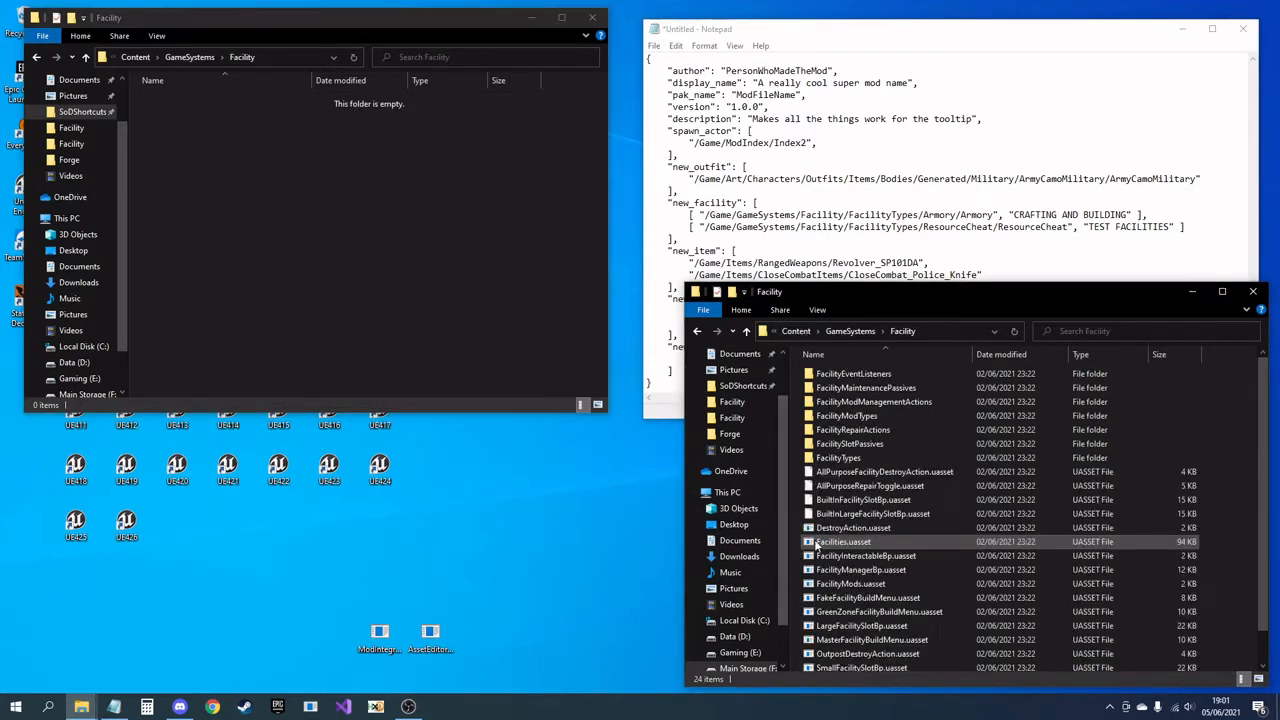
pyautogui.click(838, 457)
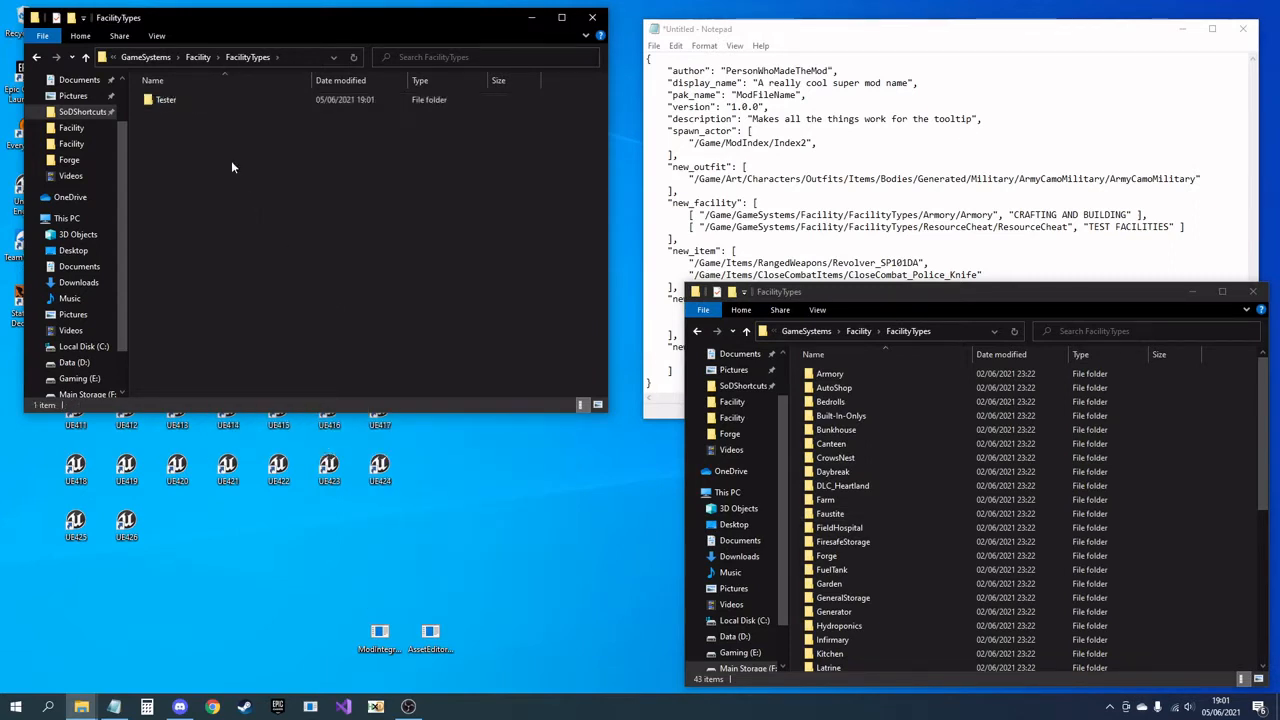
pyautogui.doubleClick(166, 99)
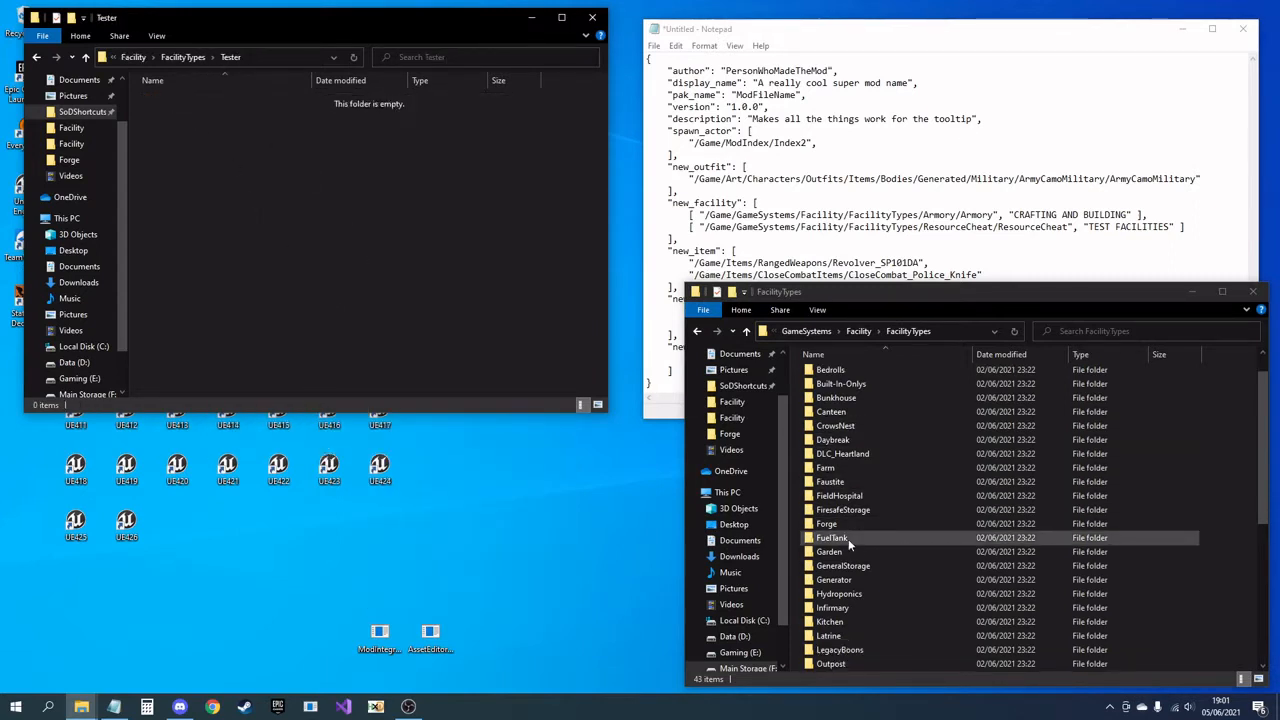
pyautogui.doubleClick(826, 523)
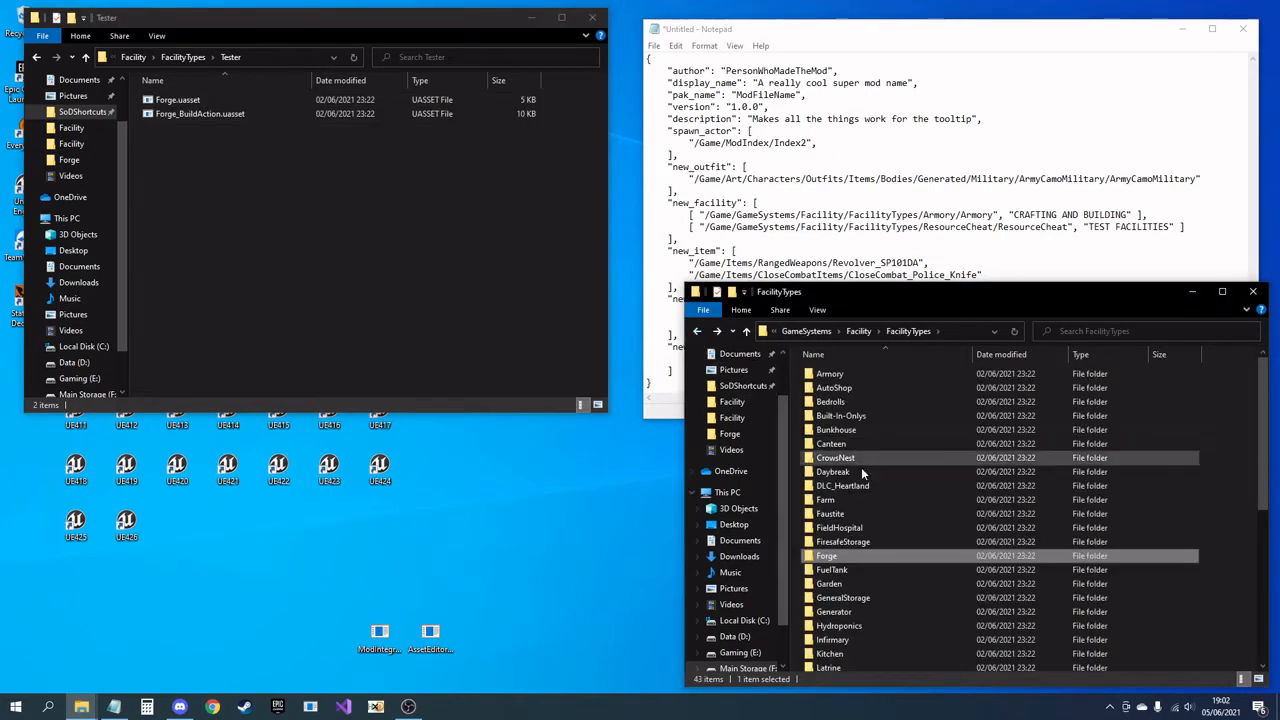
pyautogui.scroll(-3)
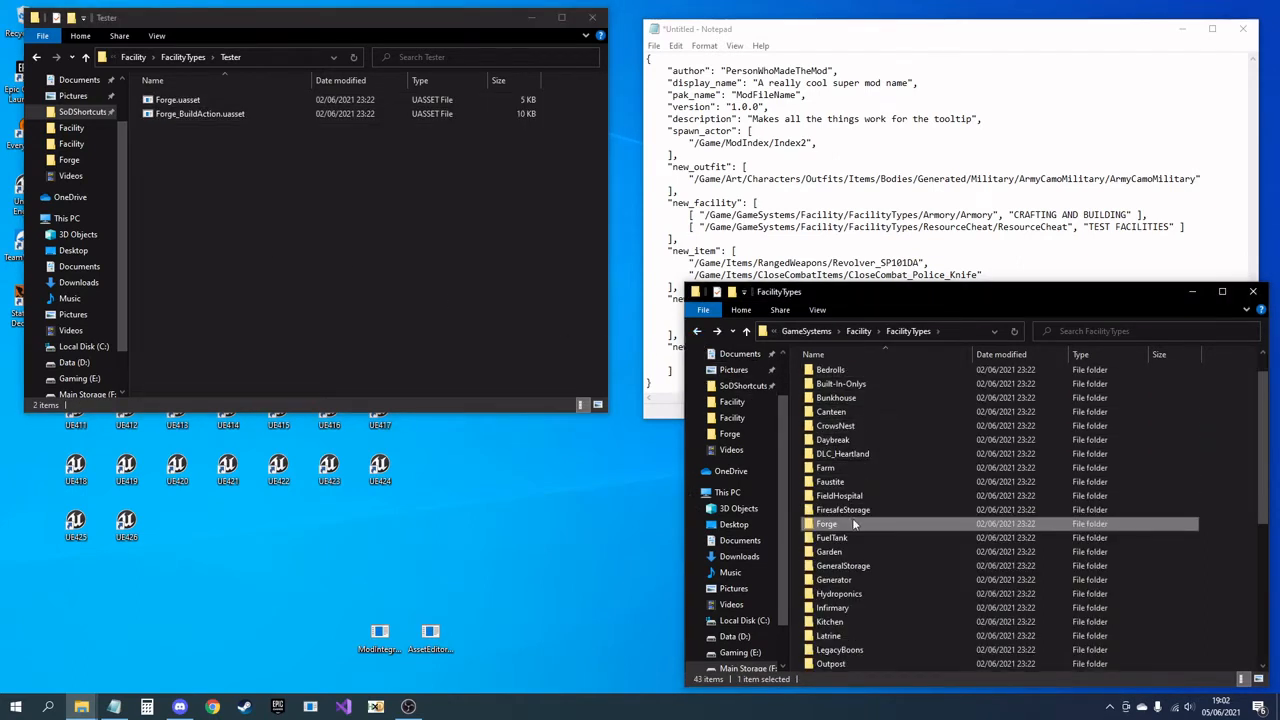
pyautogui.scroll(-3)
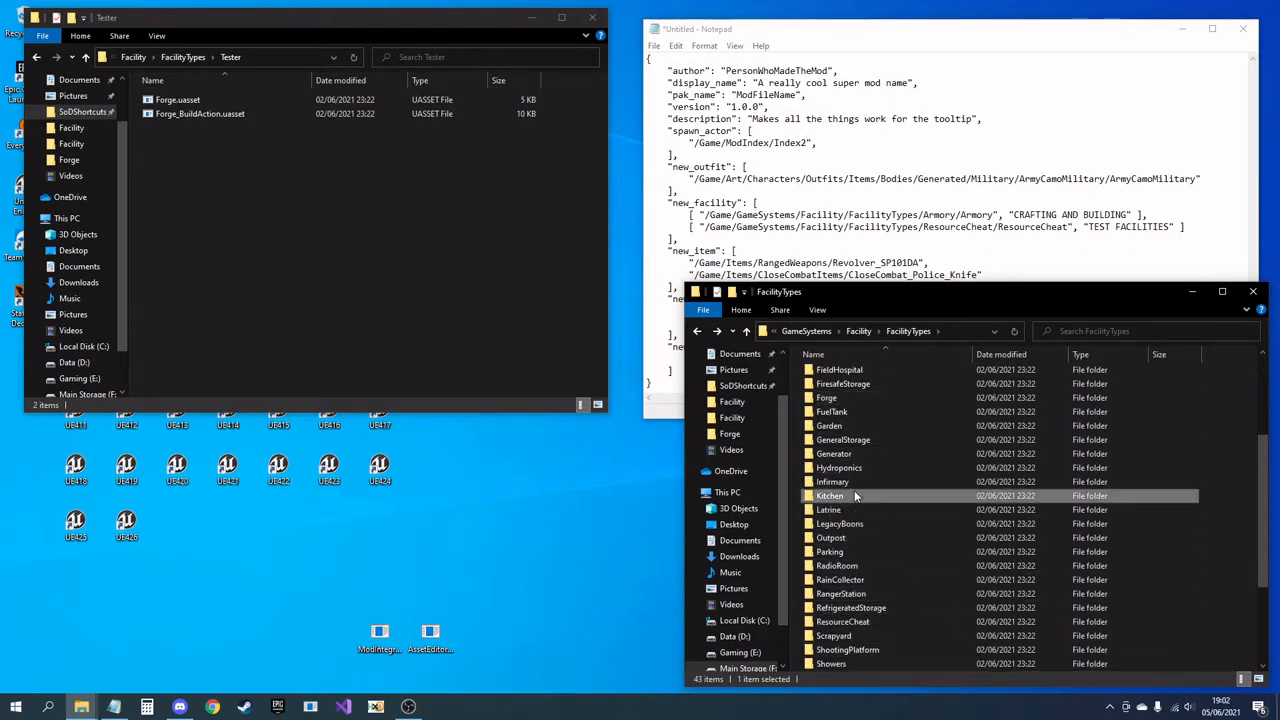
# Step: Copy Kitchen_Action_MakeSeedsFromFood.uasset into Tester and rename Forge.uasset to Tester.uasset
pyautogui.doubleClick(828, 495)
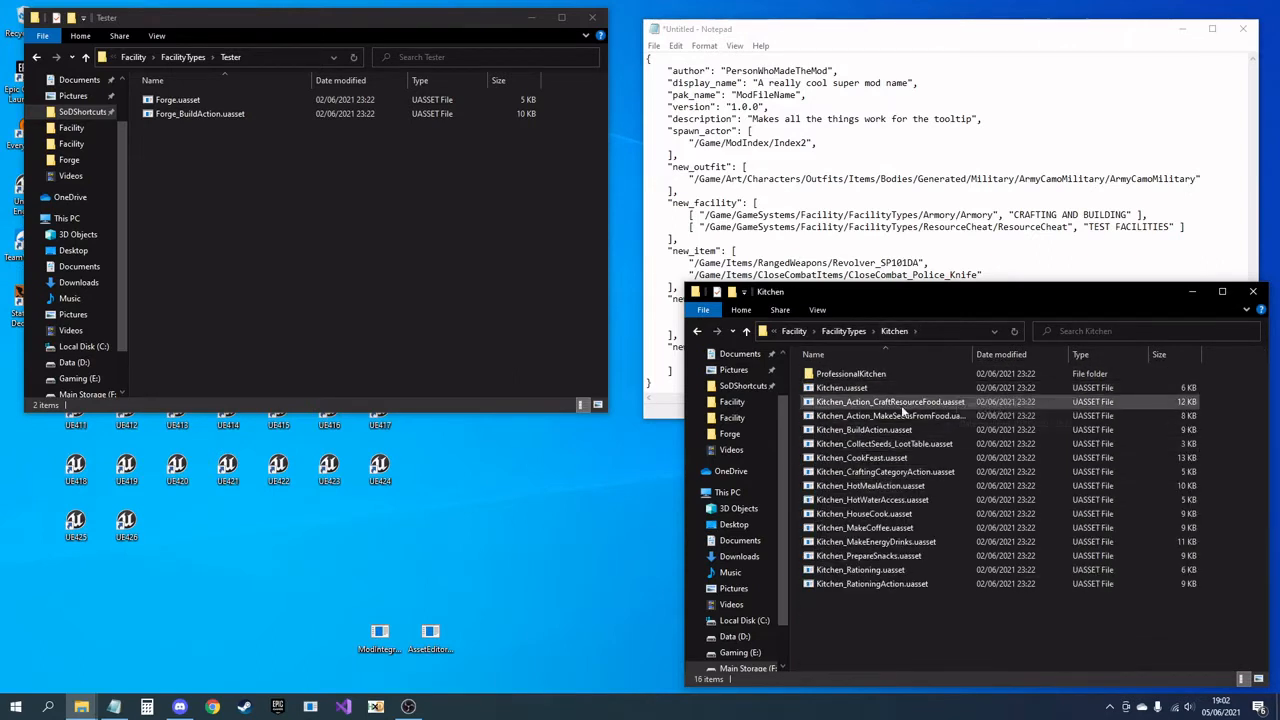
pyautogui.click(889, 415)
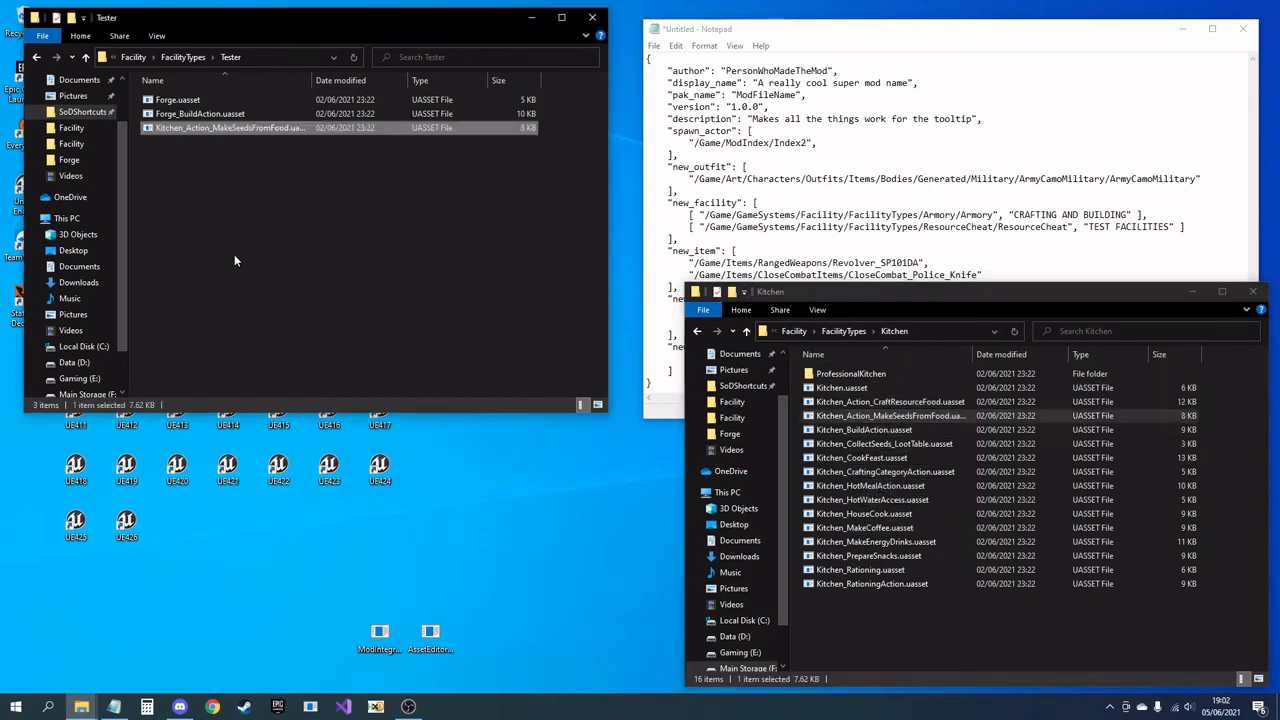
pyautogui.click(210, 170)
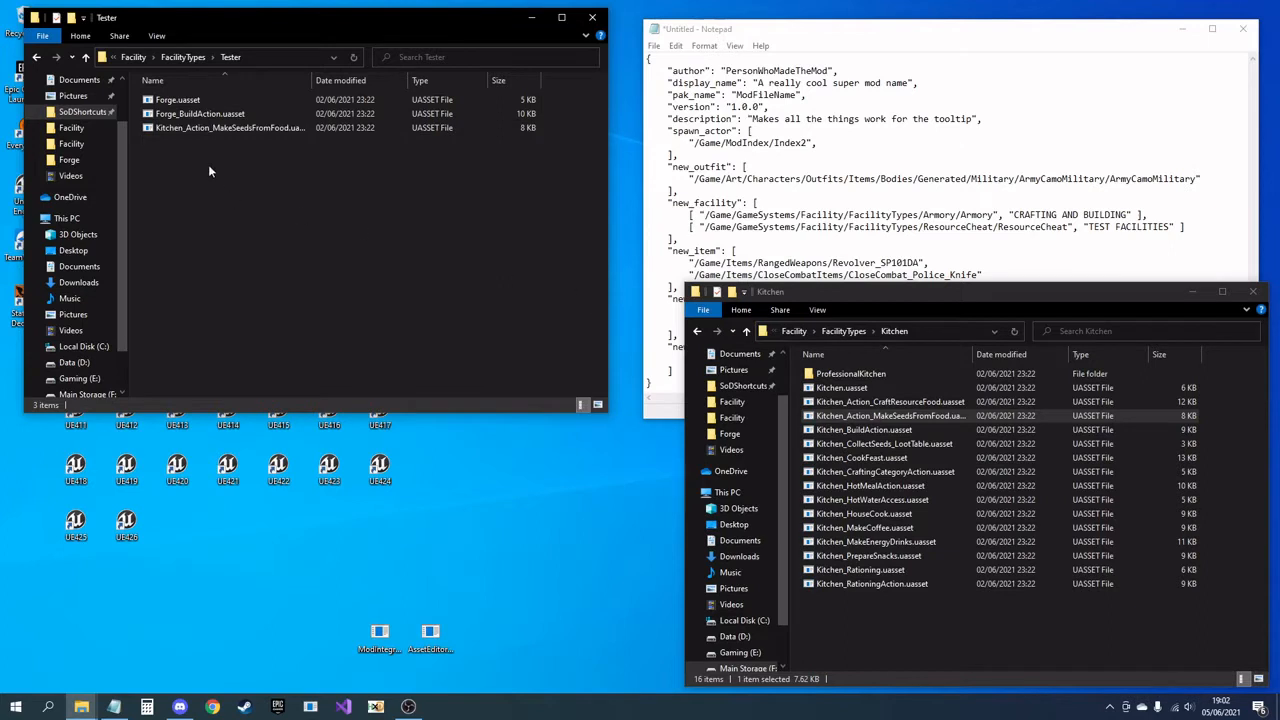
pyautogui.click(178, 99)
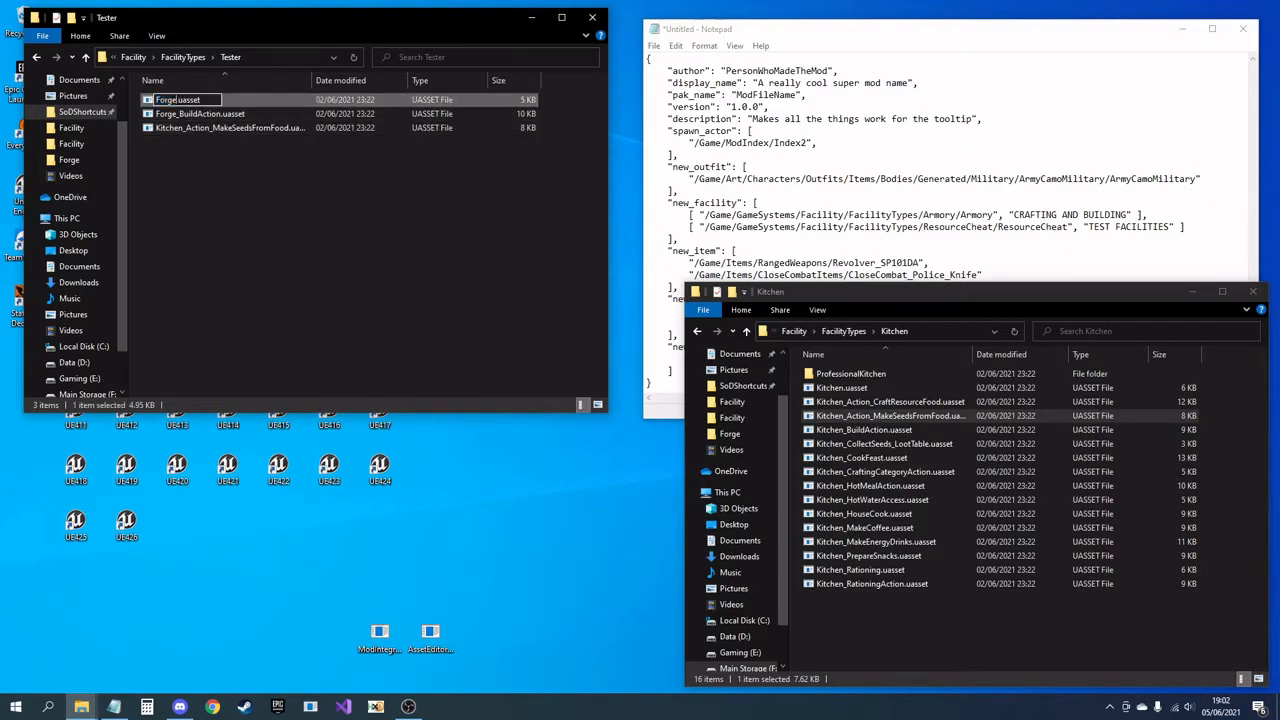
pyautogui.write('Teste')
pyautogui.press('Return')
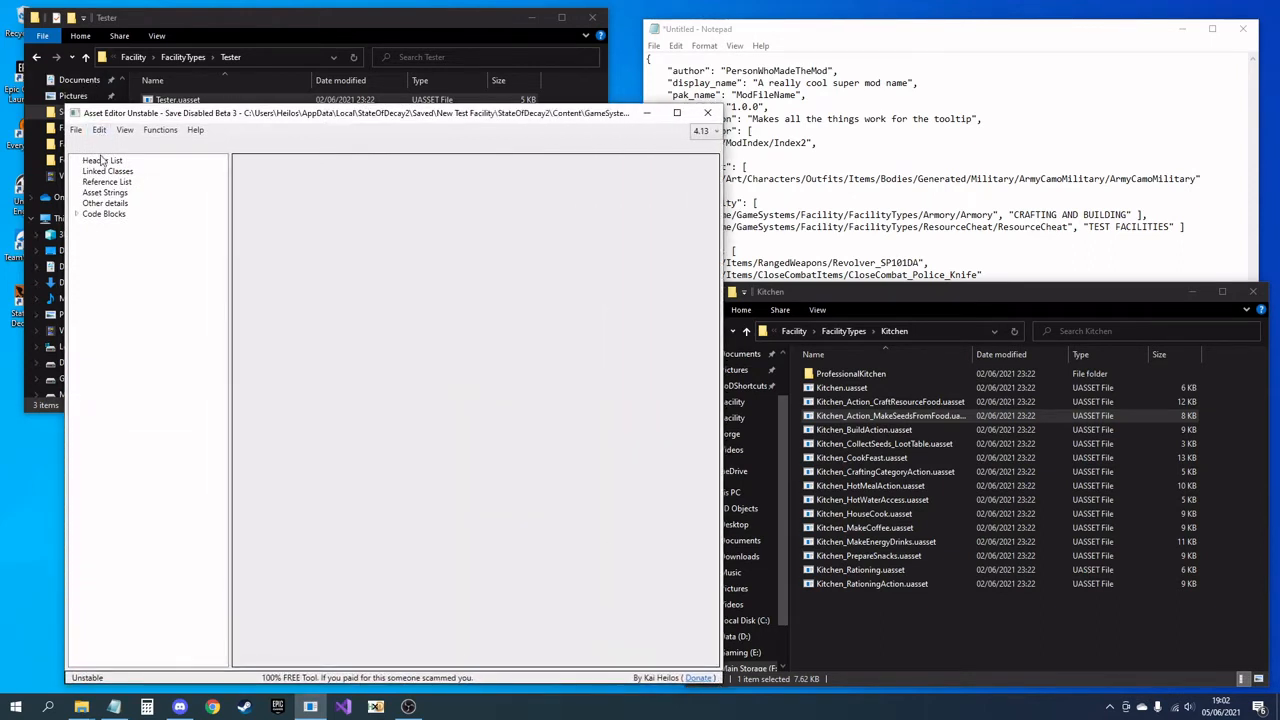
# Step: In Header List, change rows 4–5 to tester/tester and tester/Tester_Action_MakeSeedsFromFood
pyautogui.click(103, 160)
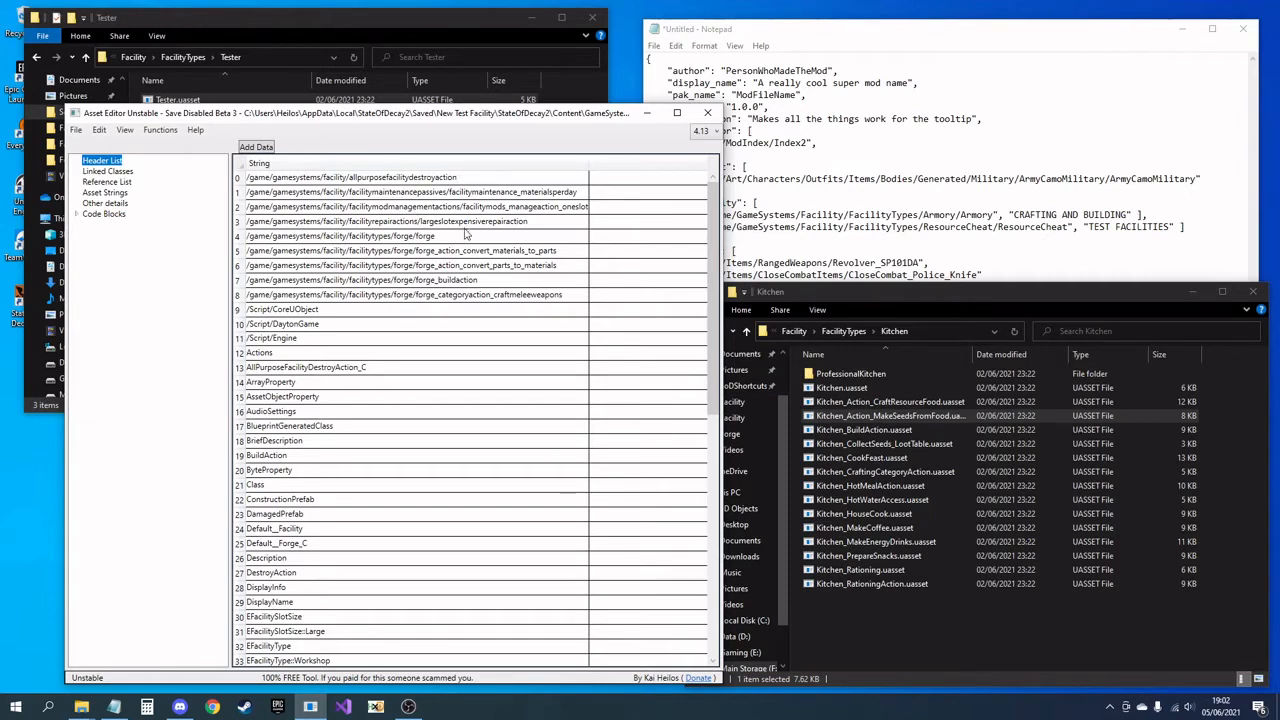
pyautogui.click(400, 235)
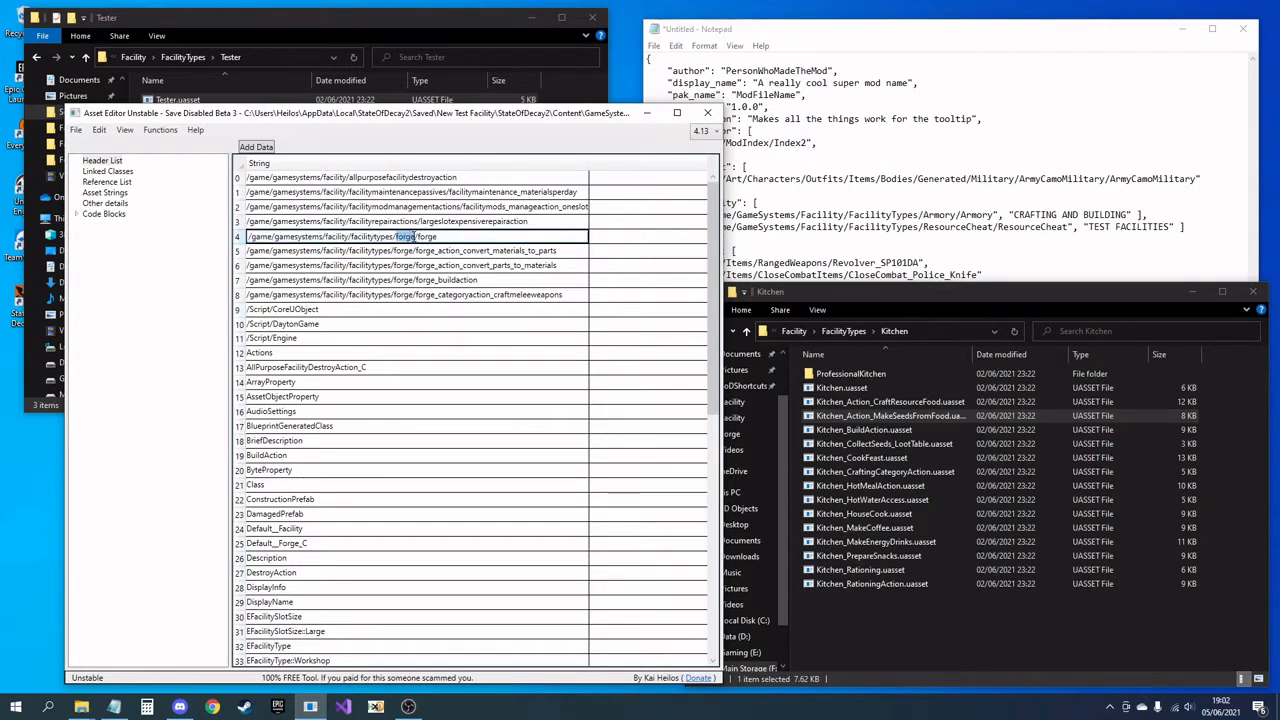
pyautogui.write('tester')
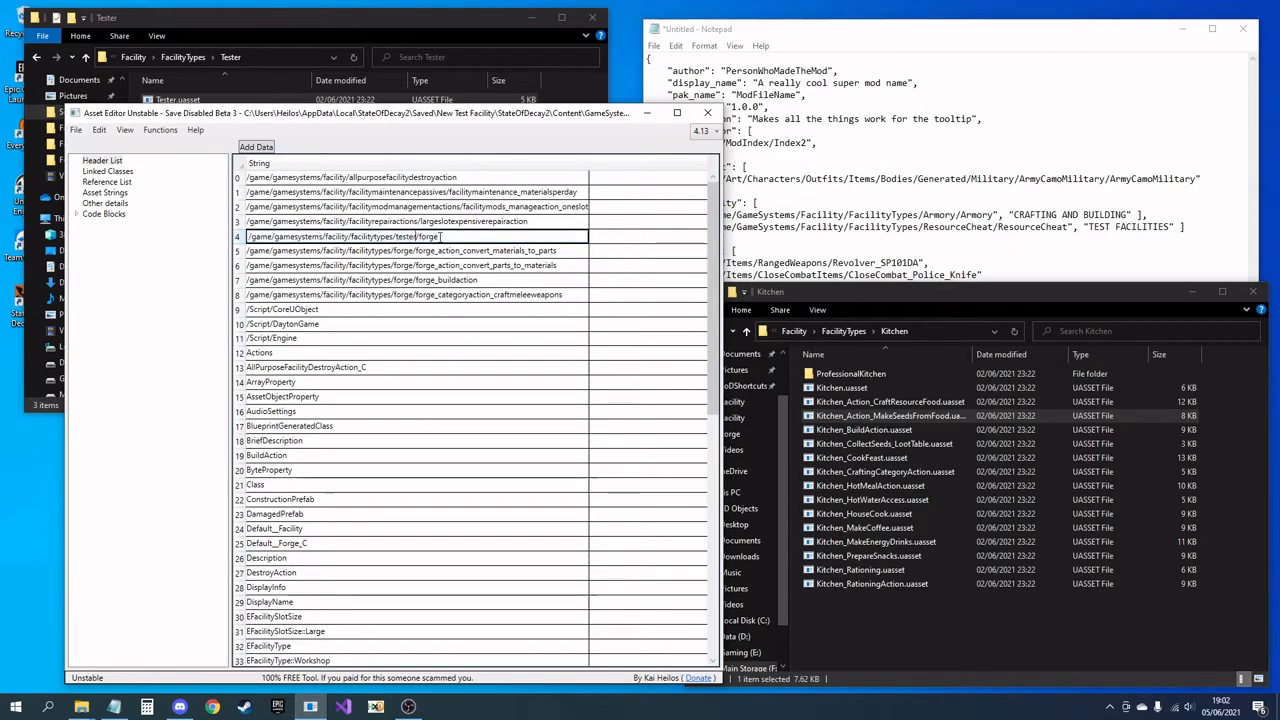
pyautogui.write('teste')
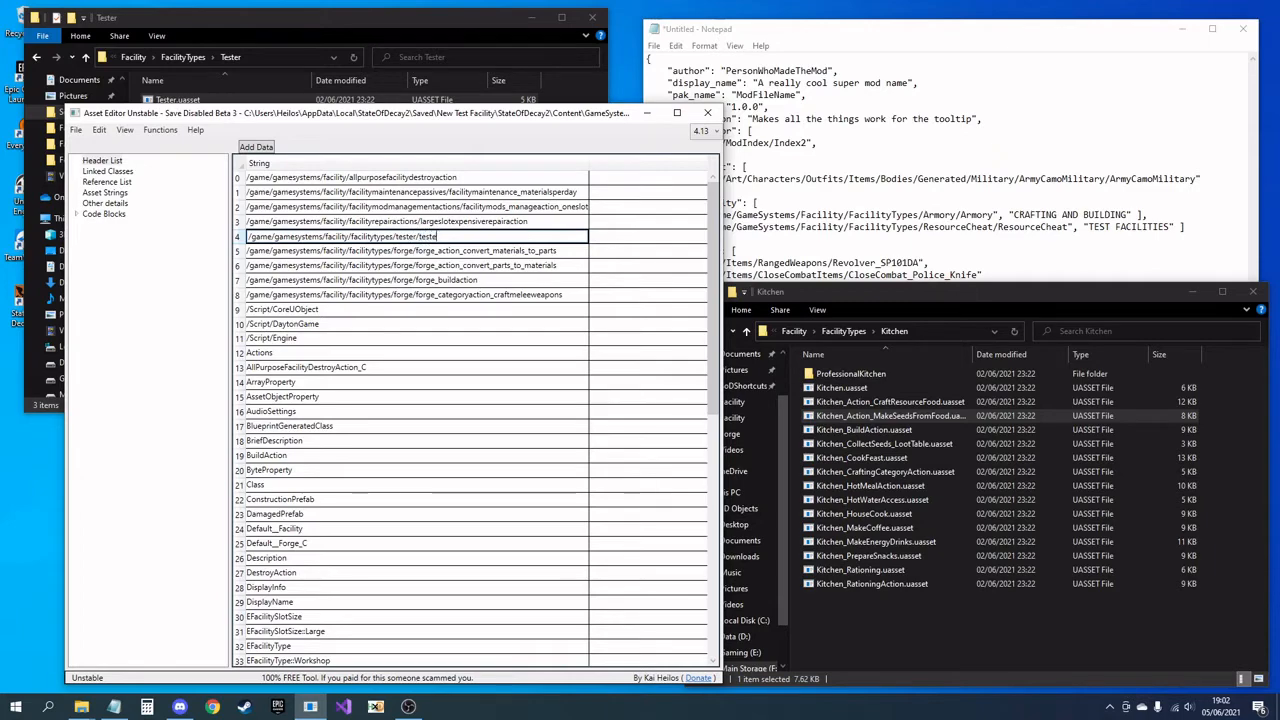
pyautogui.click(417, 206)
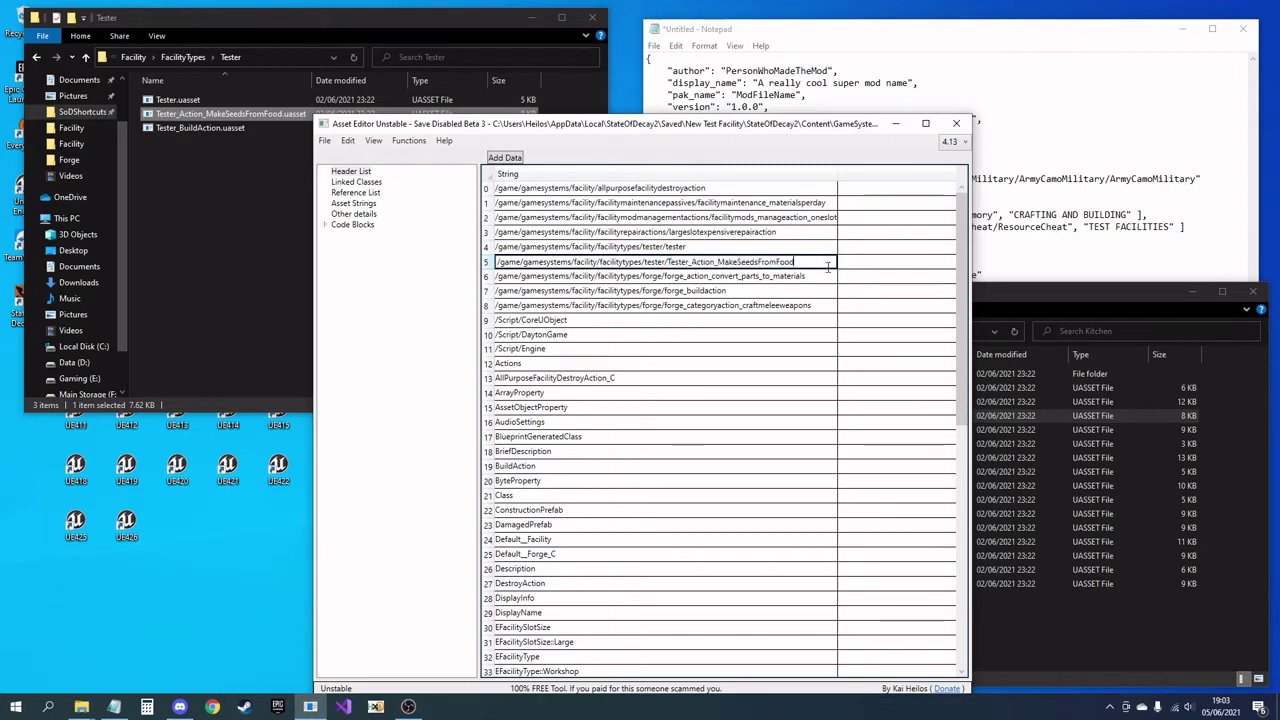
# Step: Edit the build action path to /game/gamesystems/facility/facilitytypes/tester/tester_buildaction
pyautogui.click(650, 276)
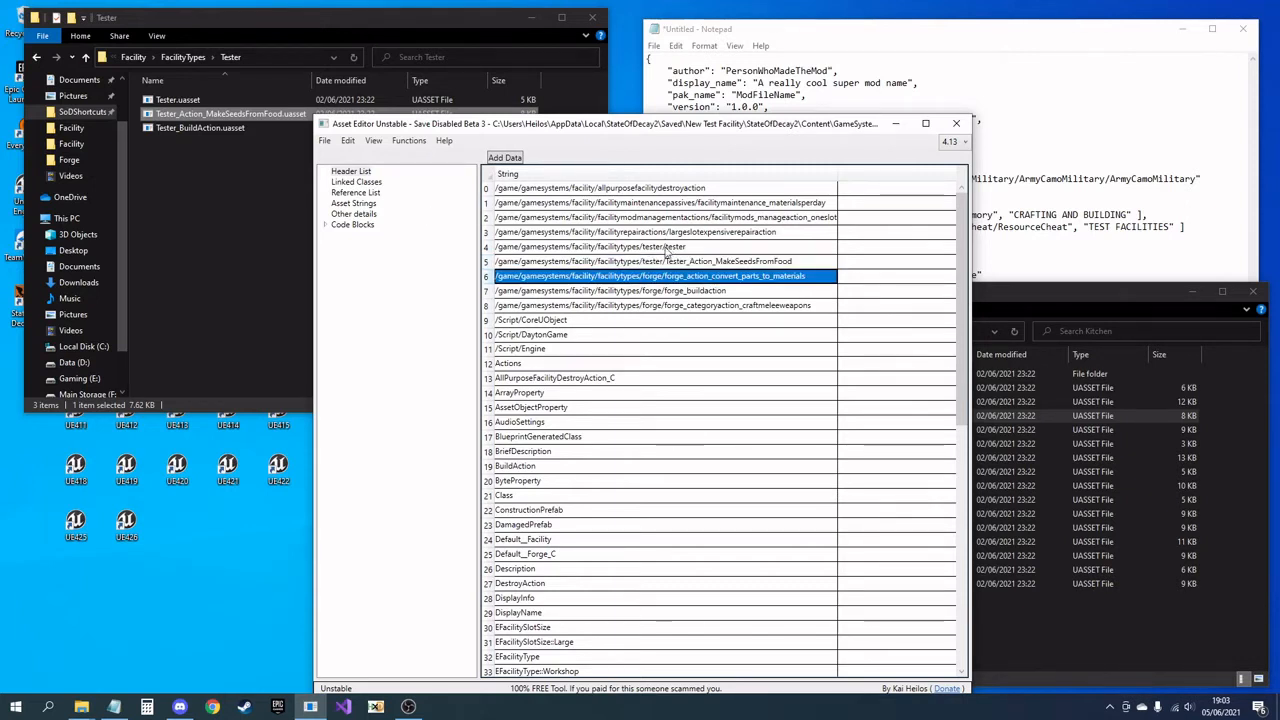
pyautogui.click(660, 247)
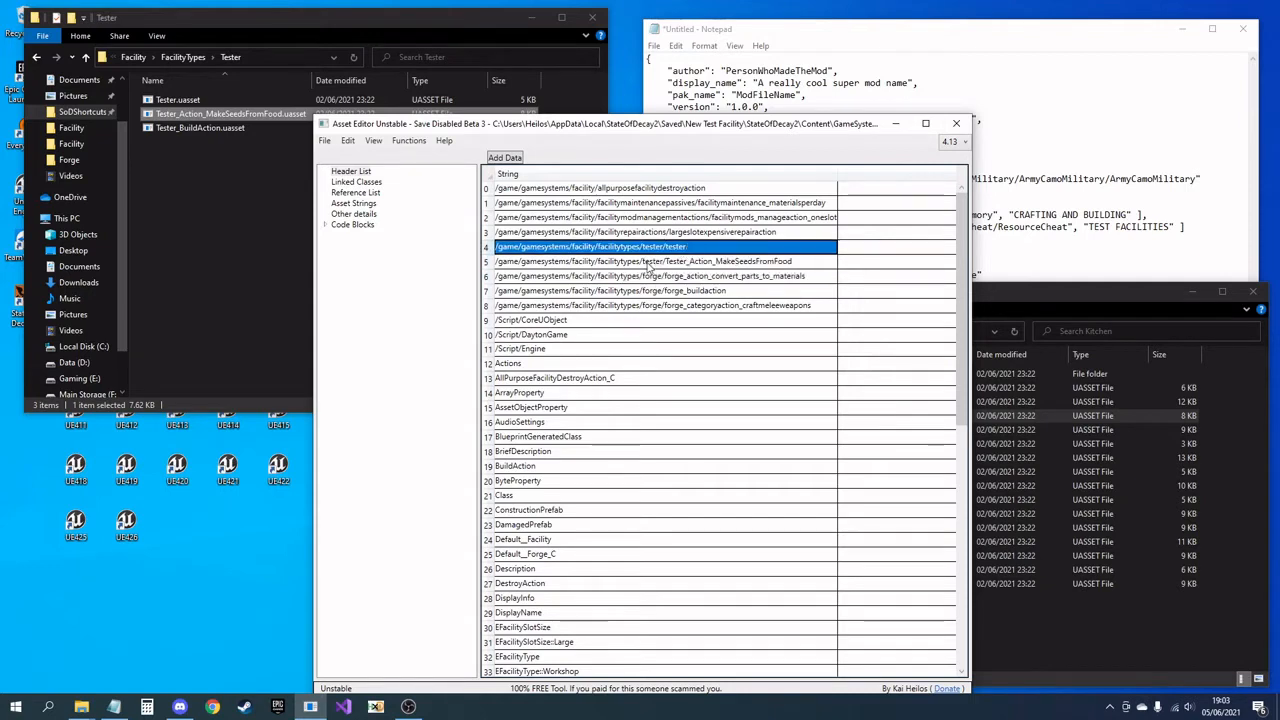
pyautogui.click(610, 290)
pyautogui.write('tester/tes')
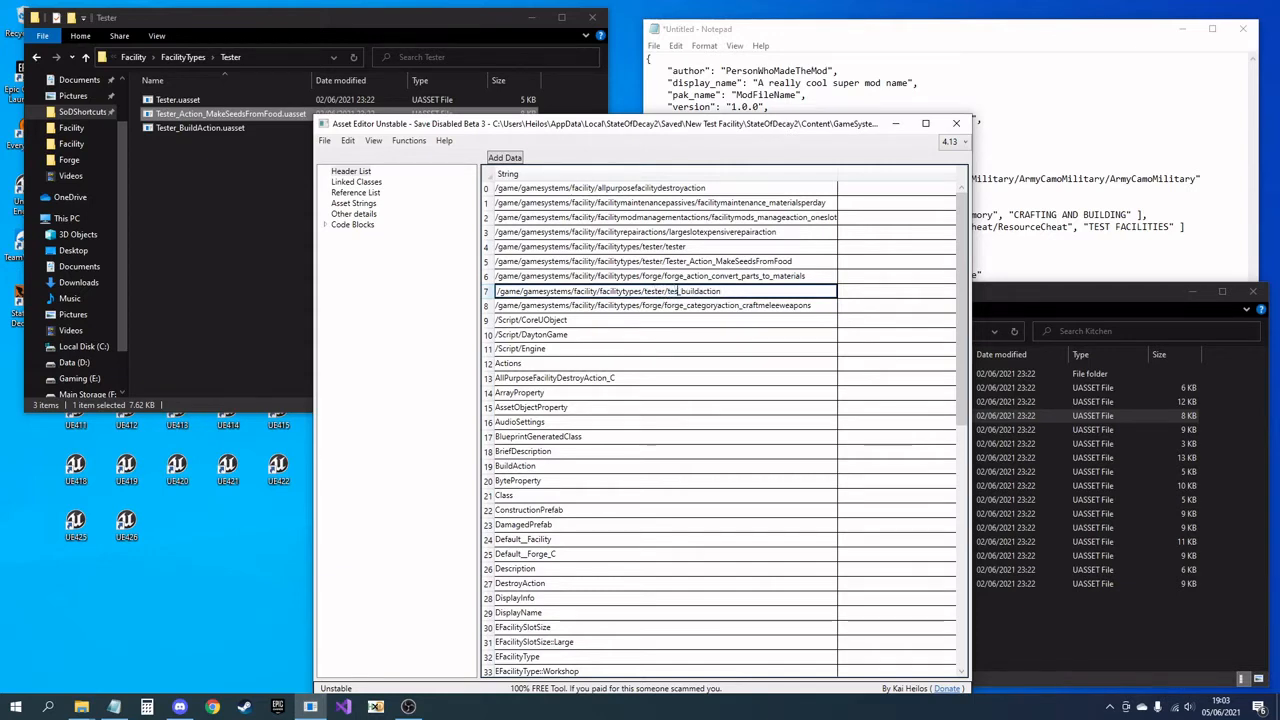
pyautogui.click(650, 275)
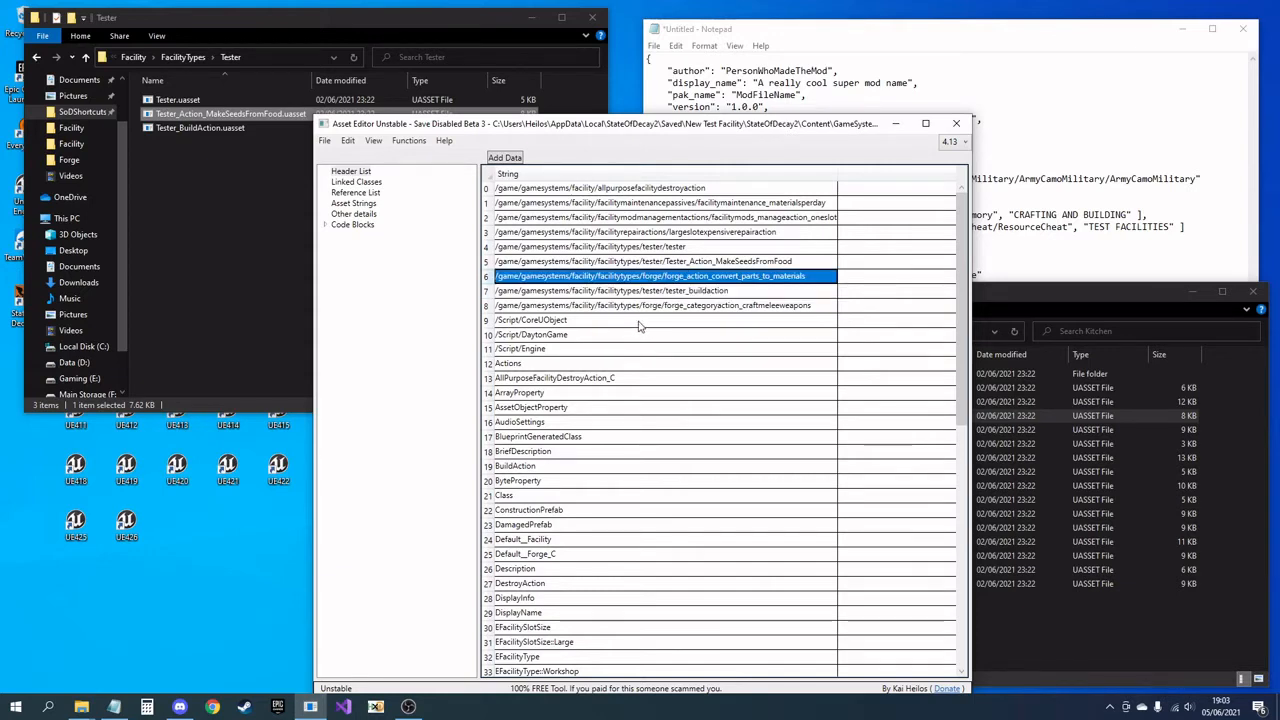
pyautogui.click(650, 305)
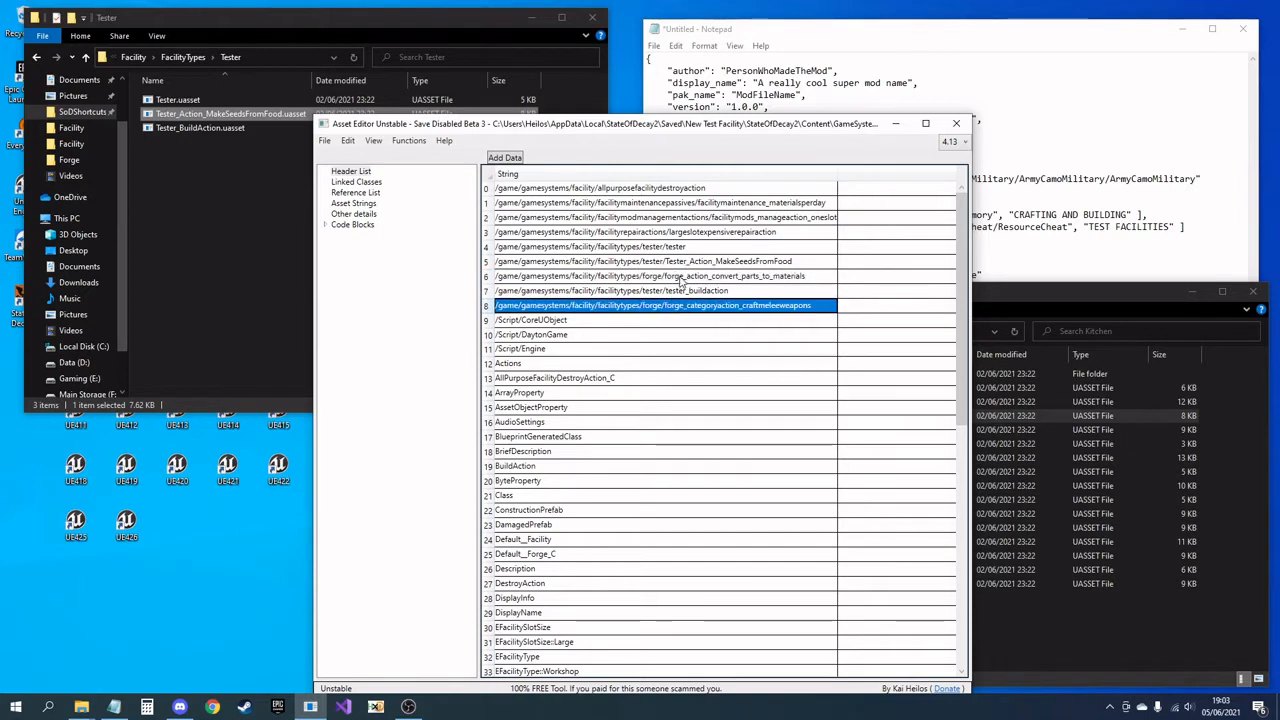
pyautogui.click(660, 275)
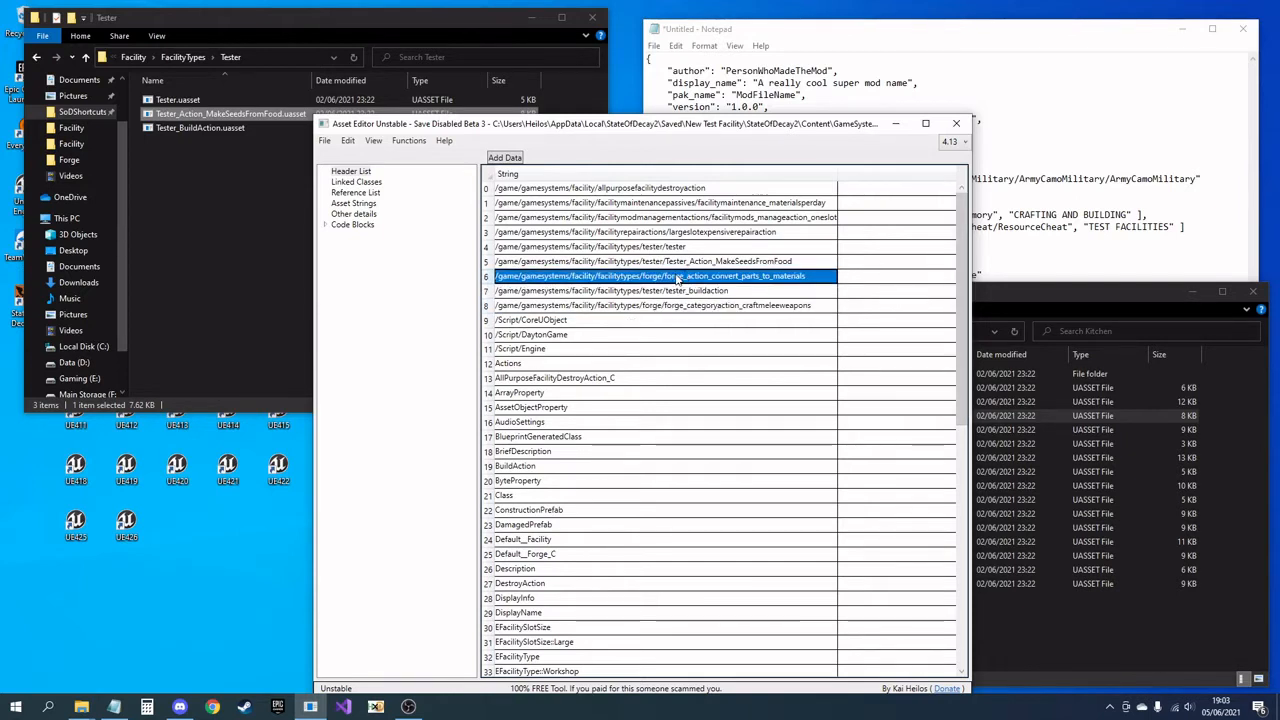
pyautogui.moveTo(800, 332)
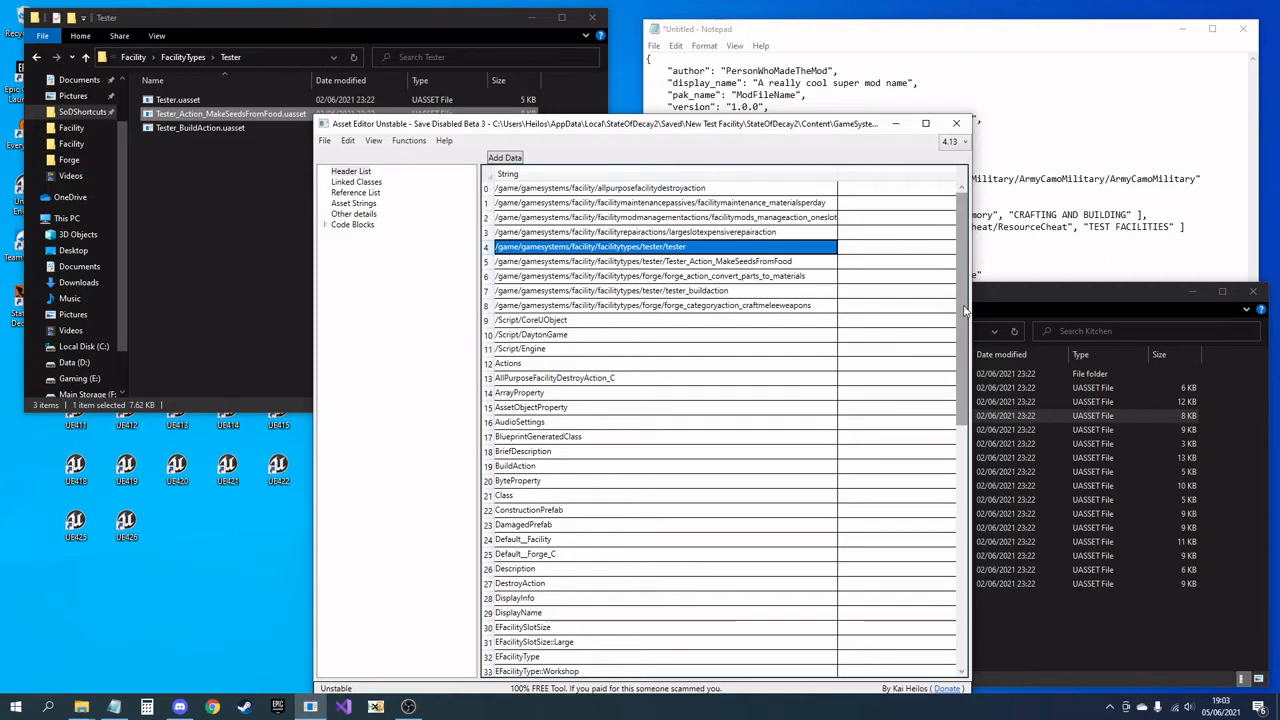
# Step: Rename Forge_C, Forge_BuildAction_C and the MakeSeedsFromFood action class to Tester versions
pyautogui.scroll(-3)
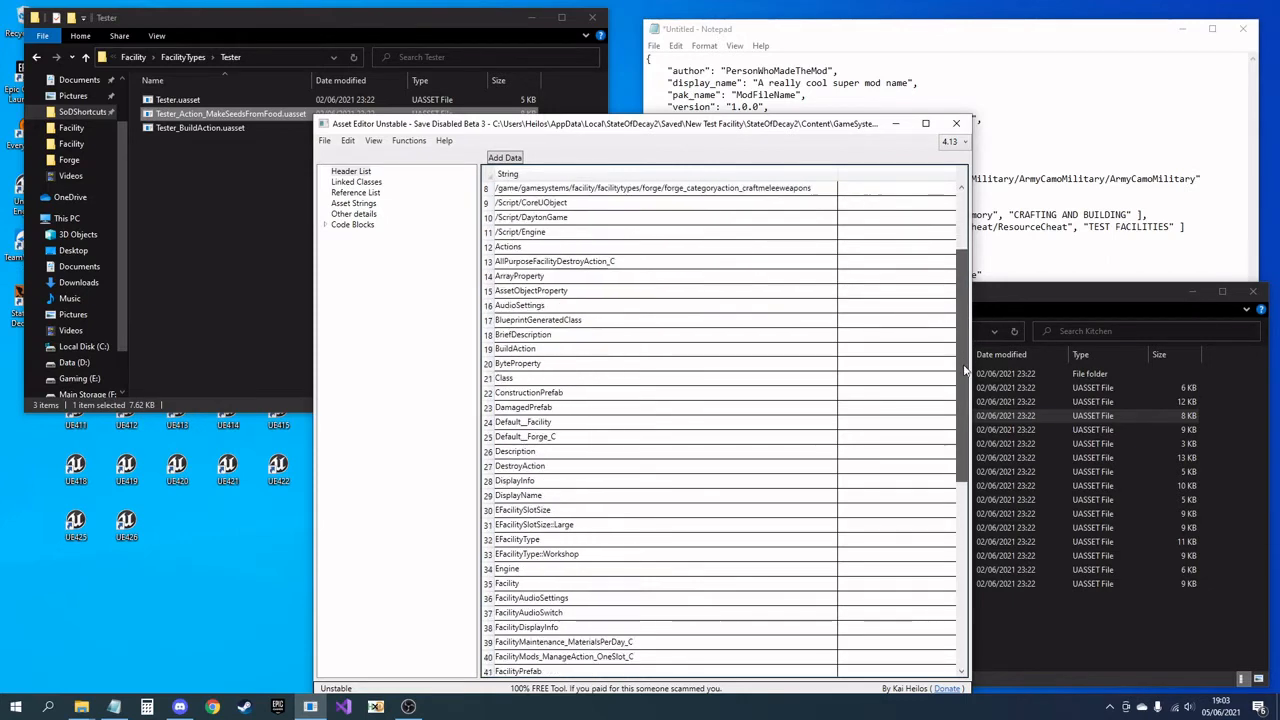
pyautogui.scroll(-3)
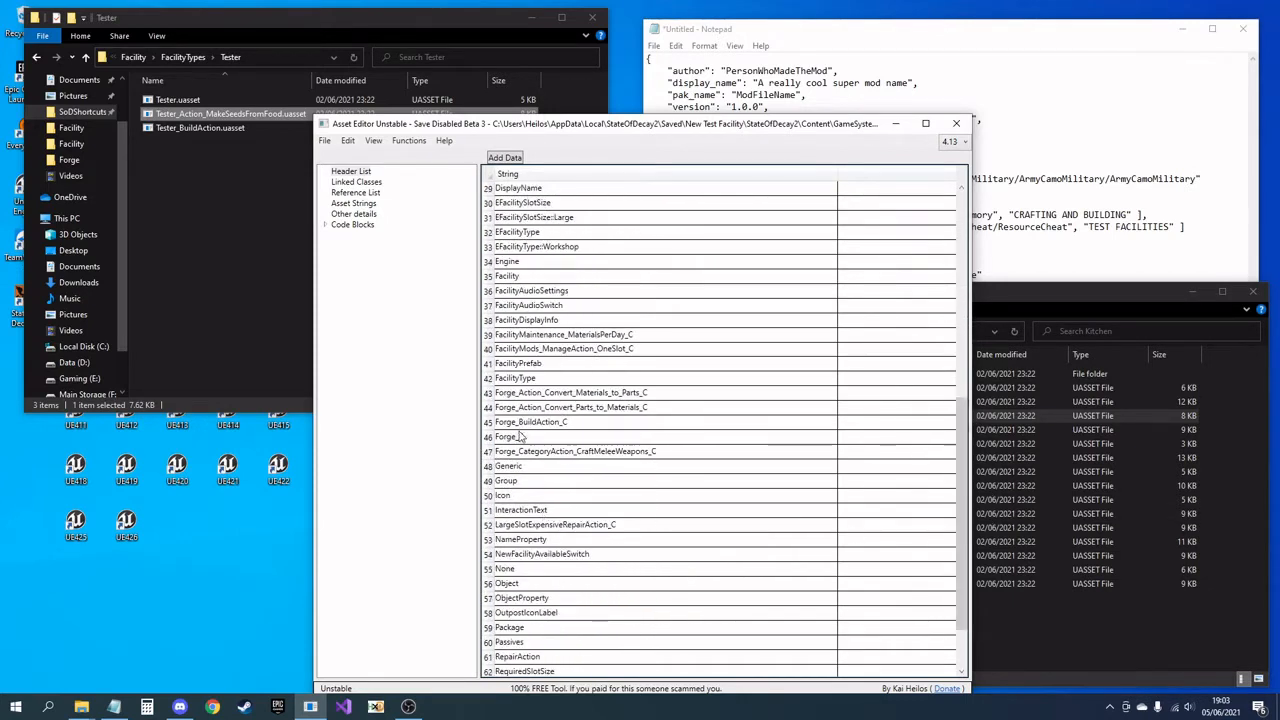
pyautogui.click(510, 437)
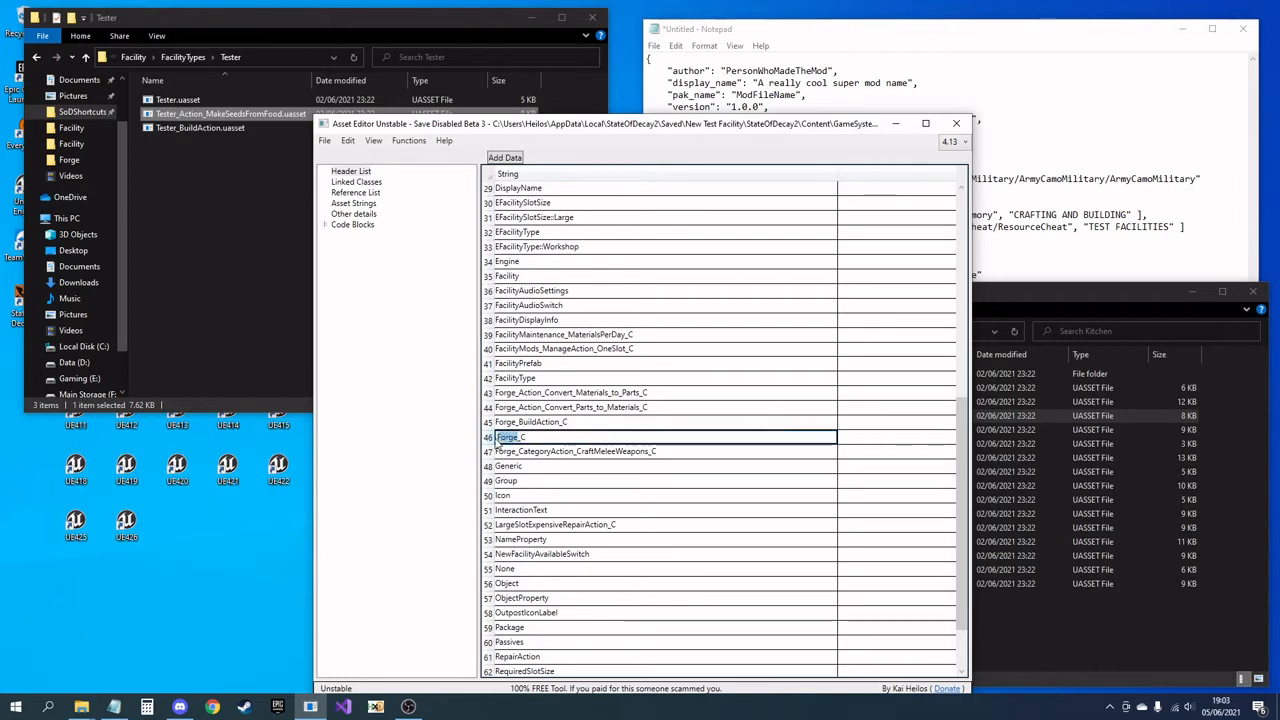
pyautogui.write('Tester_C')
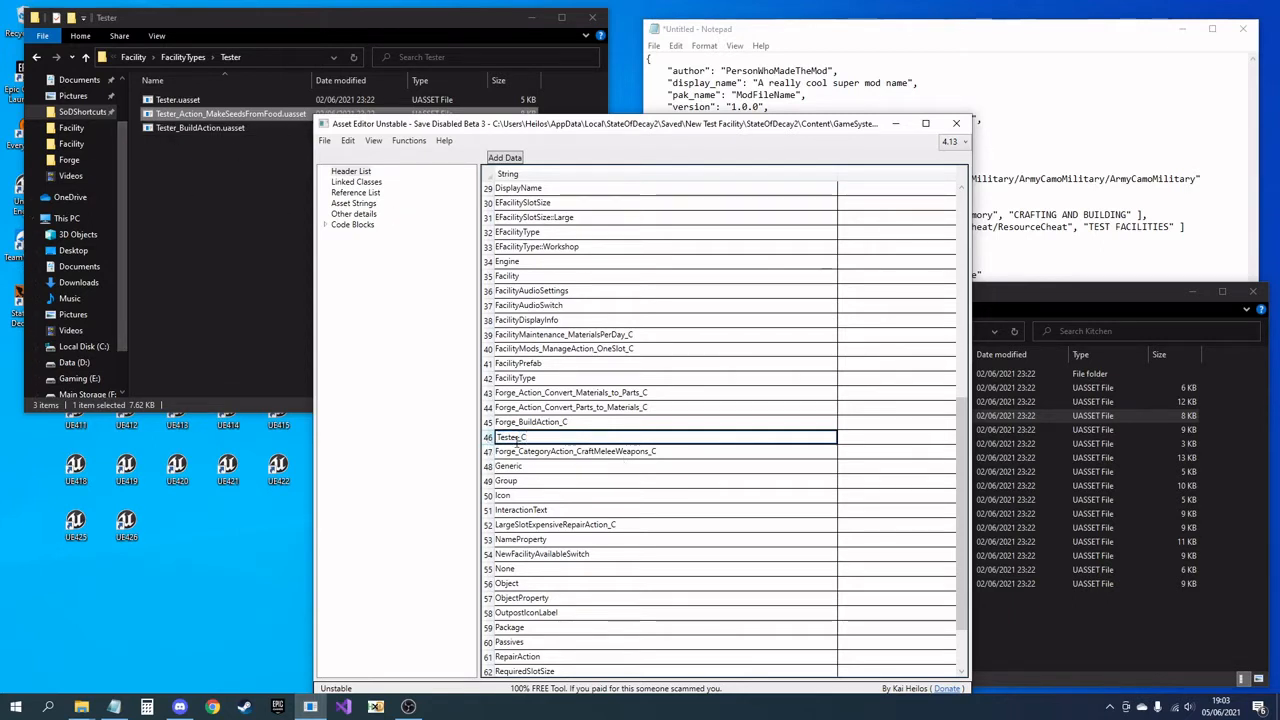
pyautogui.click(565, 421)
pyautogui.write('Teste')
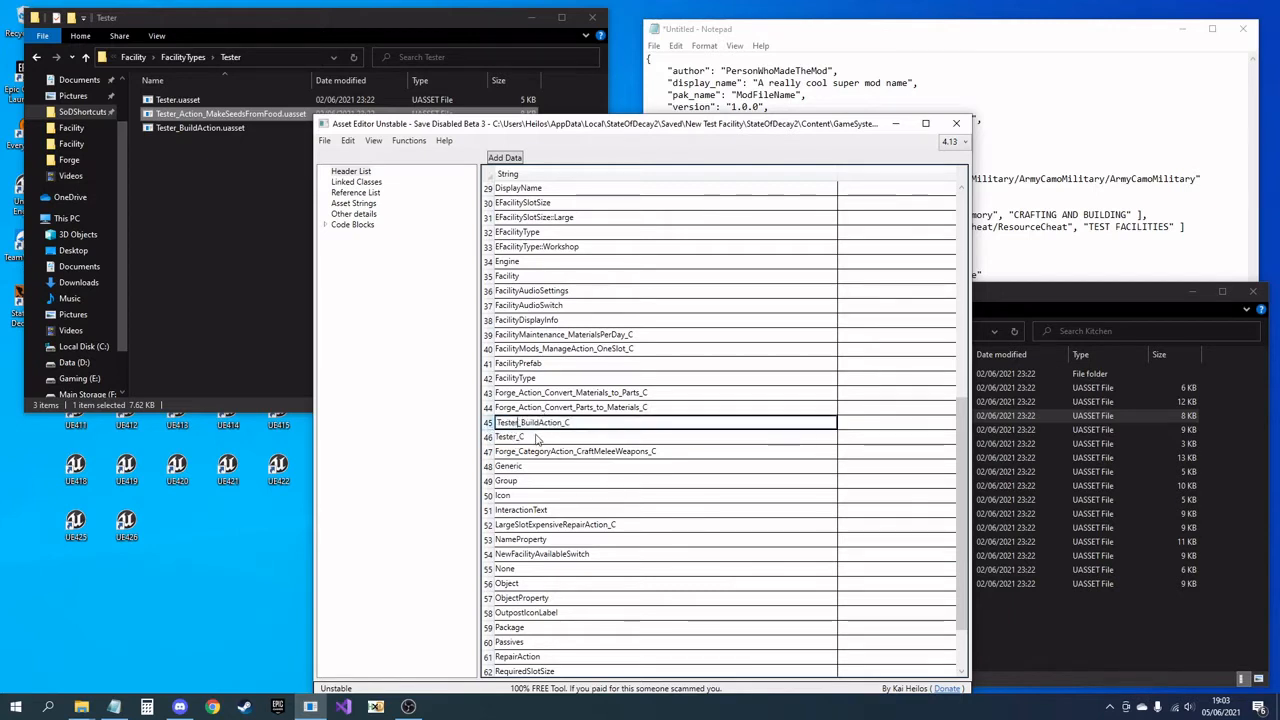
pyautogui.click(570, 392)
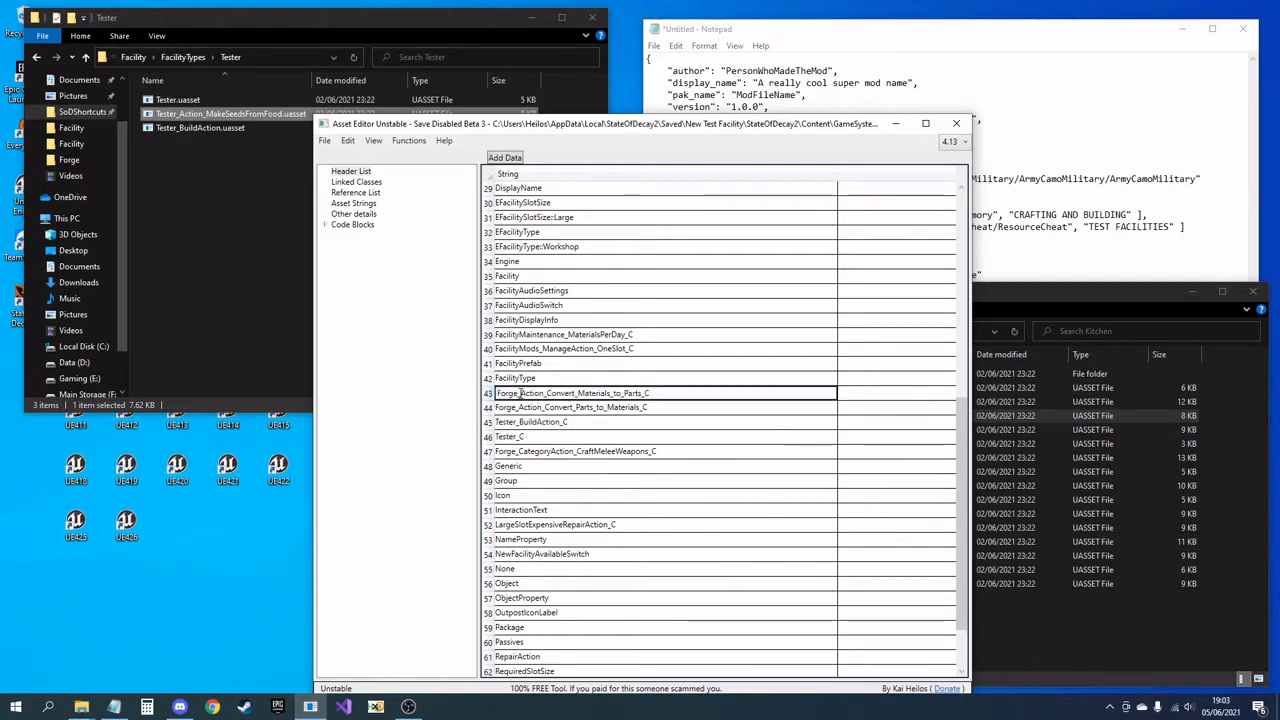
# Step: Rename the Default__Forge_C default object to Default__Tester_C
pyautogui.scroll(3)
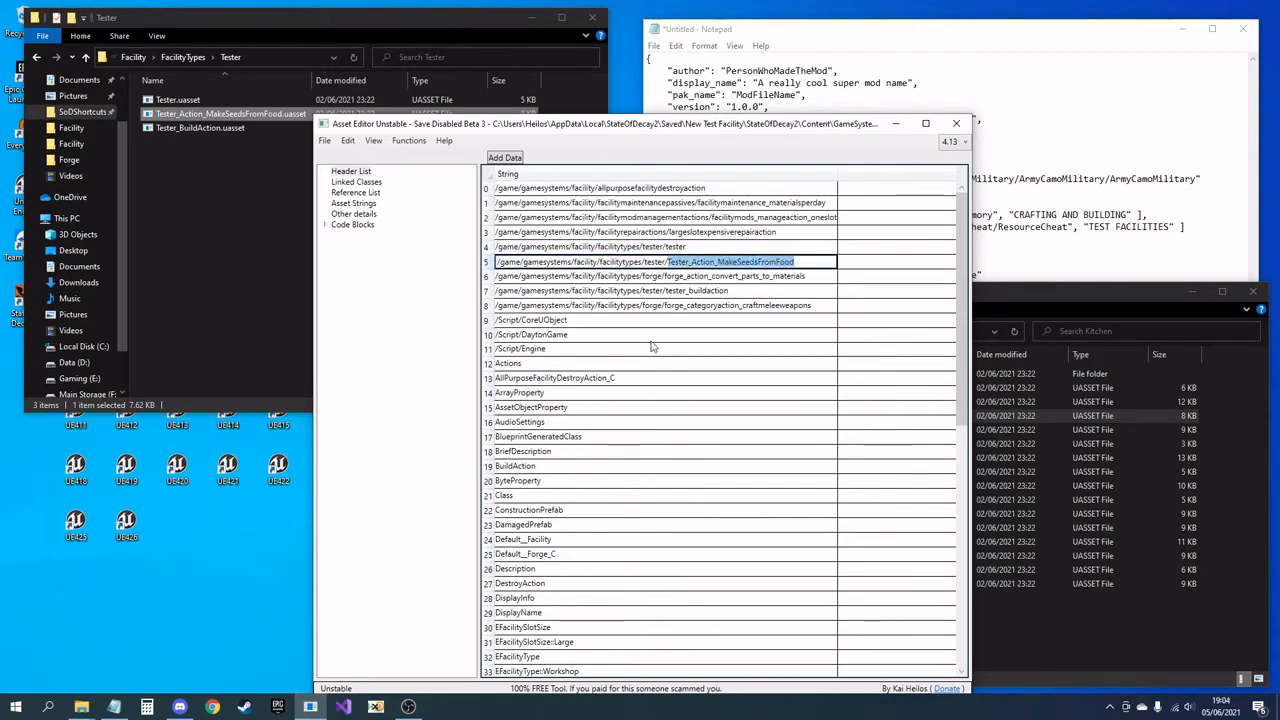
pyautogui.scroll(-3)
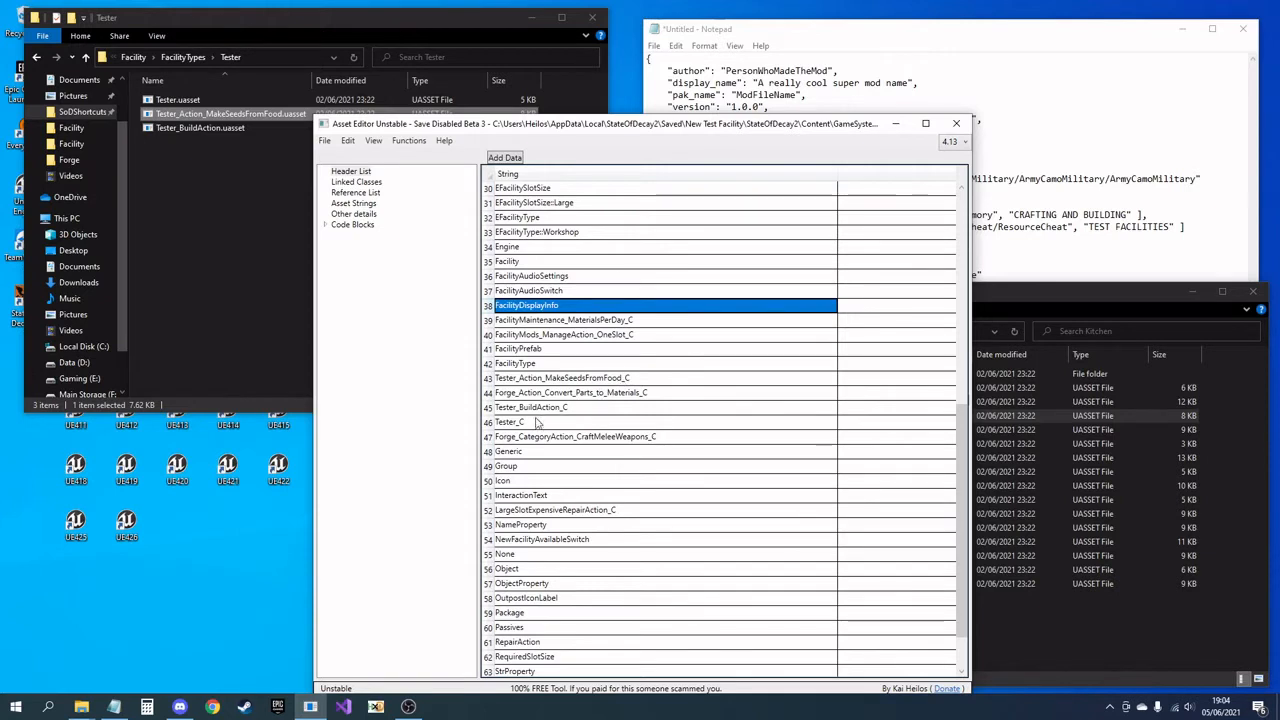
pyautogui.click(510, 421)
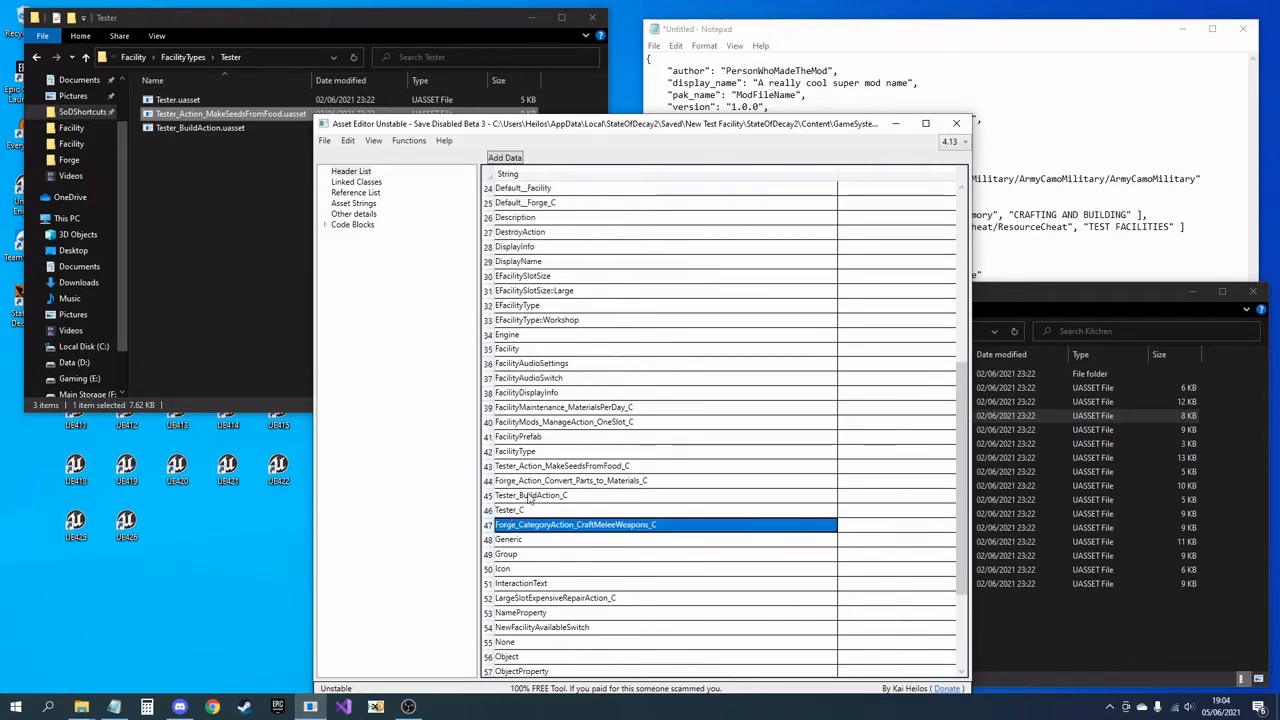
pyautogui.scroll(3)
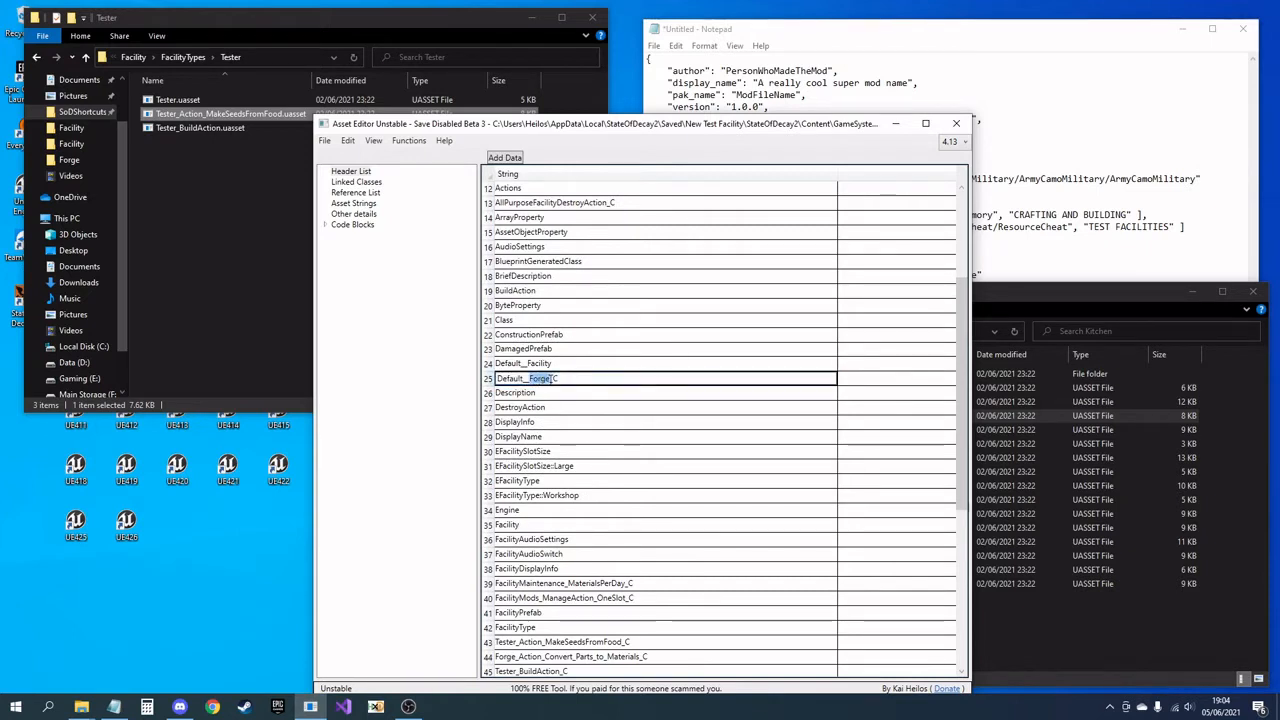
pyautogui.click(505, 319)
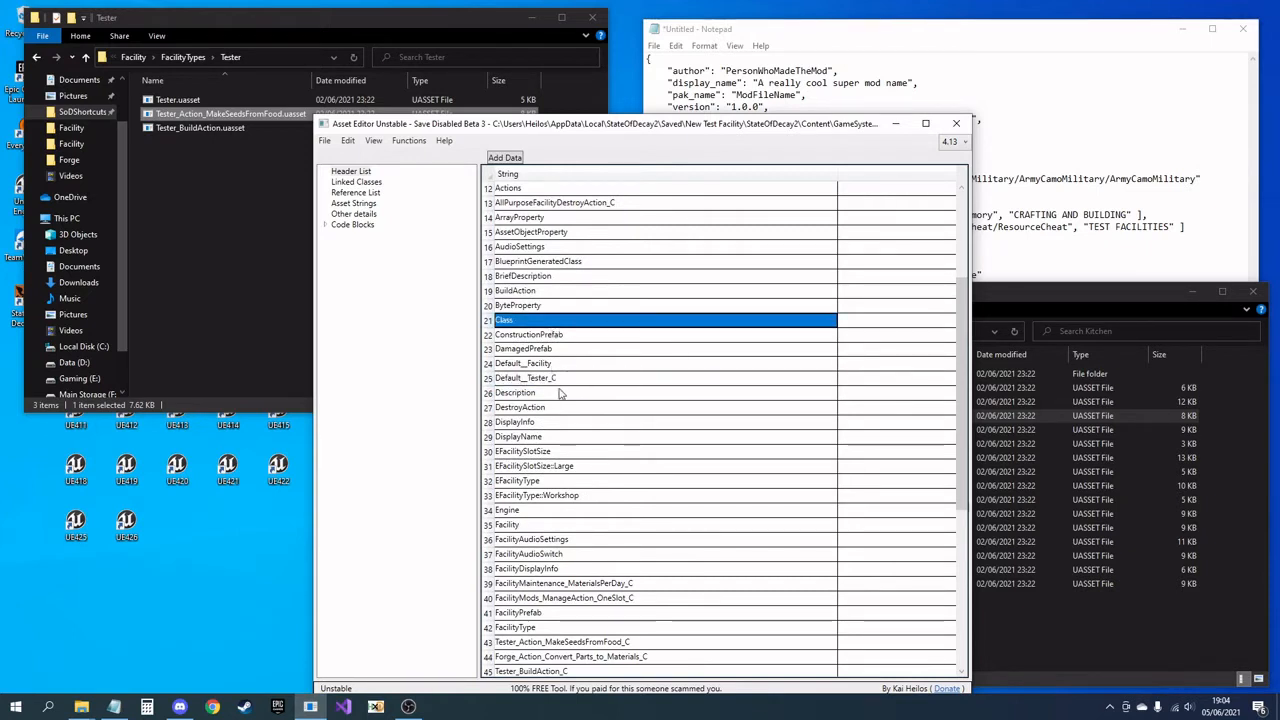
pyautogui.scroll(3)
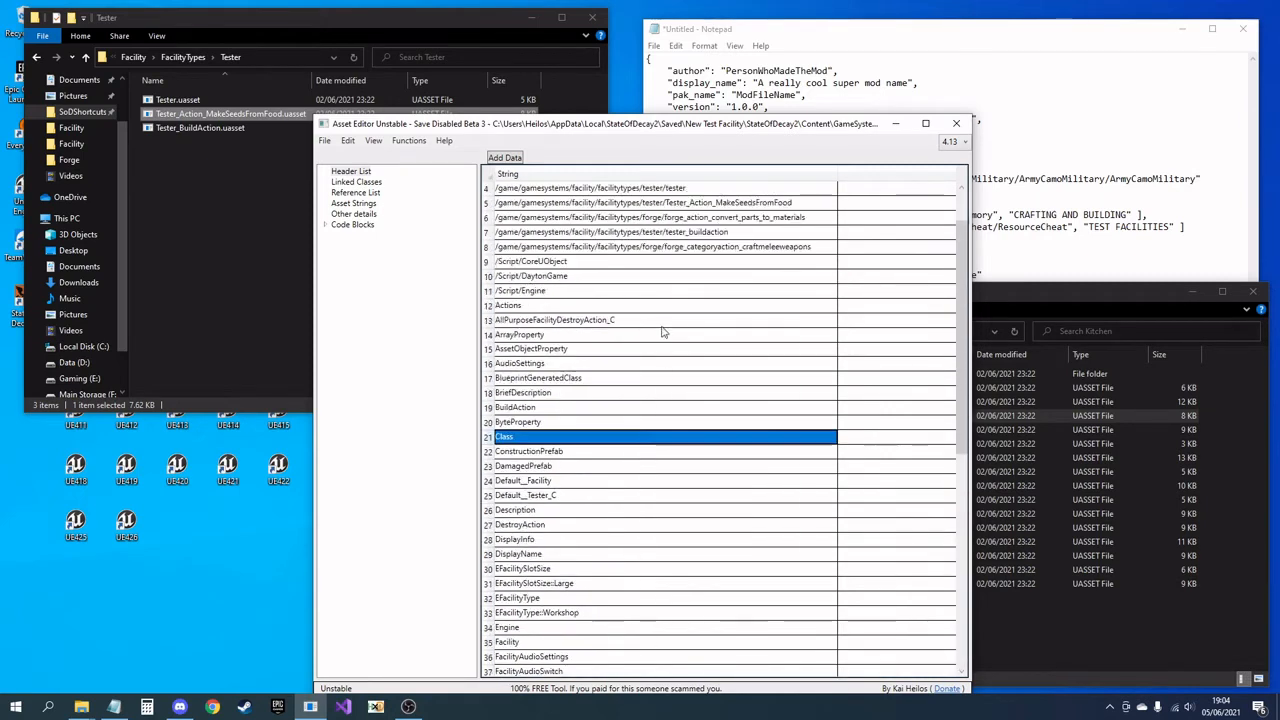
pyautogui.scroll(3)
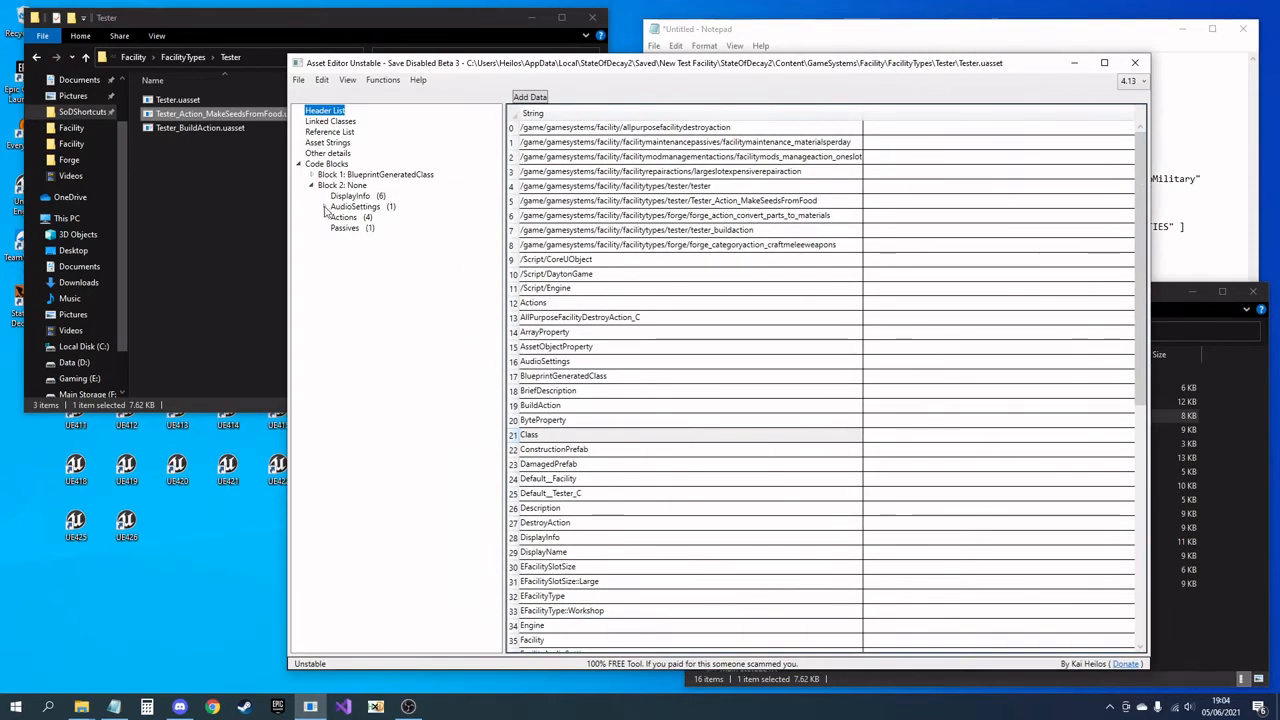
# Step: In DisplayInfo, set the name to Tester Forge with Dayton.Facility.Tester keys and edit the text
pyautogui.click(350, 195)
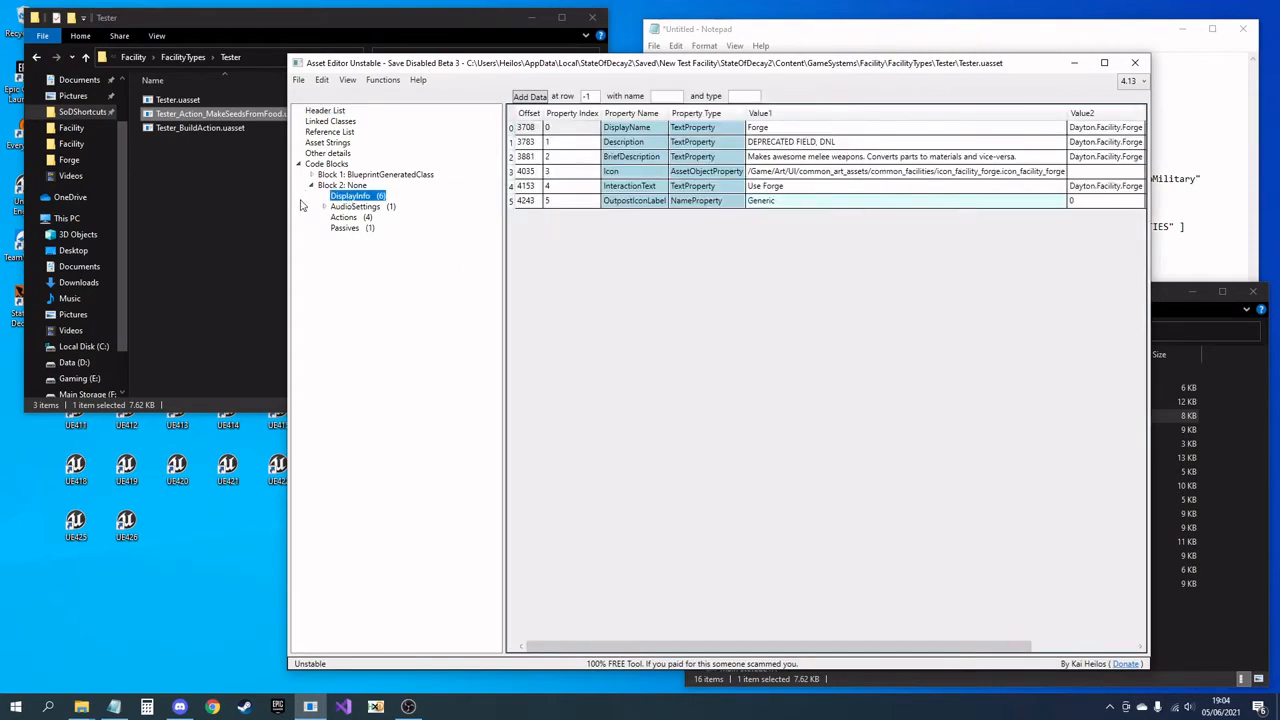
pyautogui.moveTo(235, 410)
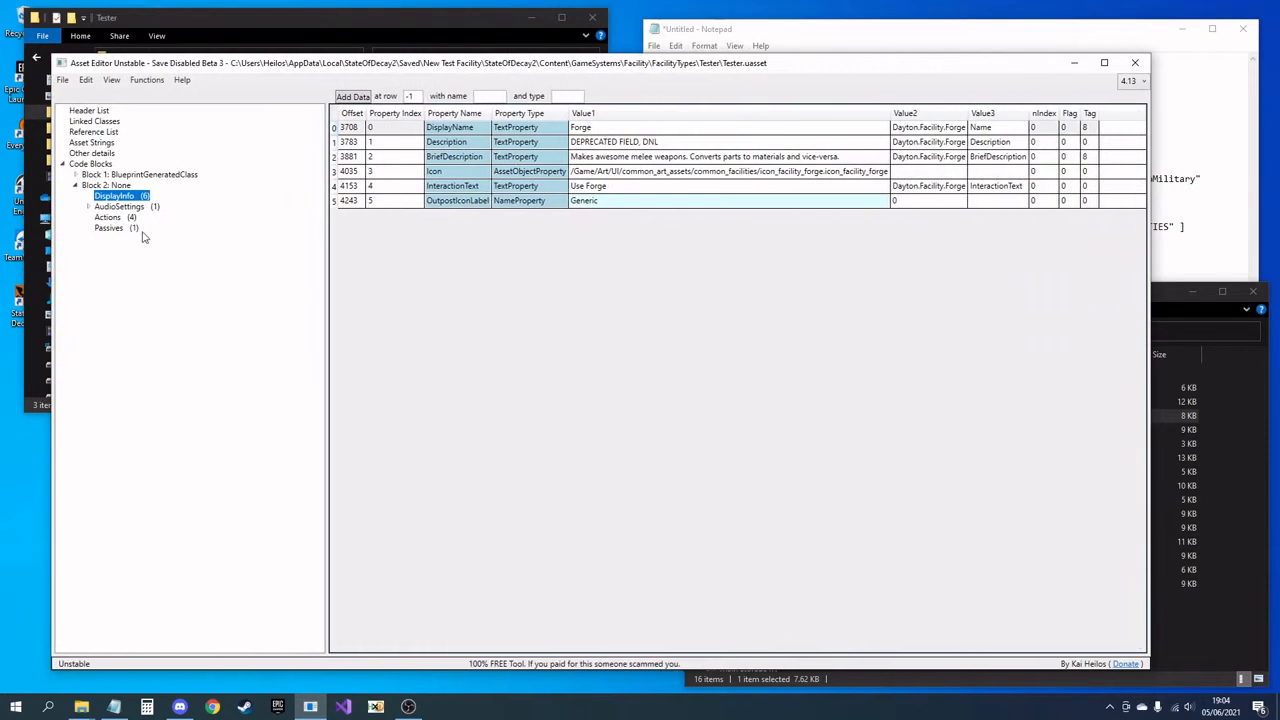
pyautogui.click(905, 113)
pyautogui.write('Teste')
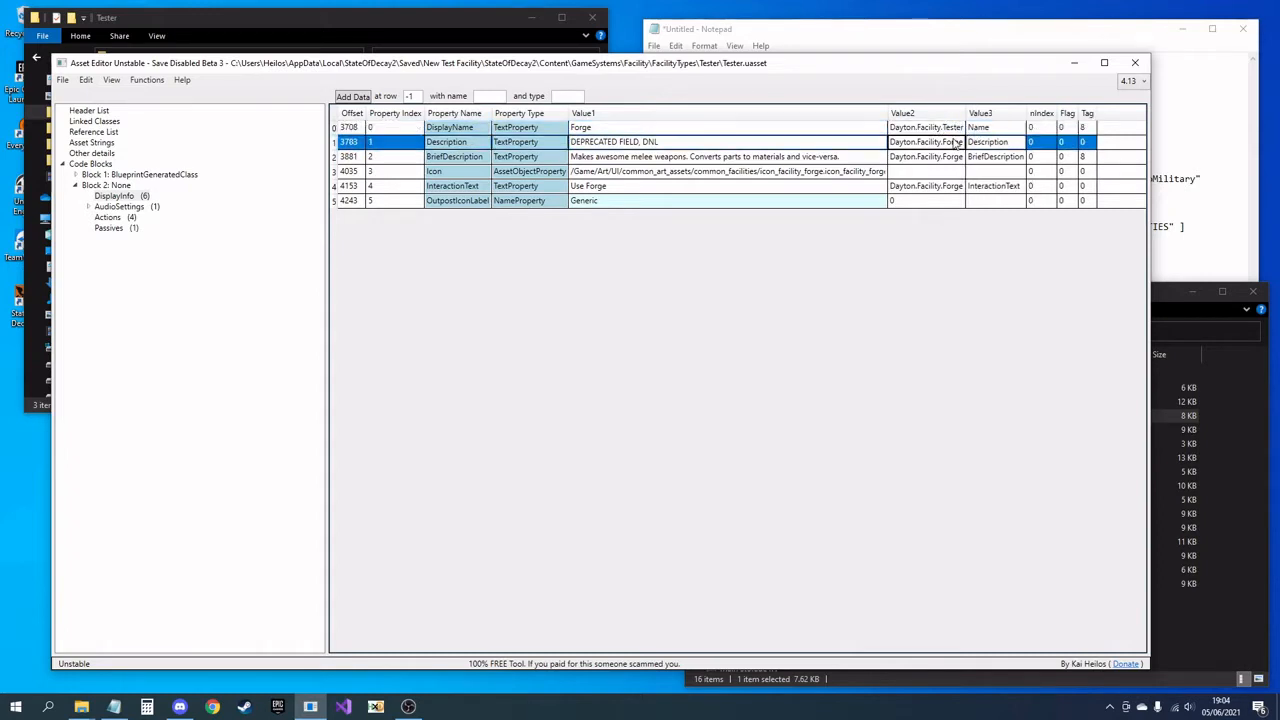
pyautogui.click(700, 156)
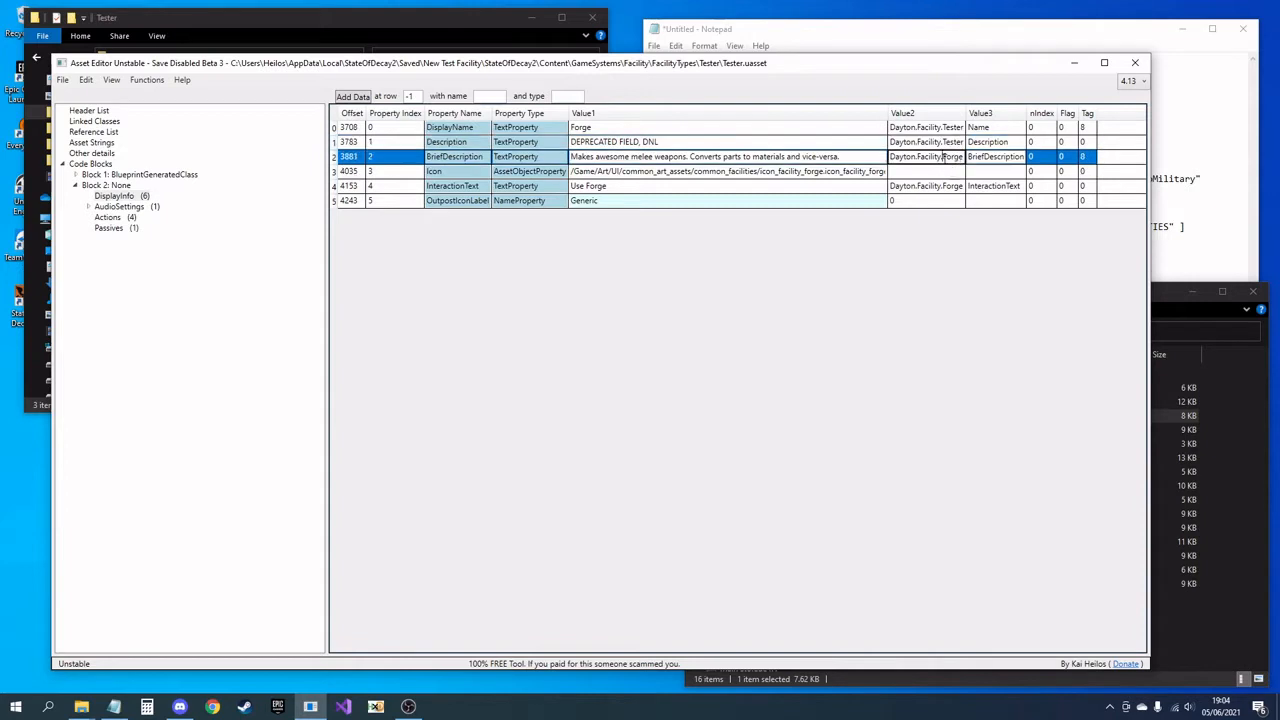
pyautogui.click(985, 186)
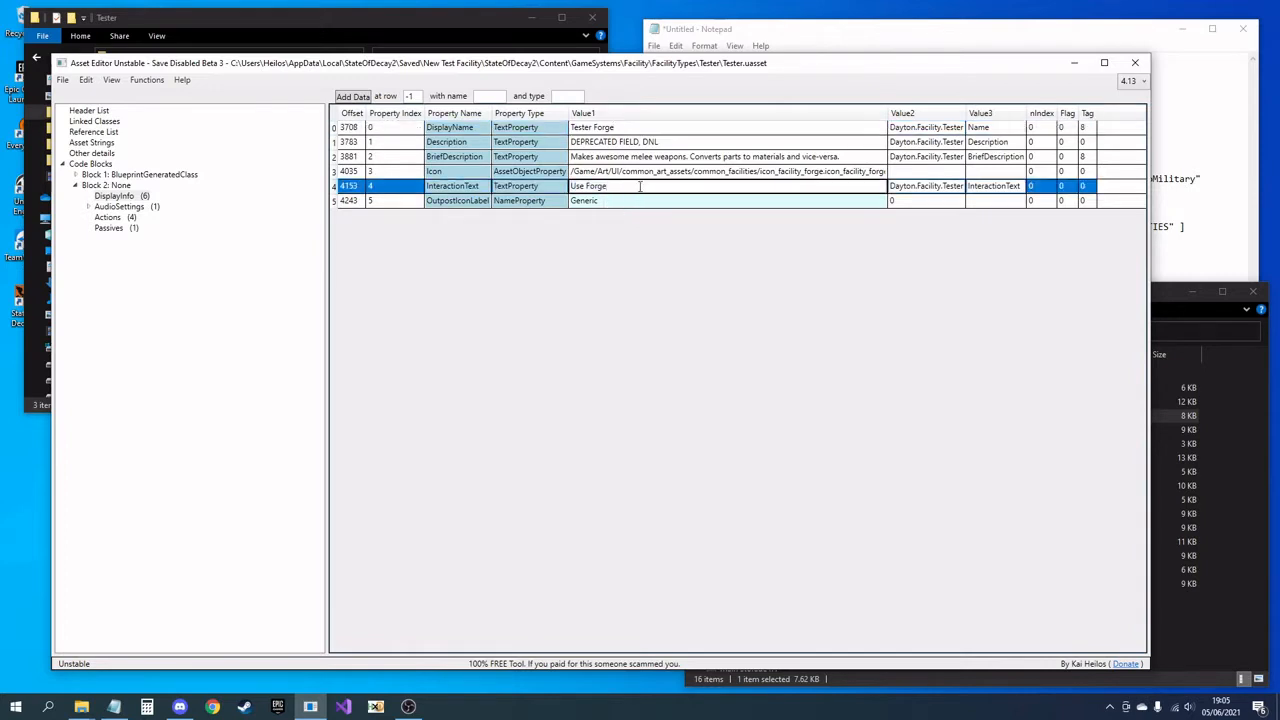
pyautogui.write('the')
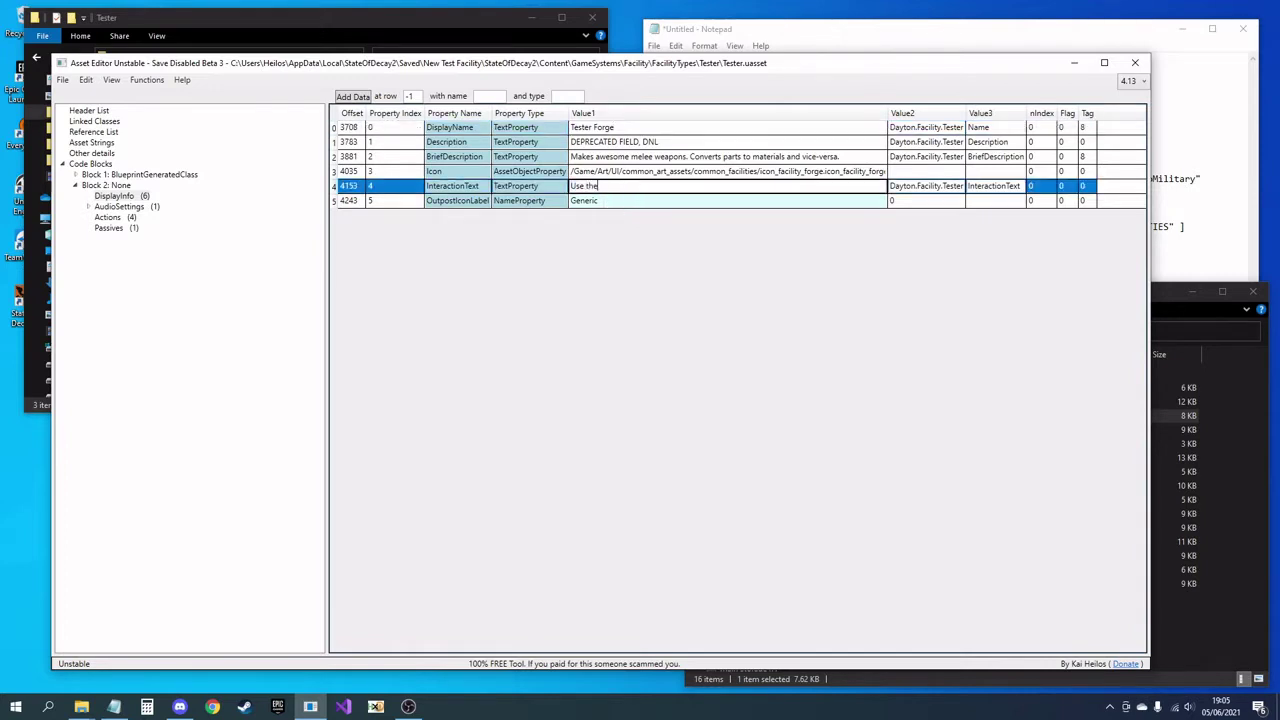
pyautogui.write('awesome te')
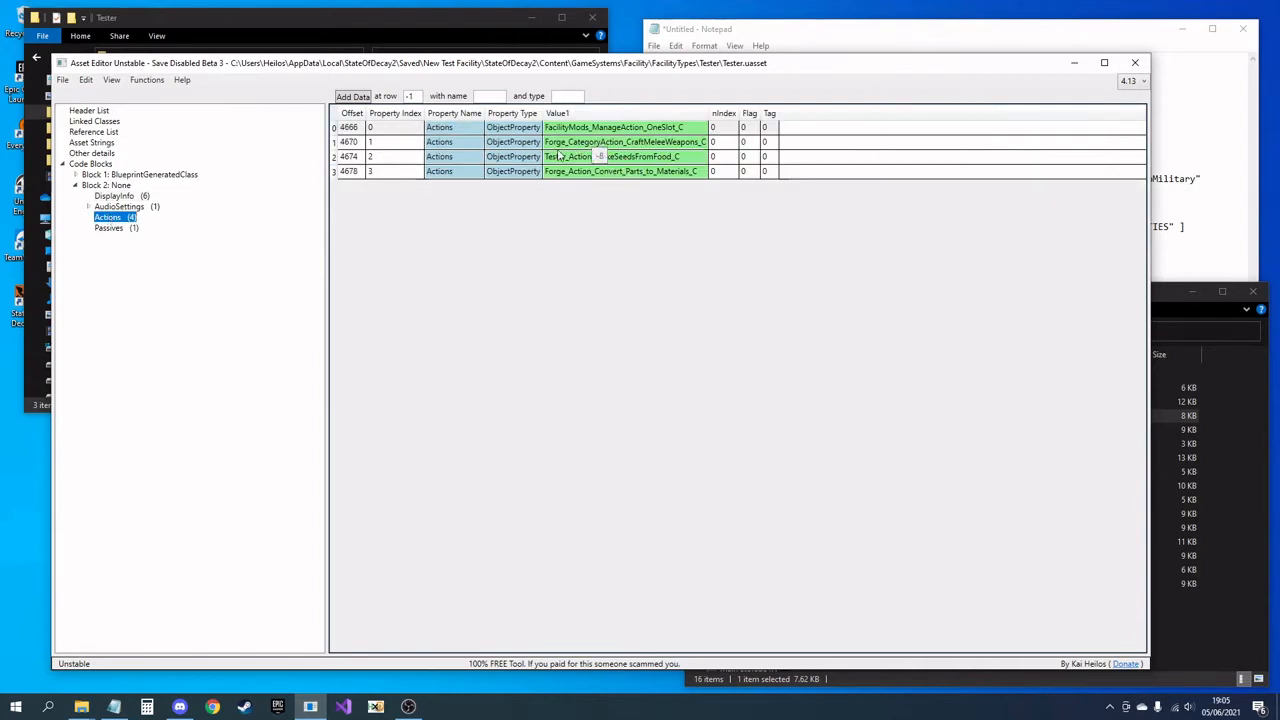
# Step: Check Linked Classes, Header List and DisplayInfo for Tester names like Tester Forge
pyautogui.click(620, 157)
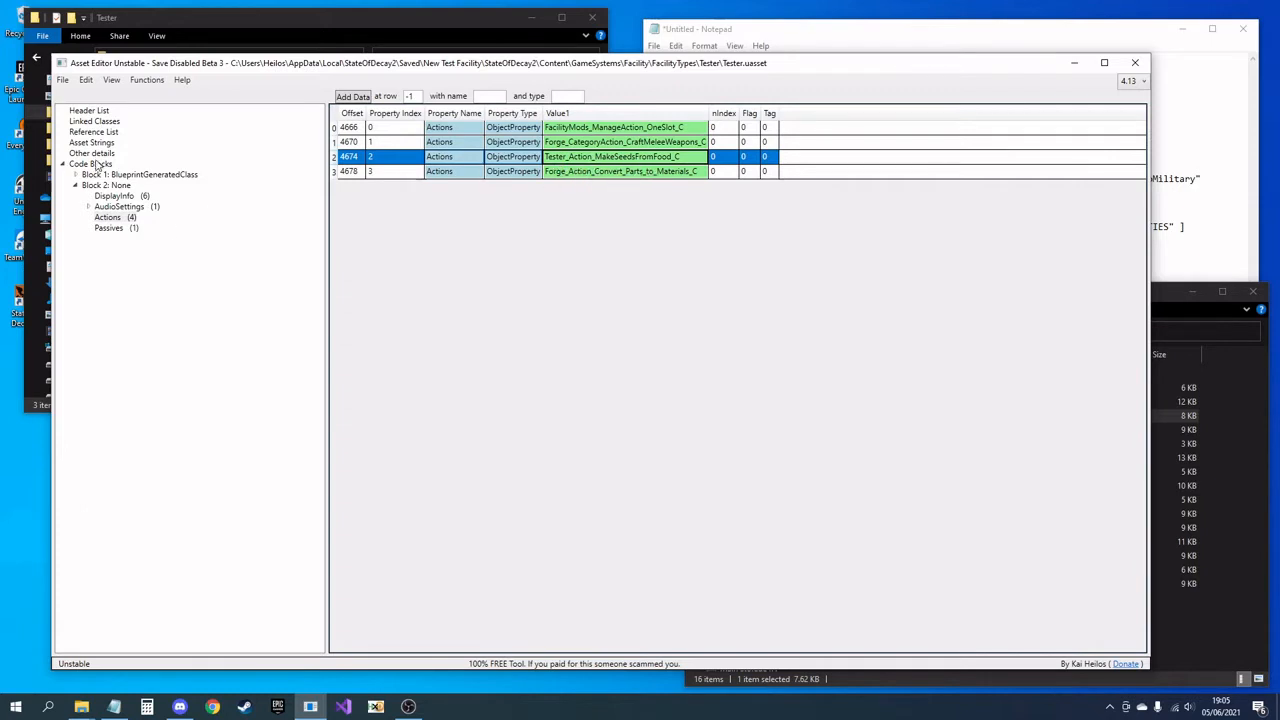
pyautogui.moveTo(608, 168)
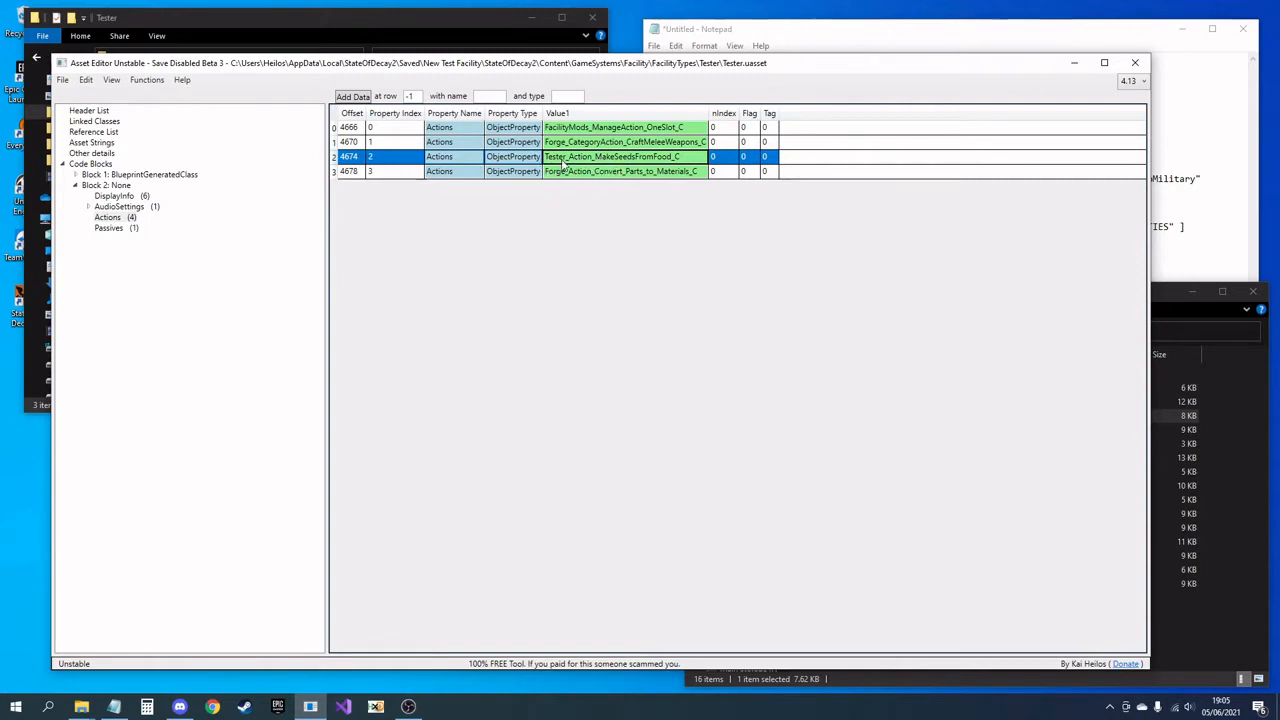
pyautogui.click(93, 121)
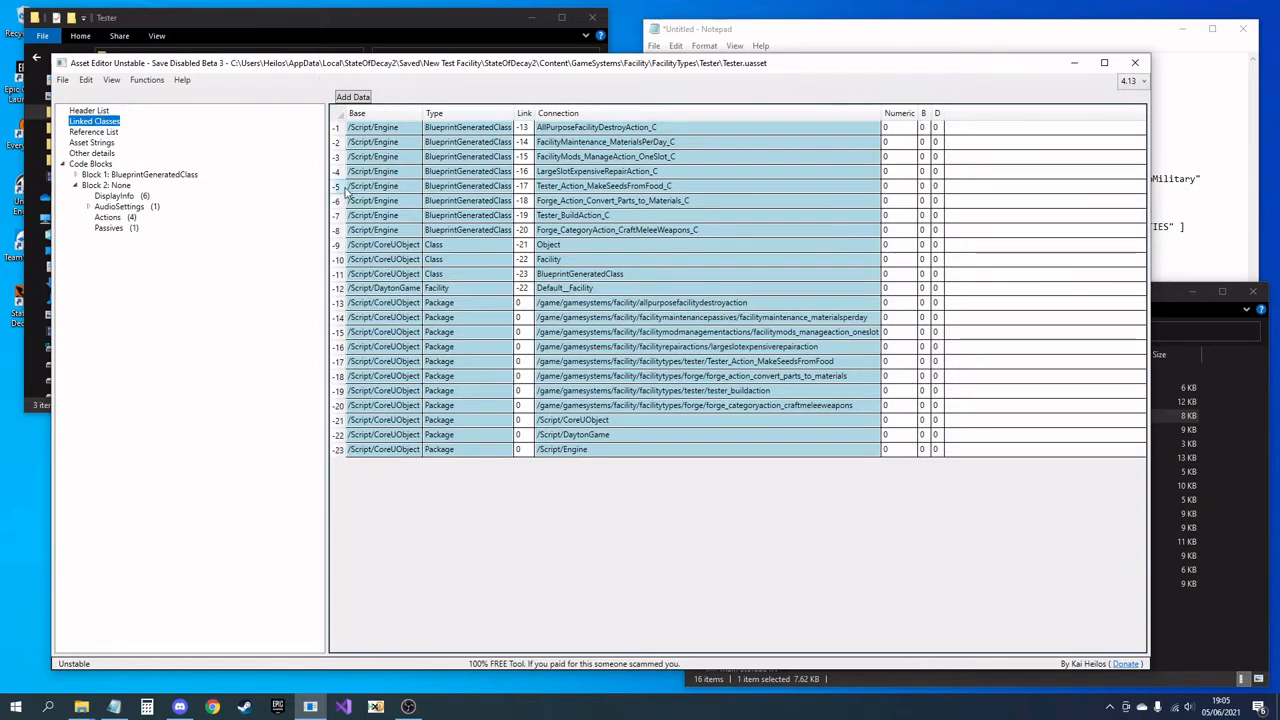
pyautogui.moveTo(575, 200)
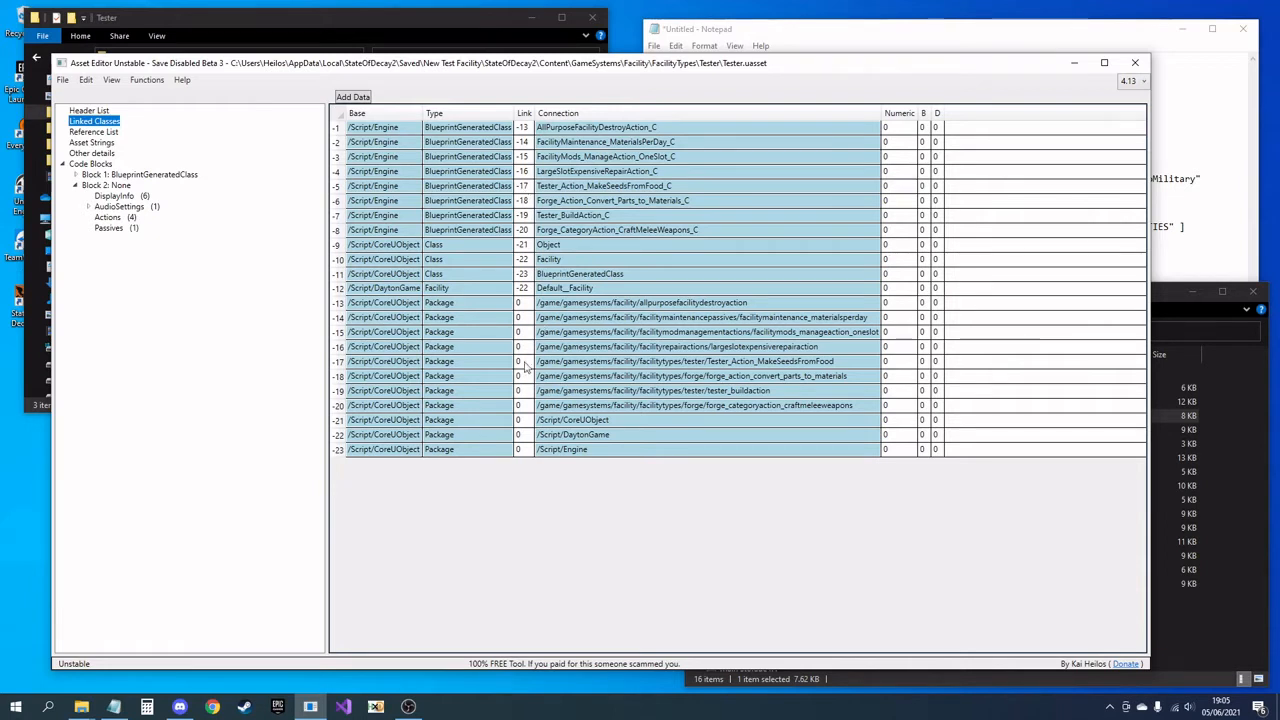
pyautogui.moveTo(770, 368)
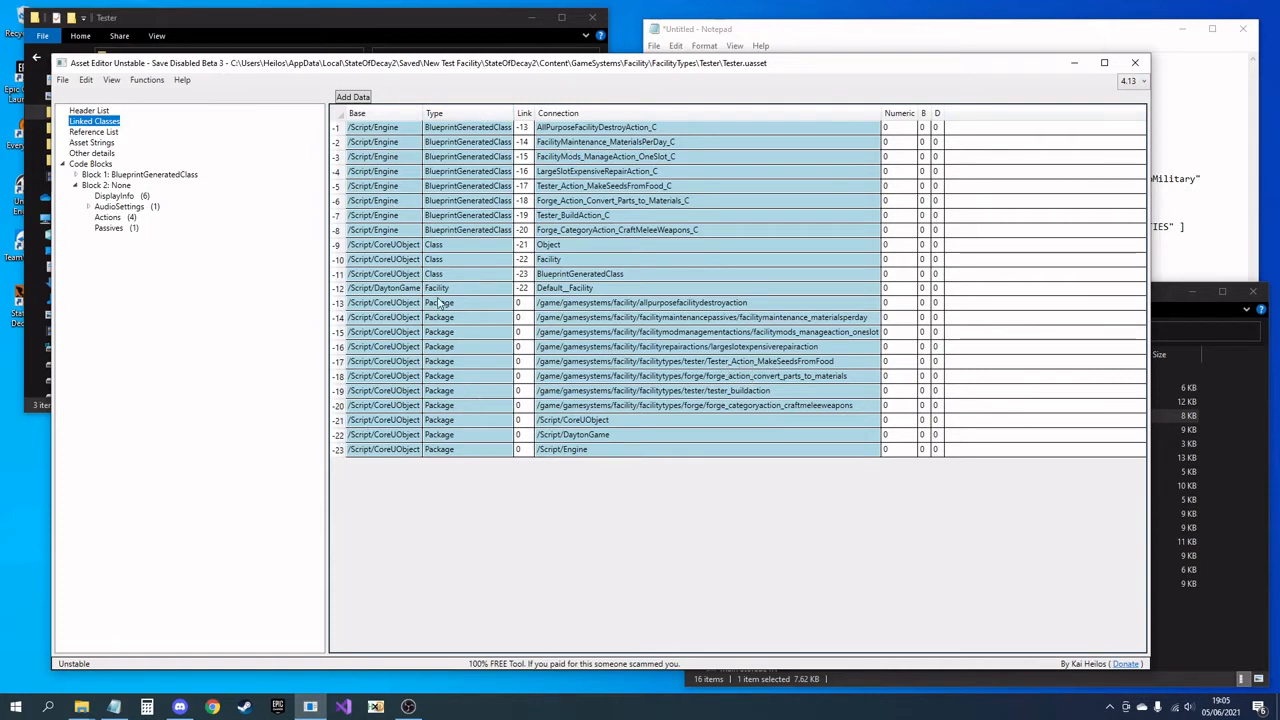
pyautogui.moveTo(653, 311)
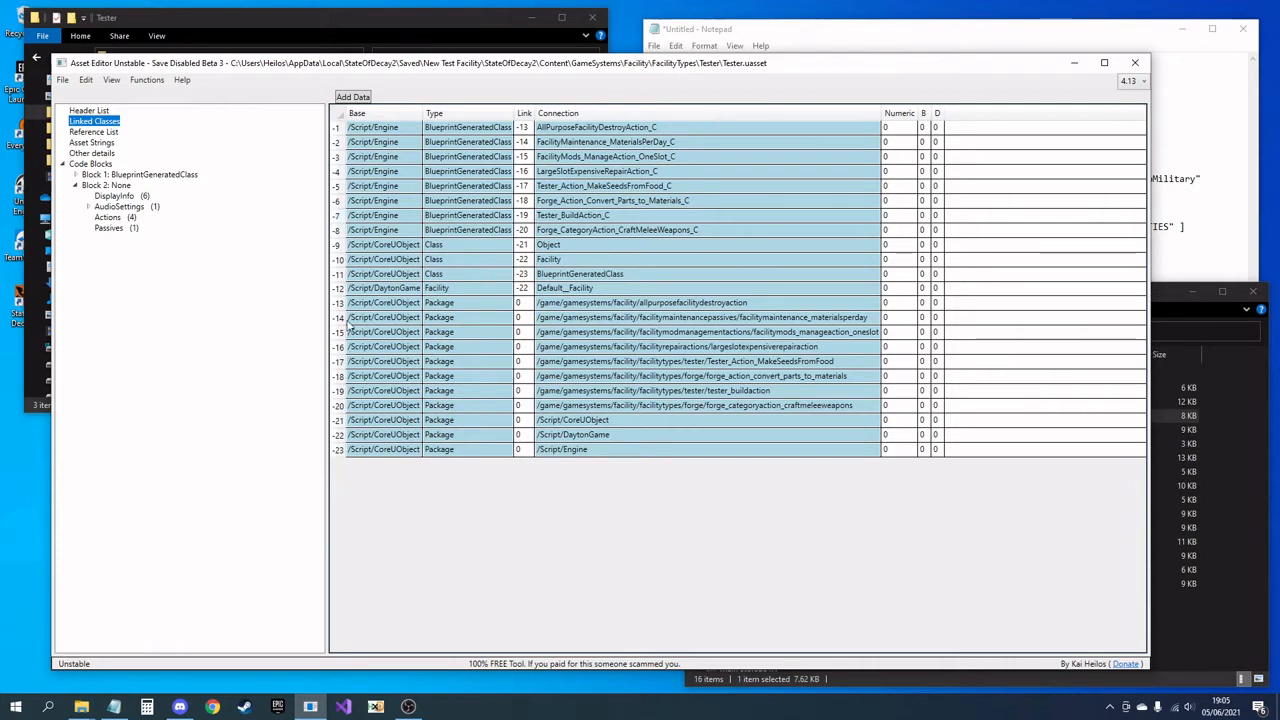
pyautogui.moveTo(175, 202)
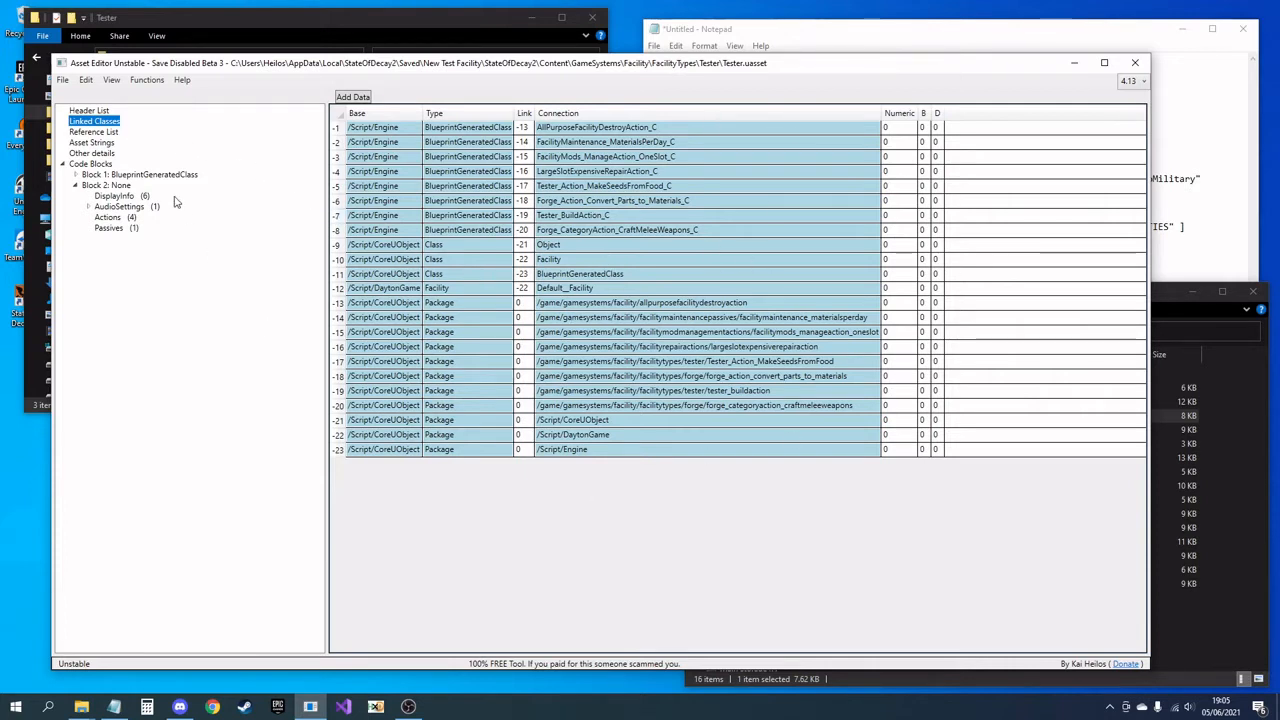
pyautogui.moveTo(57, 137)
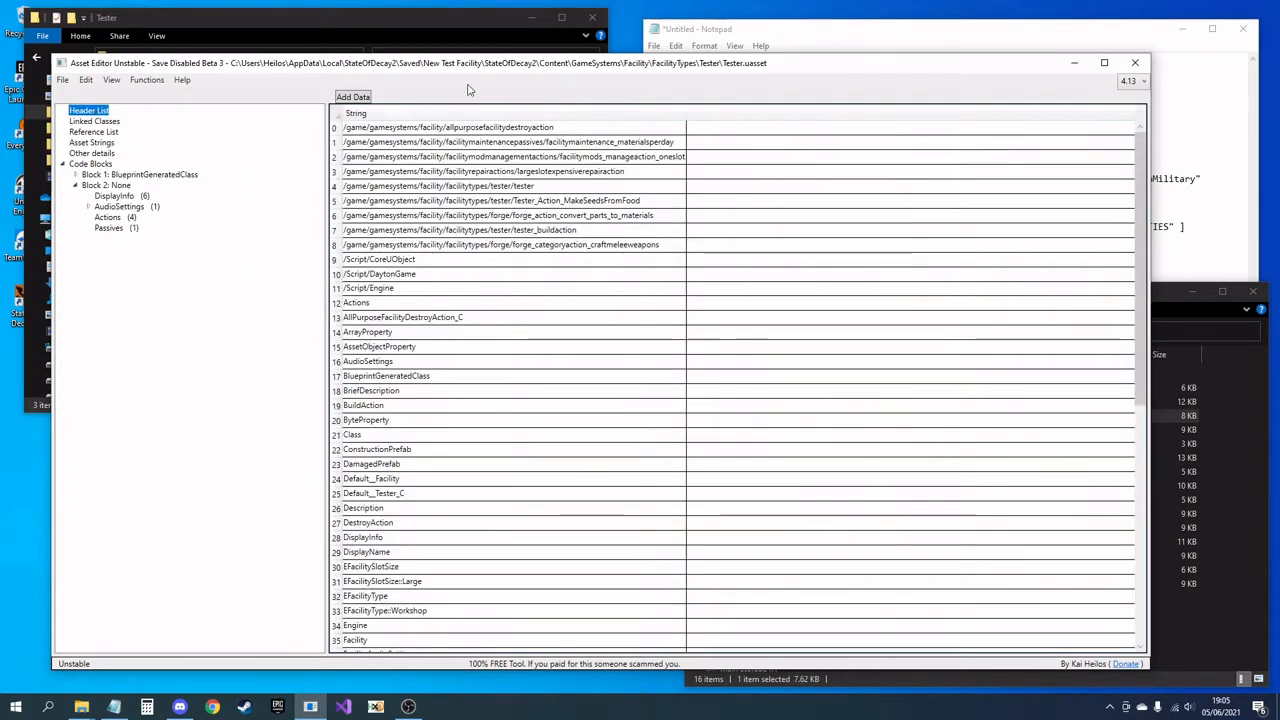
pyautogui.moveTo(572, 314)
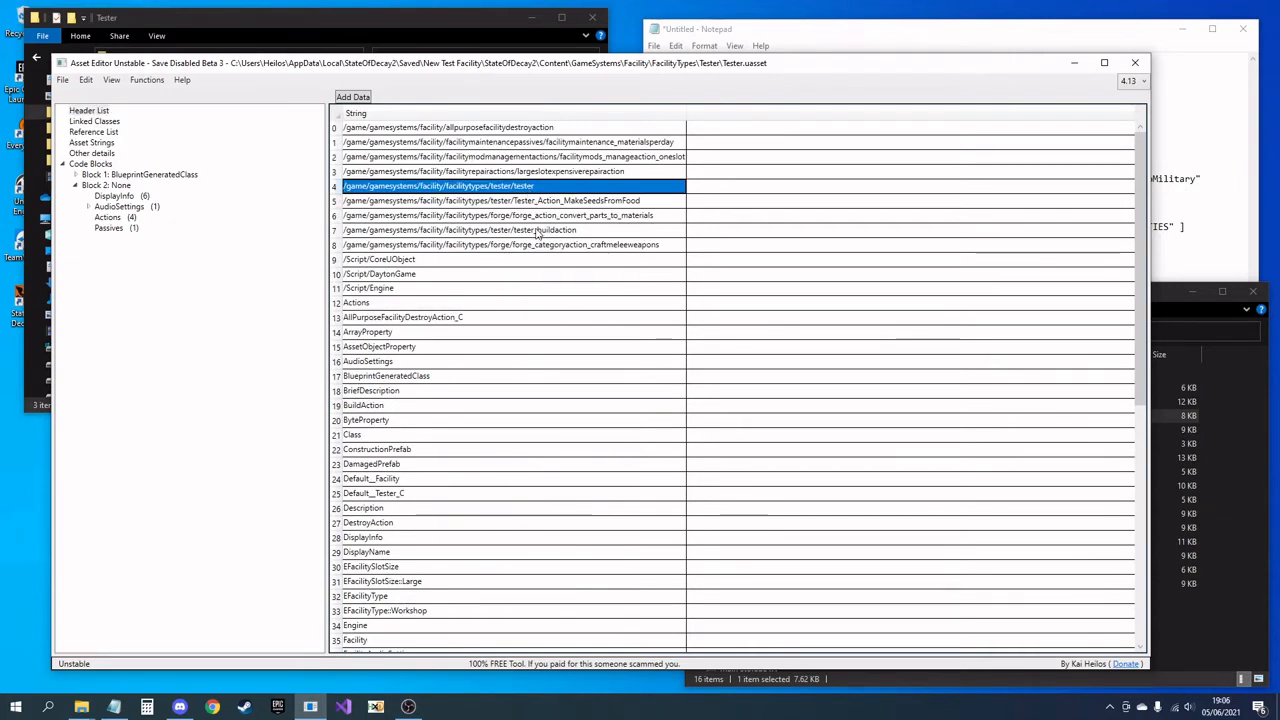
pyautogui.click(490, 200)
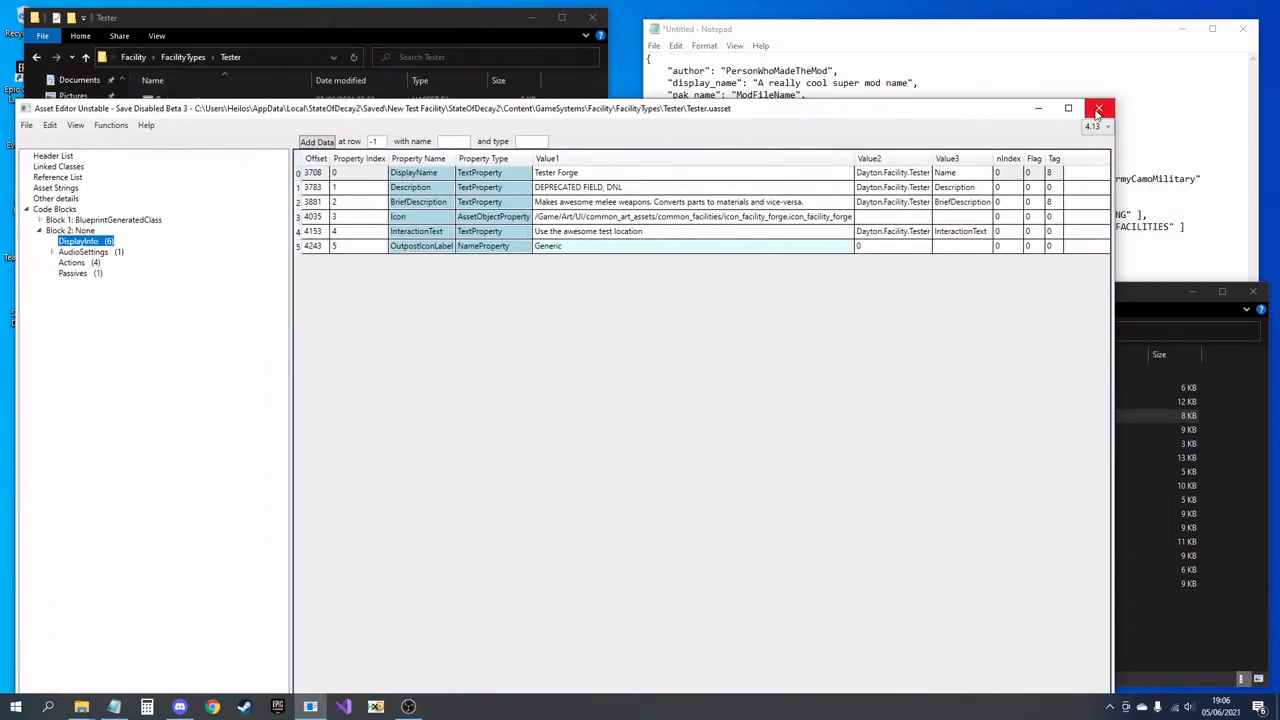
# Step: Open Tester_BuildAction.uasset and rename its Forge_BuildAction_C strings to Tester_BuildAction_C
pyautogui.click(1099, 108)
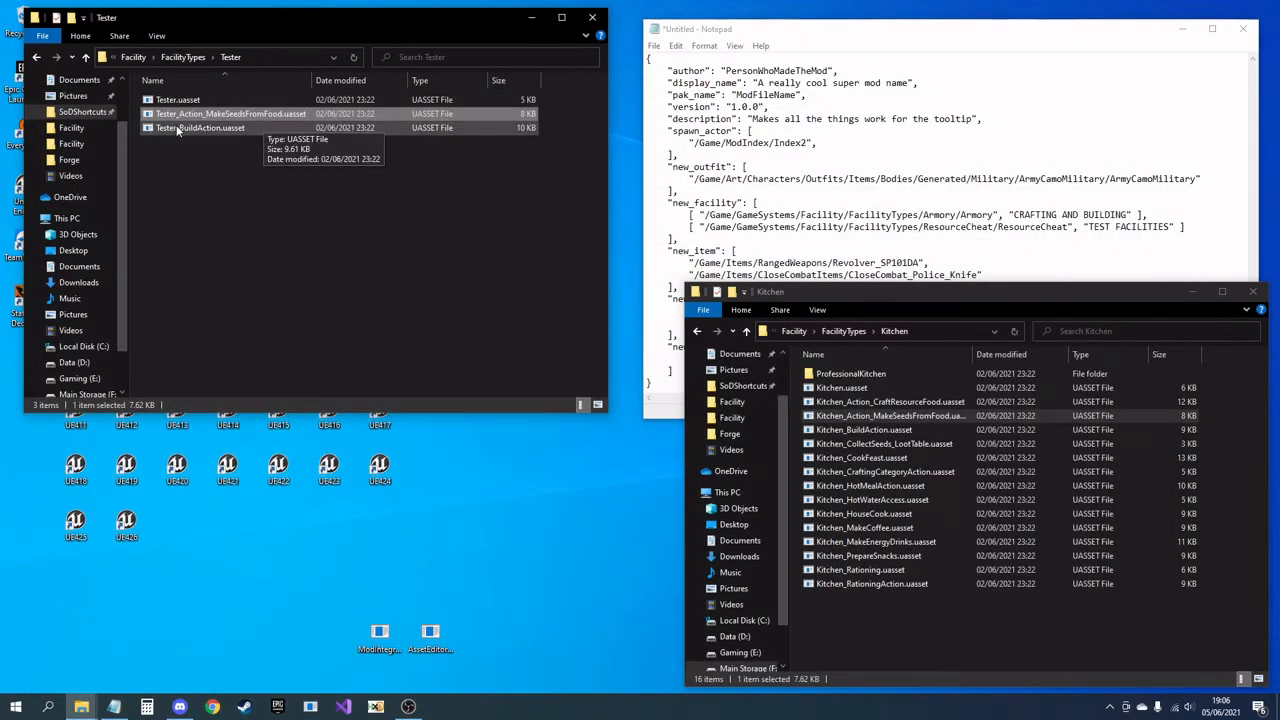
pyautogui.doubleClick(200, 128)
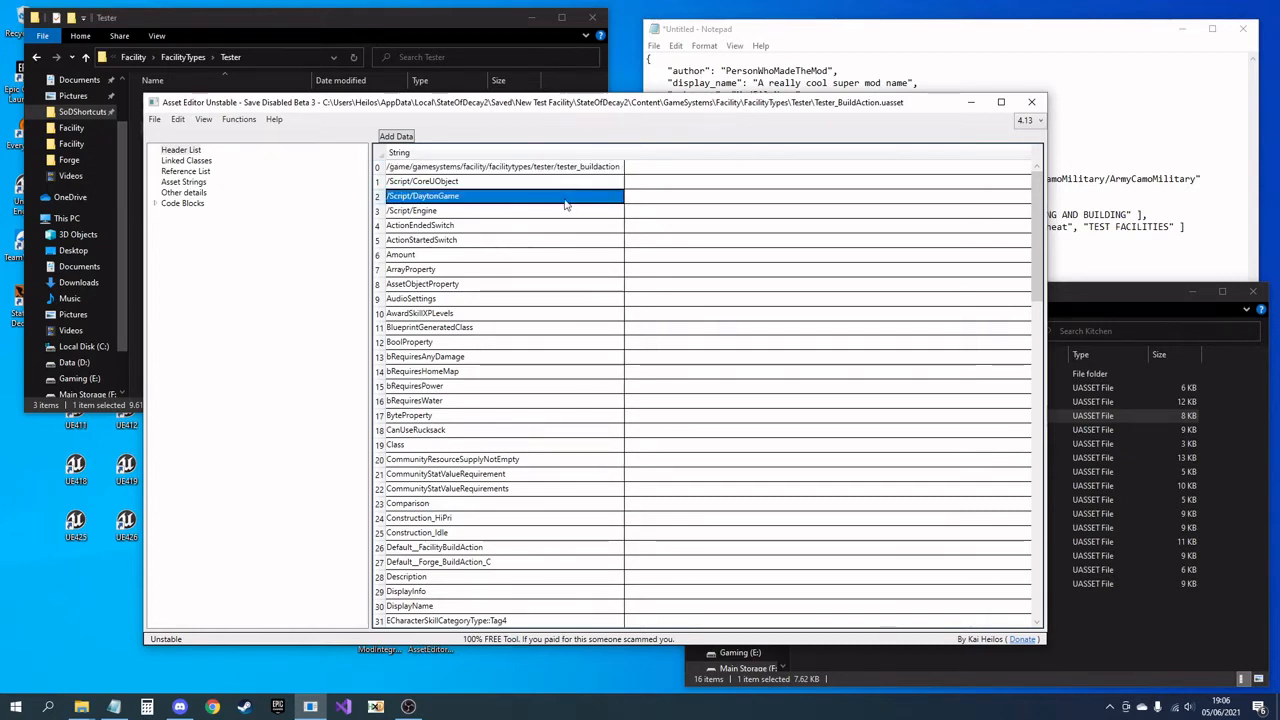
pyautogui.scroll(-3)
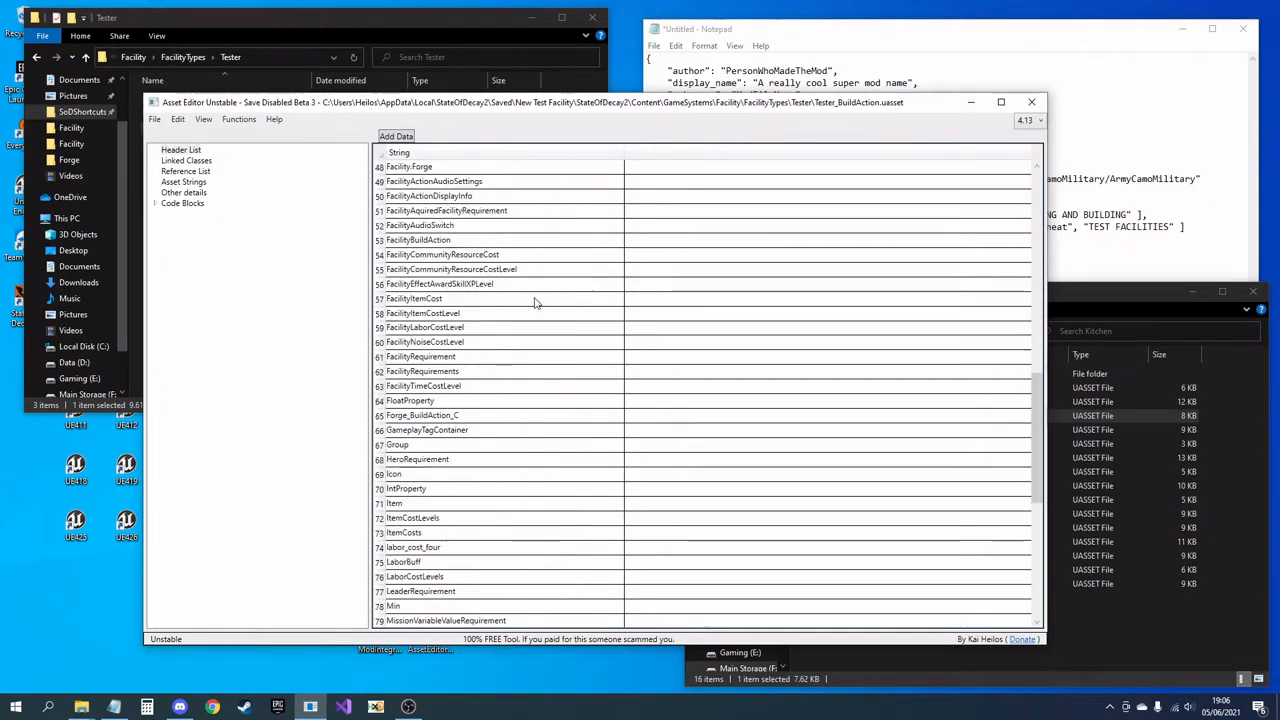
pyautogui.scroll(-3)
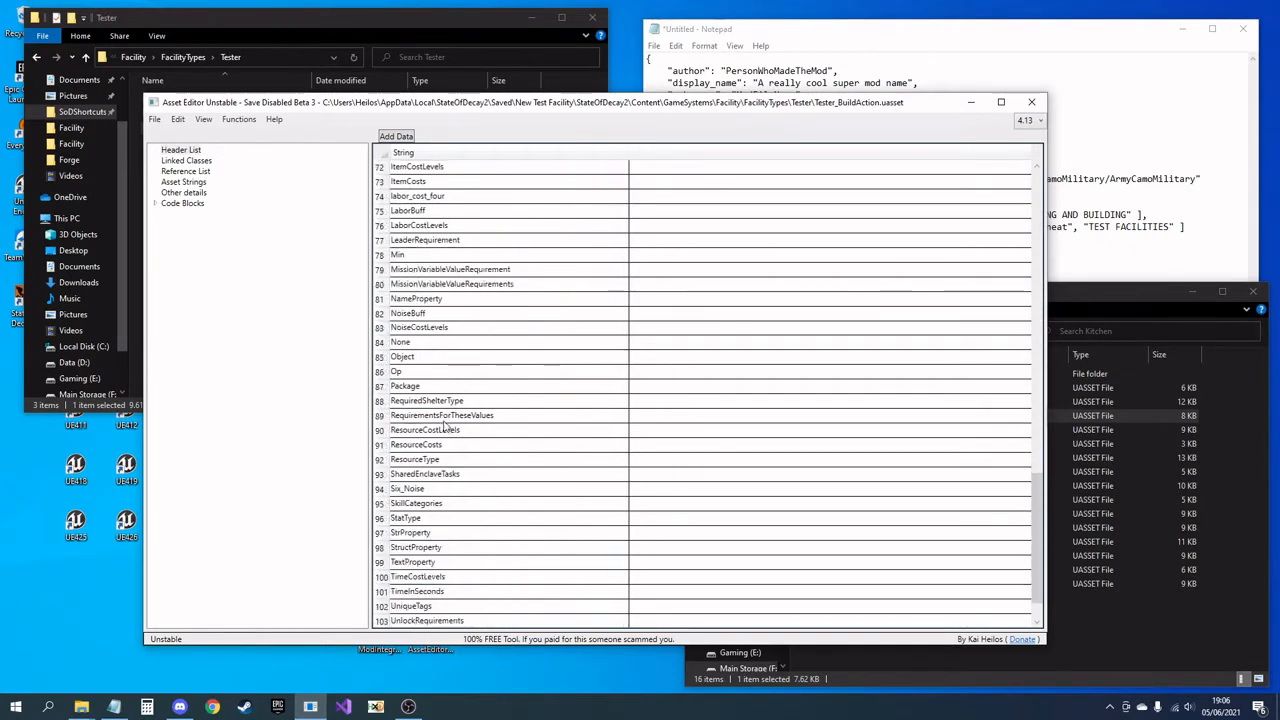
pyautogui.scroll(3)
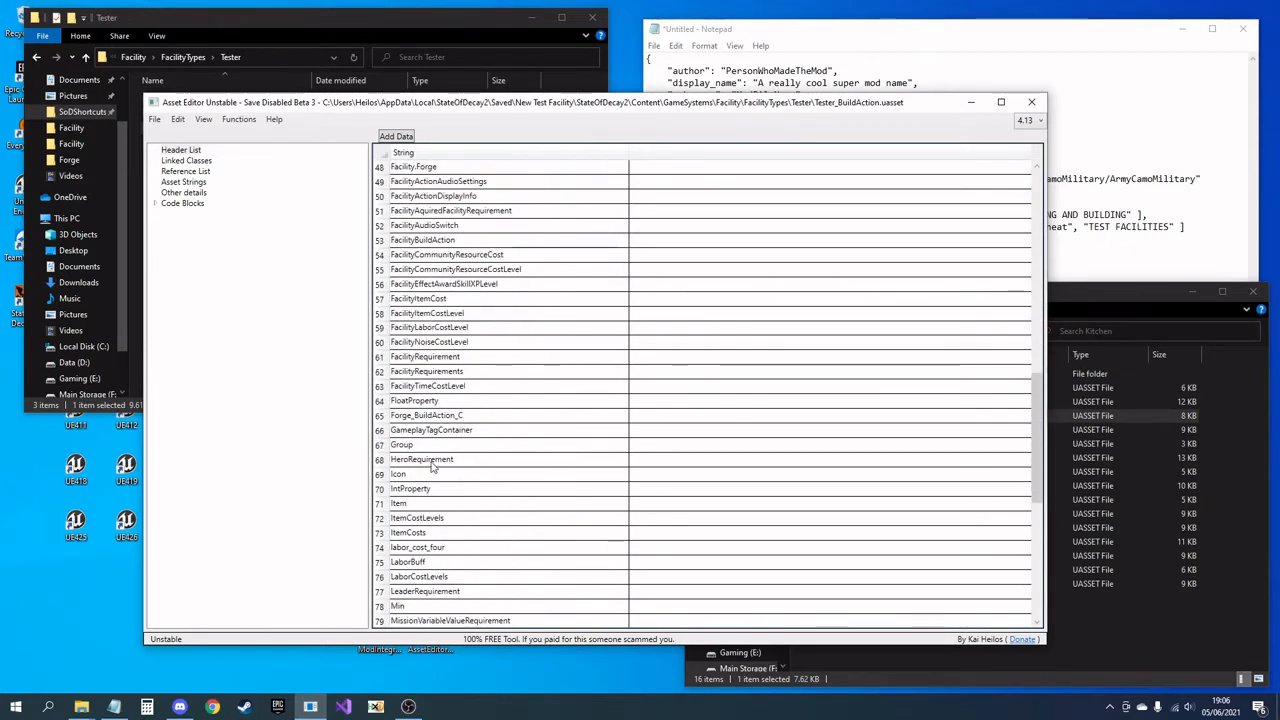
pyautogui.click(427, 415)
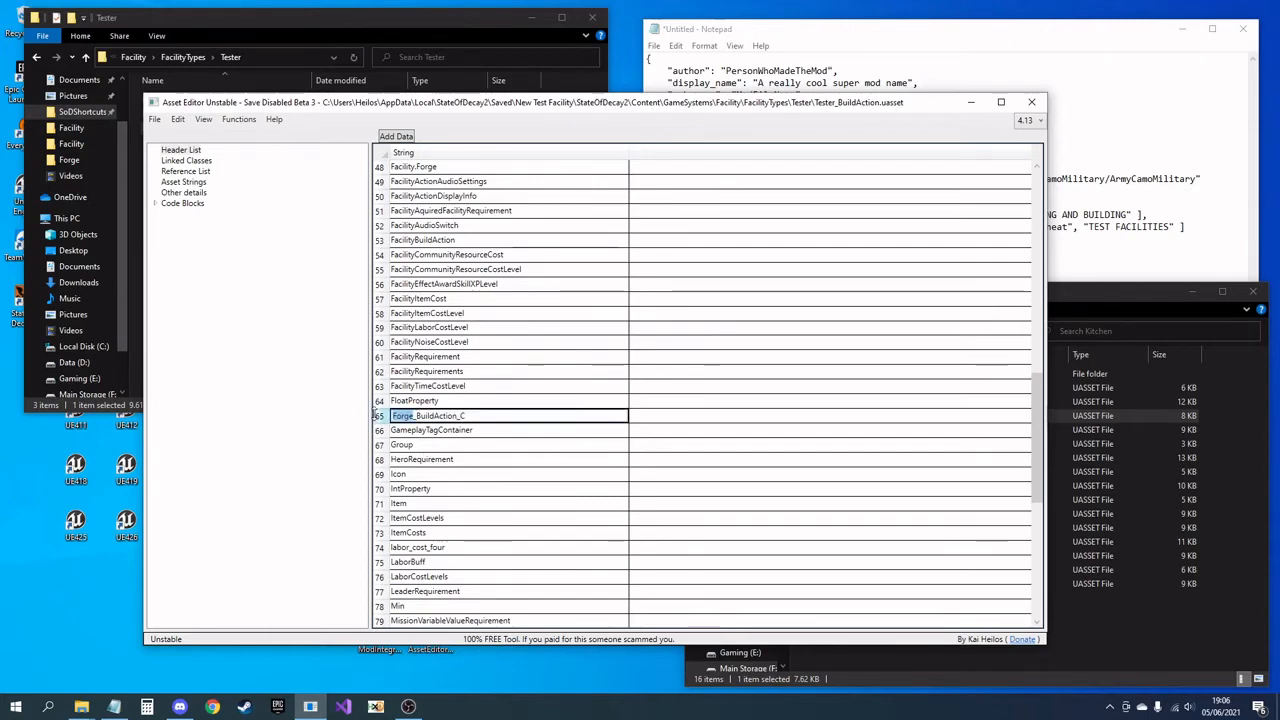
pyautogui.click(428, 386)
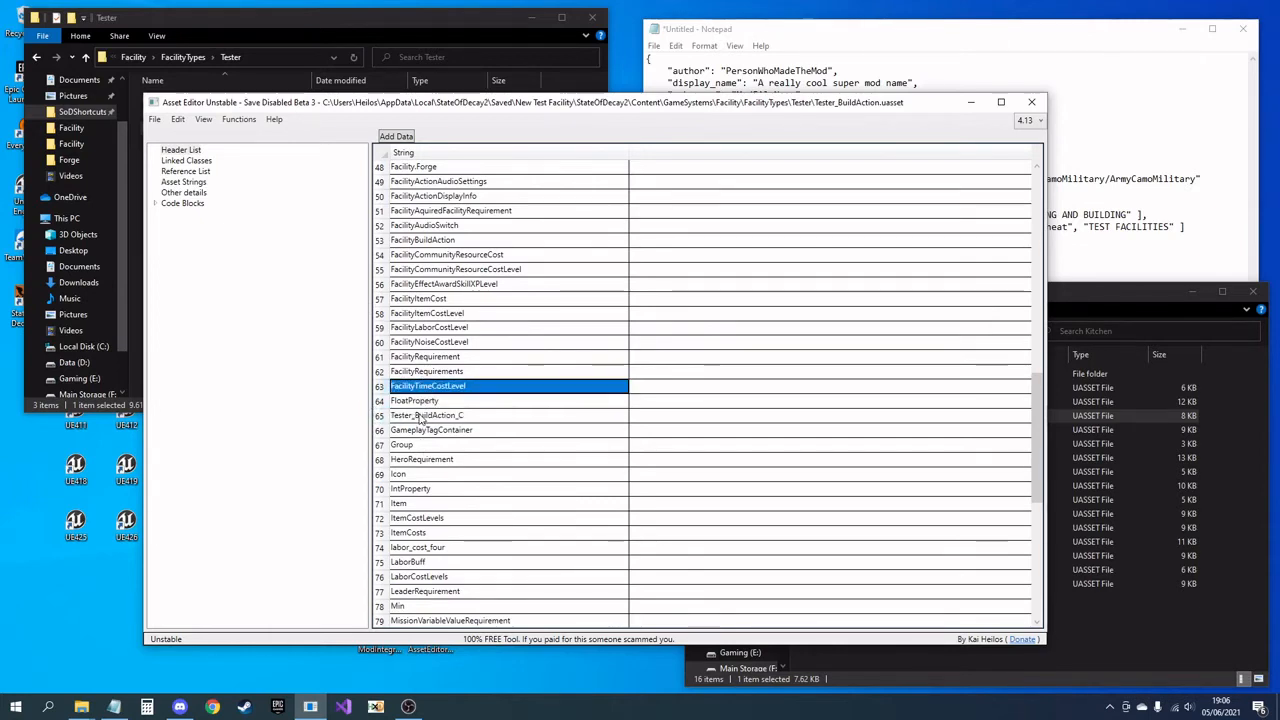
pyautogui.scroll(3)
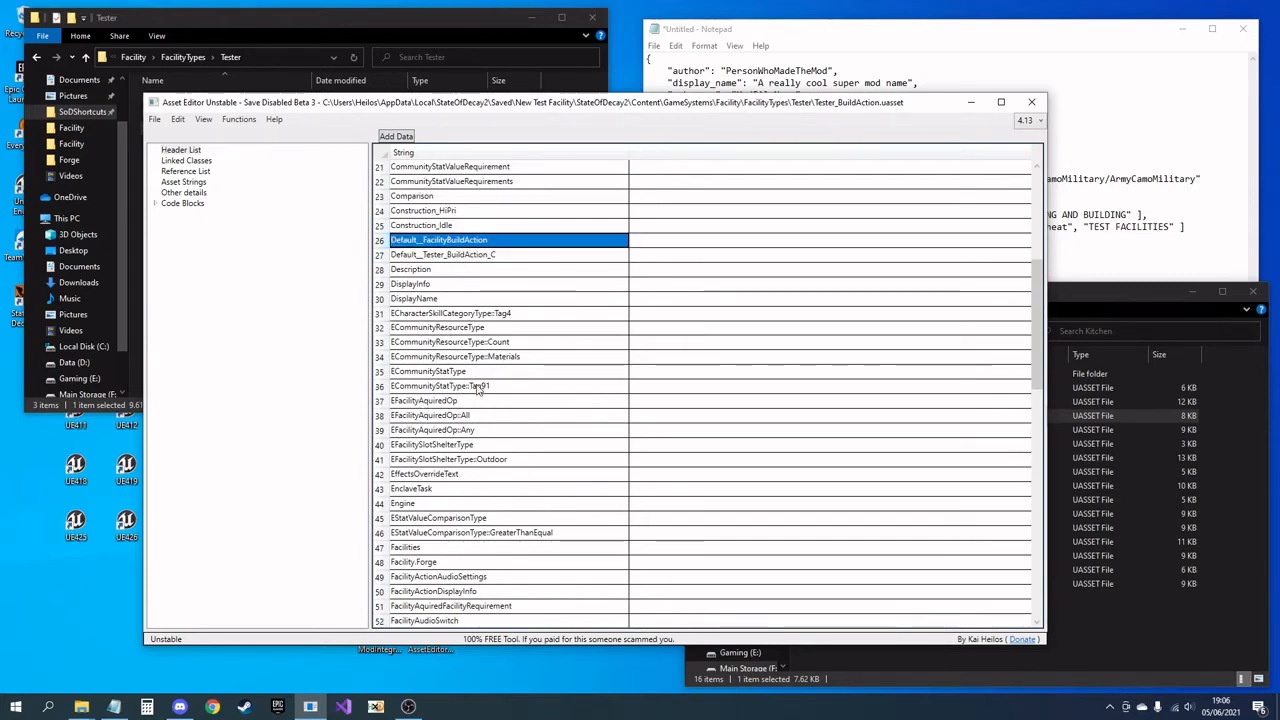
pyautogui.scroll(3)
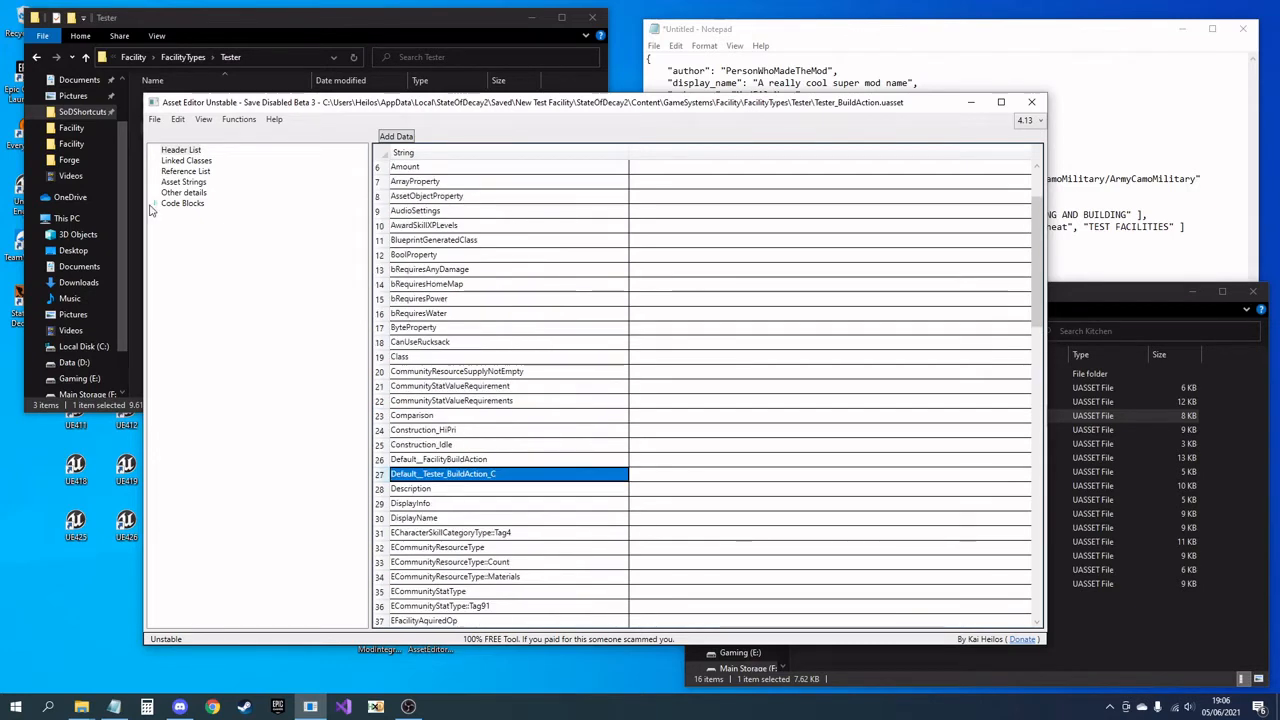
# Step: Change the DisplayInfo Value2 text keys to Tester_BuildAction
pyautogui.click(183, 203)
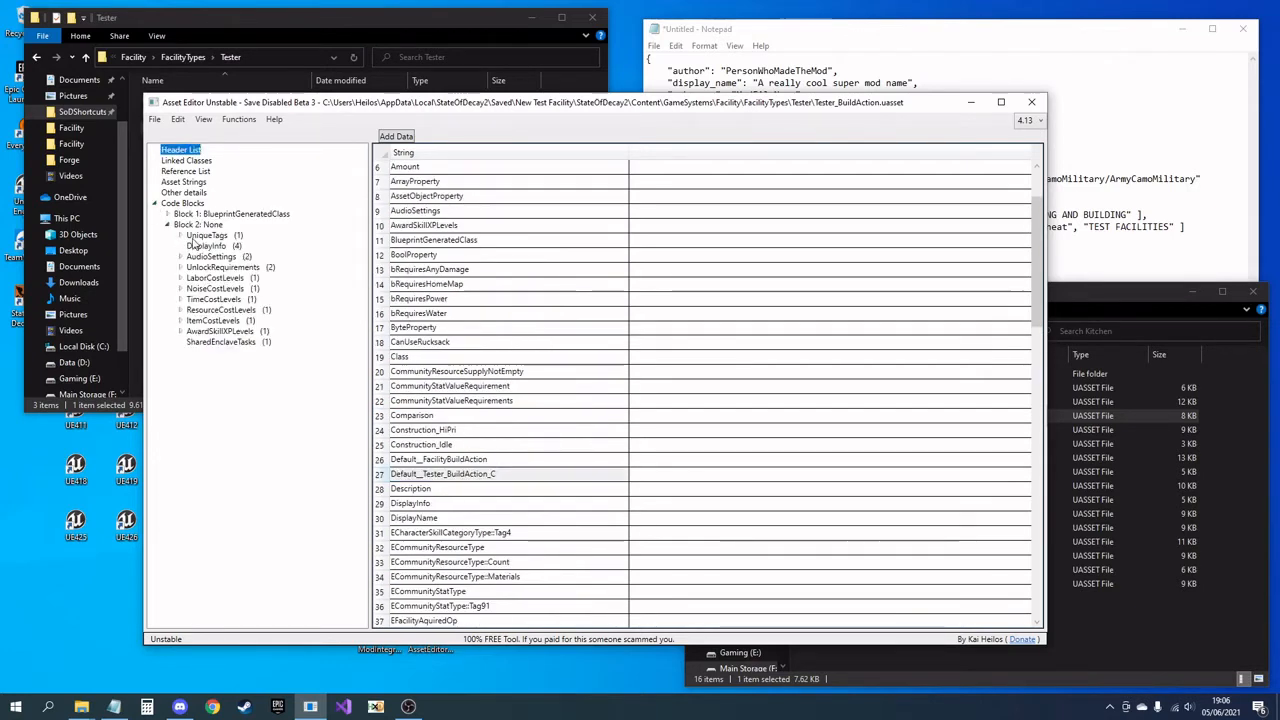
pyautogui.click(206, 246)
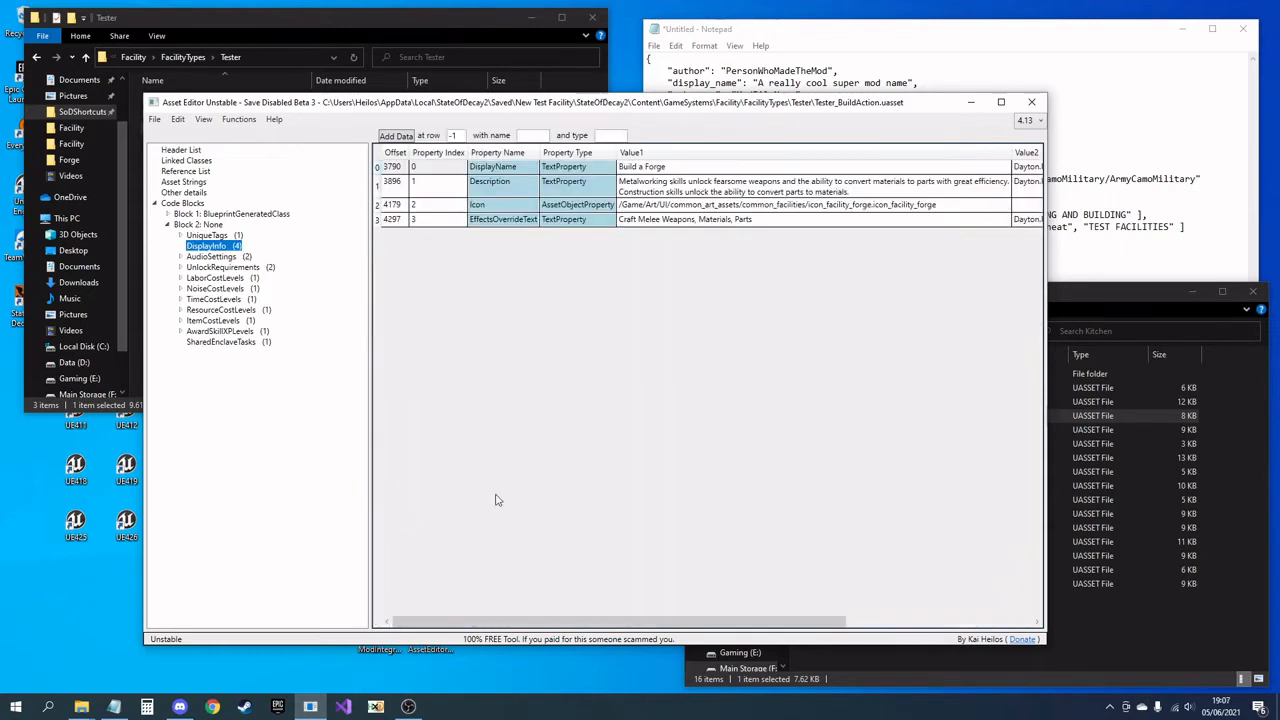
pyautogui.hscroll(3)
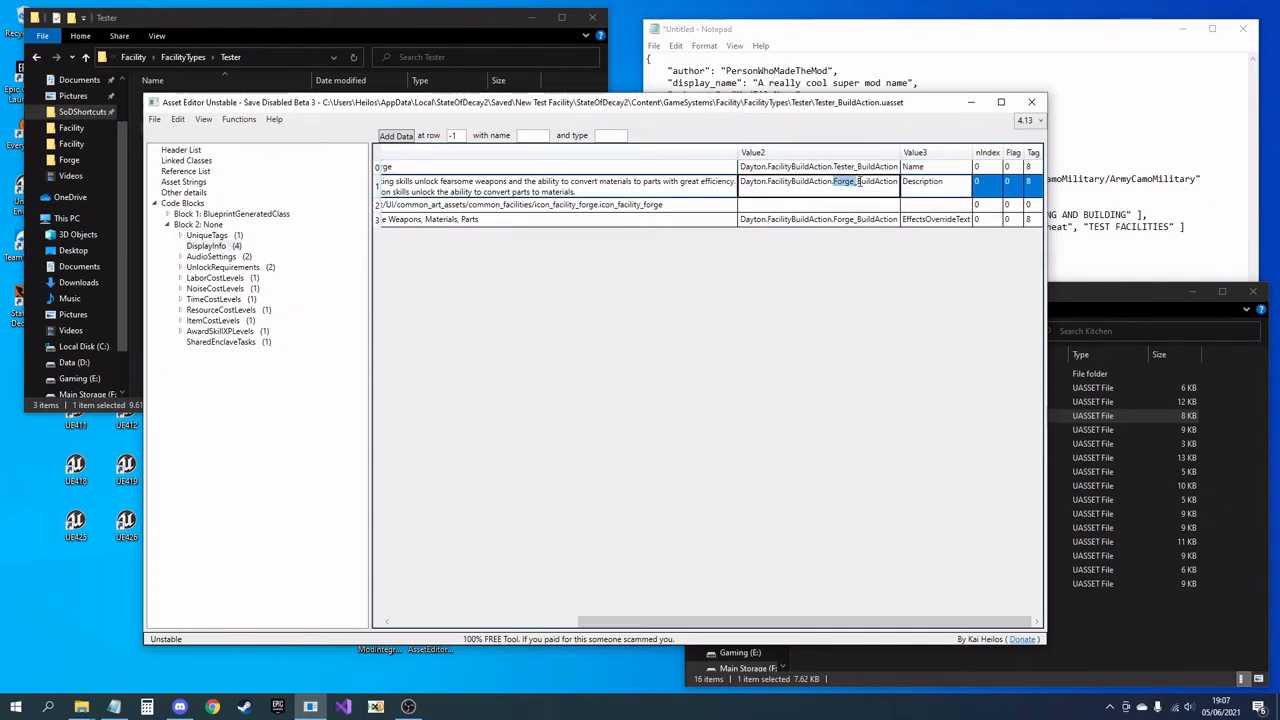
pyautogui.click(820, 219)
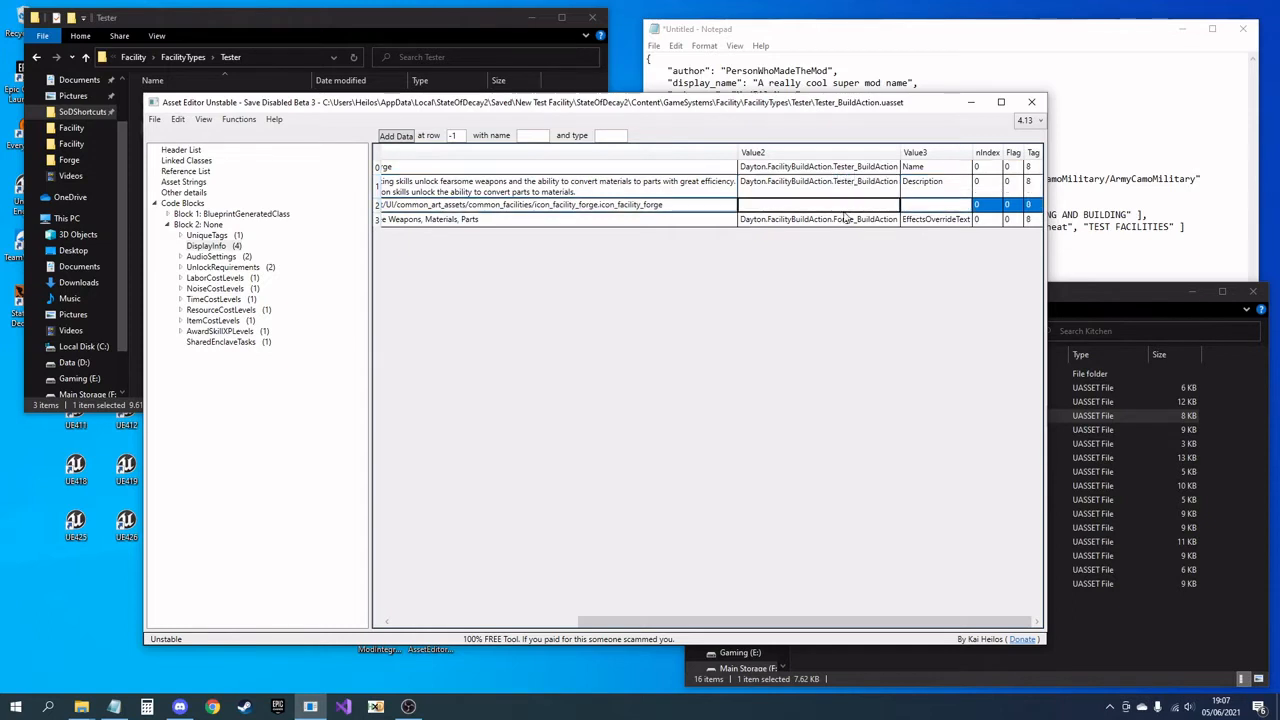
pyautogui.click(820, 219)
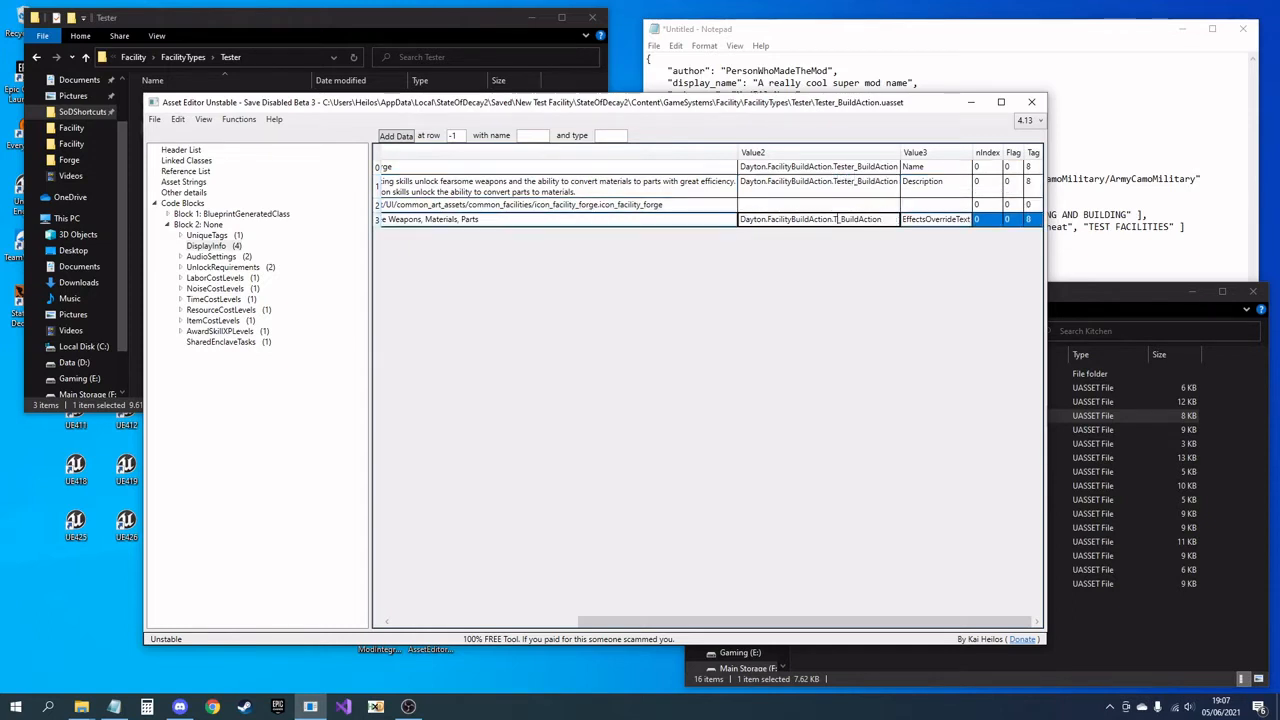
pyautogui.click(820, 204)
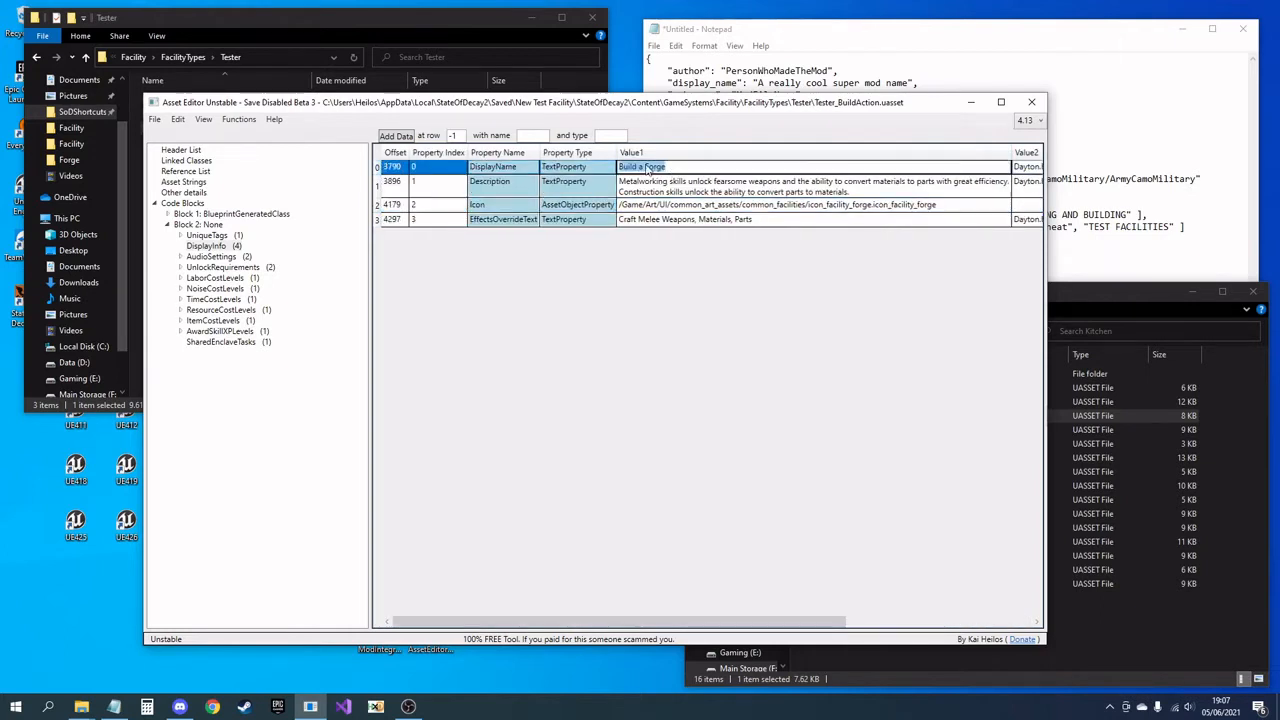
# Step: Set display name 'Build a Test Forge' and description 'This building is cool', then save and close
pyautogui.write('Build a Test')
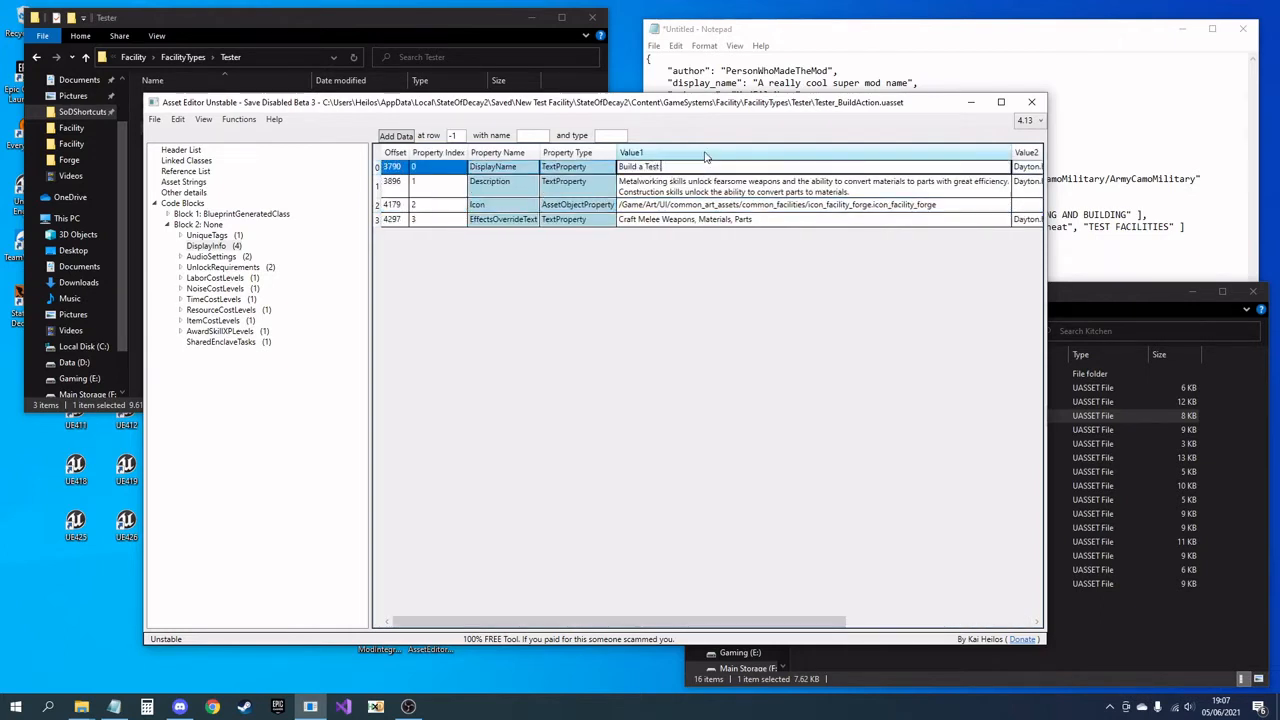
pyautogui.write('Forge')
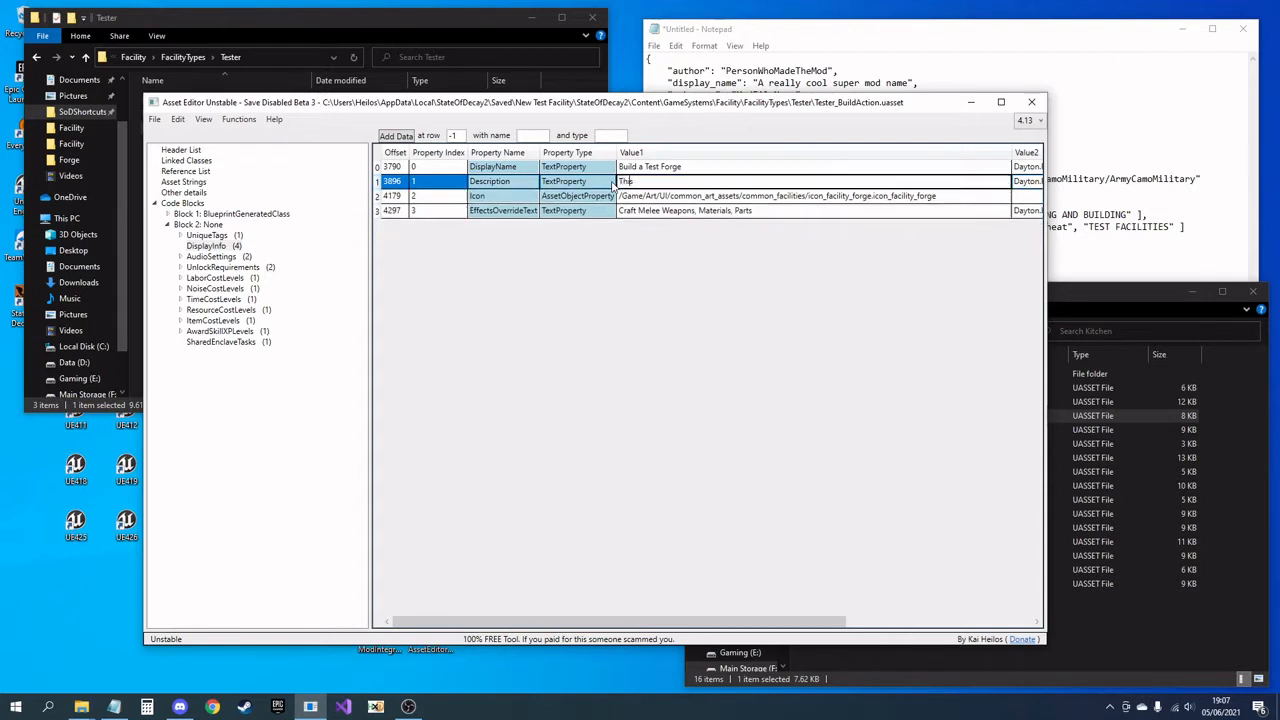
pyautogui.write('This building is cool')
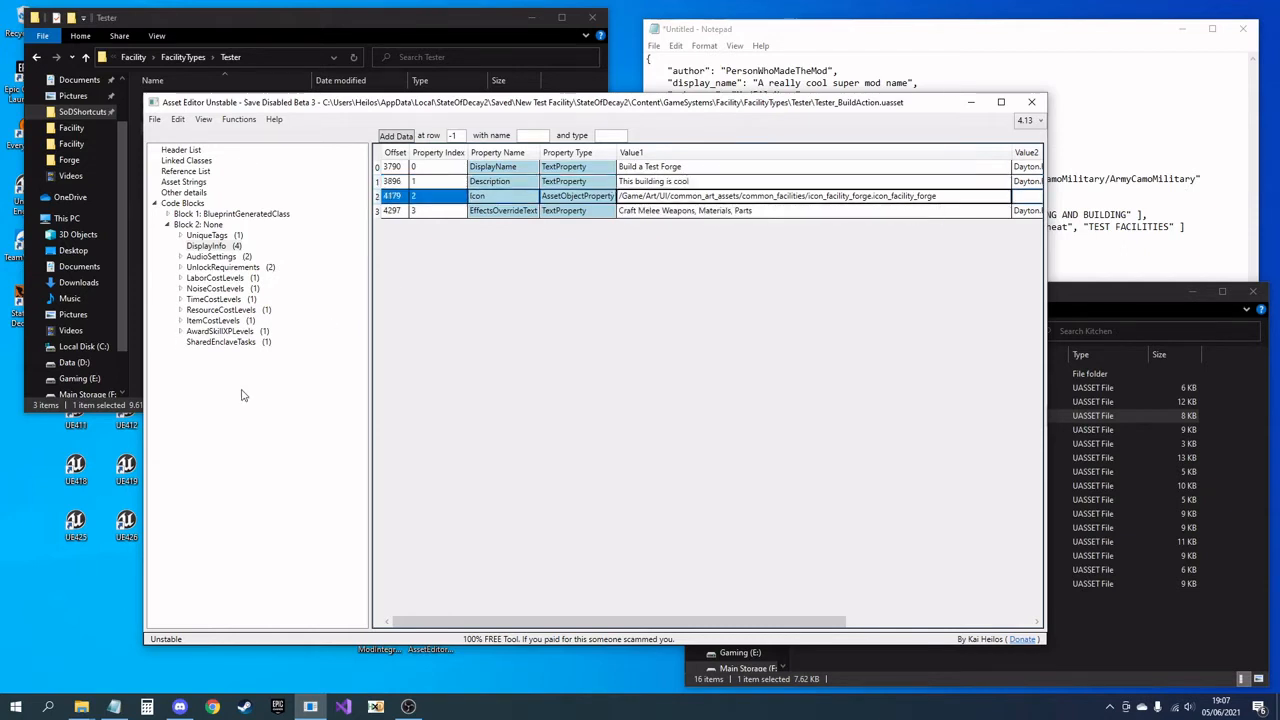
pyautogui.click(155, 119)
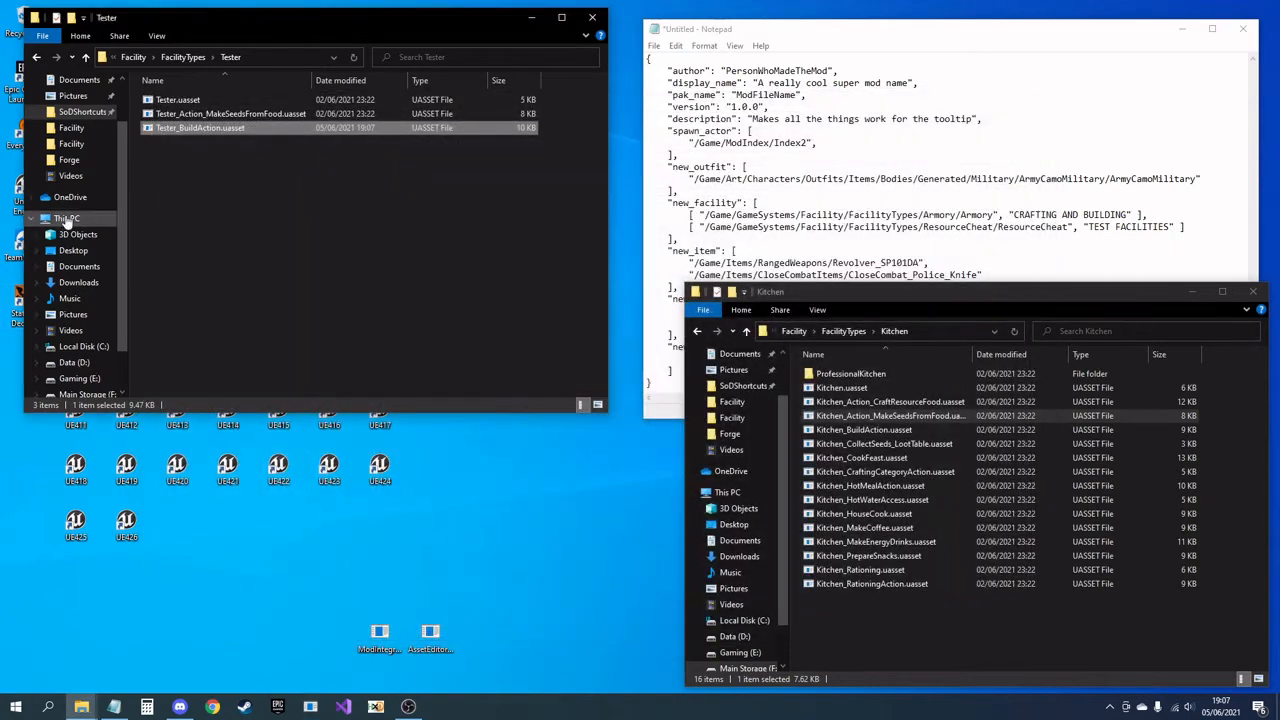
pyautogui.click(230, 113)
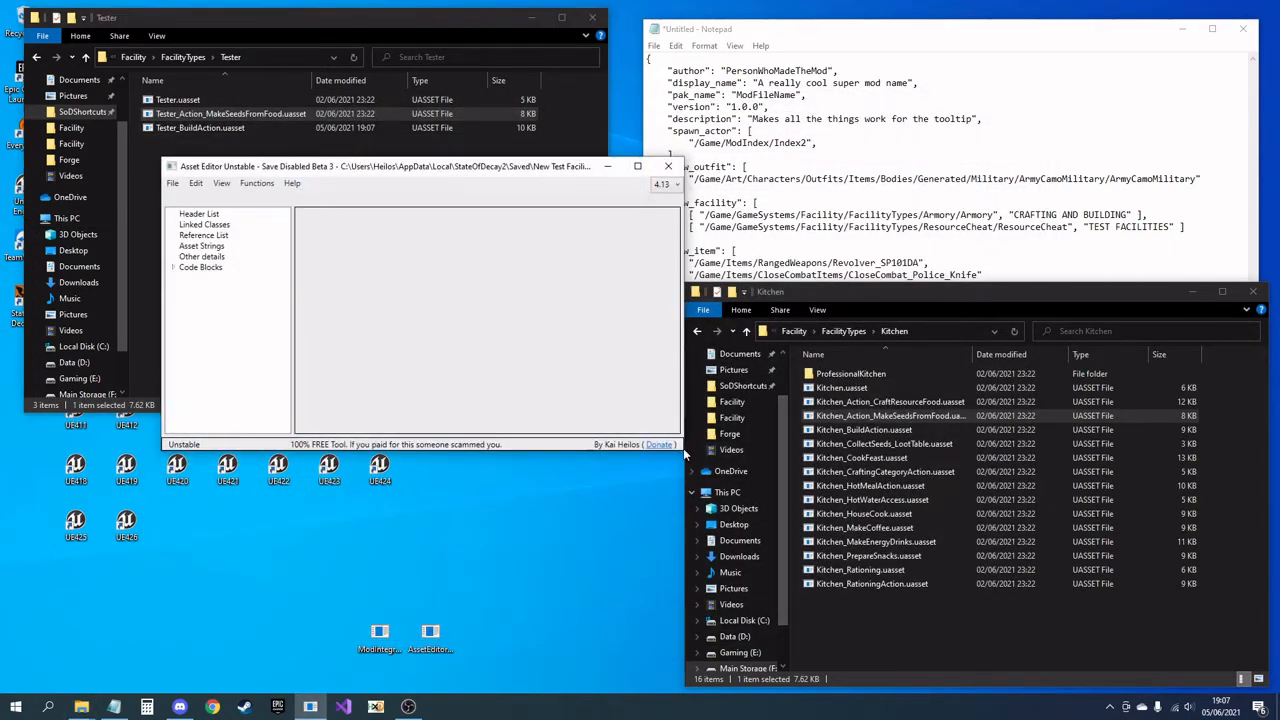
# Step: Load Tester_Action_MakeSeedsFromFood and change string 0's path from kitchen to tester
pyautogui.click(199, 213)
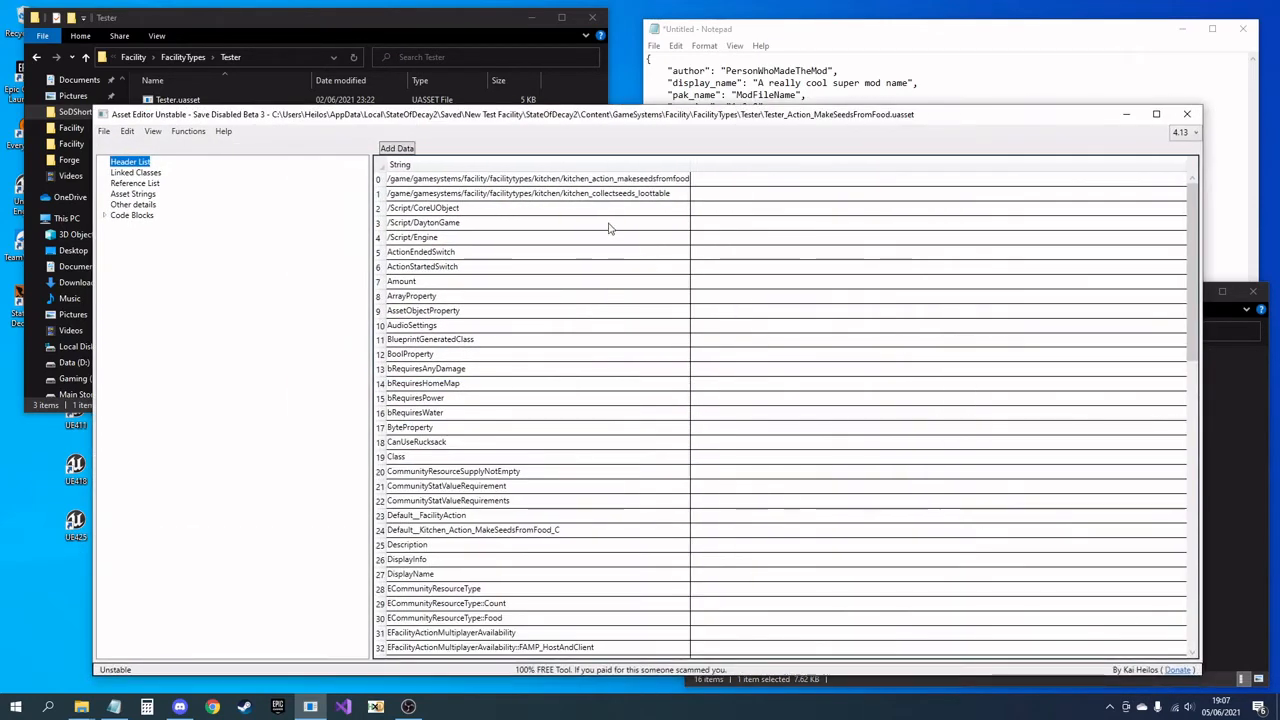
pyautogui.click(537, 193)
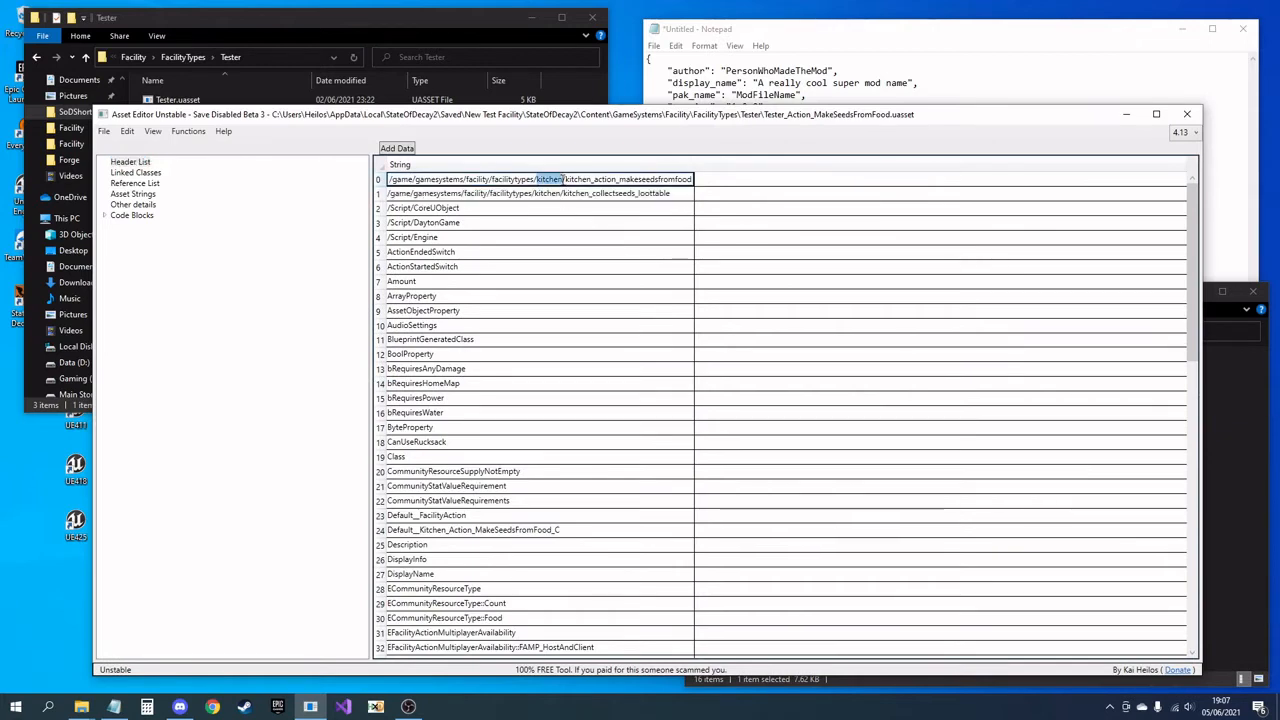
pyautogui.write('tester')
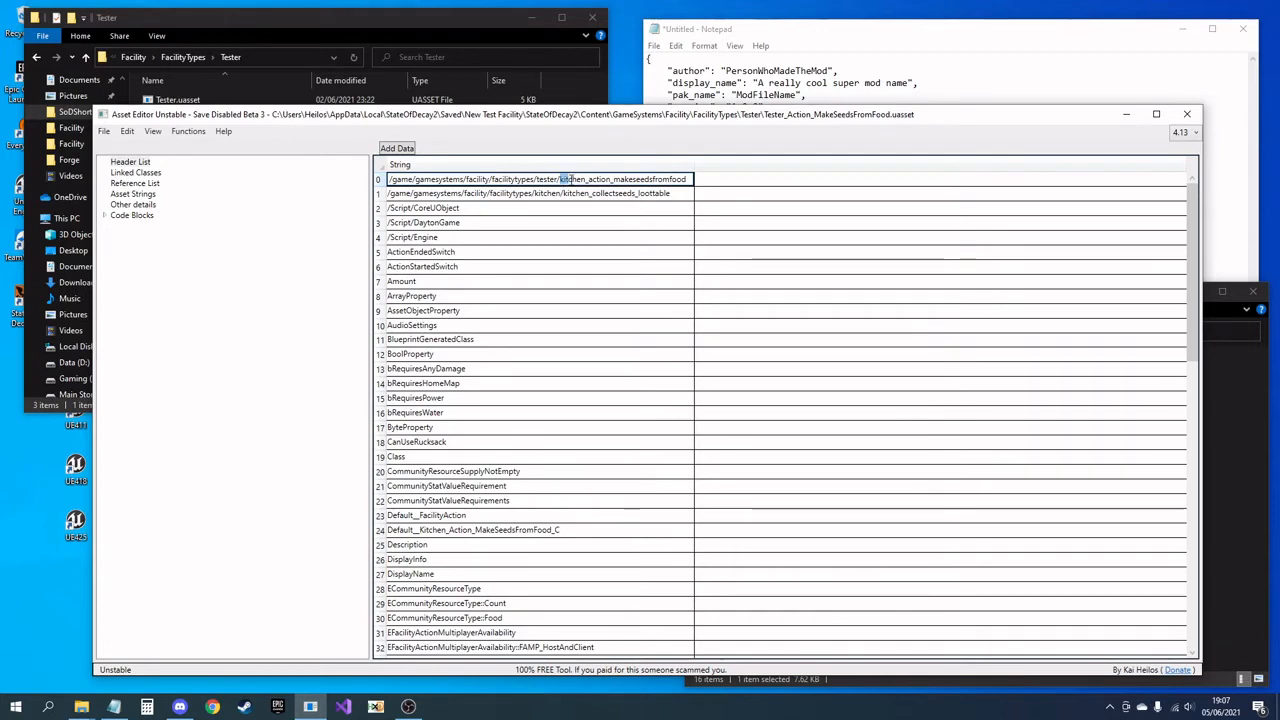
pyautogui.click(537, 251)
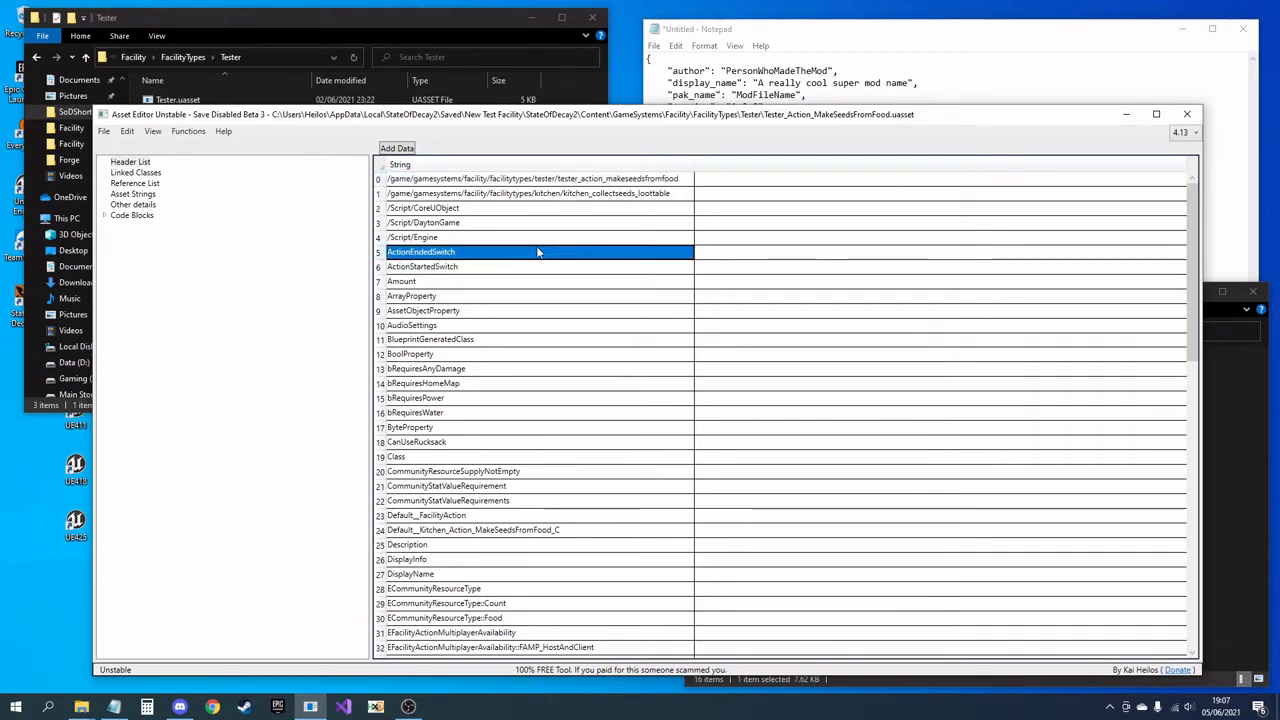
pyautogui.click(533, 178)
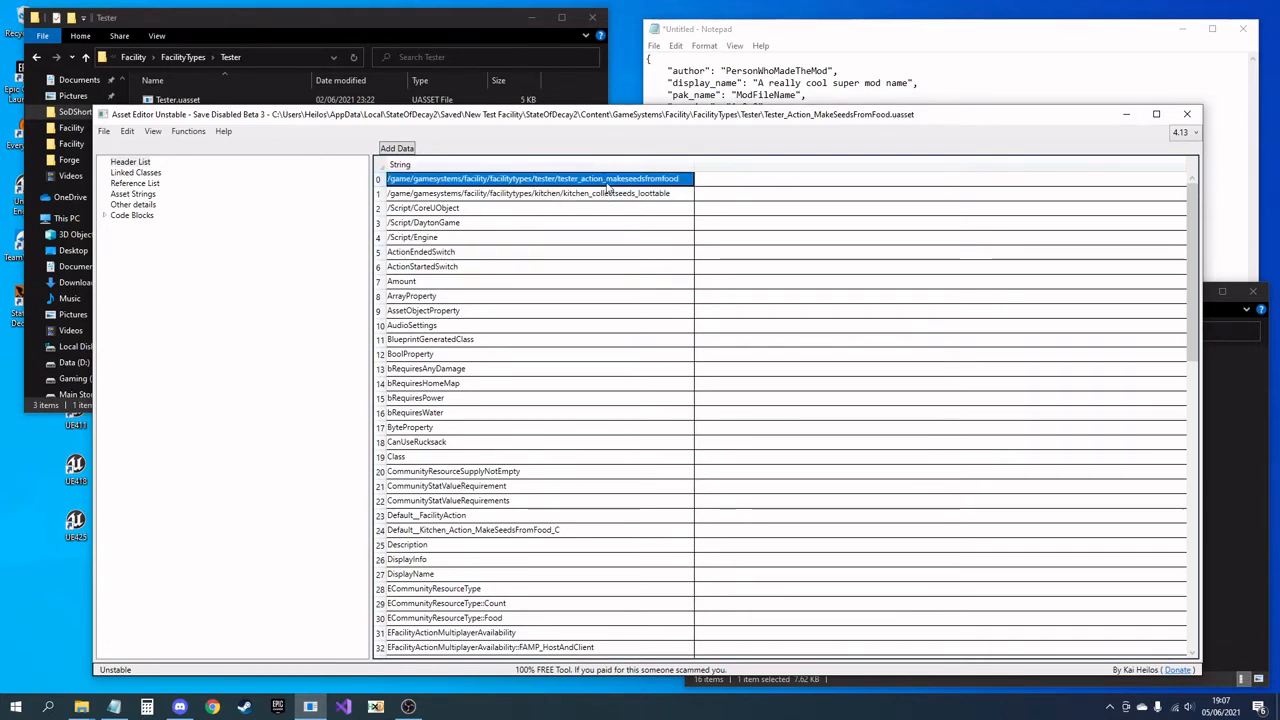
# Step: Rename the Kitchen_Action_MakeSeedsFromFood class name strings to Tester
pyautogui.scroll(-3)
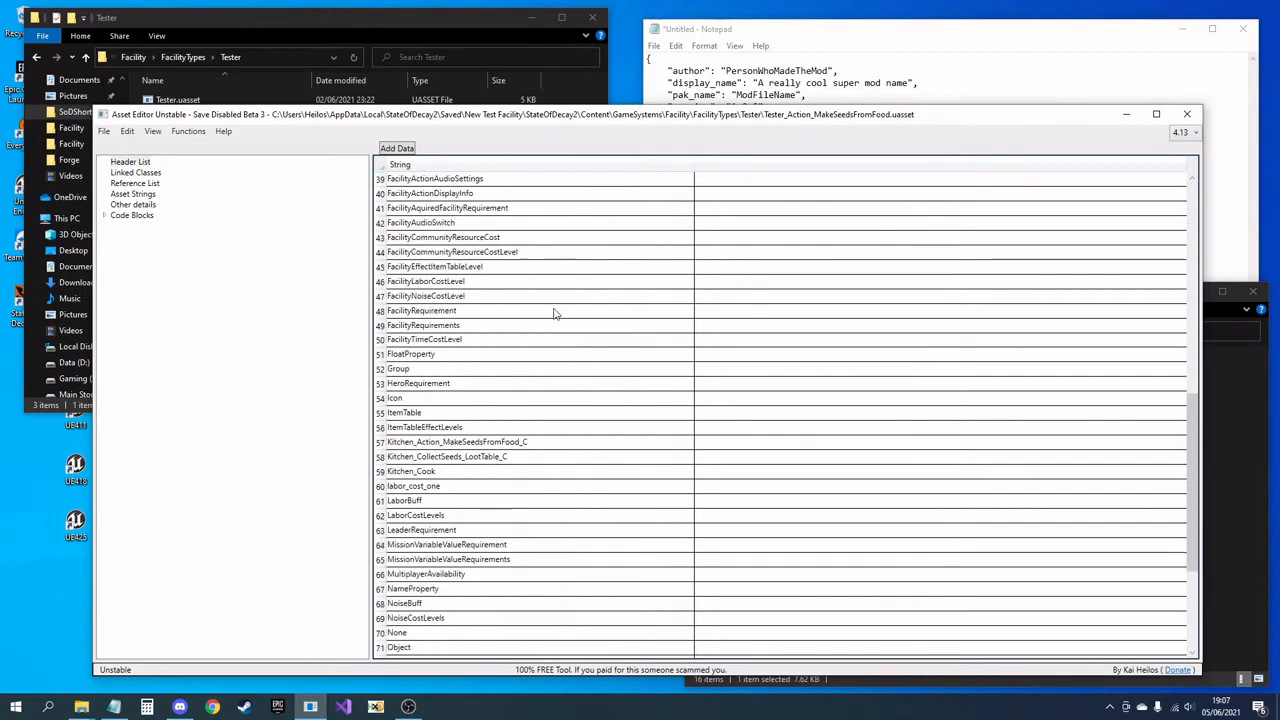
pyautogui.scroll(-3)
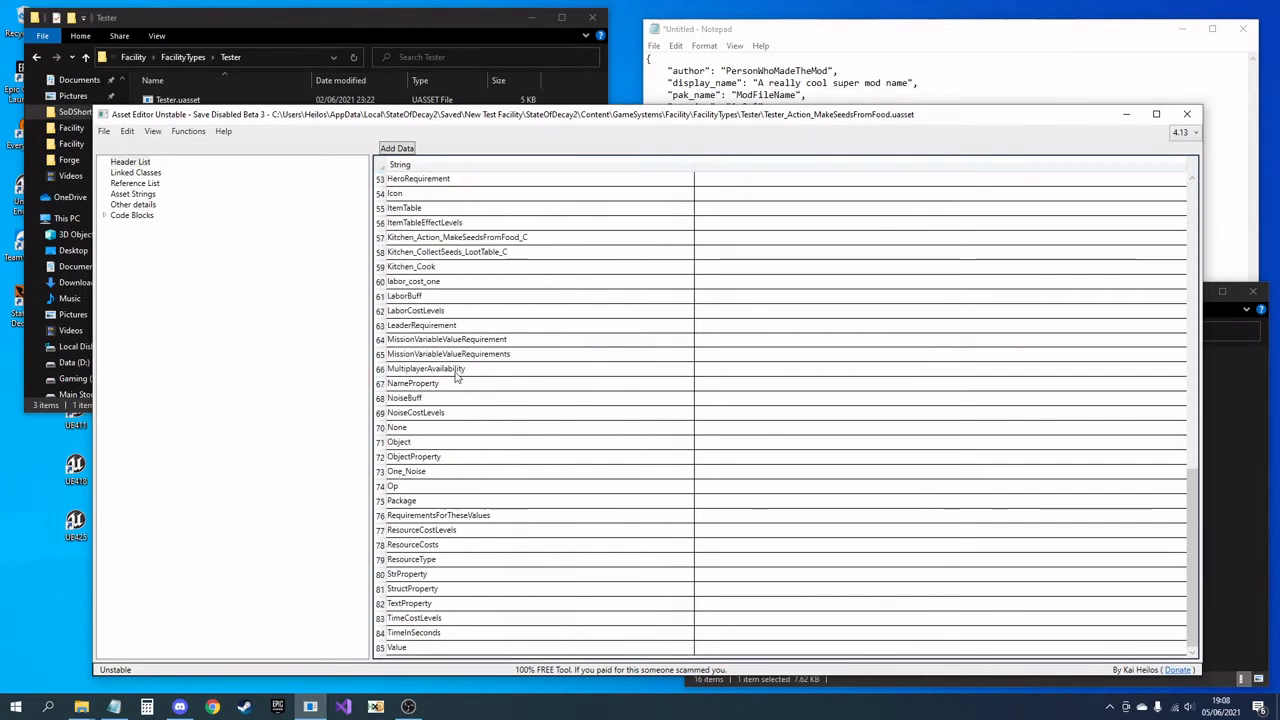
pyautogui.click(457, 412)
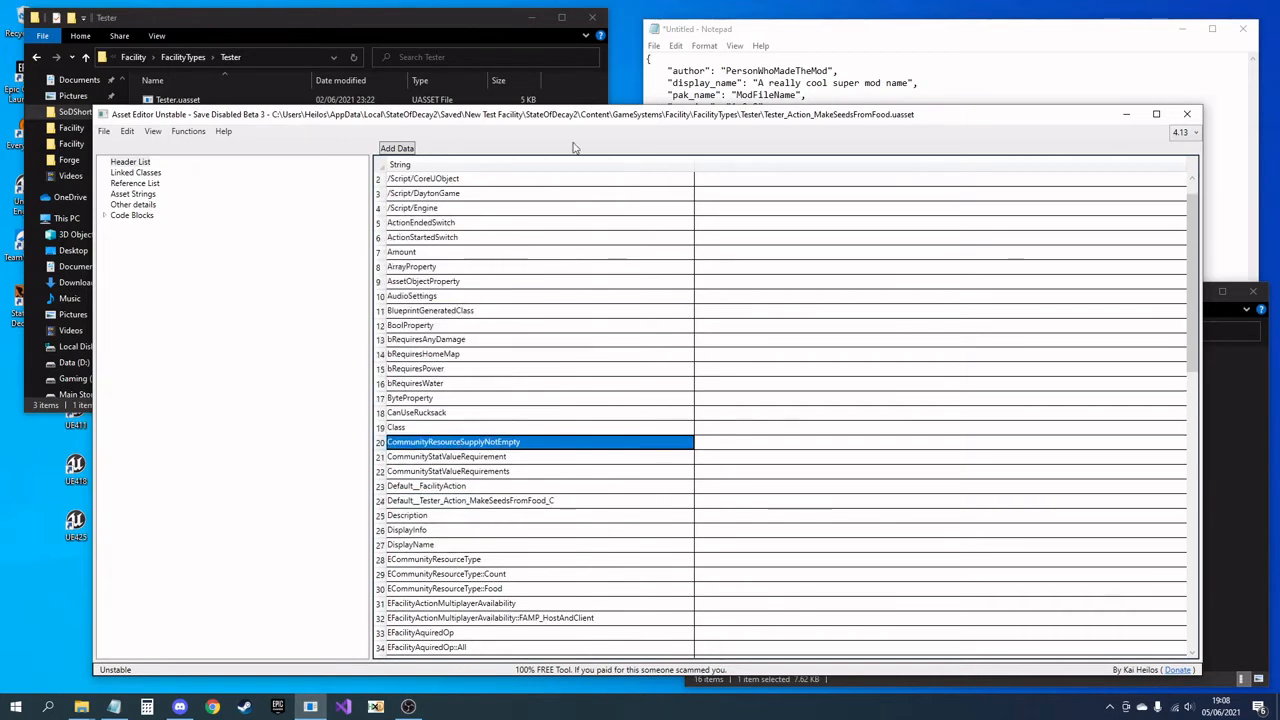
# Step: In Block 2's DisplayInfo, append 'to test' to make 'Collect Seeds to test'
pyautogui.click(130, 161)
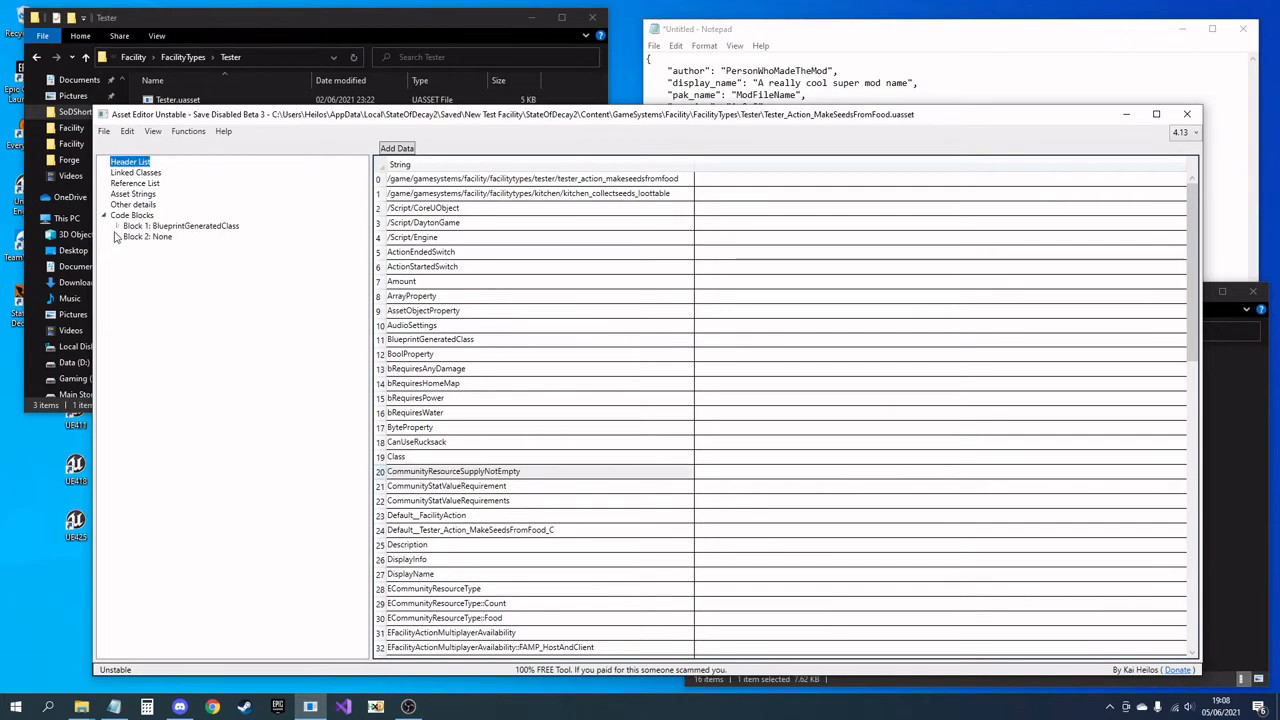
pyautogui.click(155, 247)
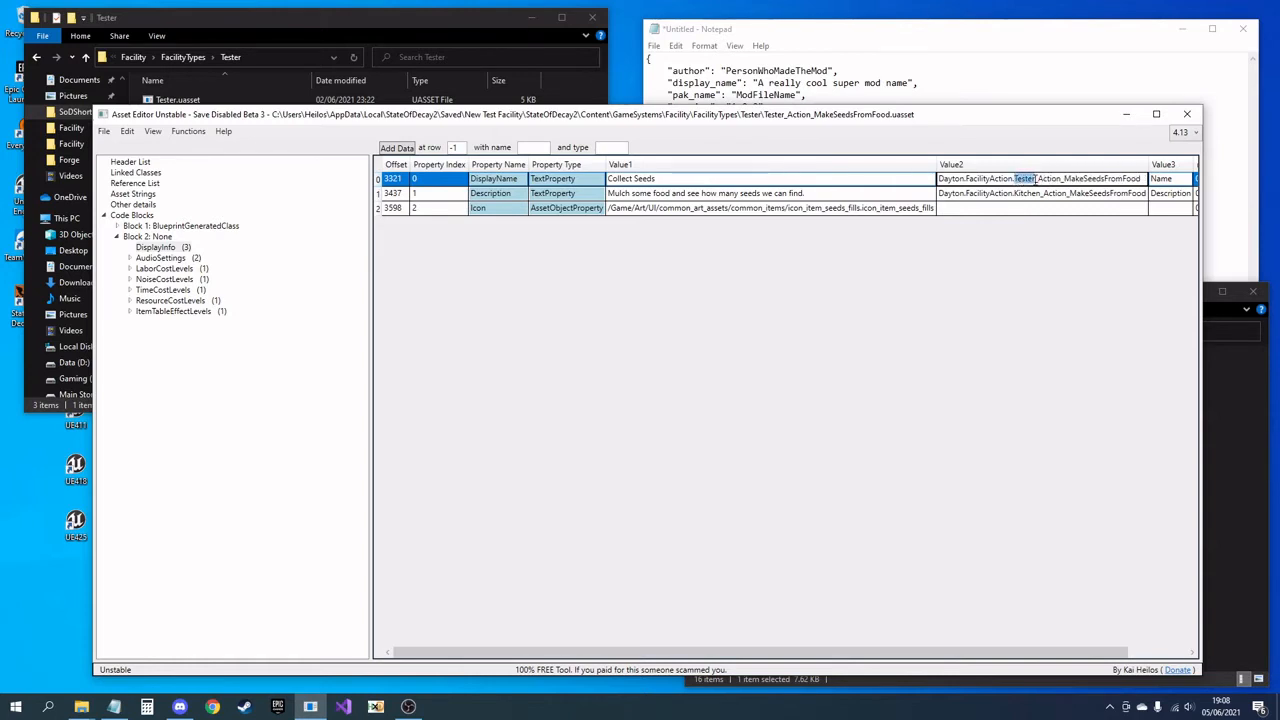
pyautogui.click(705, 193)
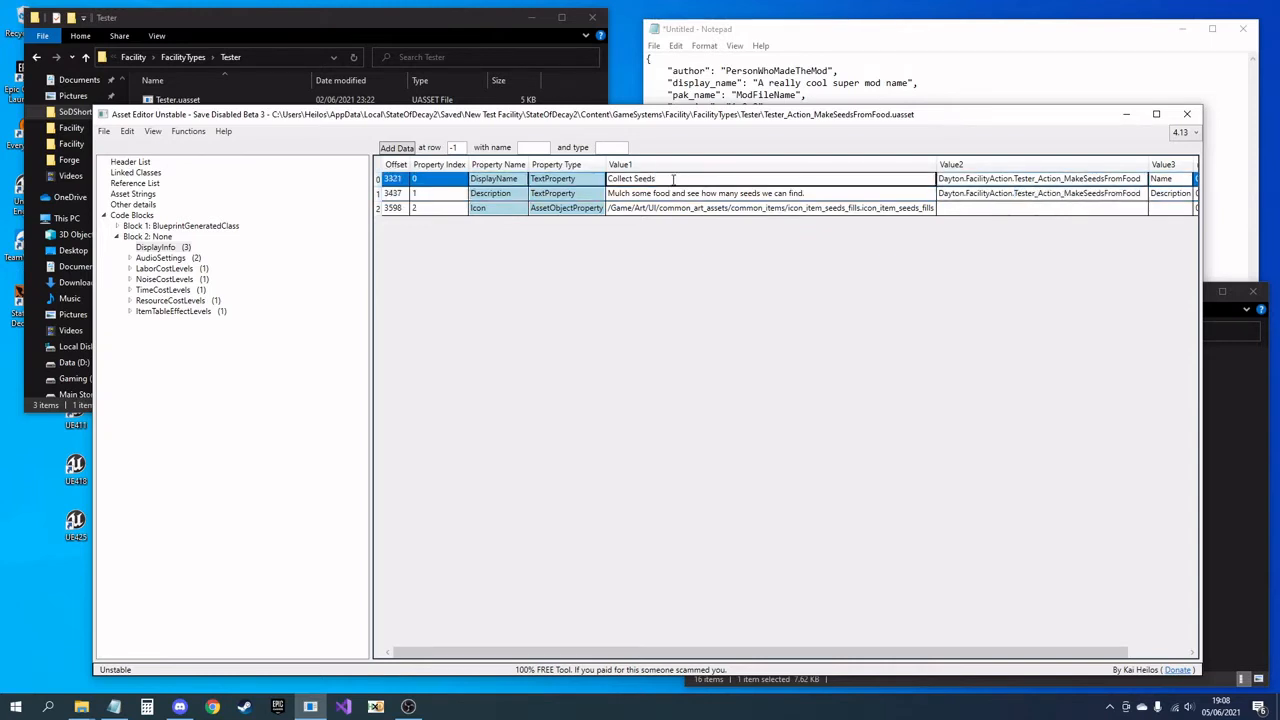
pyautogui.write('to test')
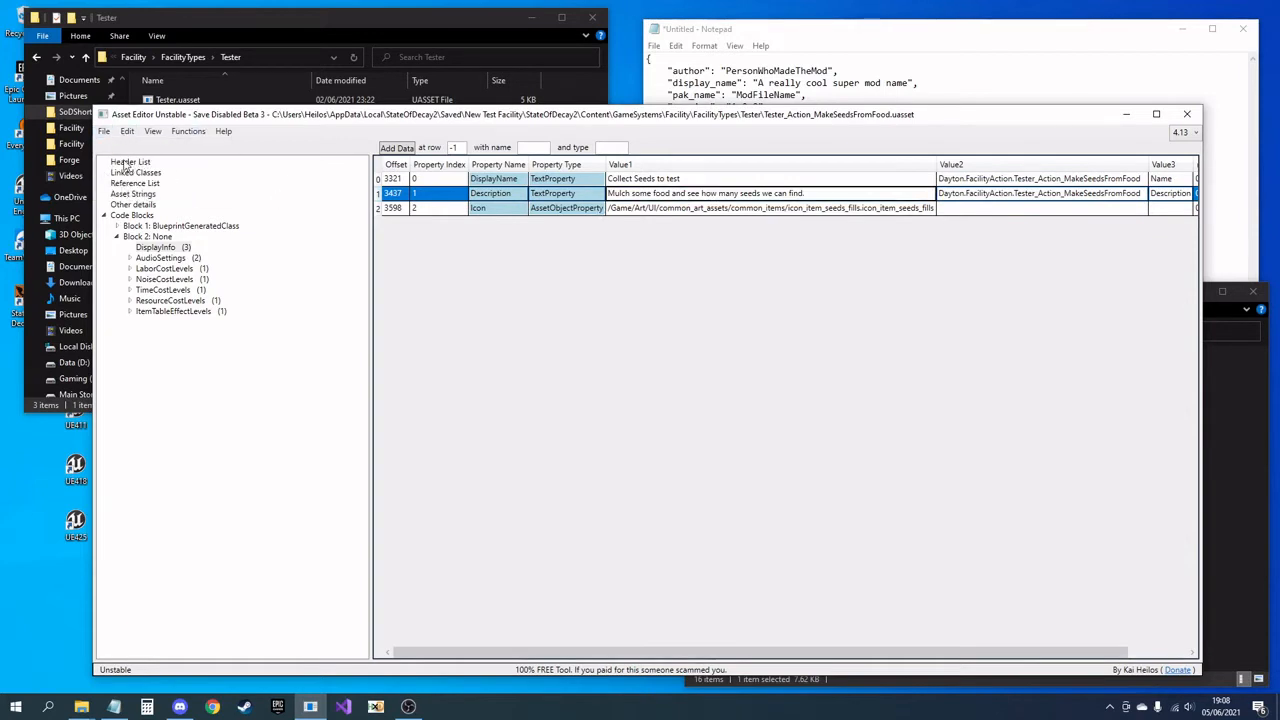
# Step: Inspect FacilityEffectItemTableLevel's ItemTable, still Kitchen_CollectSeeds_LootTable_C, then return to Header List
pyautogui.click(130, 161)
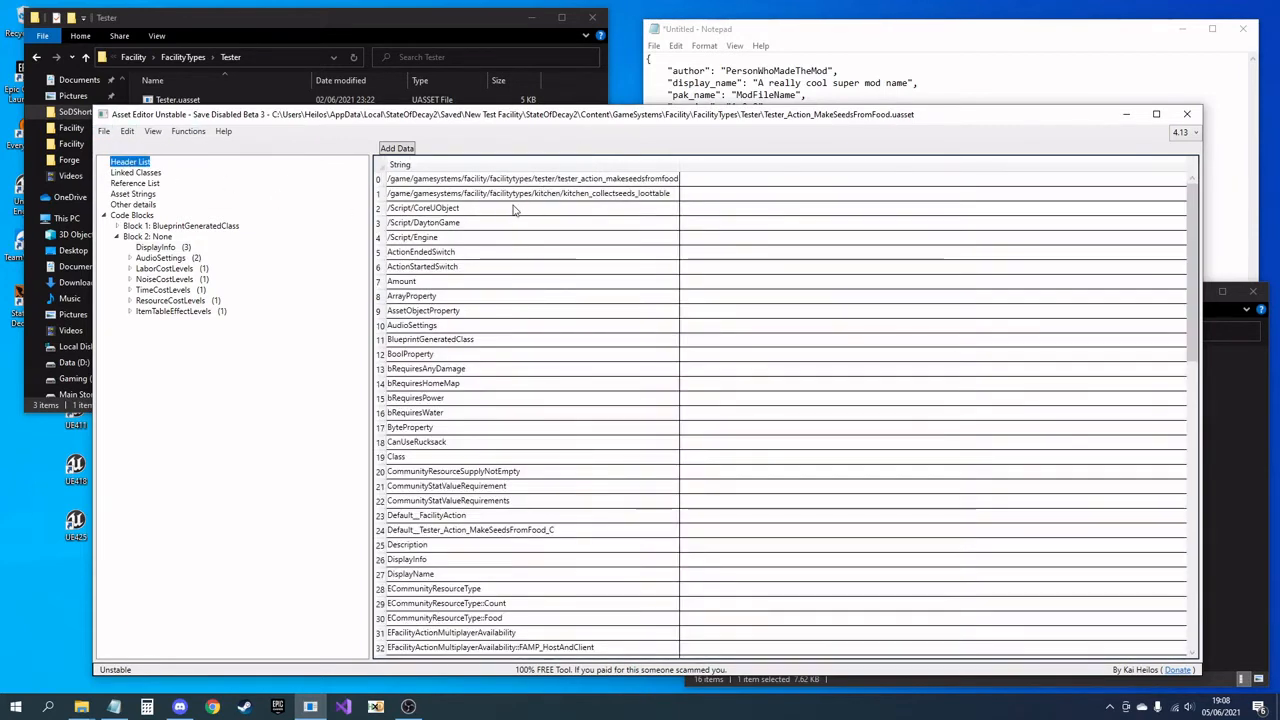
pyautogui.click(527, 193)
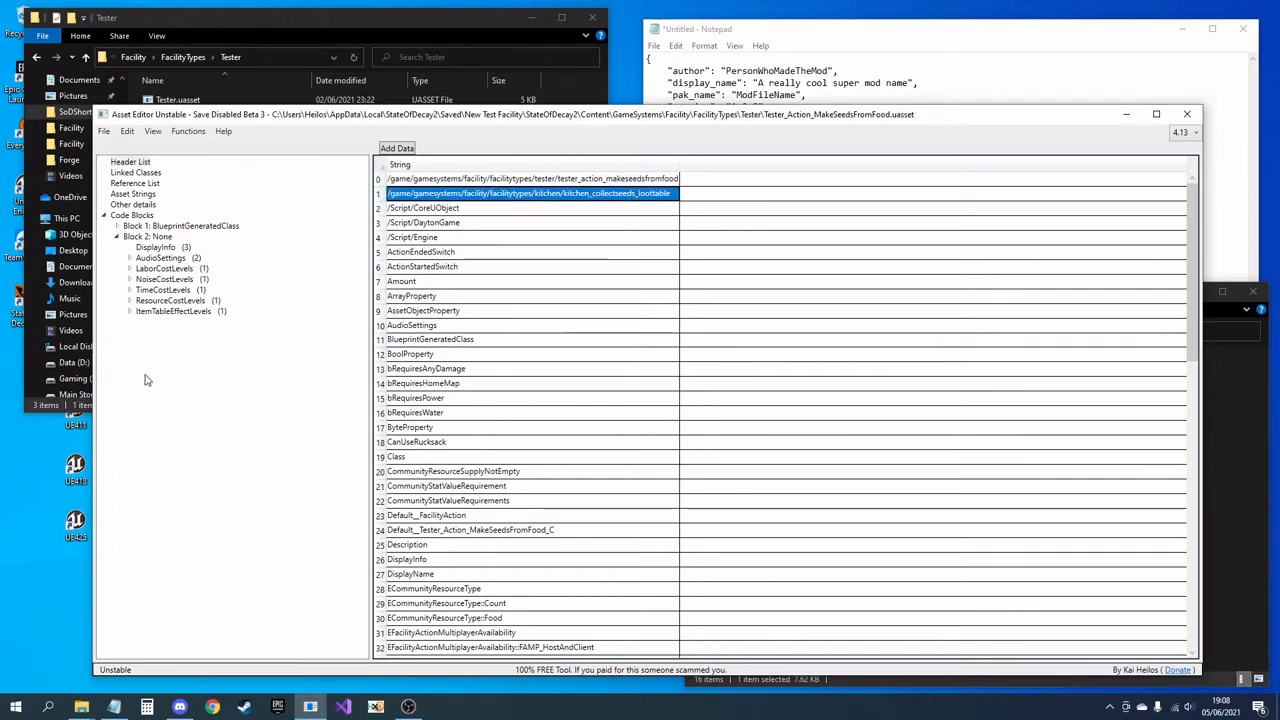
pyautogui.click(131, 311)
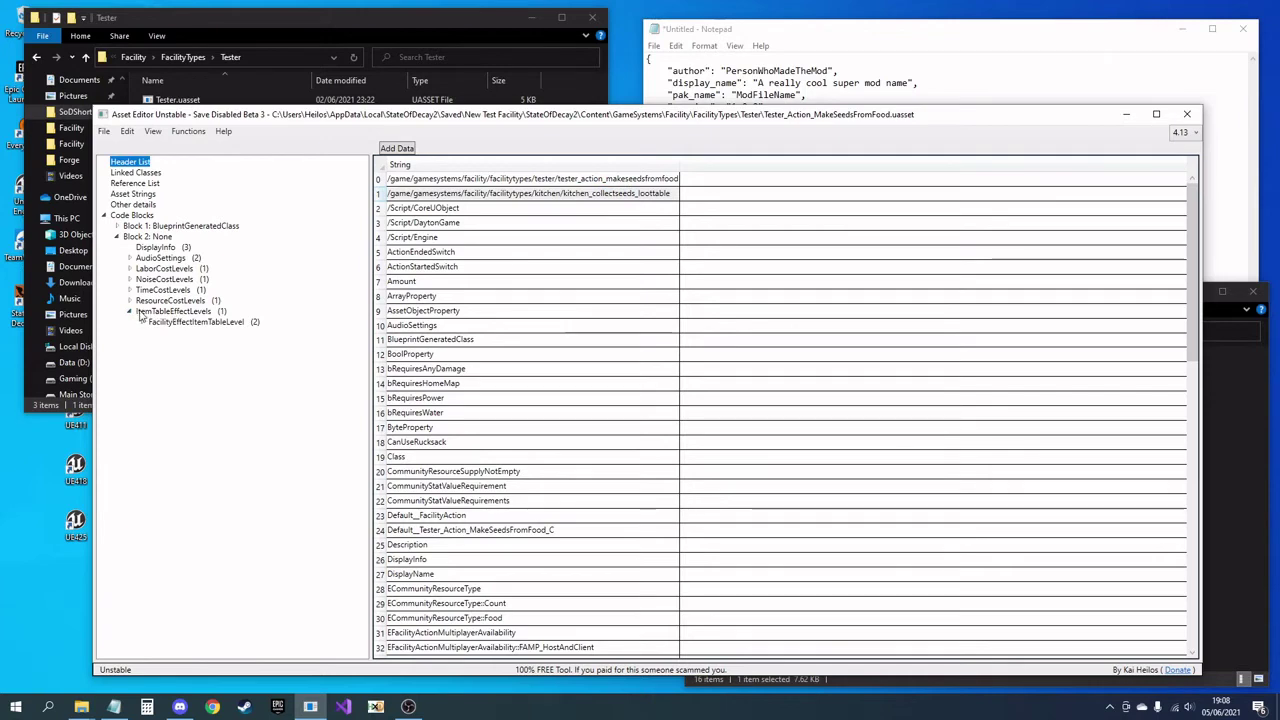
pyautogui.click(143, 321)
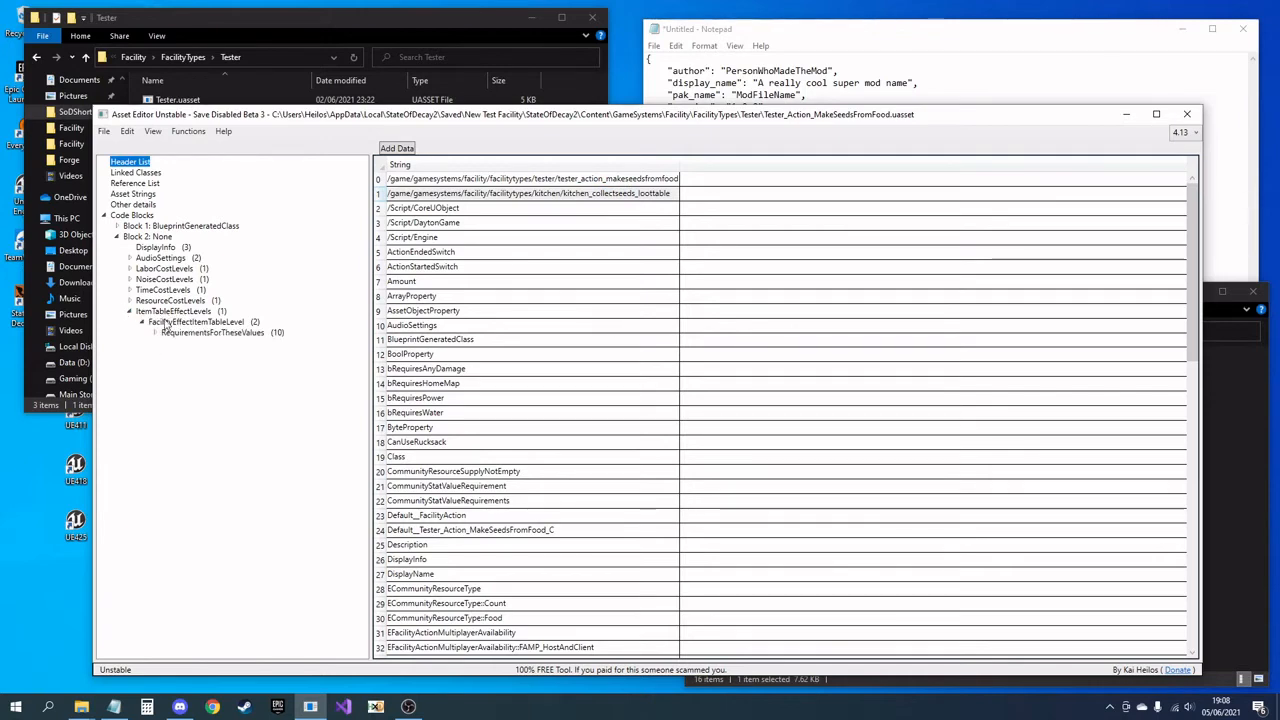
pyautogui.click(197, 321)
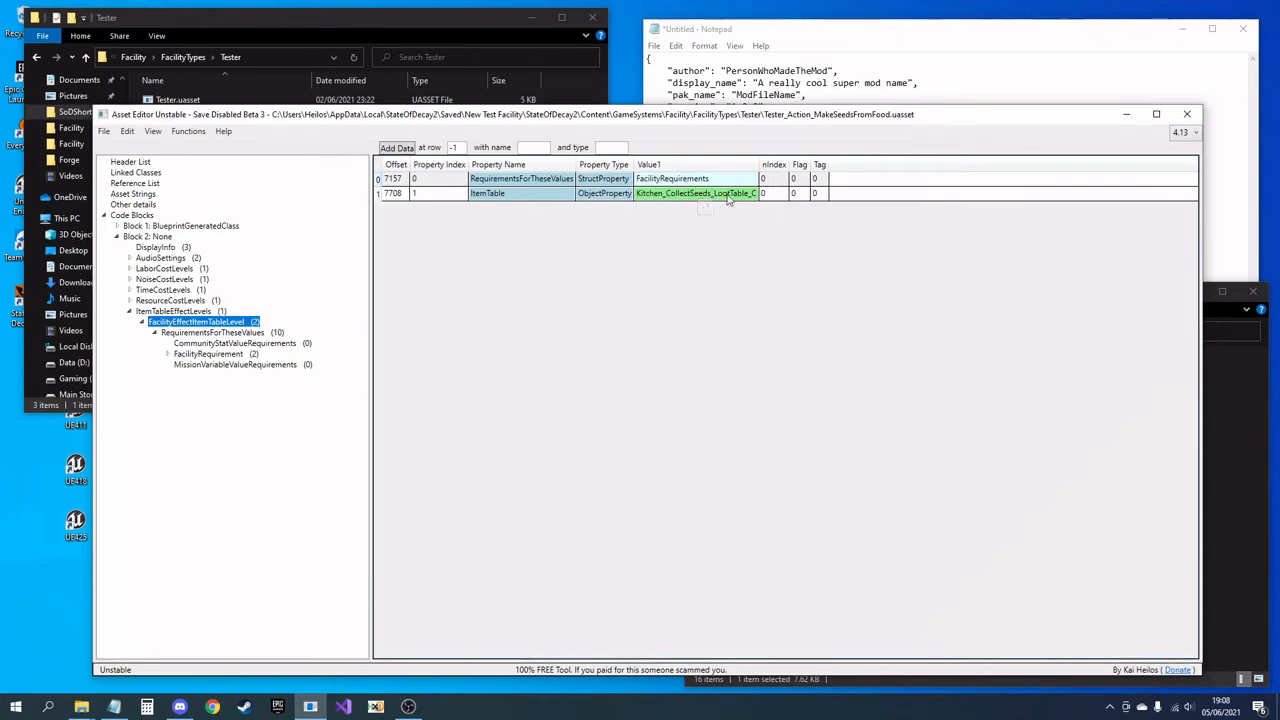
pyautogui.click(130, 161)
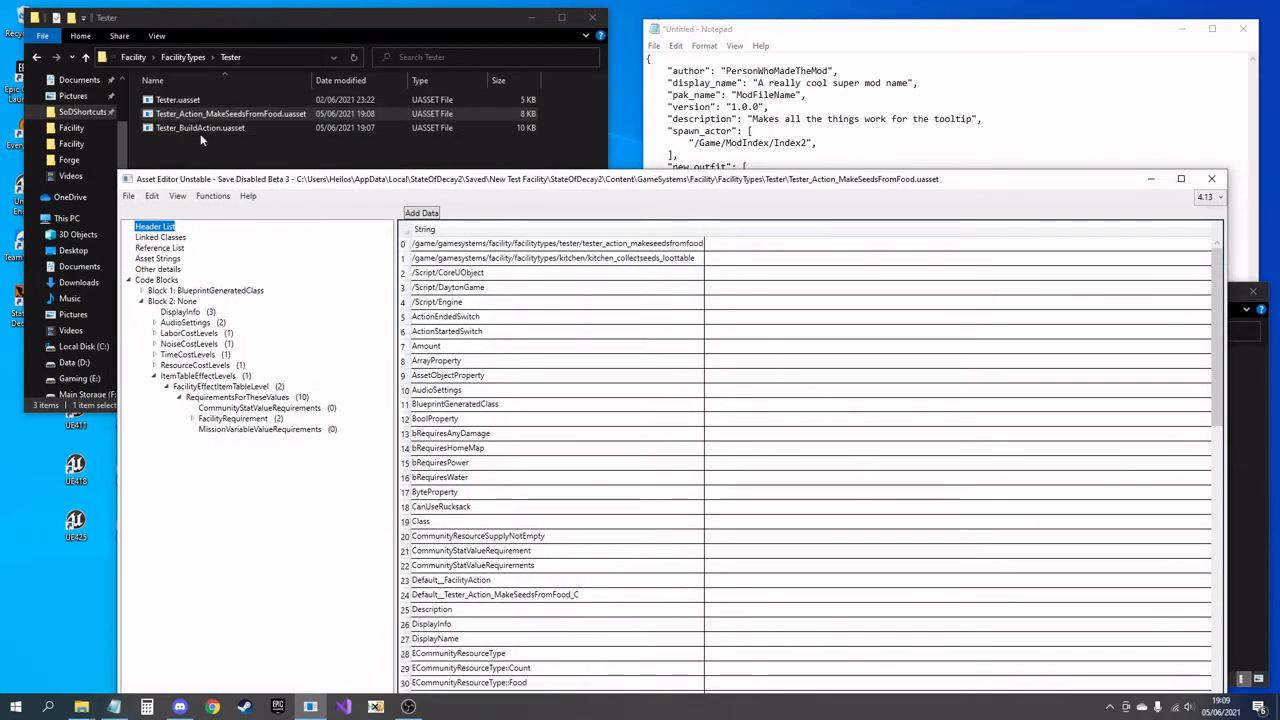
pyautogui.click(557, 243)
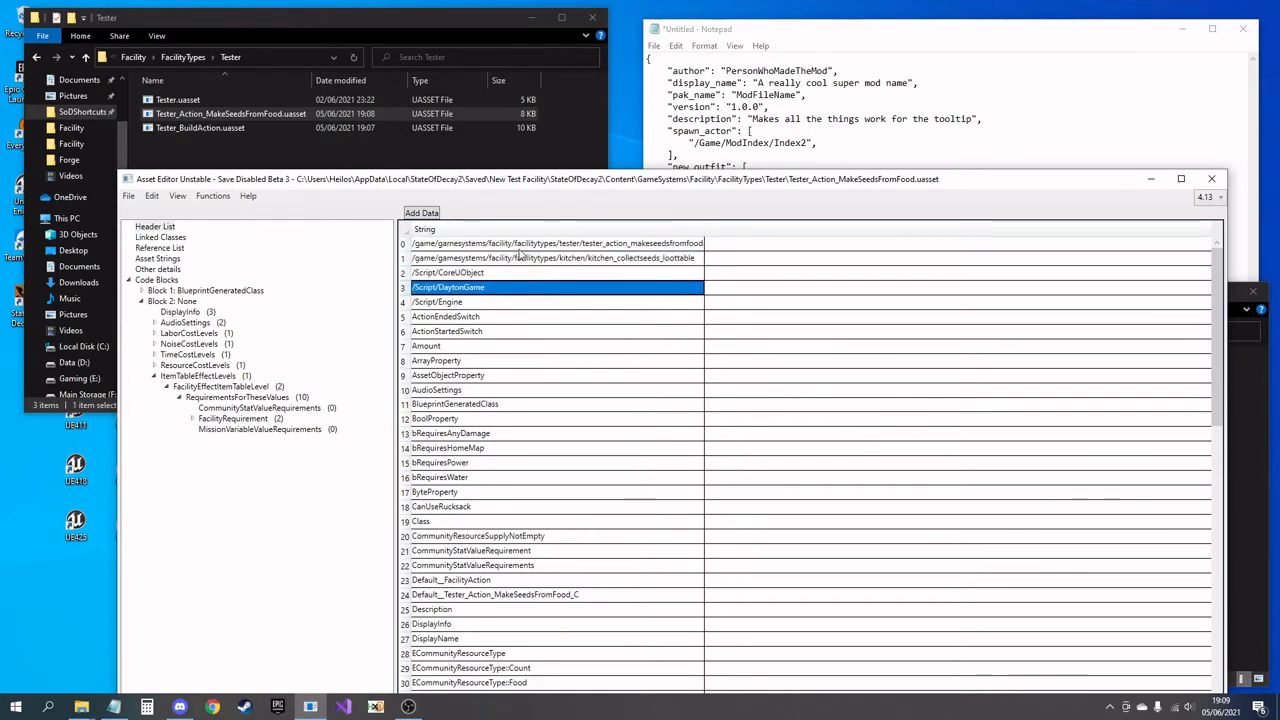
pyautogui.moveTo(658, 289)
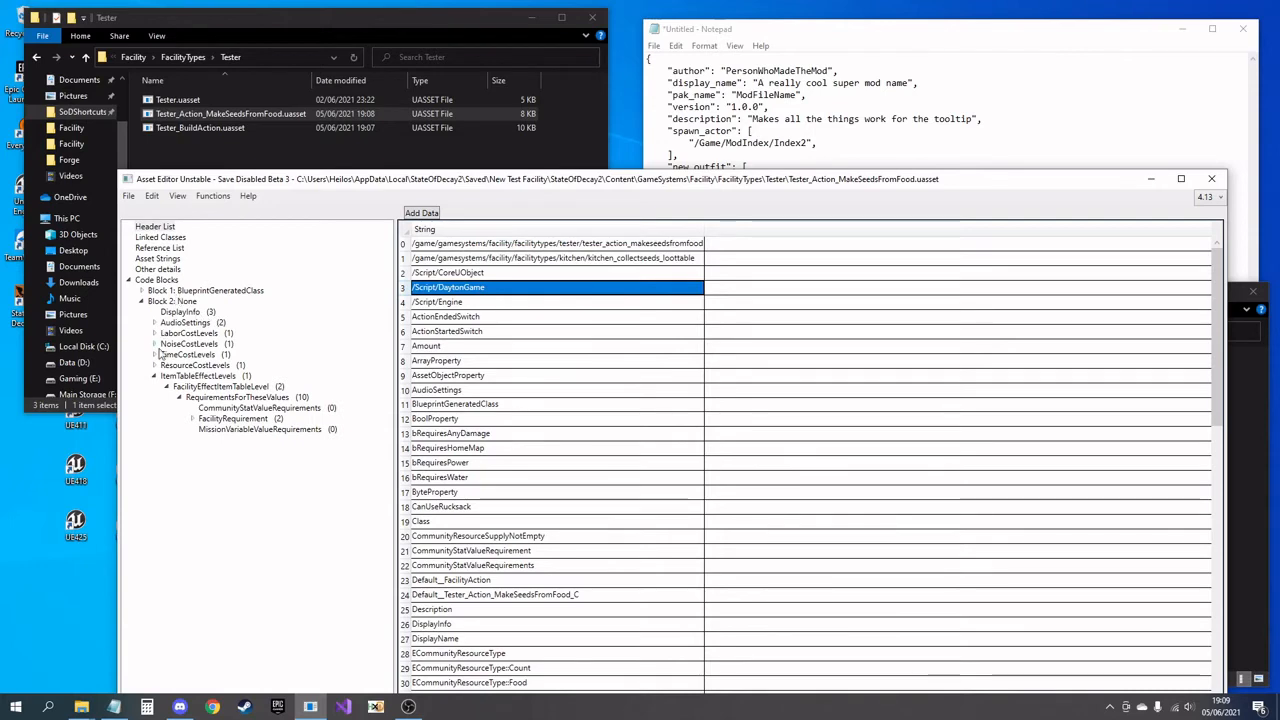
pyautogui.click(185, 322)
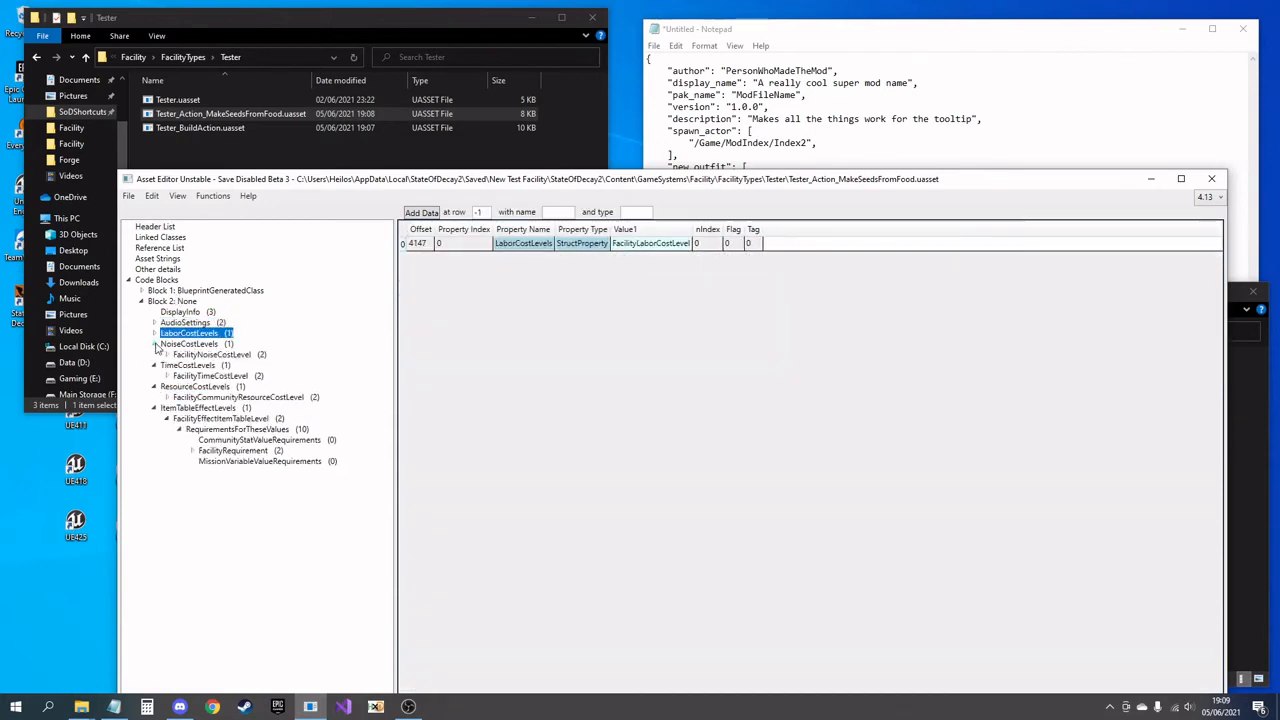
pyautogui.click(153, 322)
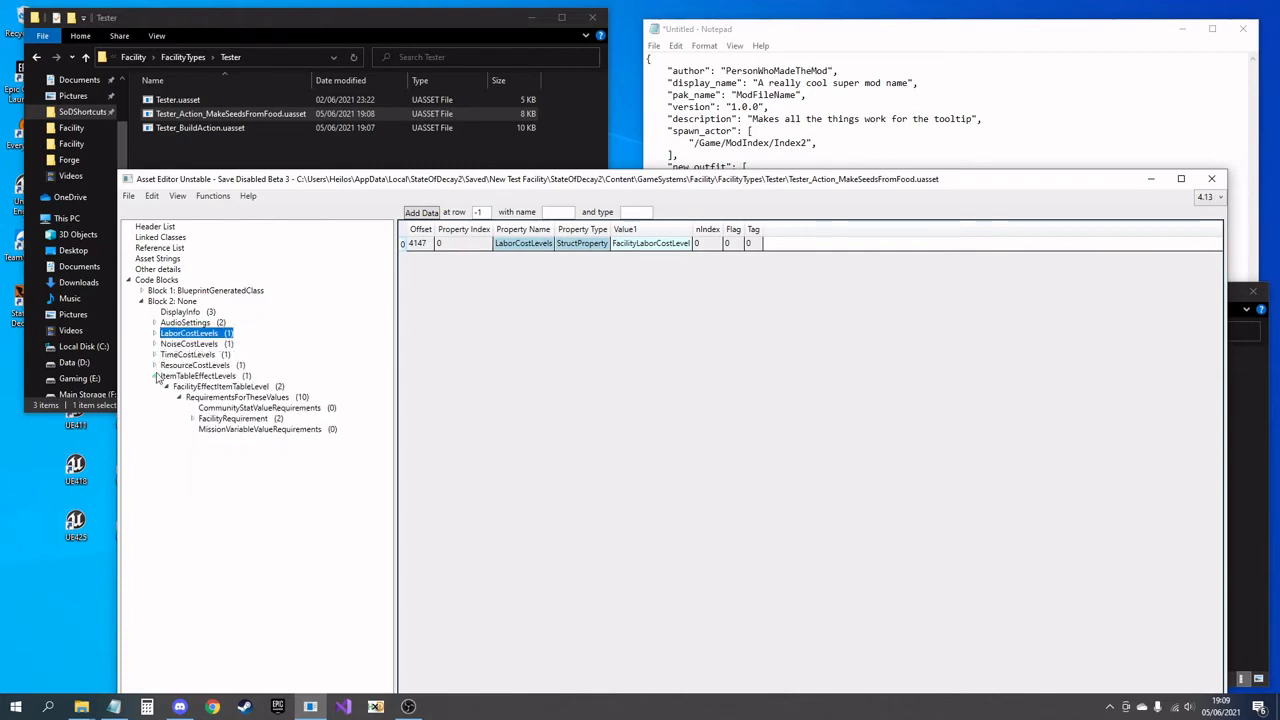
pyautogui.click(187, 354)
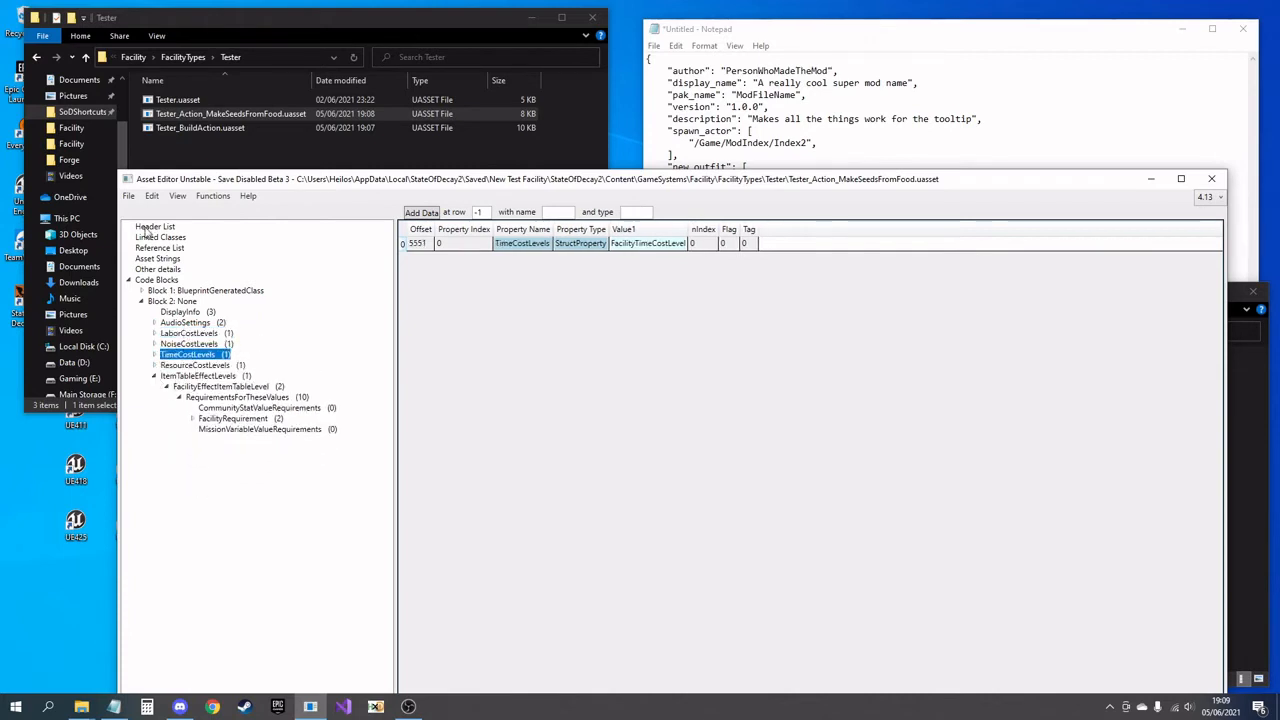
pyautogui.click(154, 226)
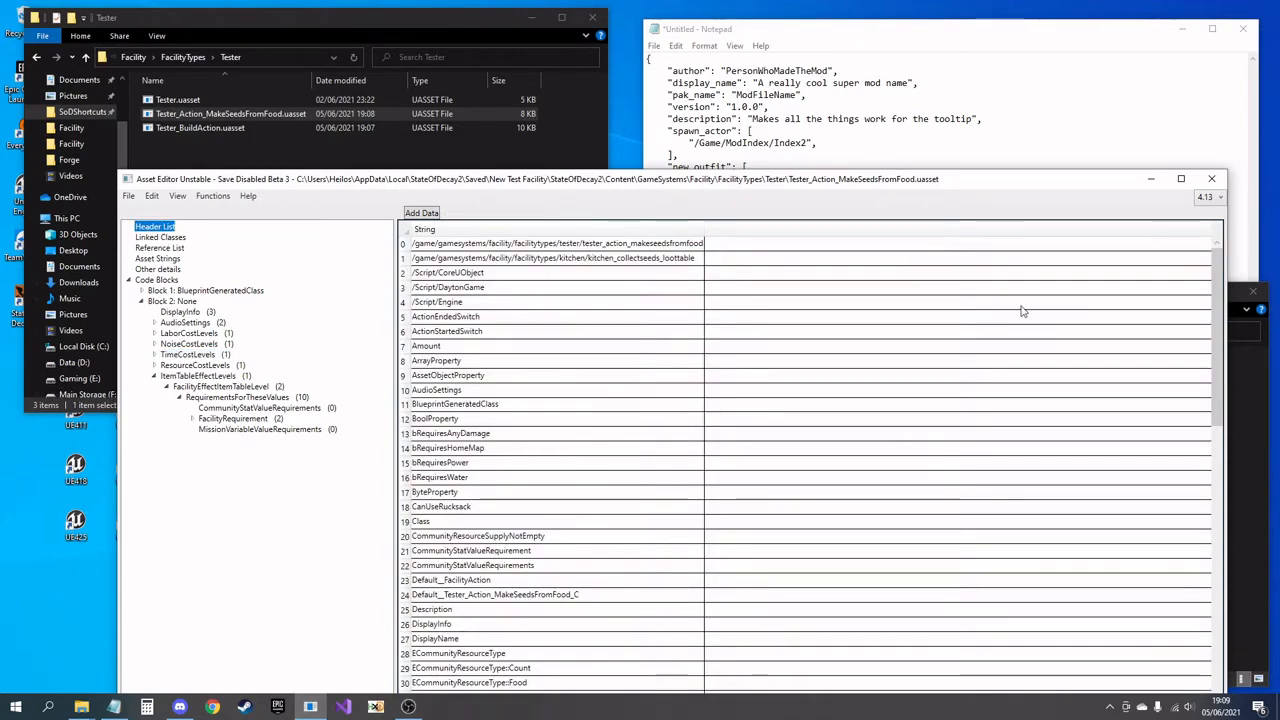
pyautogui.click(556, 243)
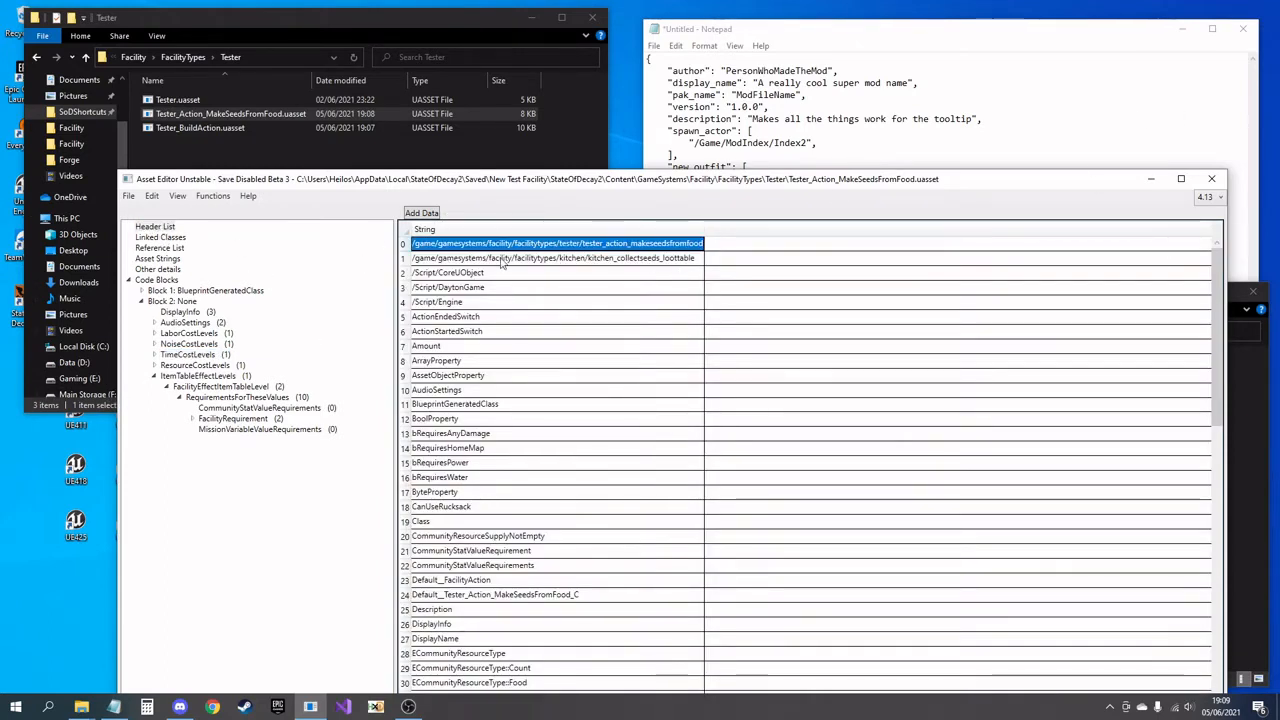
pyautogui.moveTo(624, 270)
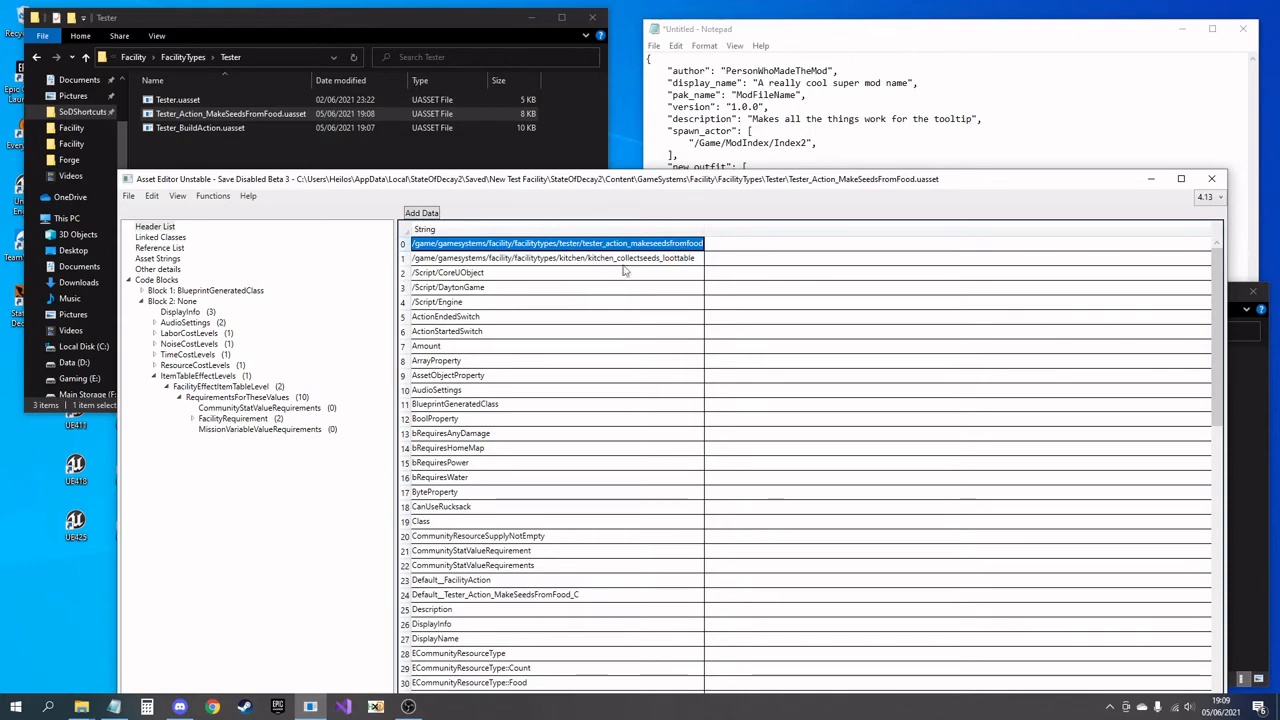
pyautogui.scroll(-3)
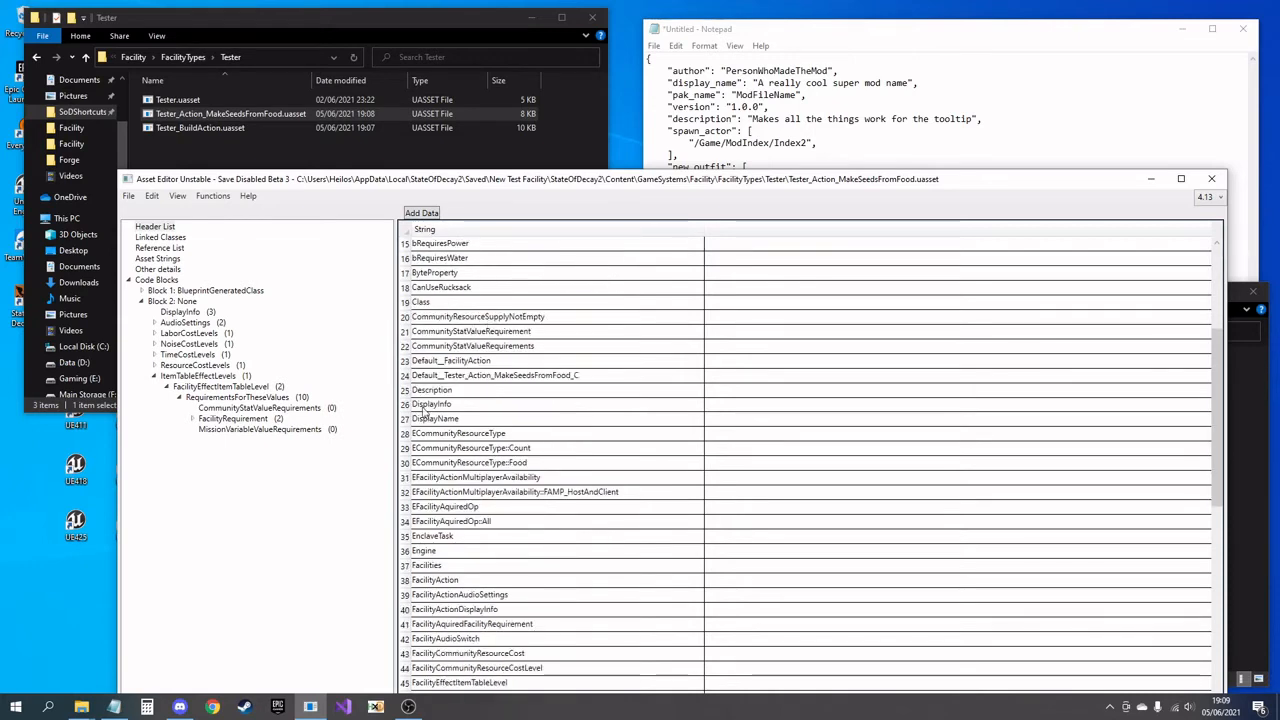
pyautogui.scroll(-3)
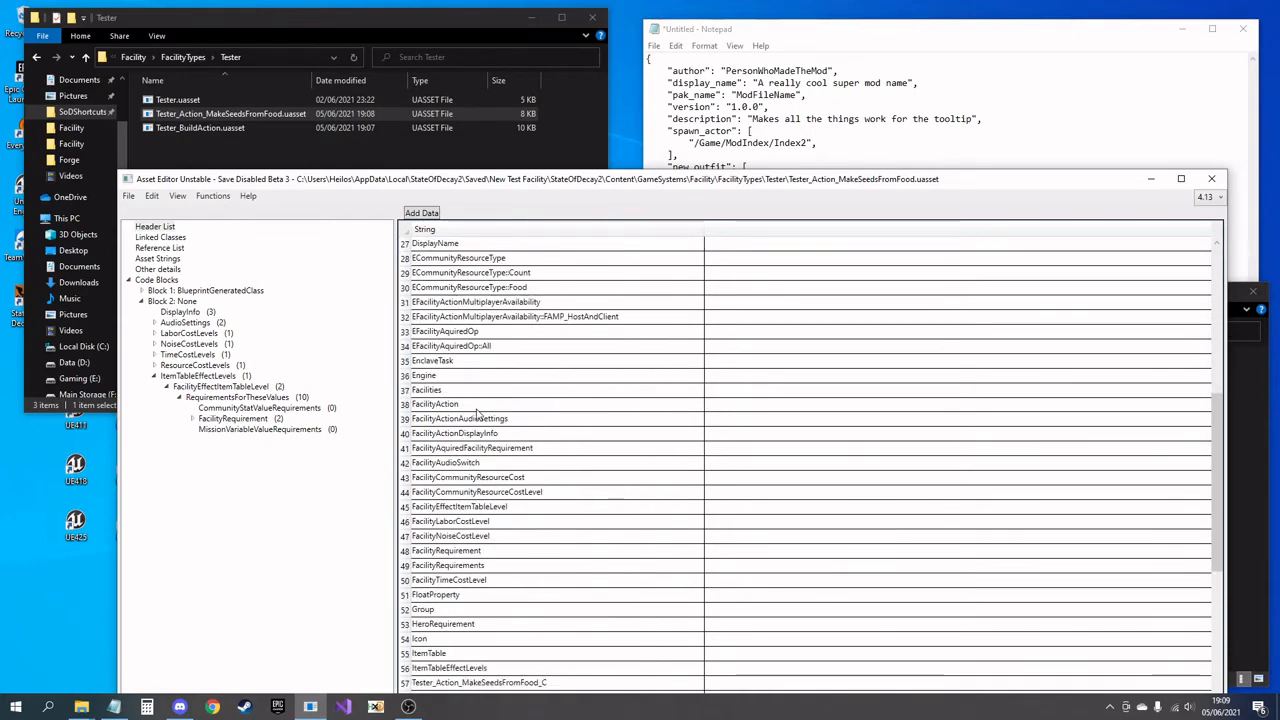
pyautogui.scroll(-3)
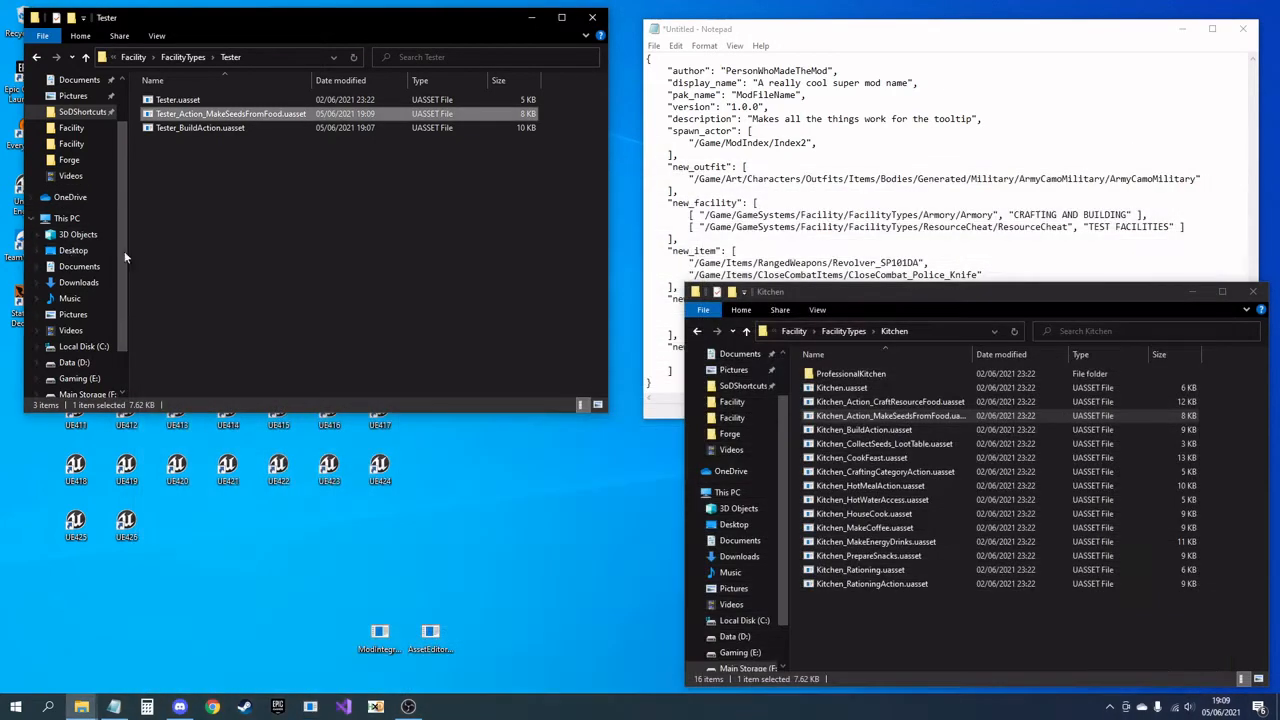
# Step: Return to New Test Facility\StateOfDecay2 and add a text document named metadata.json
pyautogui.click(37, 57)
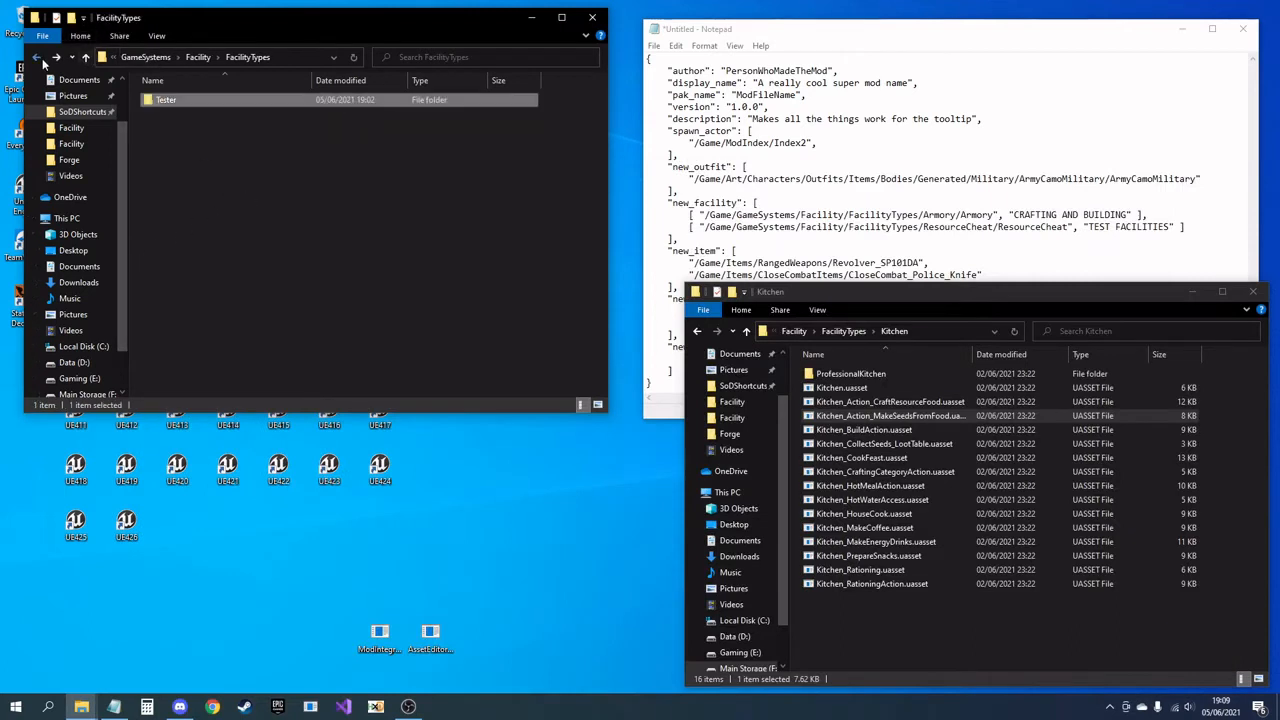
pyautogui.click(37, 56)
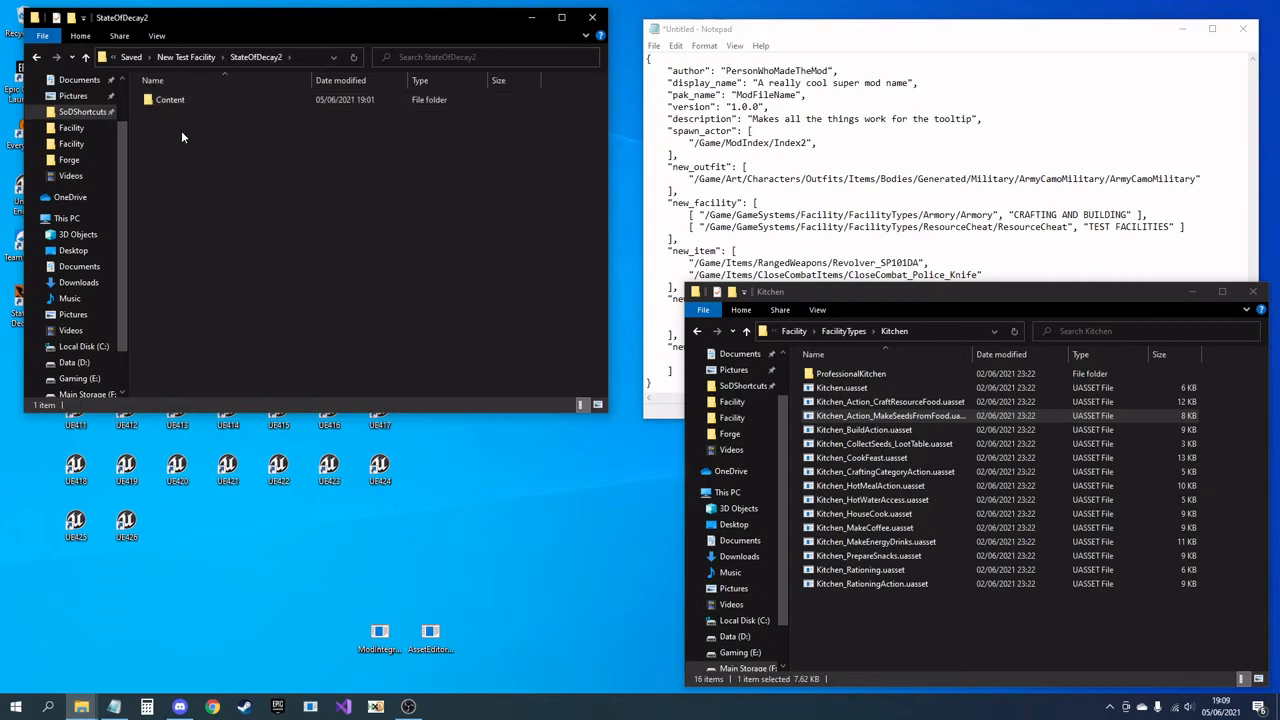
pyautogui.rightClick(183, 137)
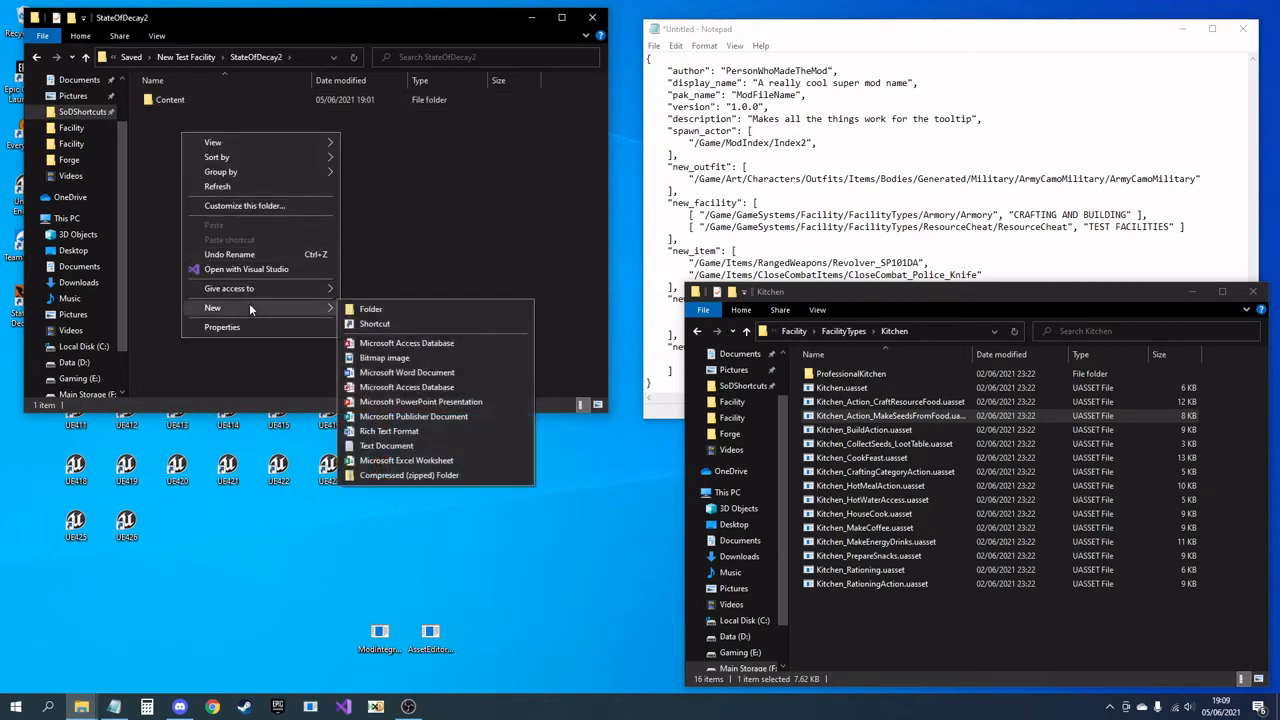
pyautogui.click(387, 445)
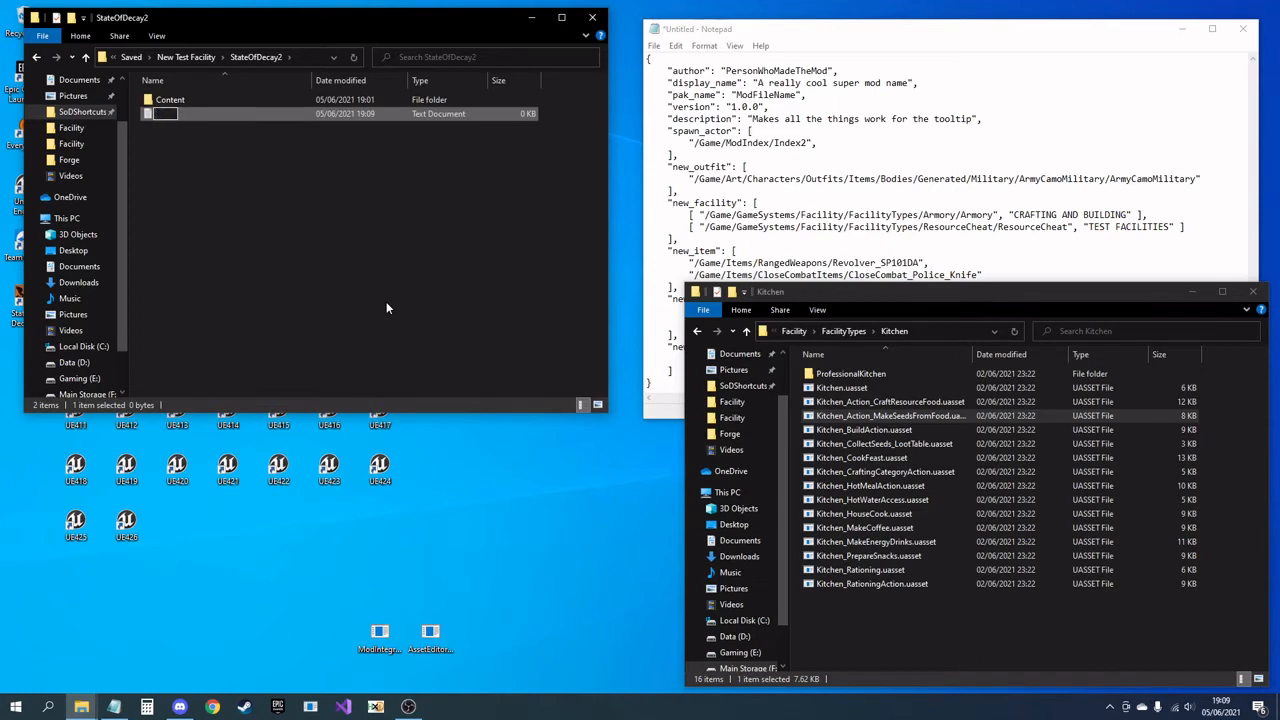
pyautogui.write('metadata.json')
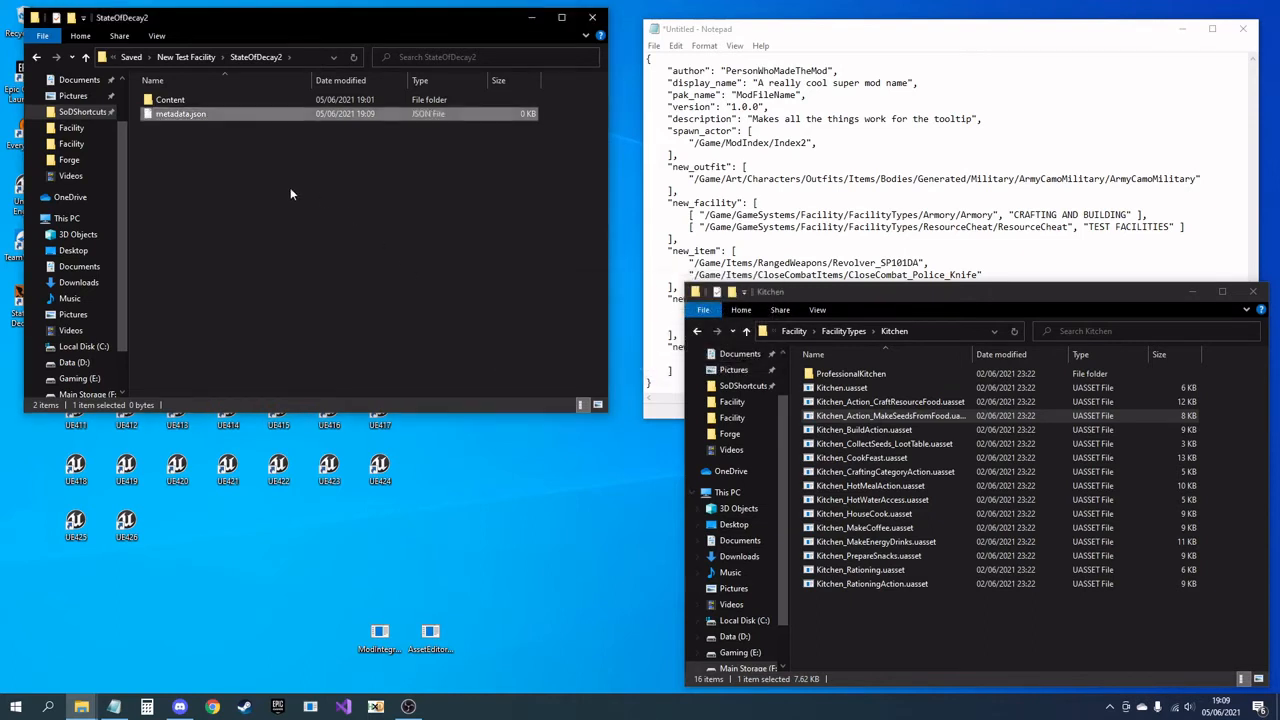
pyautogui.moveTo(180, 113)
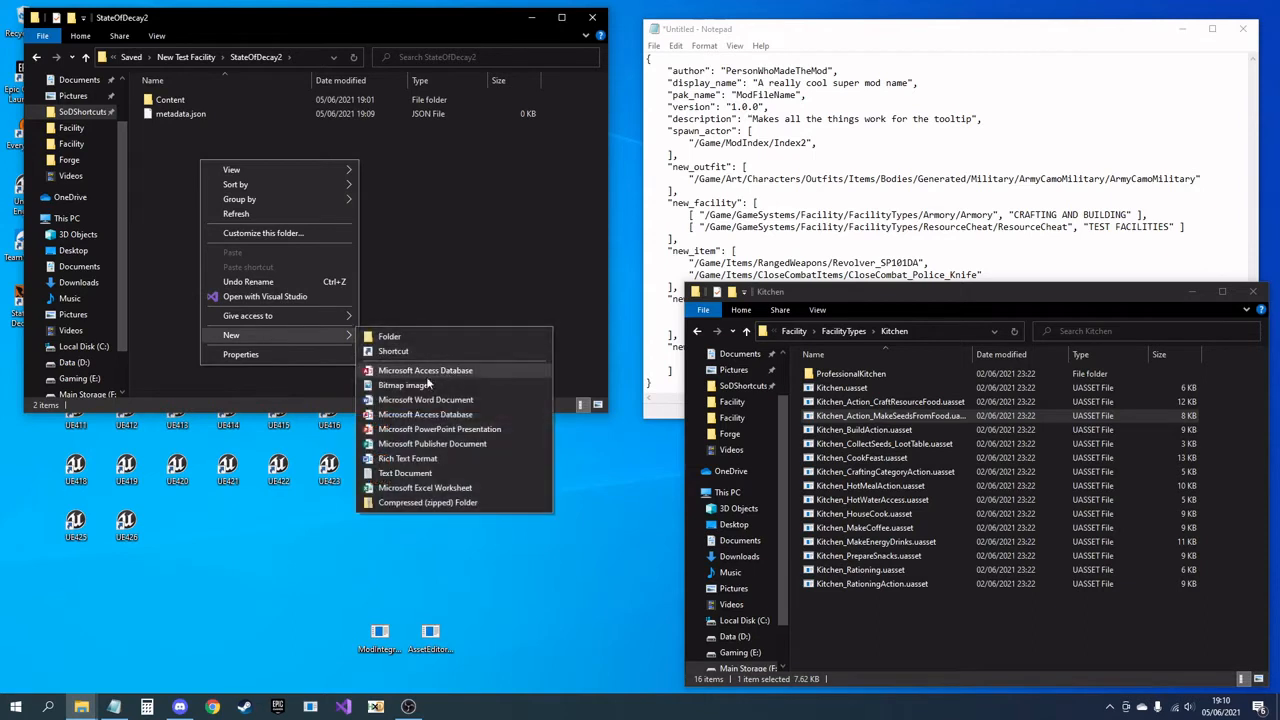
# Step: Delete the extra text document, leaving Content and metadata.json, then open metadata.json in Notepad++
pyautogui.click(405, 472)
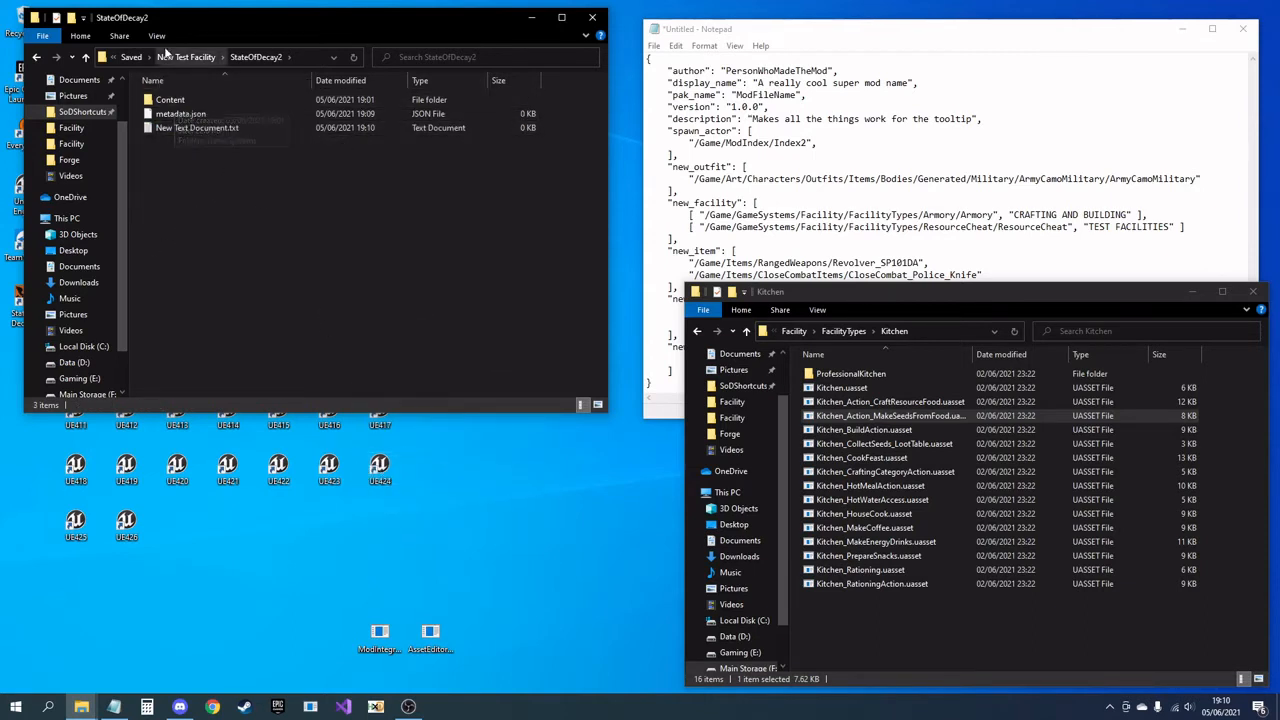
pyautogui.click(156, 35)
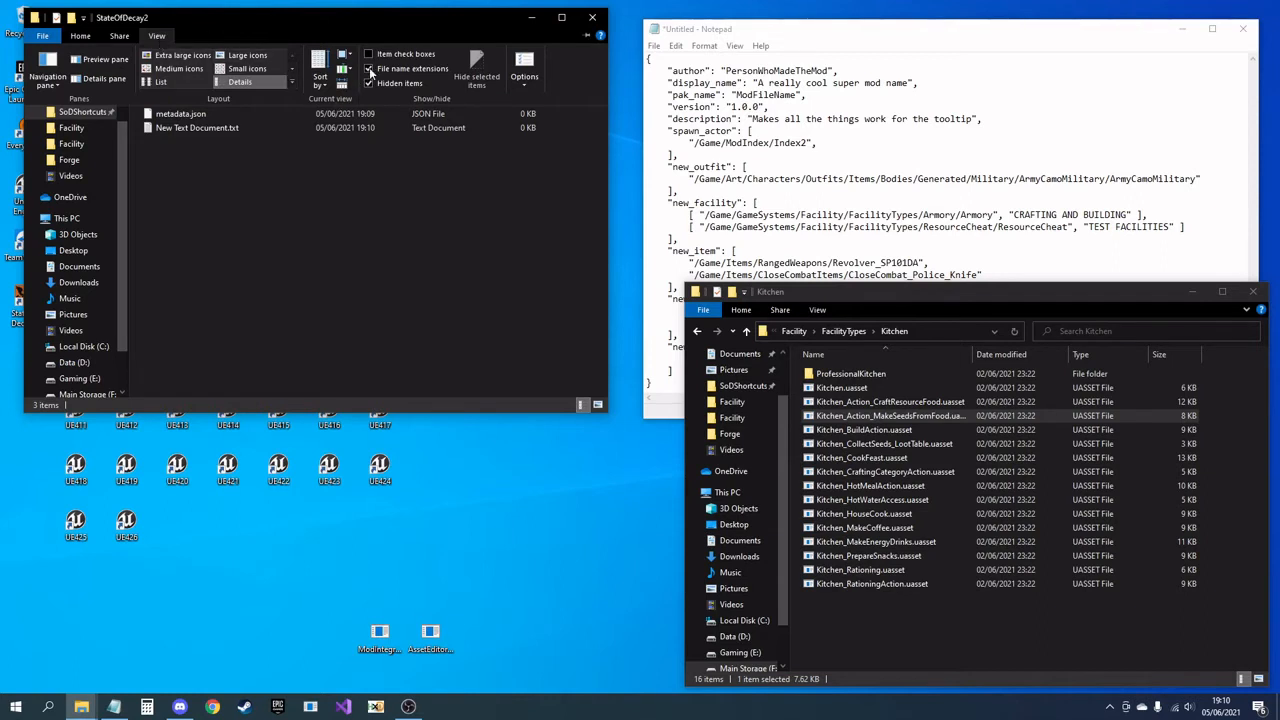
pyautogui.click(119, 35)
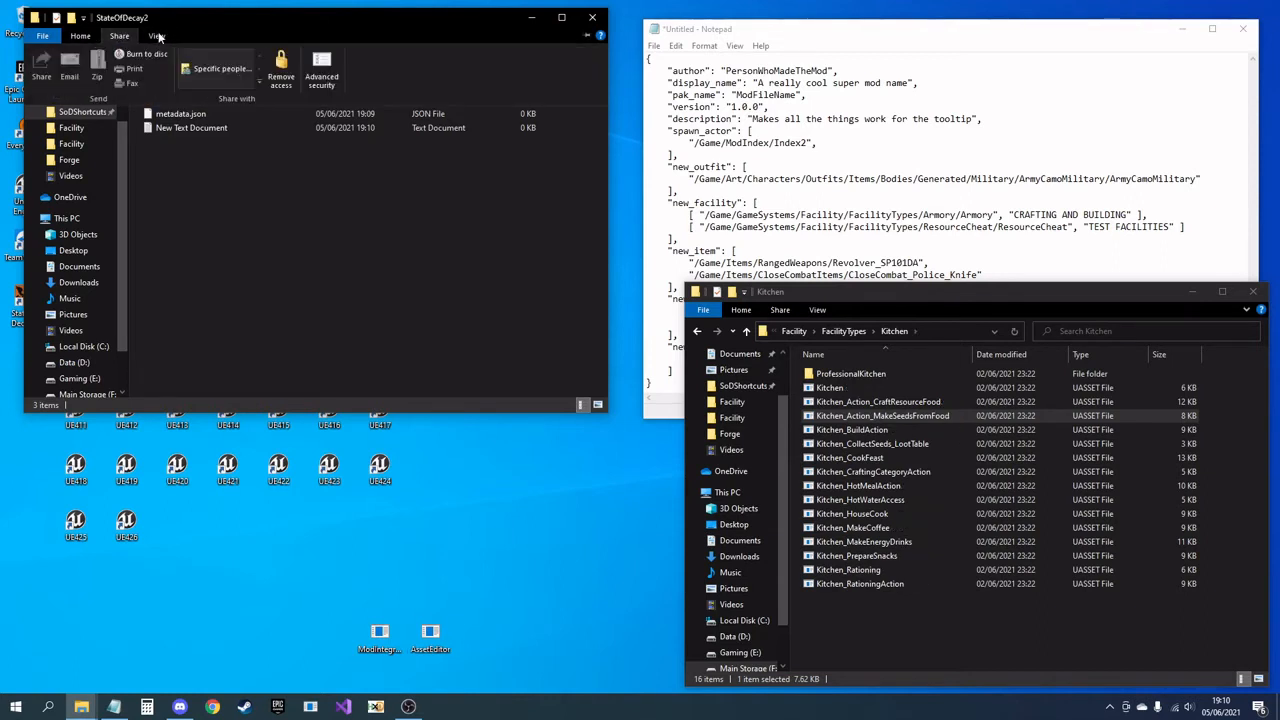
pyautogui.click(156, 35)
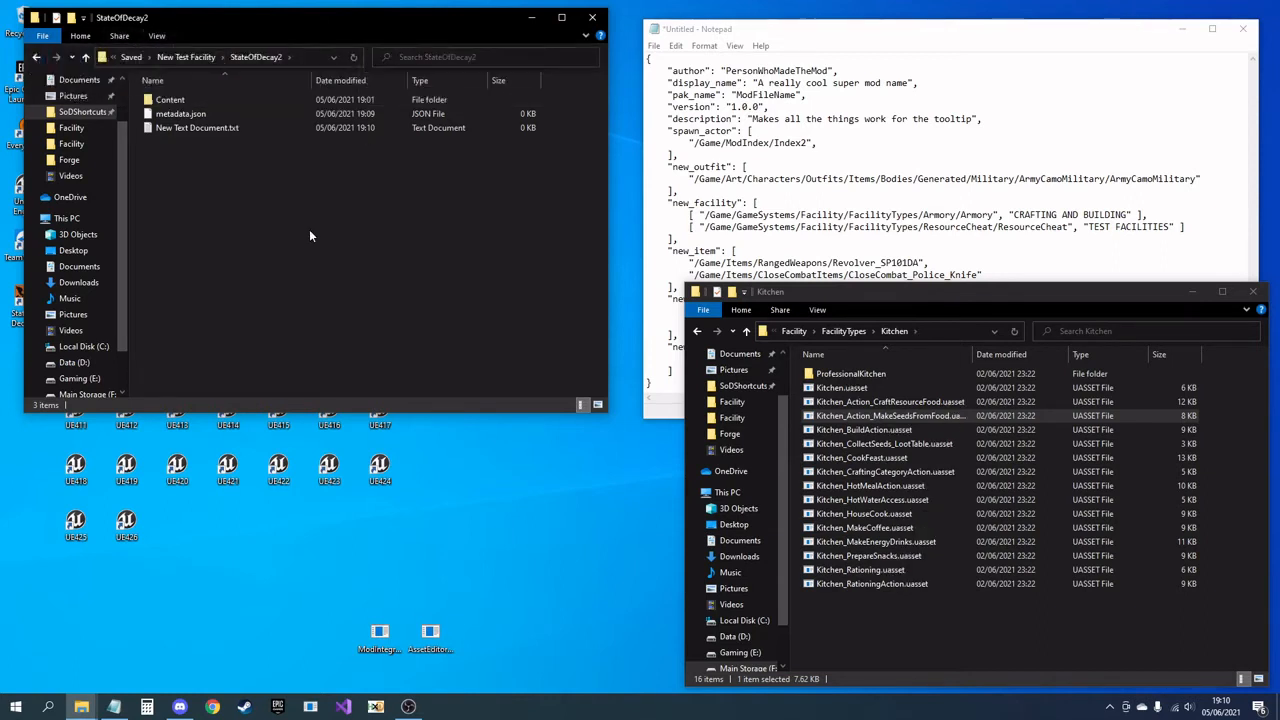
pyautogui.click(197, 127)
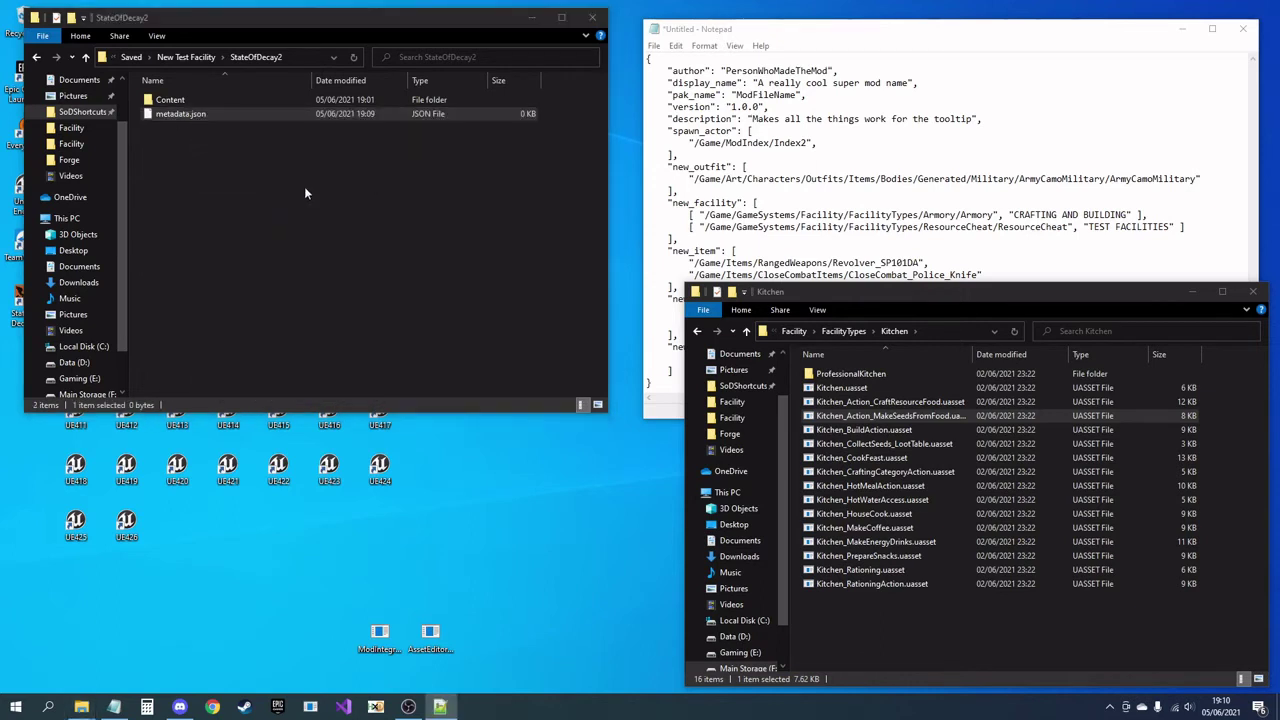
pyautogui.doubleClick(180, 113)
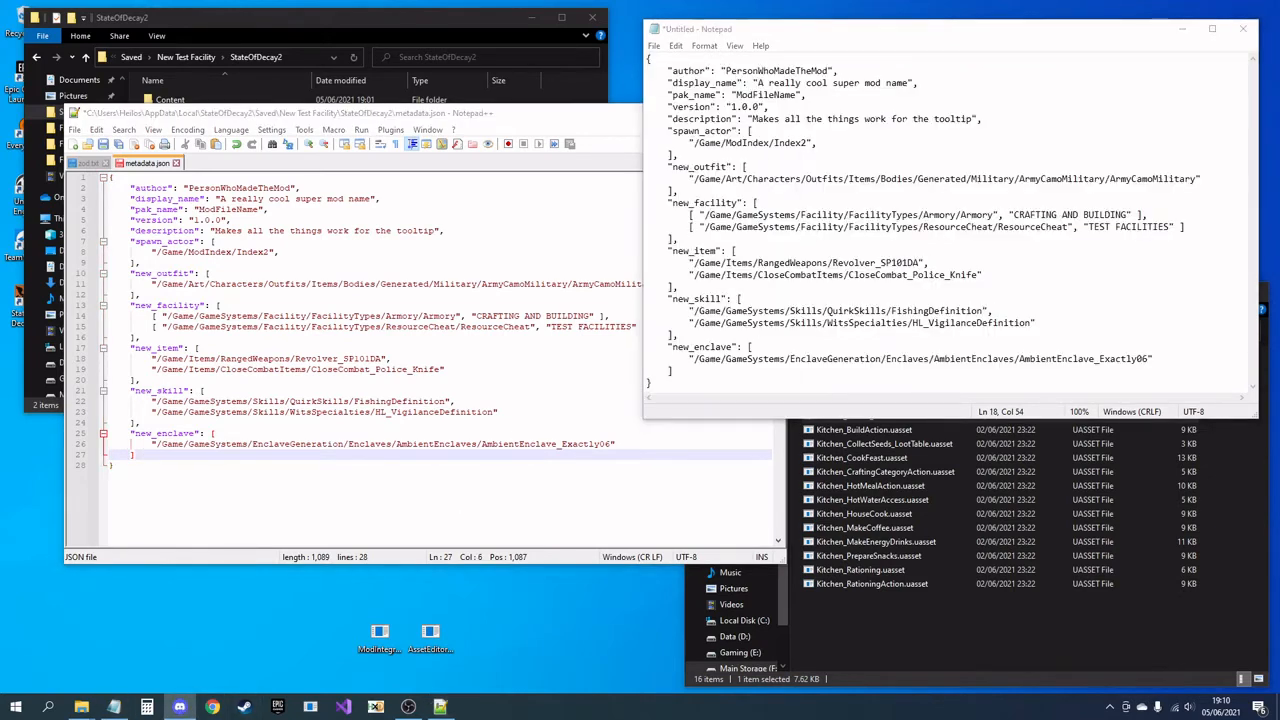
# Step: Switch to the Discord testing-room post showing the metadata.json template
pyautogui.click(179, 707)
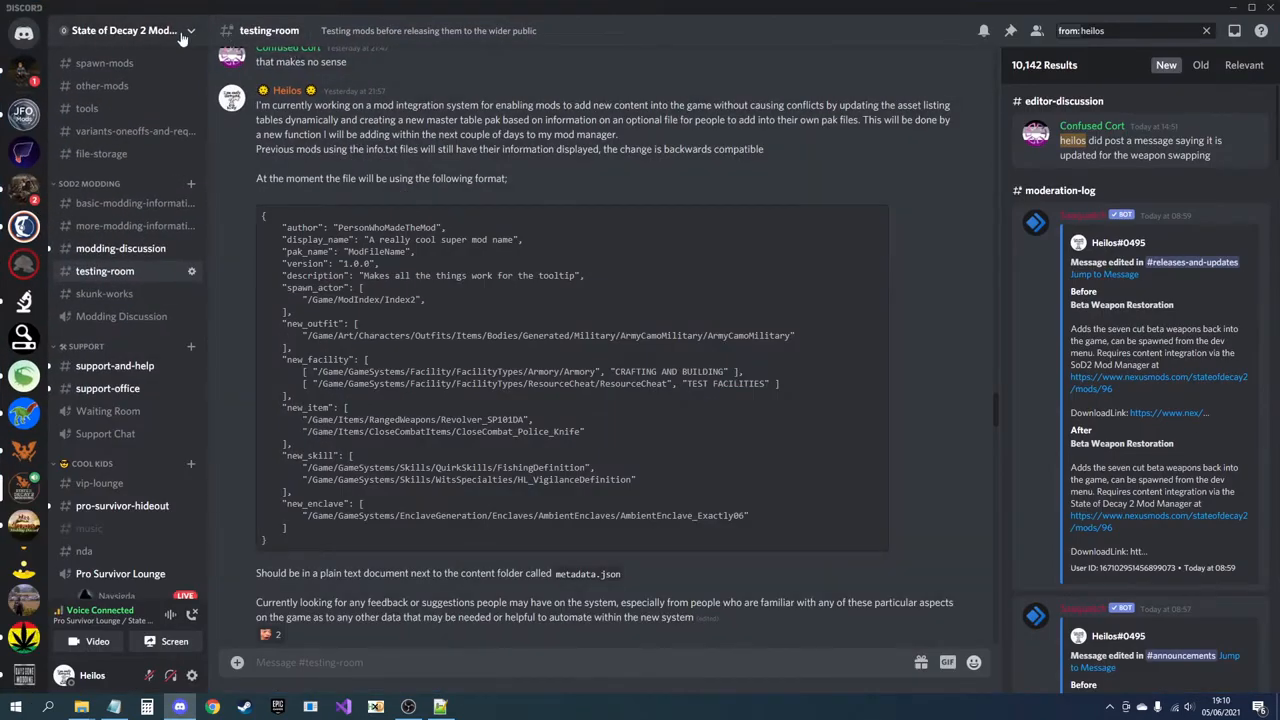
pyautogui.scroll(-3)
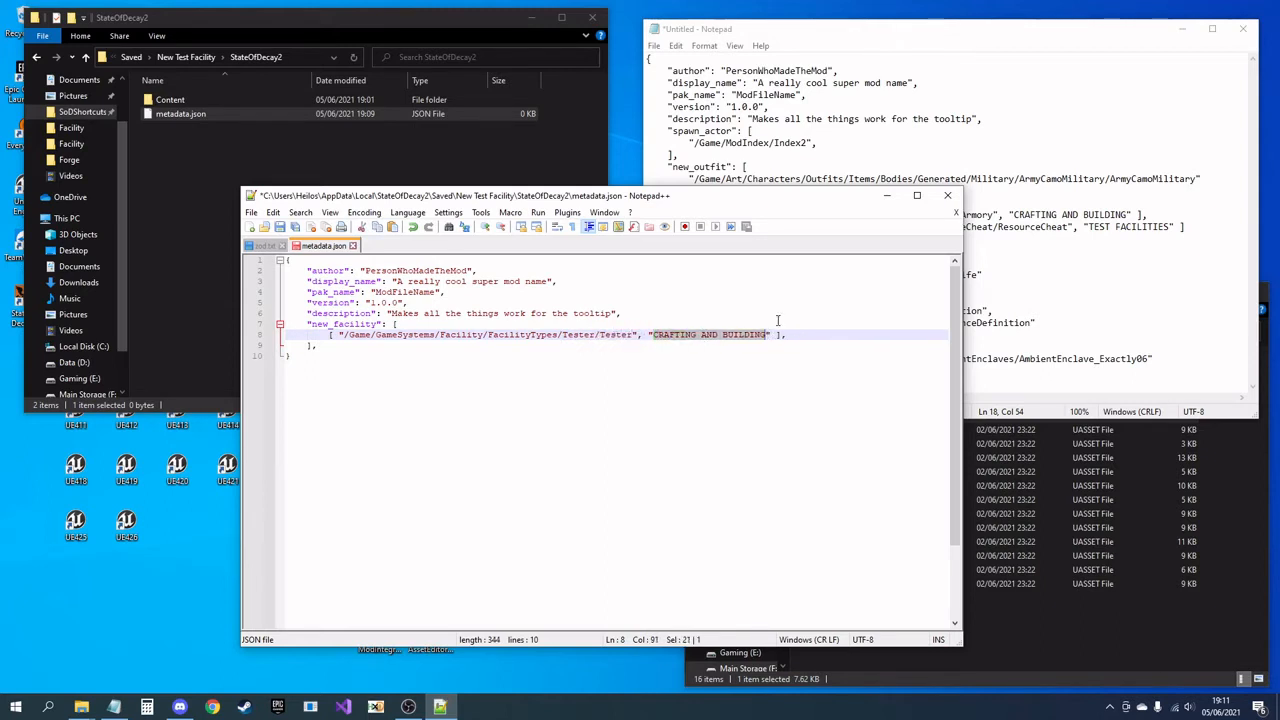
# Step: Set the Tester facility category to WHOLE TEST CATEGORY and save metadata.json
pyautogui.write('WHOLE TEST CATEGORY')
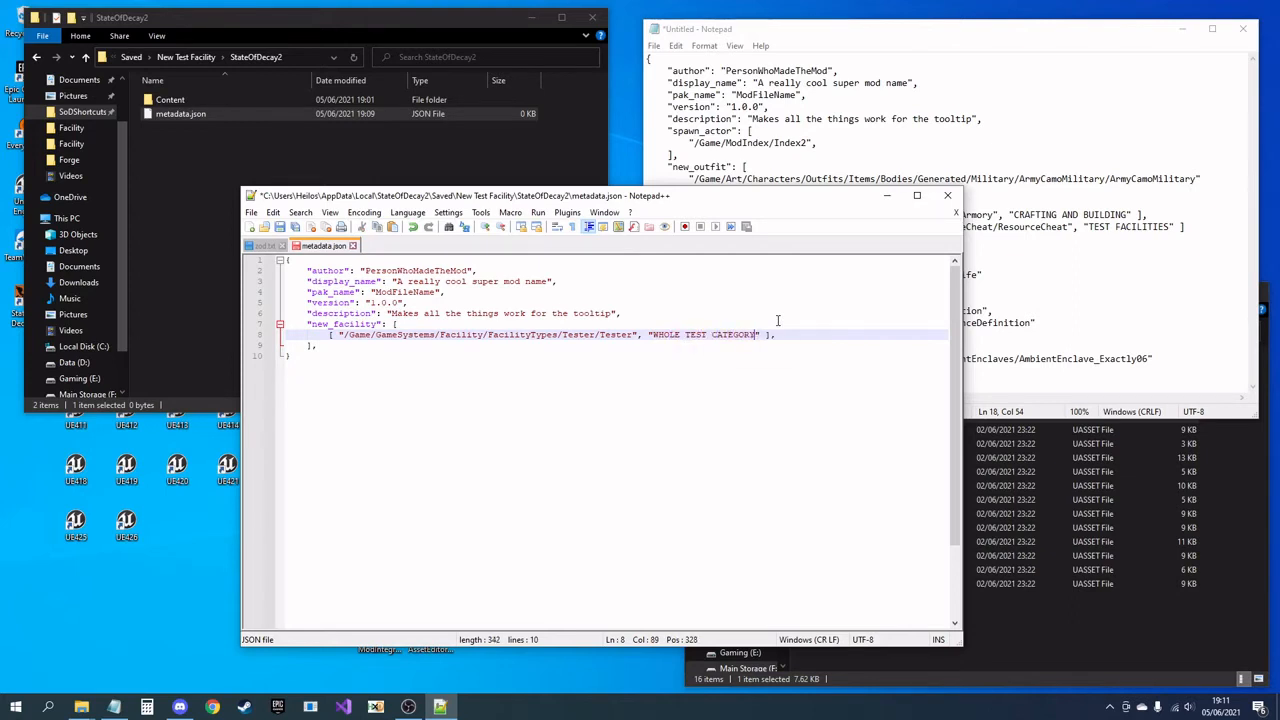
pyautogui.press('ctrl+s')
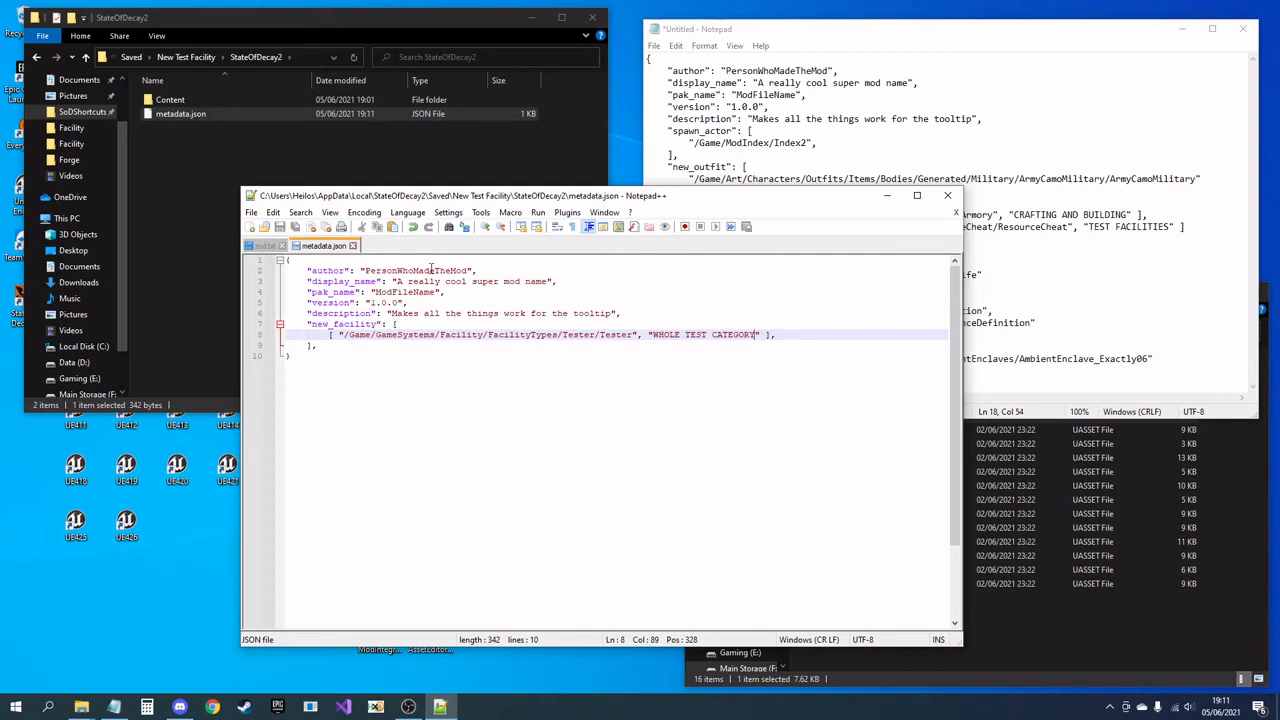
pyautogui.moveTo(370, 271)
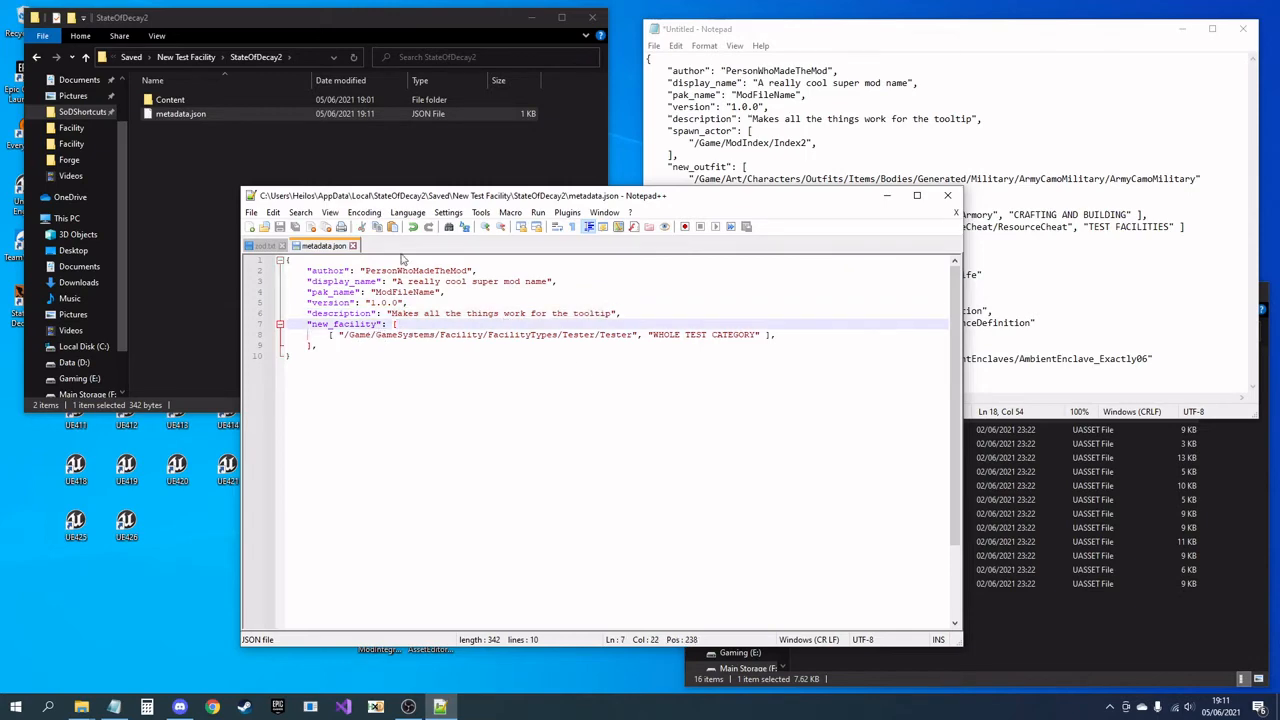
# Step: Package Saved\New Test Facility\StateOfDecay2 with AssetEditor into 500-ModName_P.pak
pyautogui.click(948, 195)
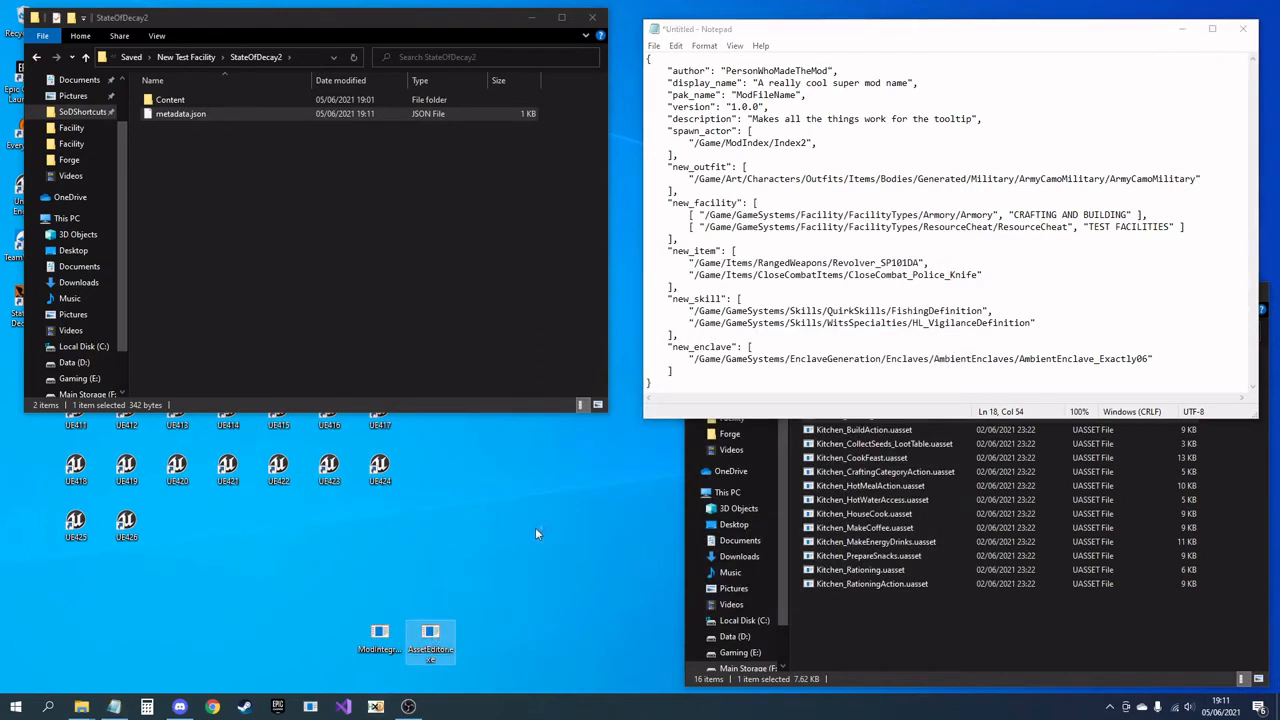
pyautogui.doubleClick(430, 640)
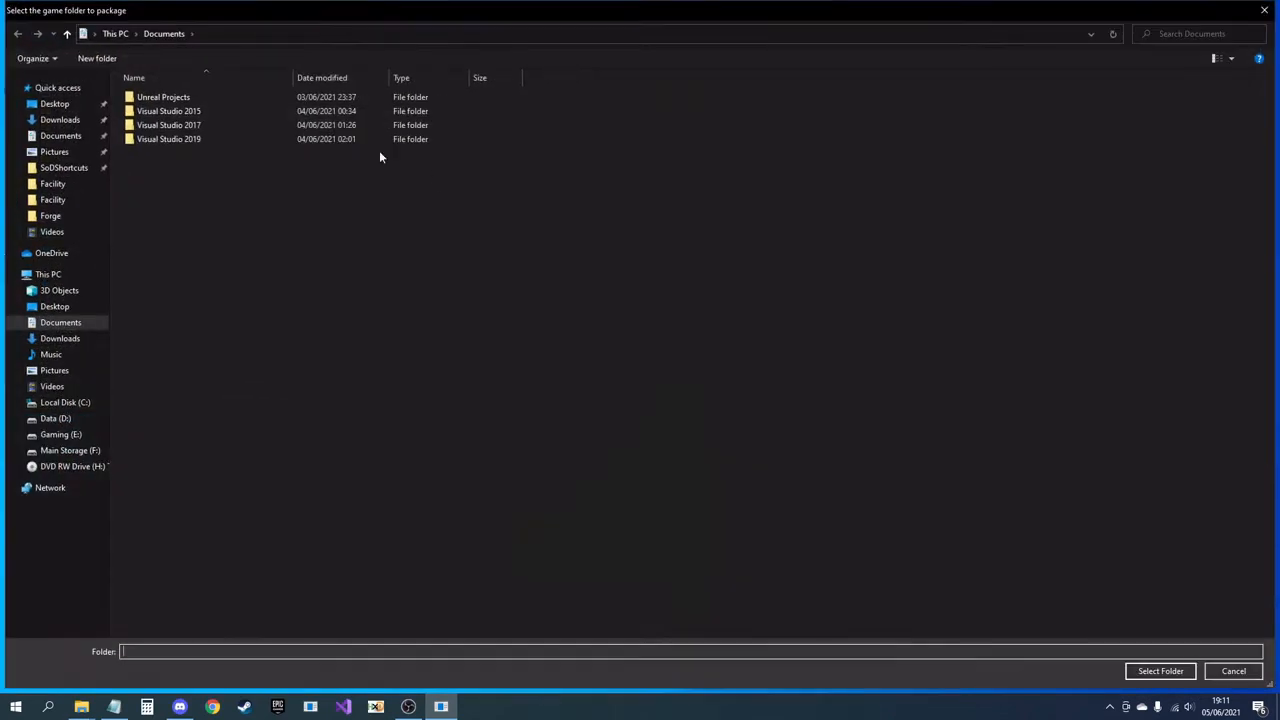
pyautogui.click(64, 167)
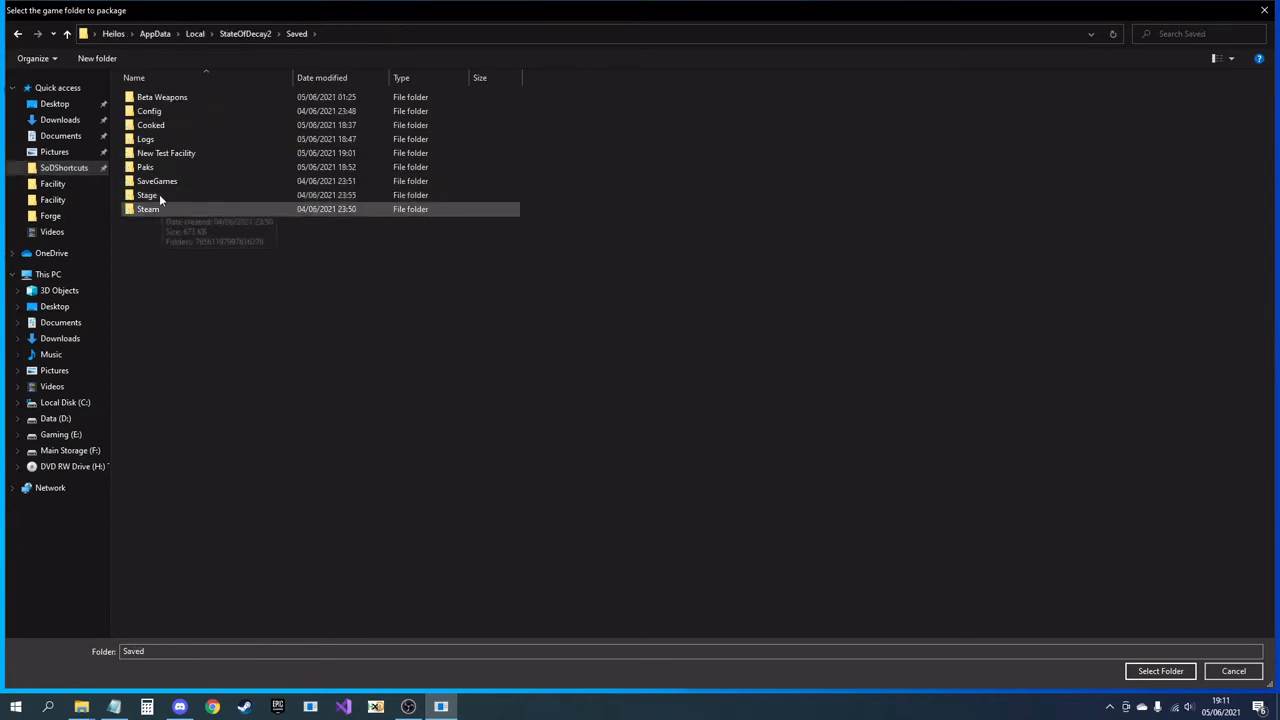
pyautogui.doubleClick(166, 153)
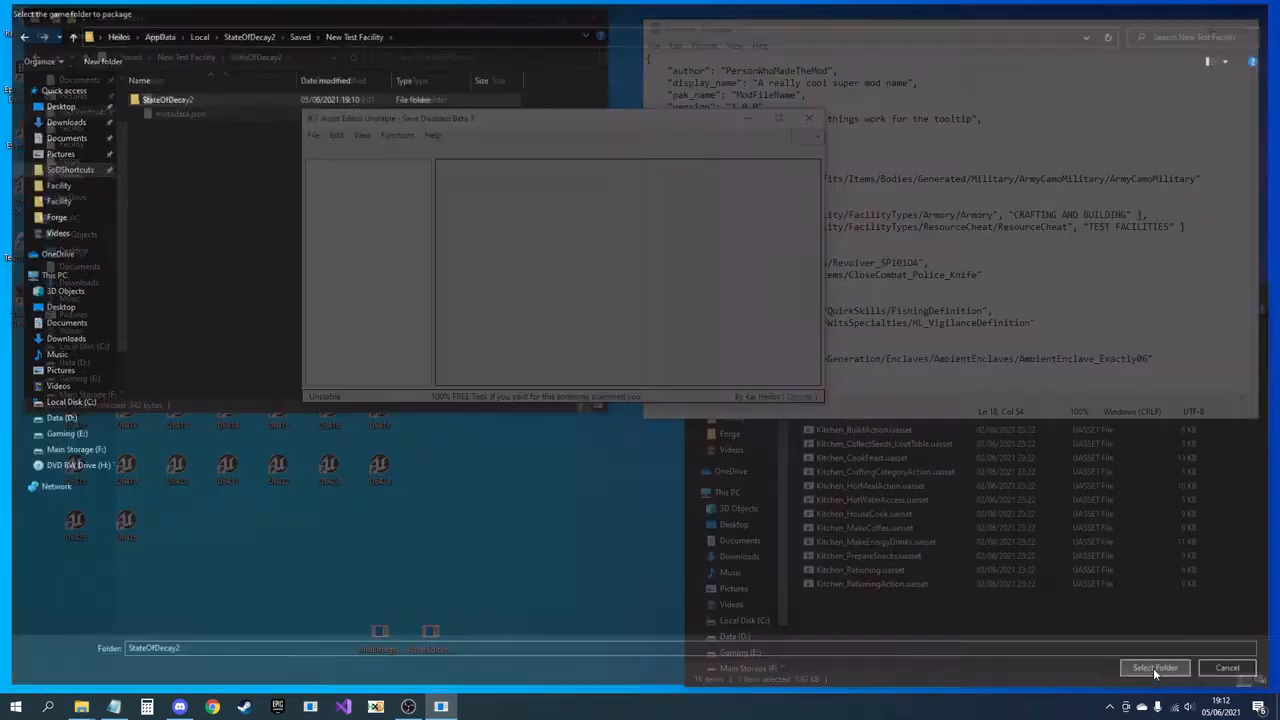
pyautogui.click(1155, 667)
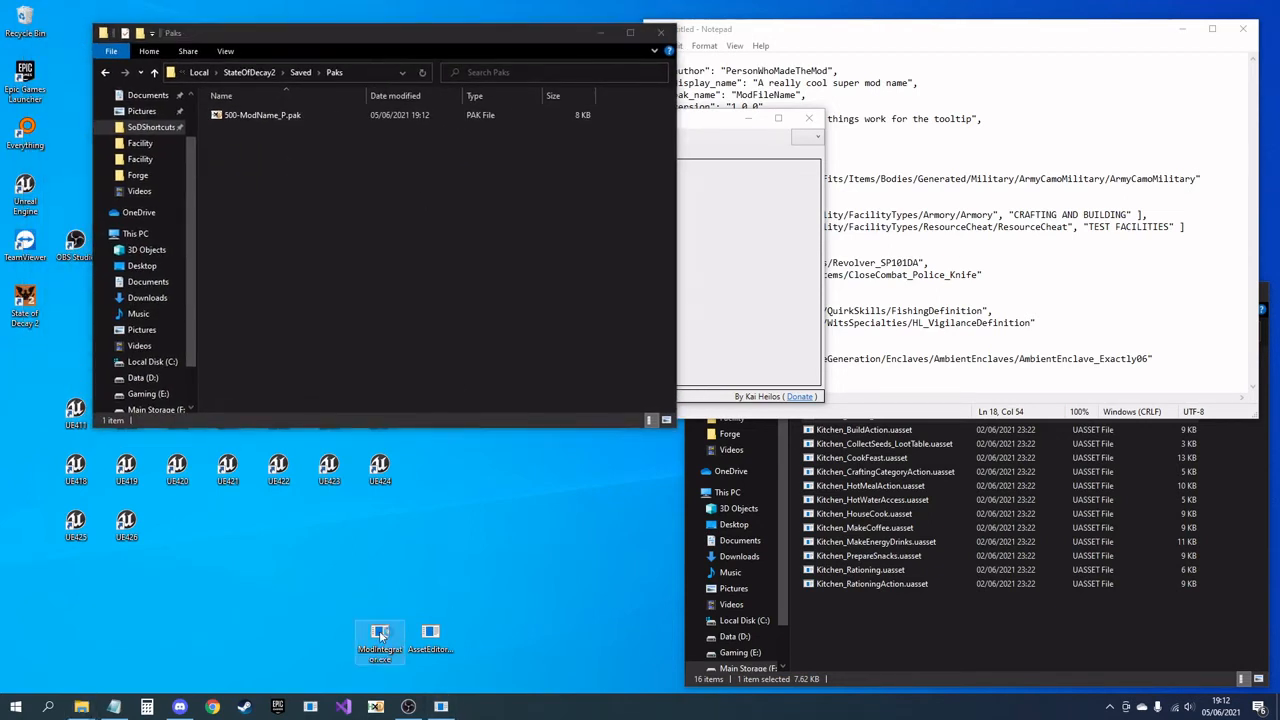
# Step: Launch Mod Manager and check metadata.json and the Paks folder for the new mod
pyautogui.doubleClick(379, 636)
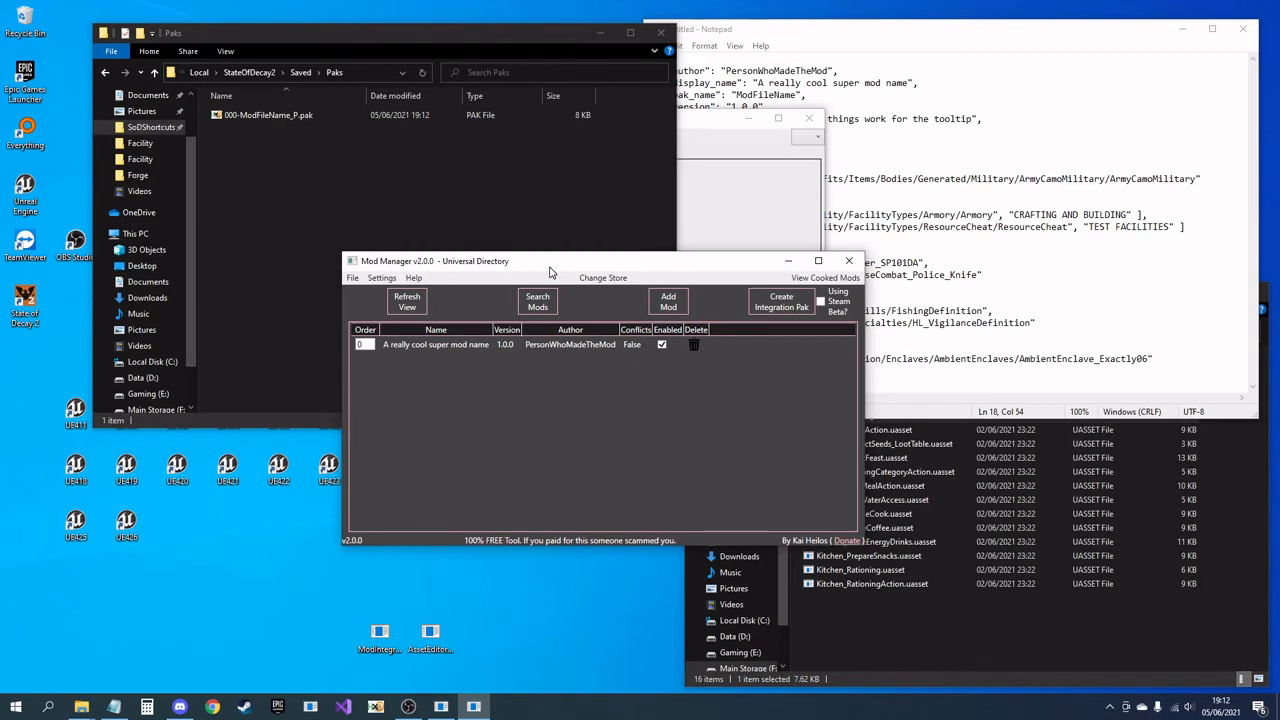
pyautogui.moveTo(257, 130)
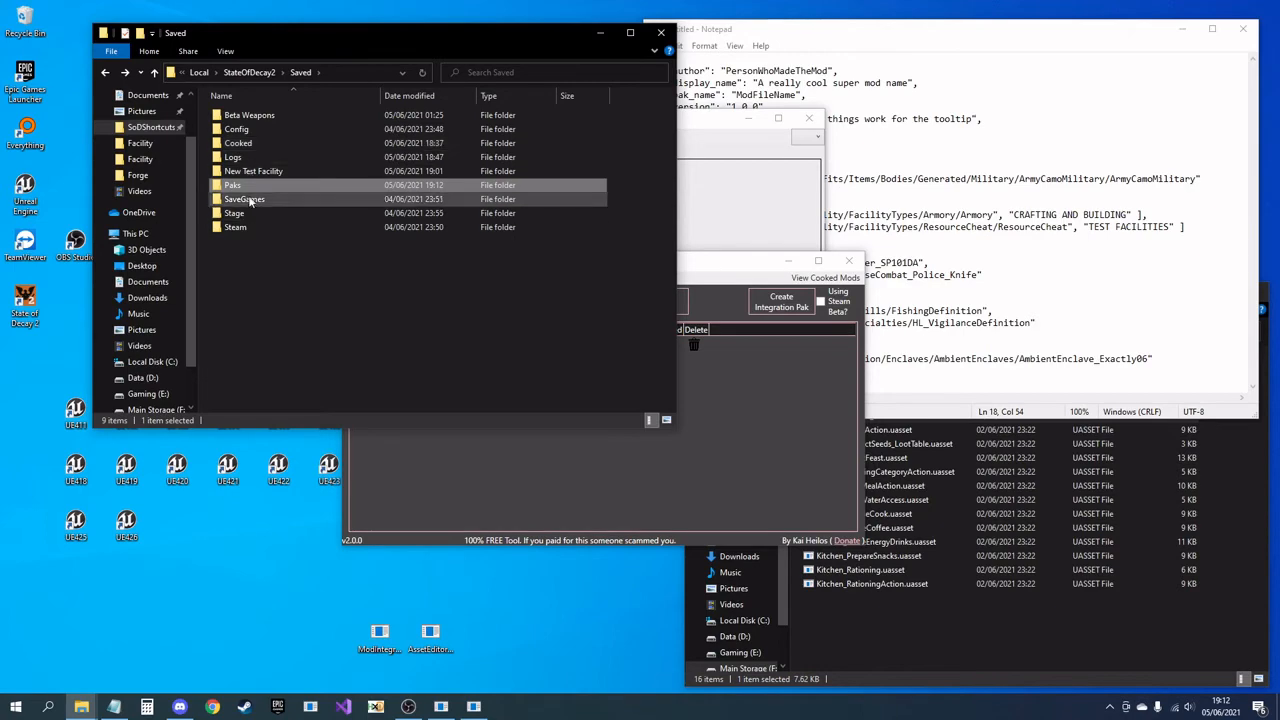
pyautogui.doubleClick(253, 170)
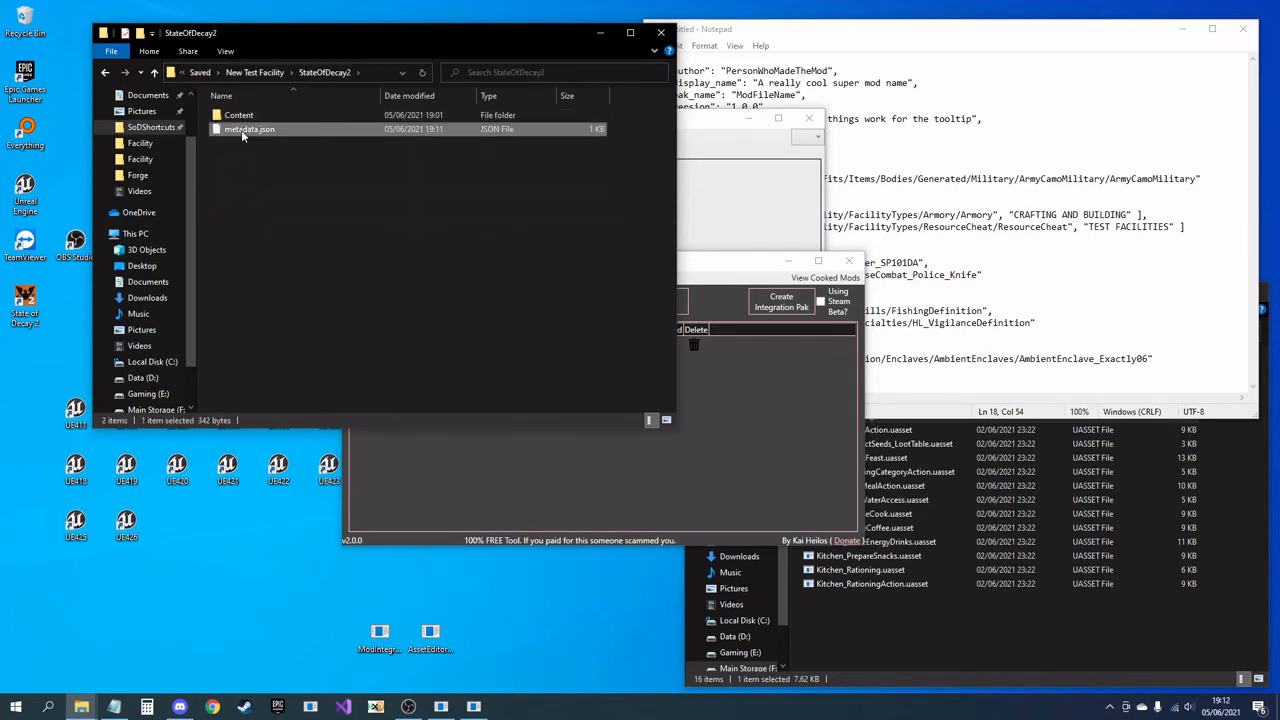
pyautogui.doubleClick(248, 129)
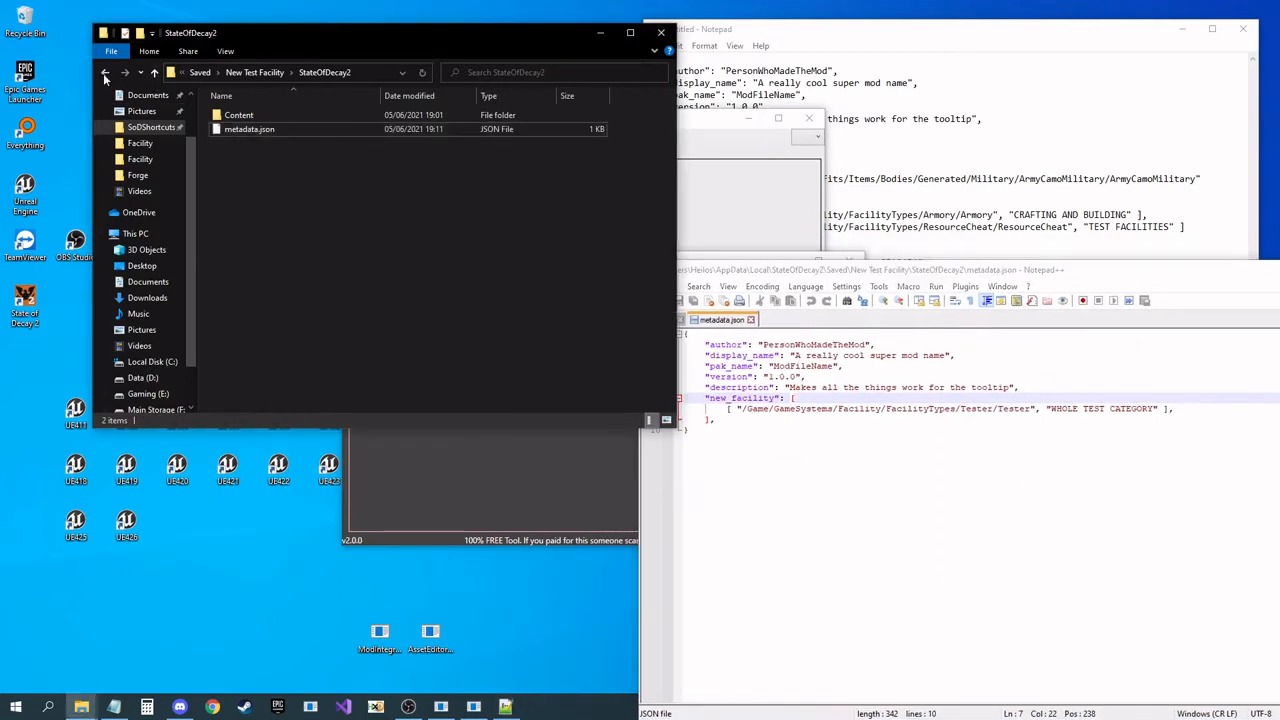
pyautogui.click(105, 72)
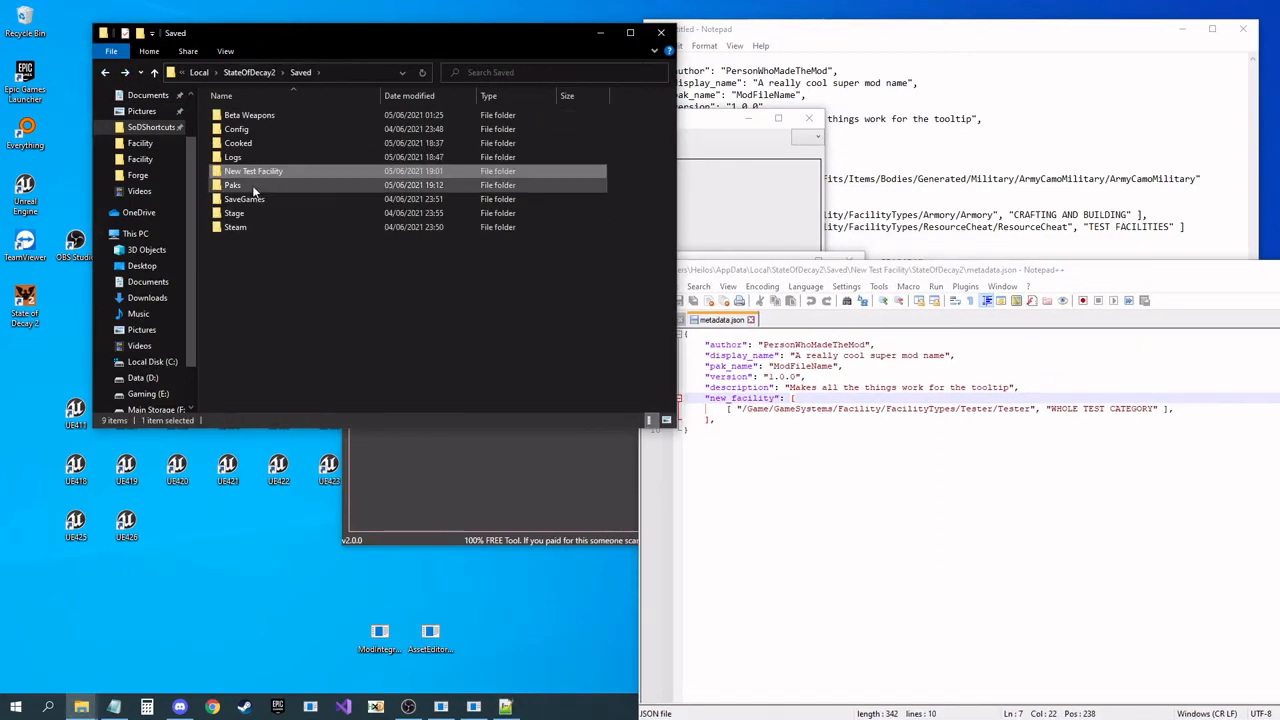
pyautogui.doubleClick(233, 185)
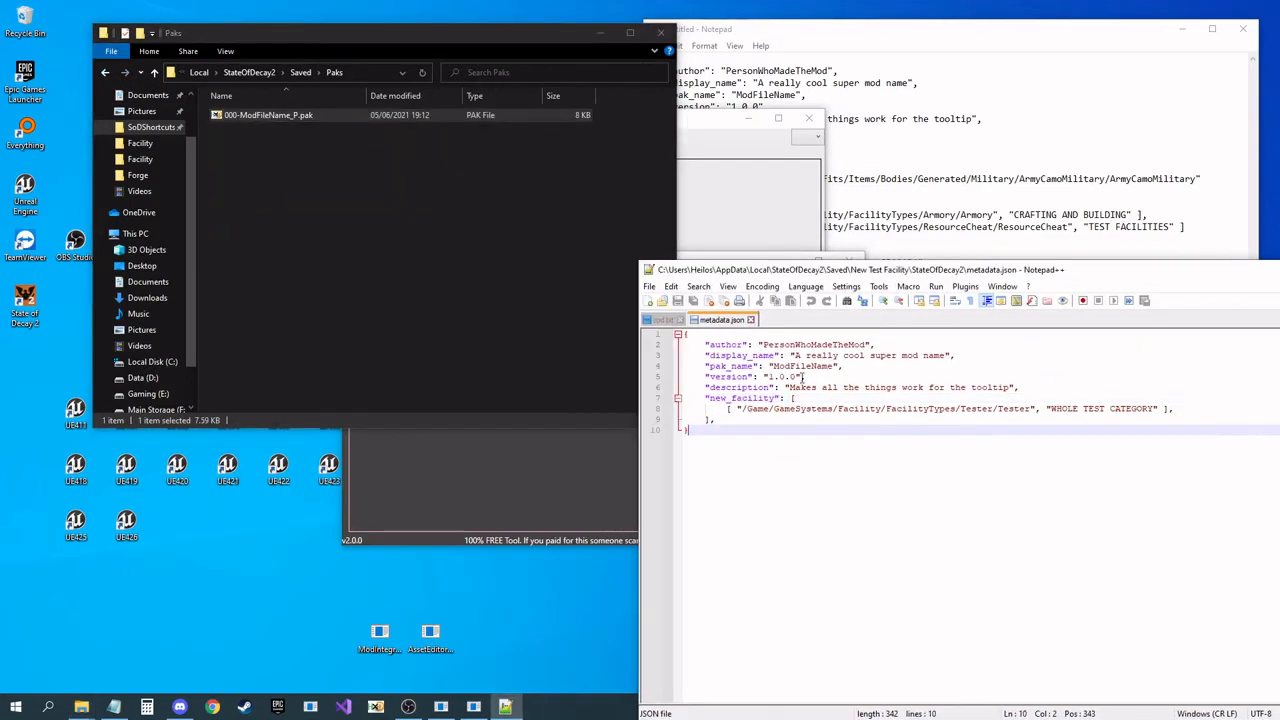
pyautogui.doubleClick(801, 365)
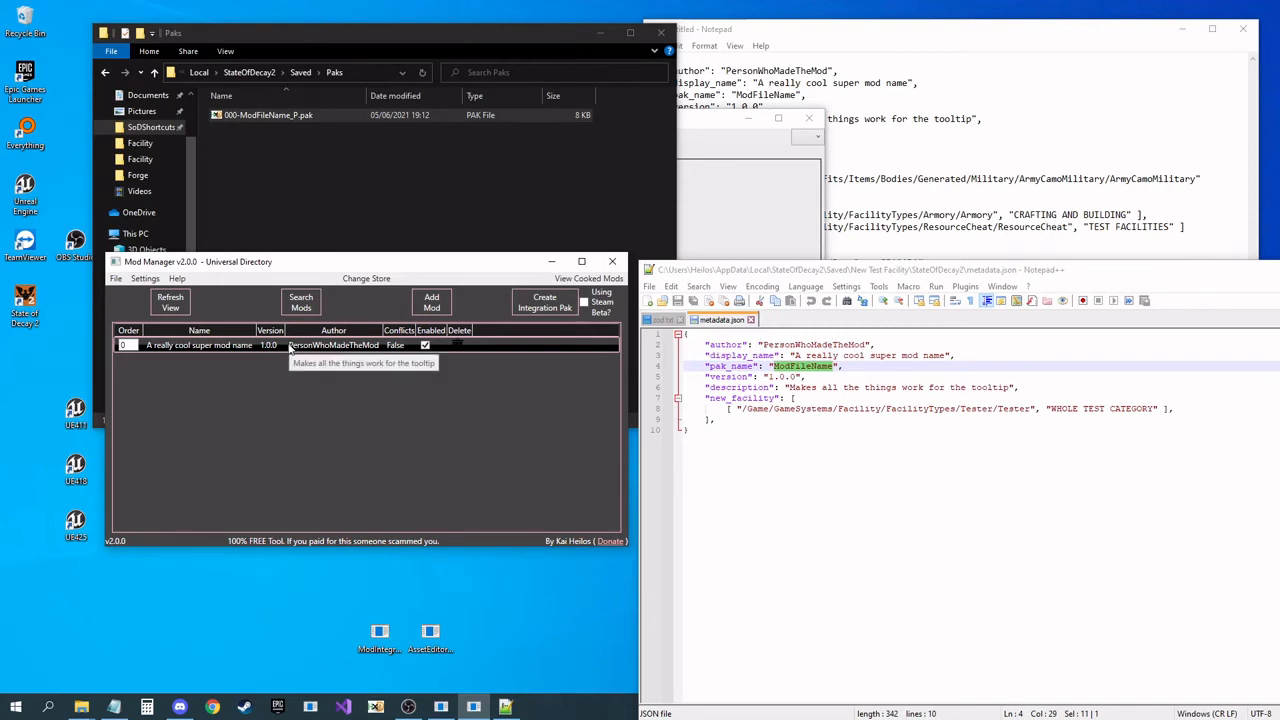
pyautogui.moveTo(505, 395)
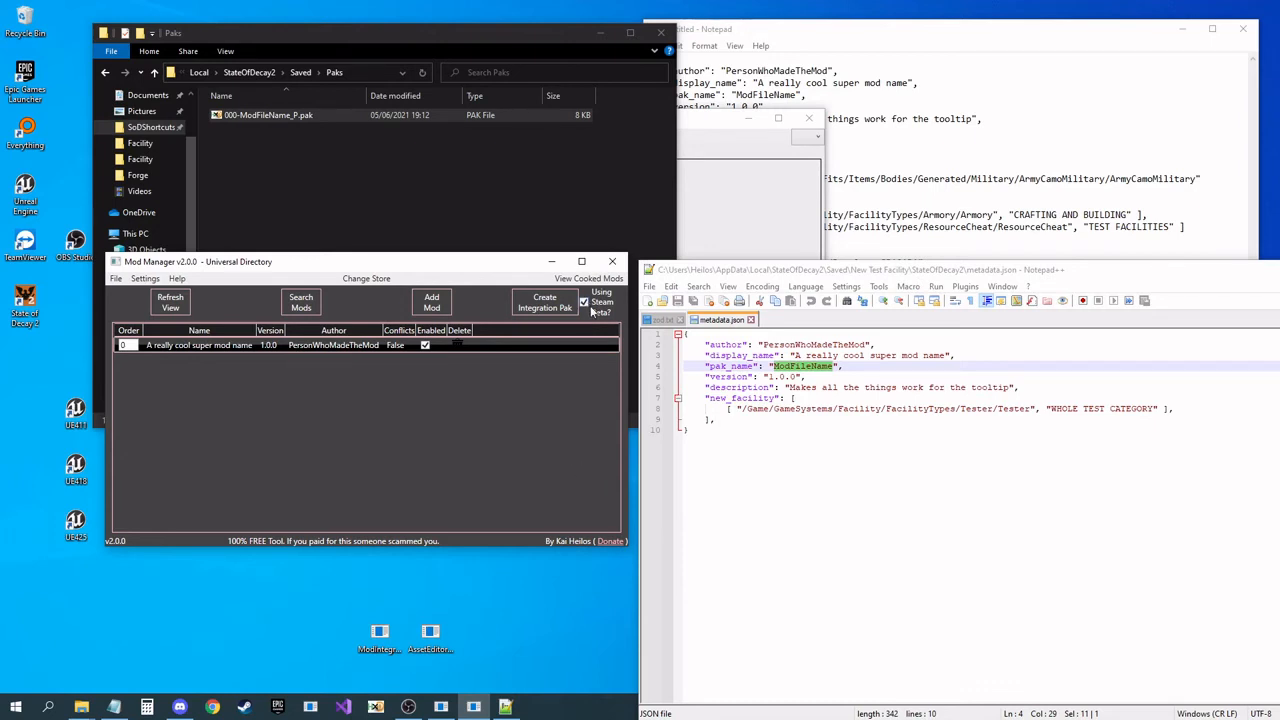
# Step: Build the integration pak and dismiss the 'Integration Pak Created Successfully' message
pyautogui.click(544, 301)
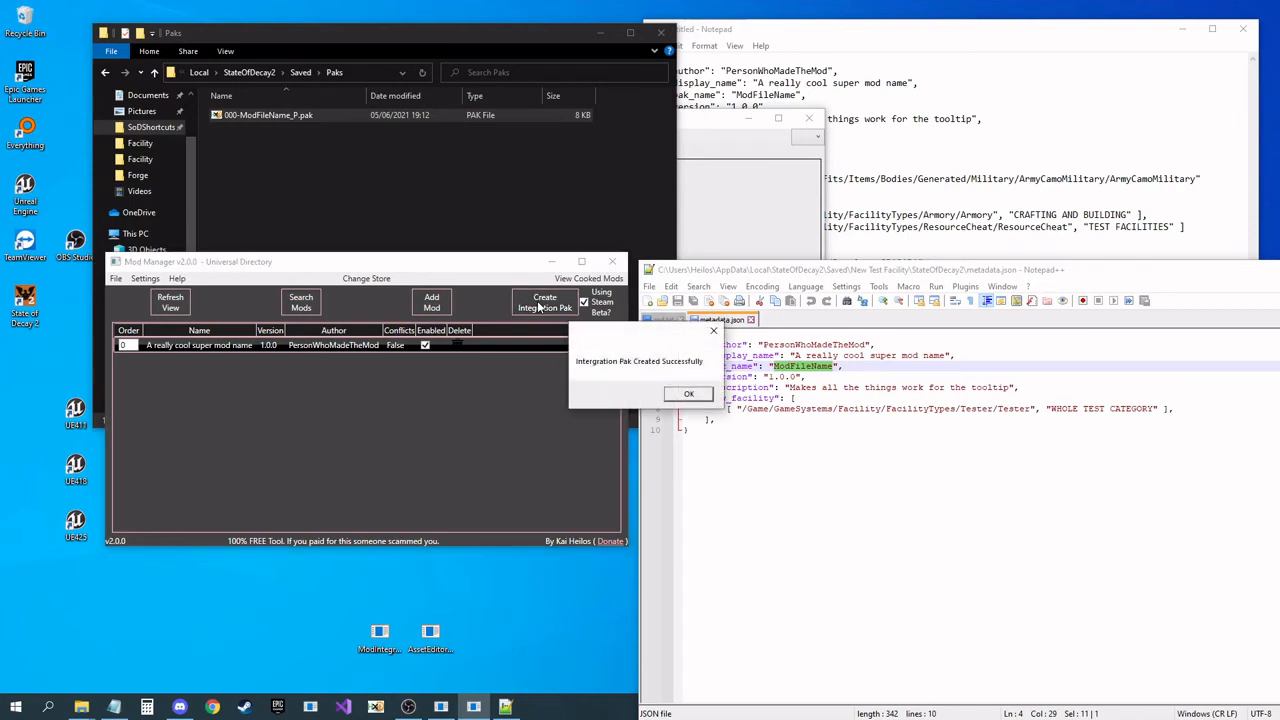
pyautogui.click(688, 393)
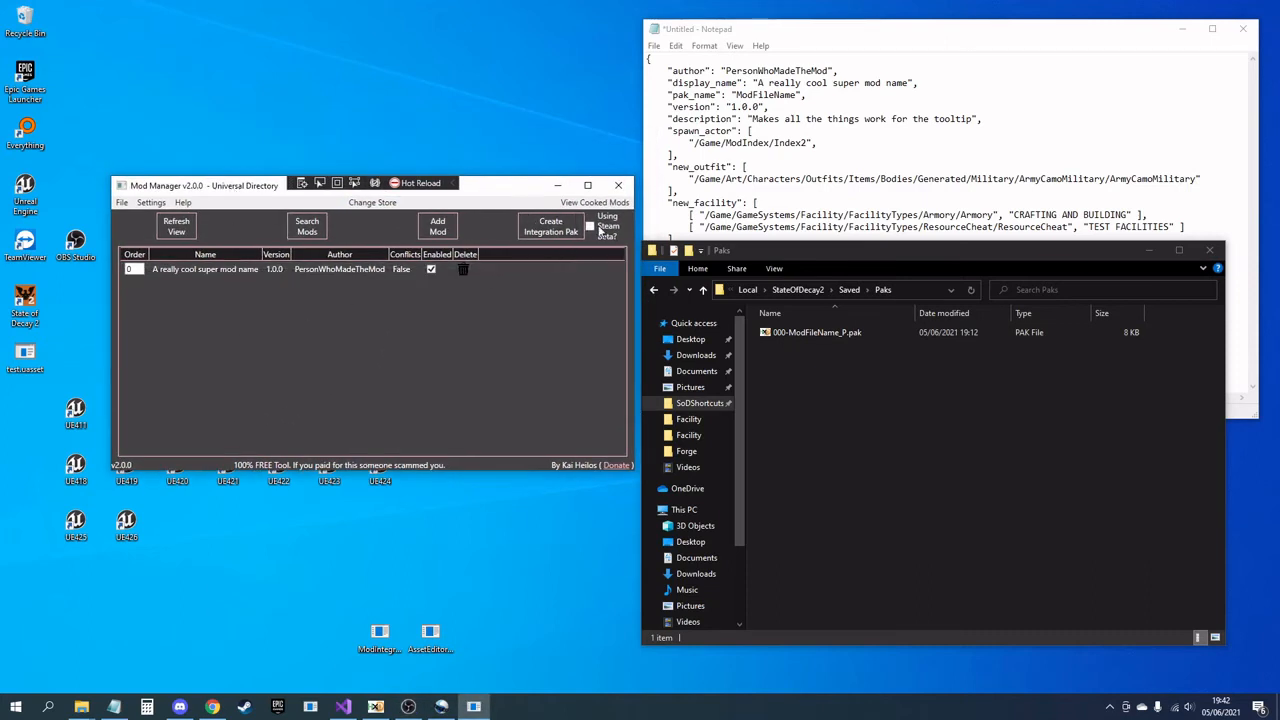
pyautogui.moveTo(560, 330)
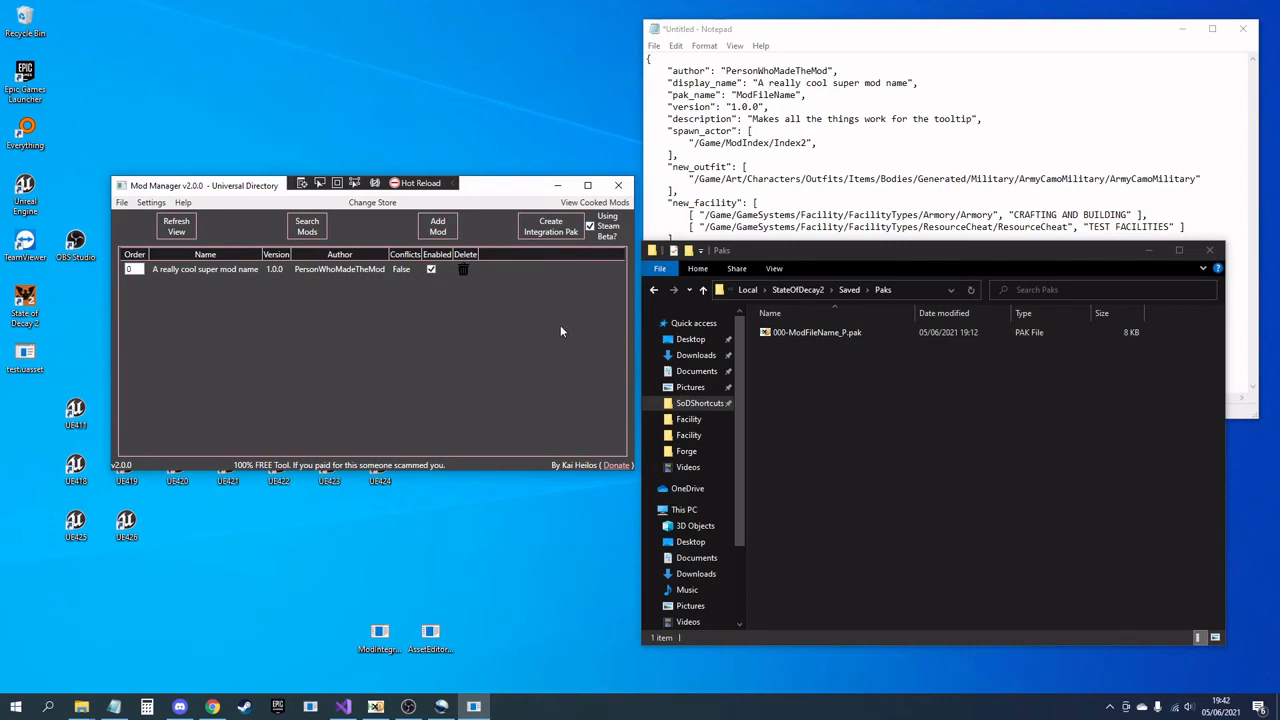
# Step: Create the integration pak 000-AModIntegration_P.pak and dismiss the success message
pyautogui.click(550, 227)
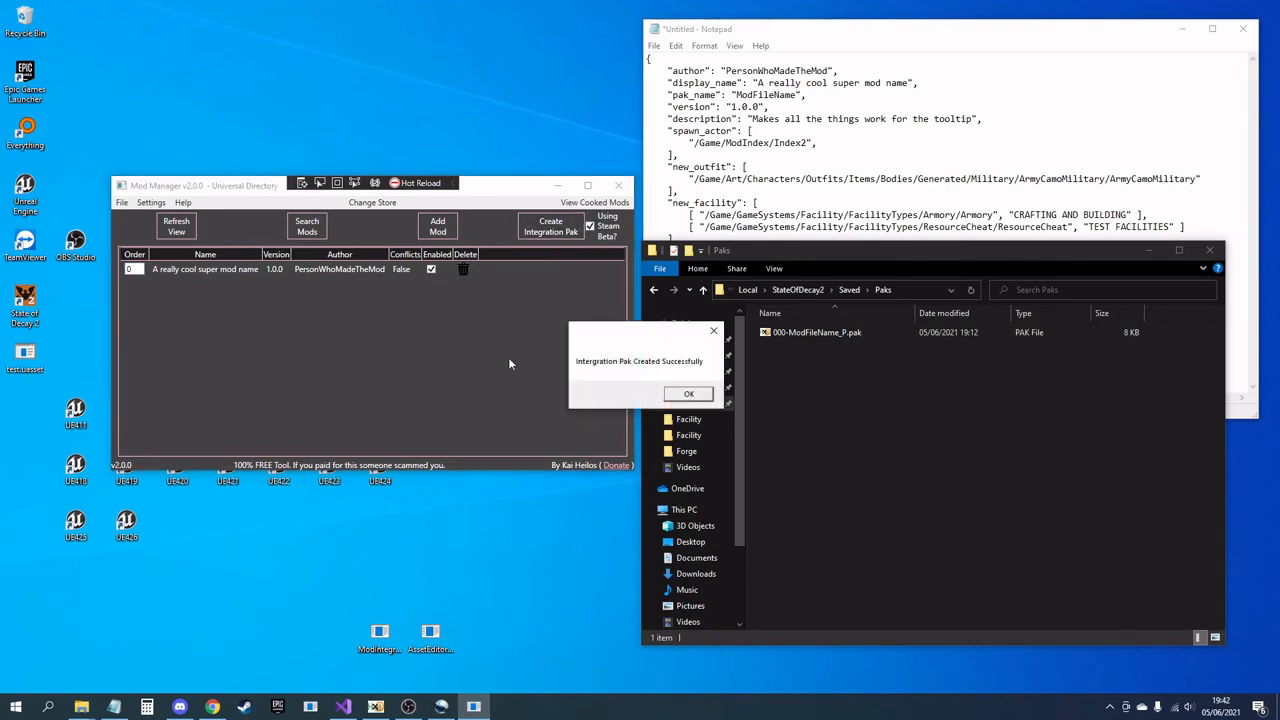
pyautogui.click(688, 393)
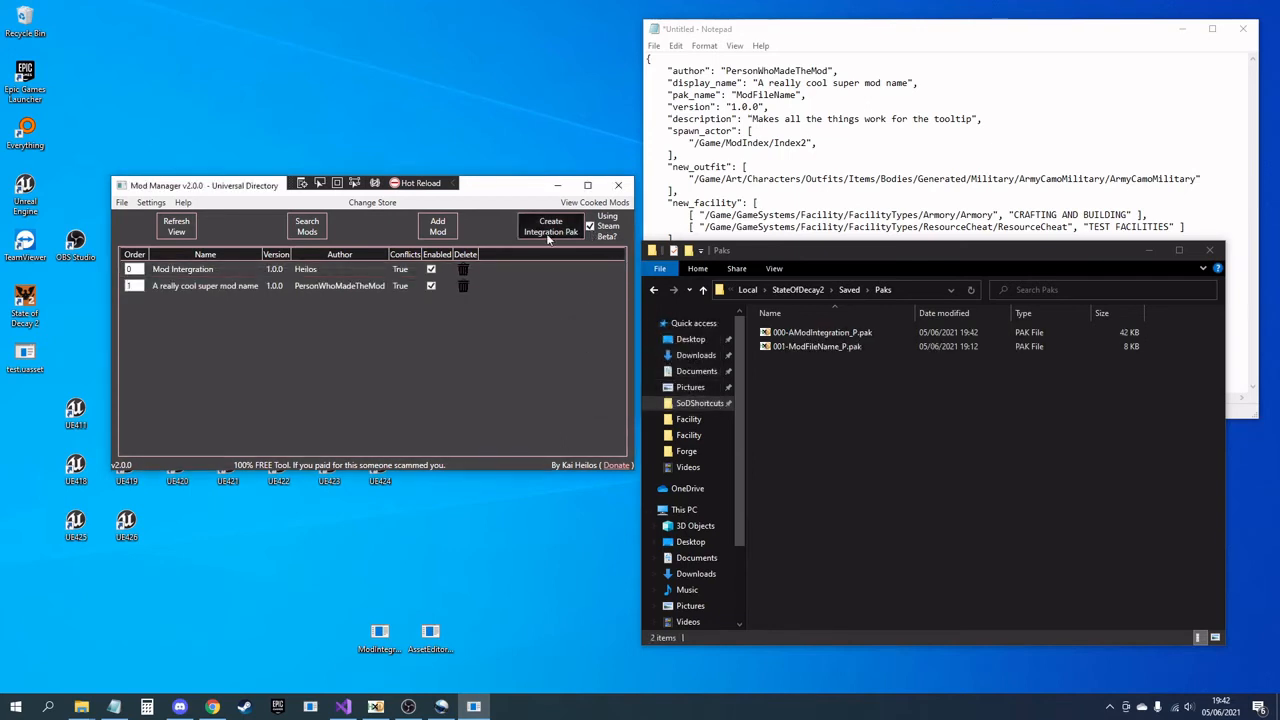
pyautogui.moveTo(328, 270)
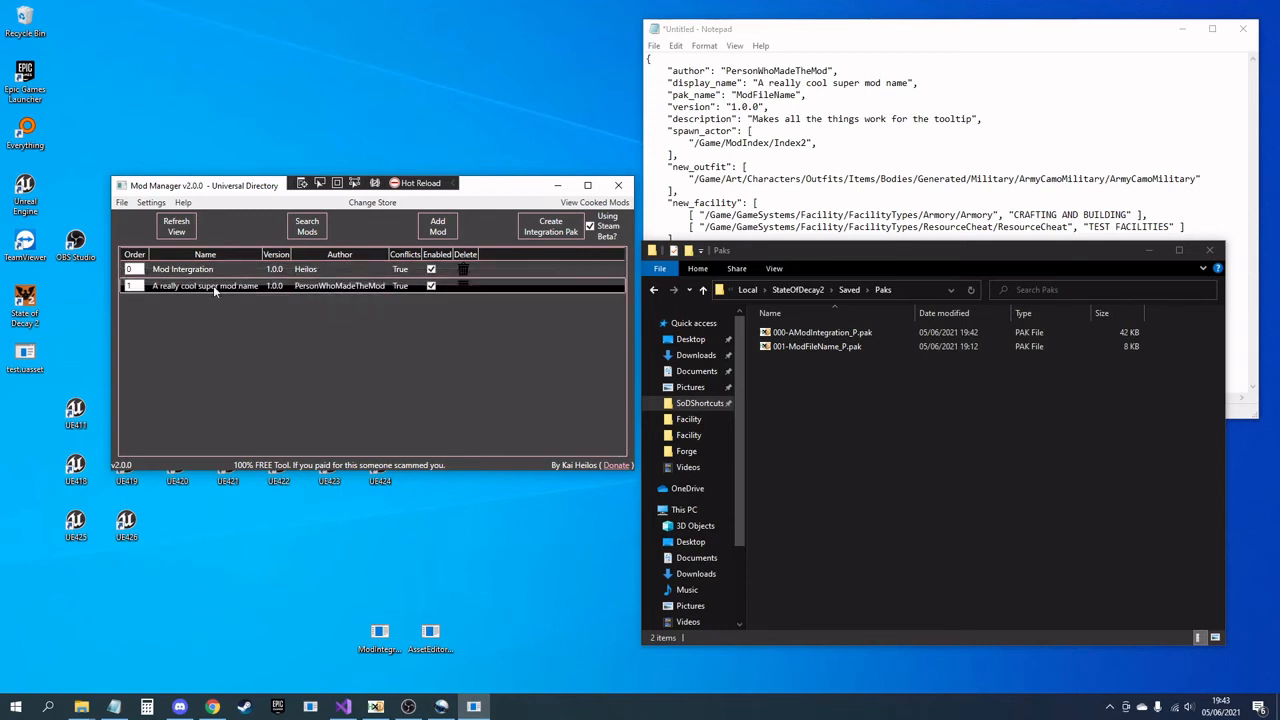
pyautogui.moveTo(338, 287)
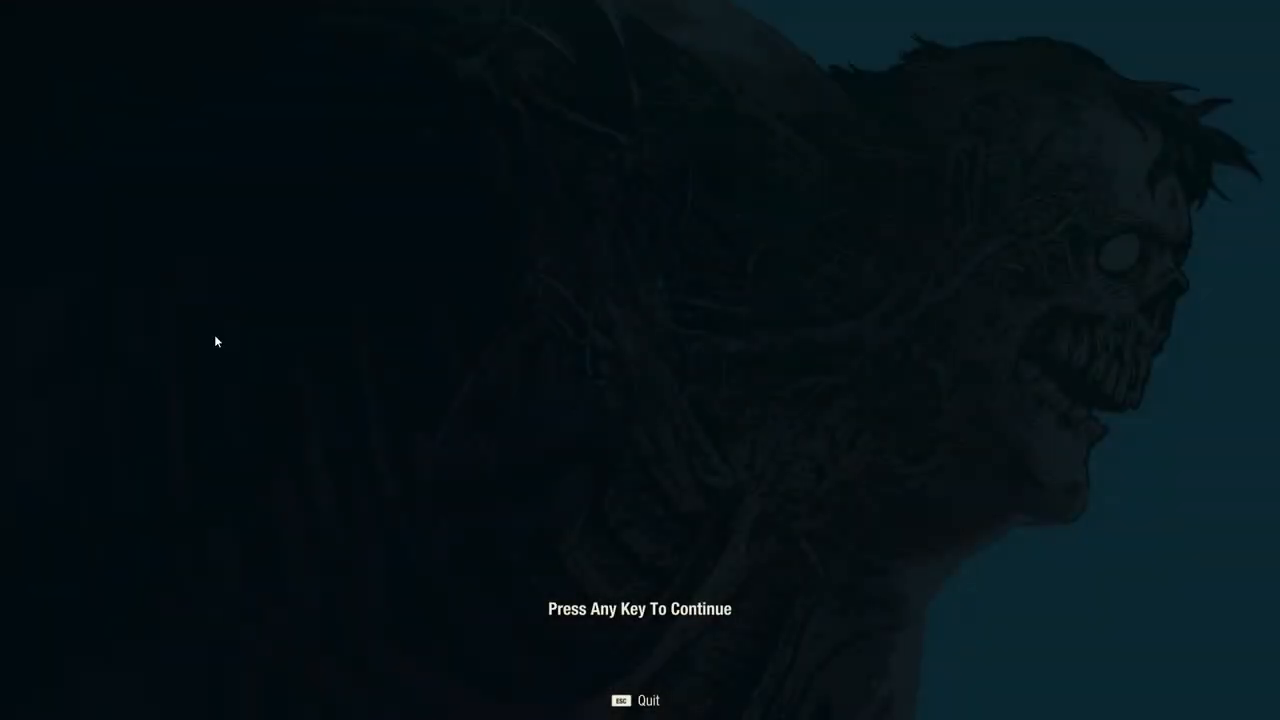
# Step: Get past the State of Decay 2 title screen to reach the Prescott Fire Station base
pyautogui.press('space')
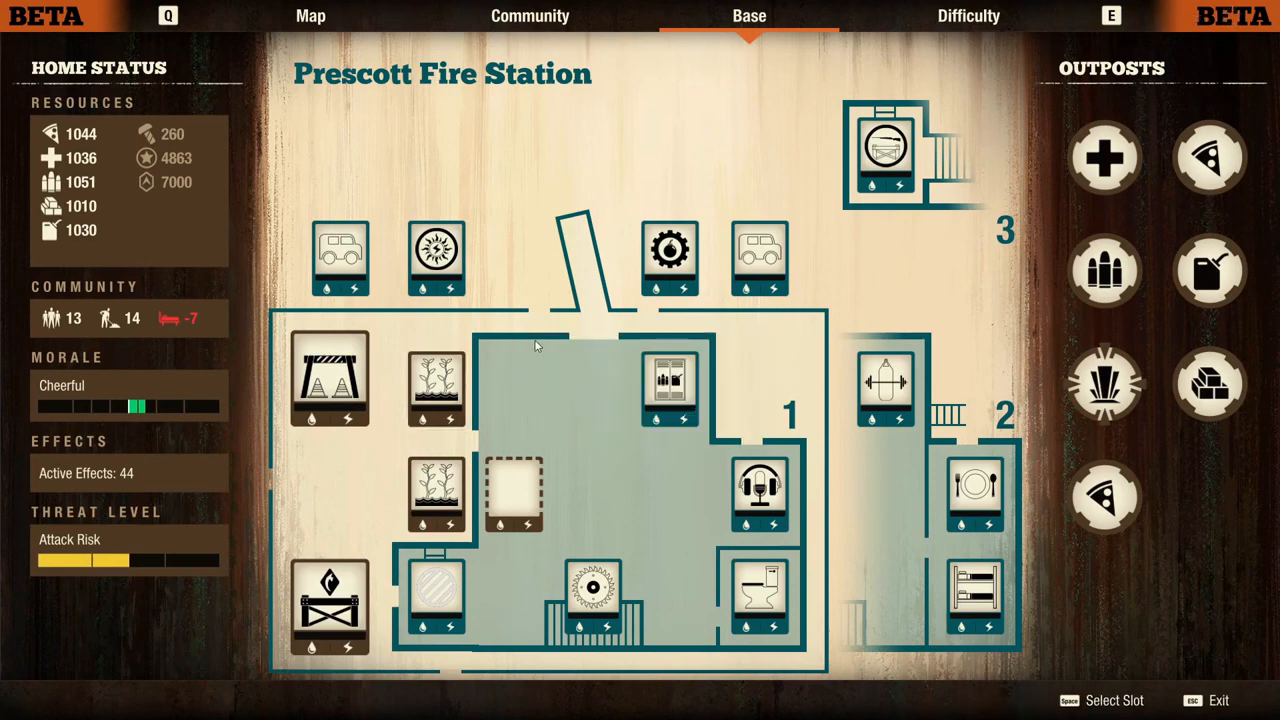
pyautogui.moveTo(513, 495)
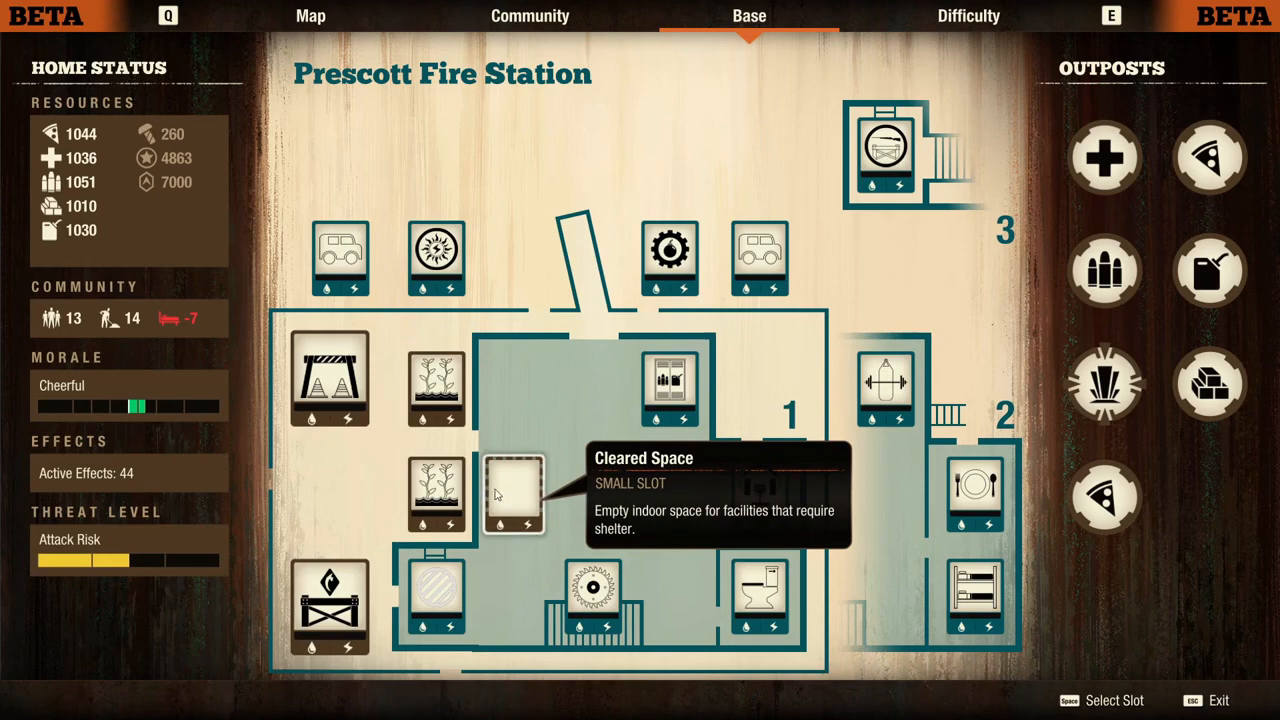
# Step: Open Build Facility on the cleared space and scroll to find Test Forge under WHOLE TEST CATEGORY
pyautogui.click(513, 495)
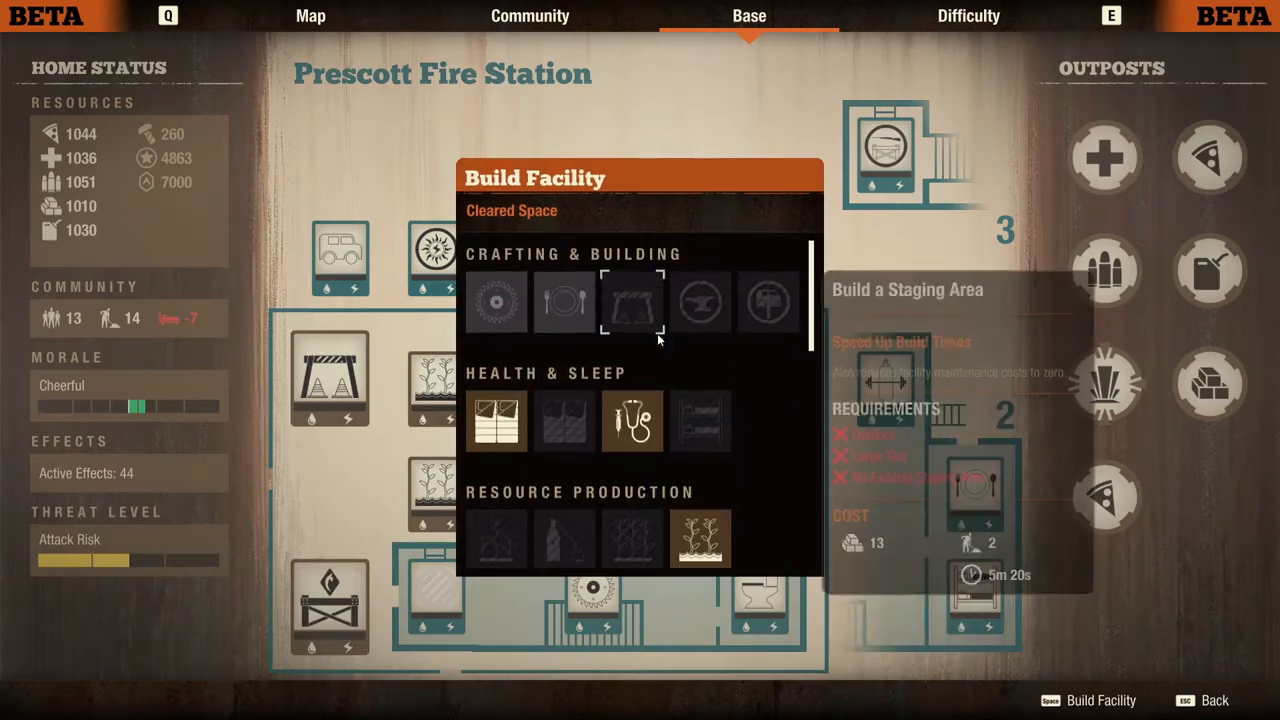
pyautogui.scroll(-3)
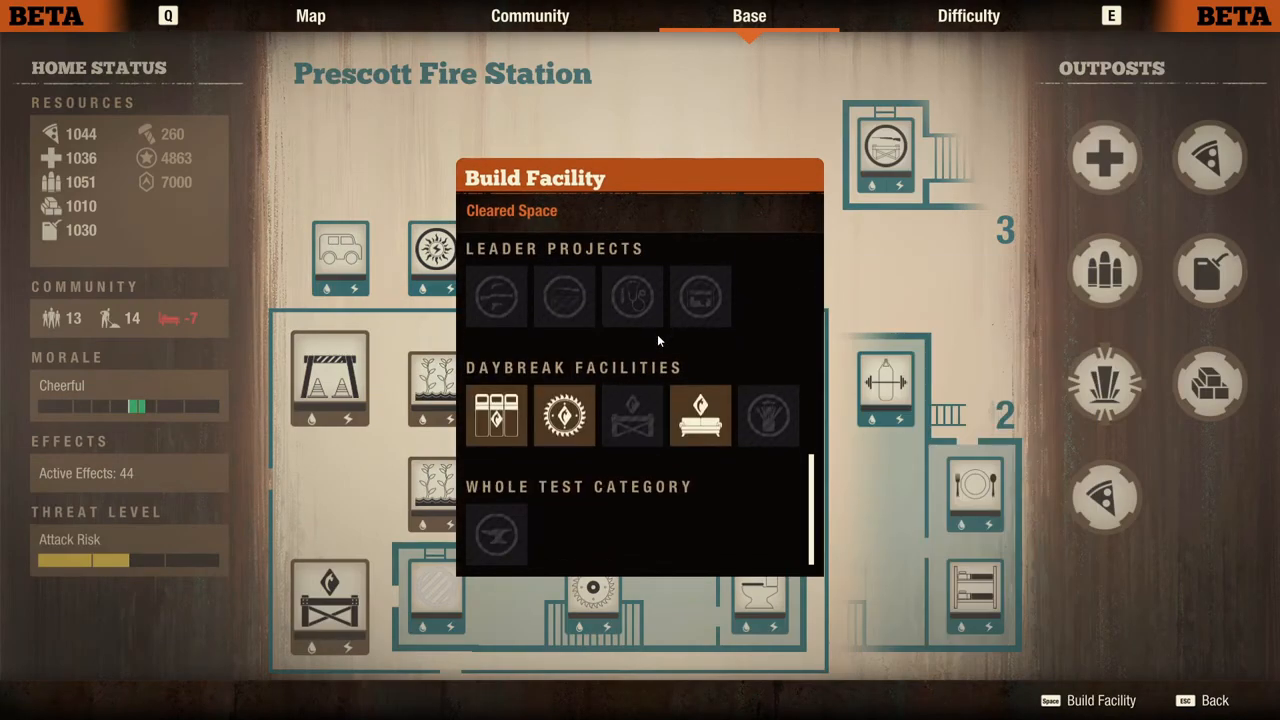
pyautogui.moveTo(496, 533)
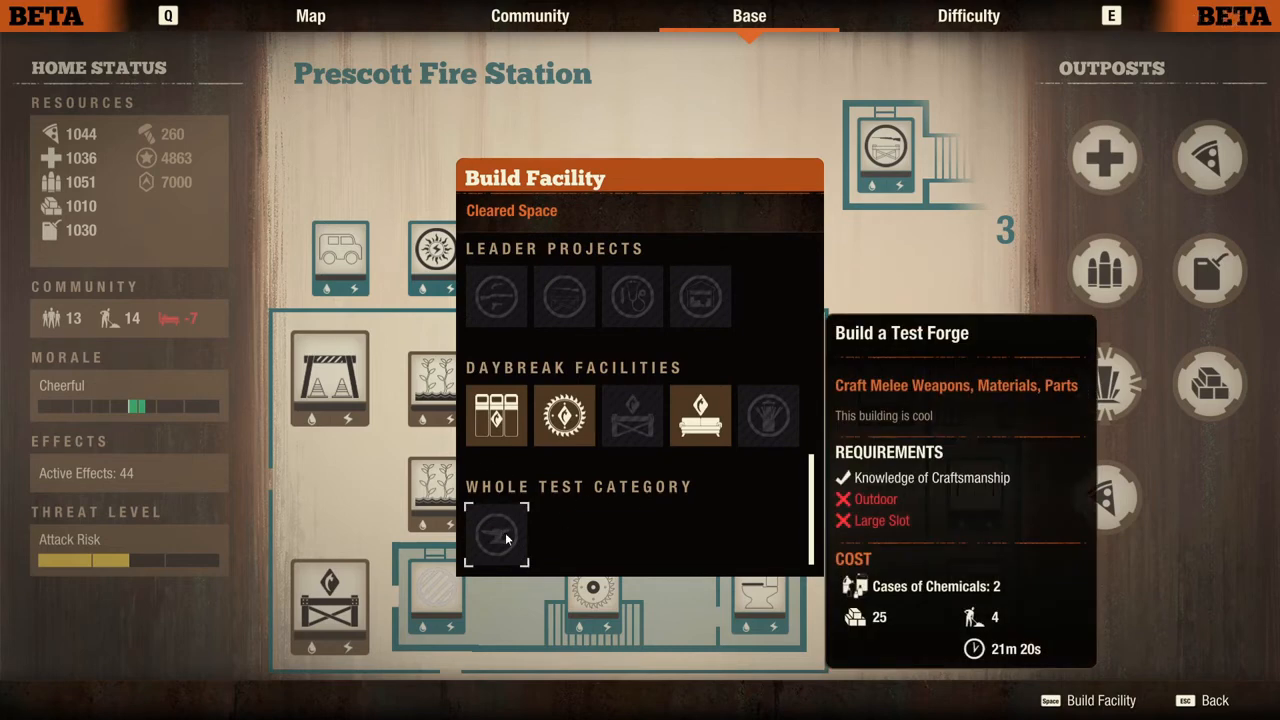
pyautogui.scroll(3)
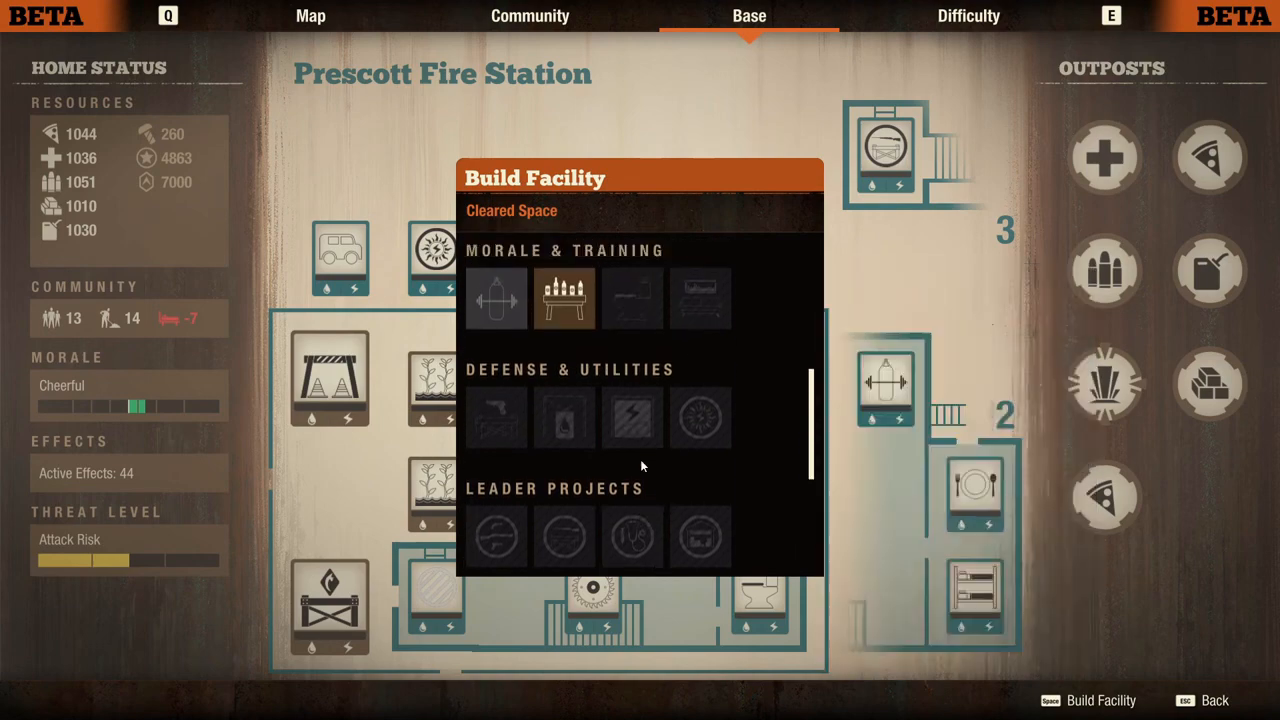
pyautogui.scroll(3)
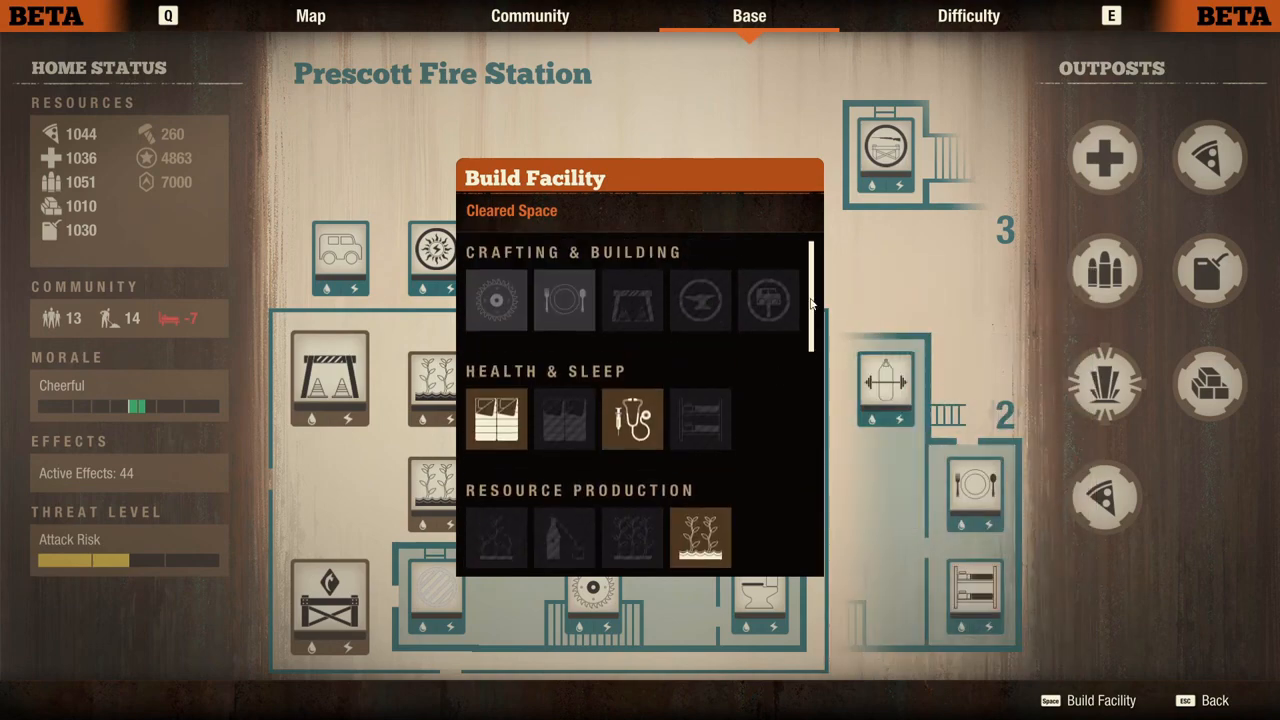
pyautogui.moveTo(700, 302)
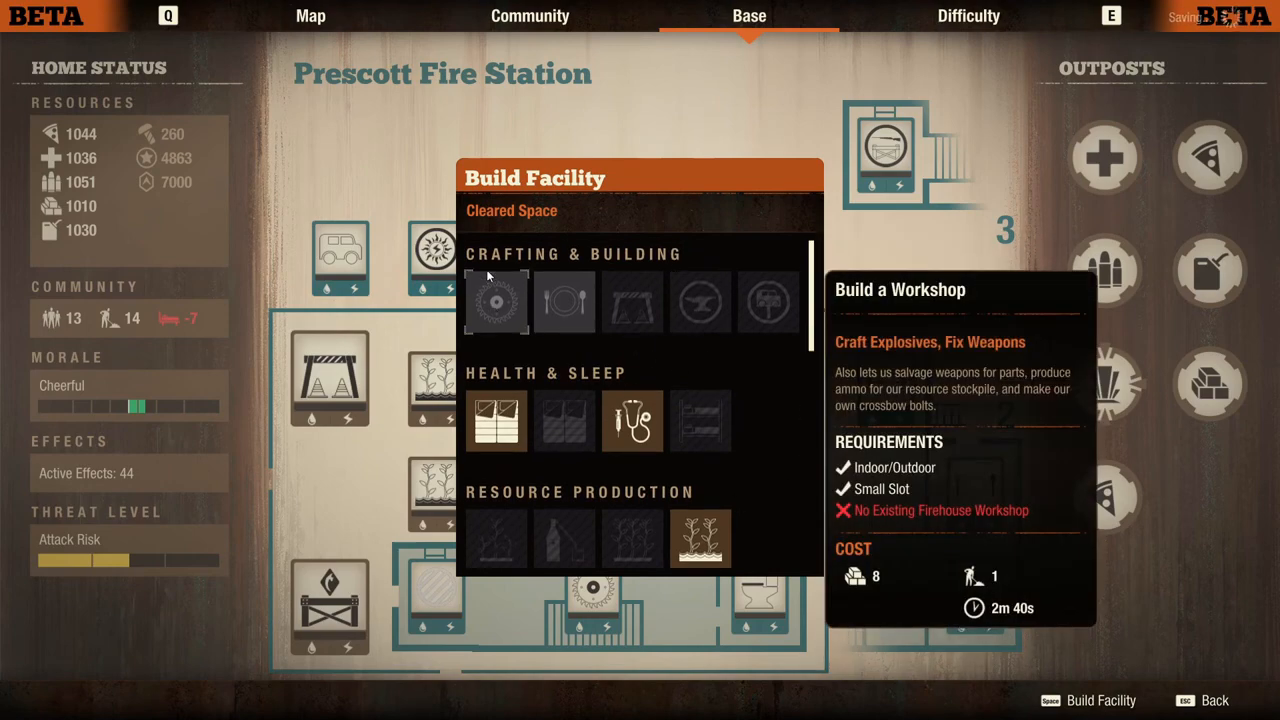
pyautogui.moveTo(690, 256)
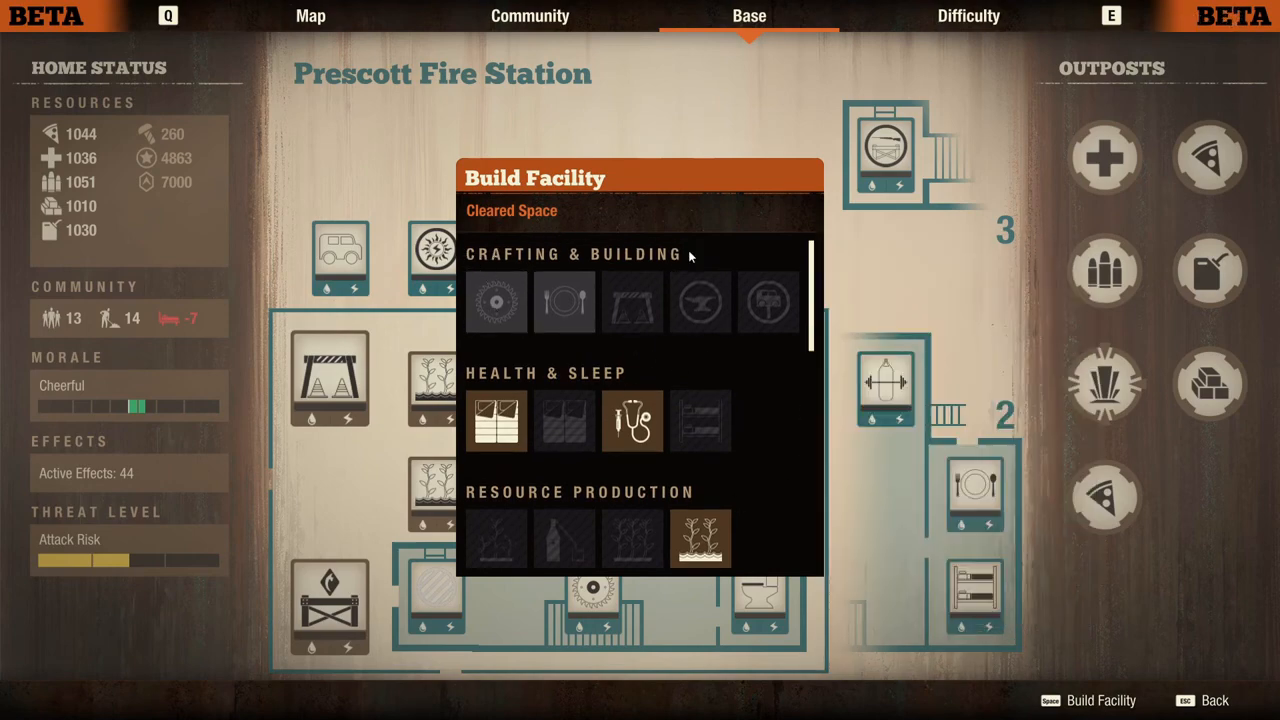
pyautogui.moveTo(464, 253)
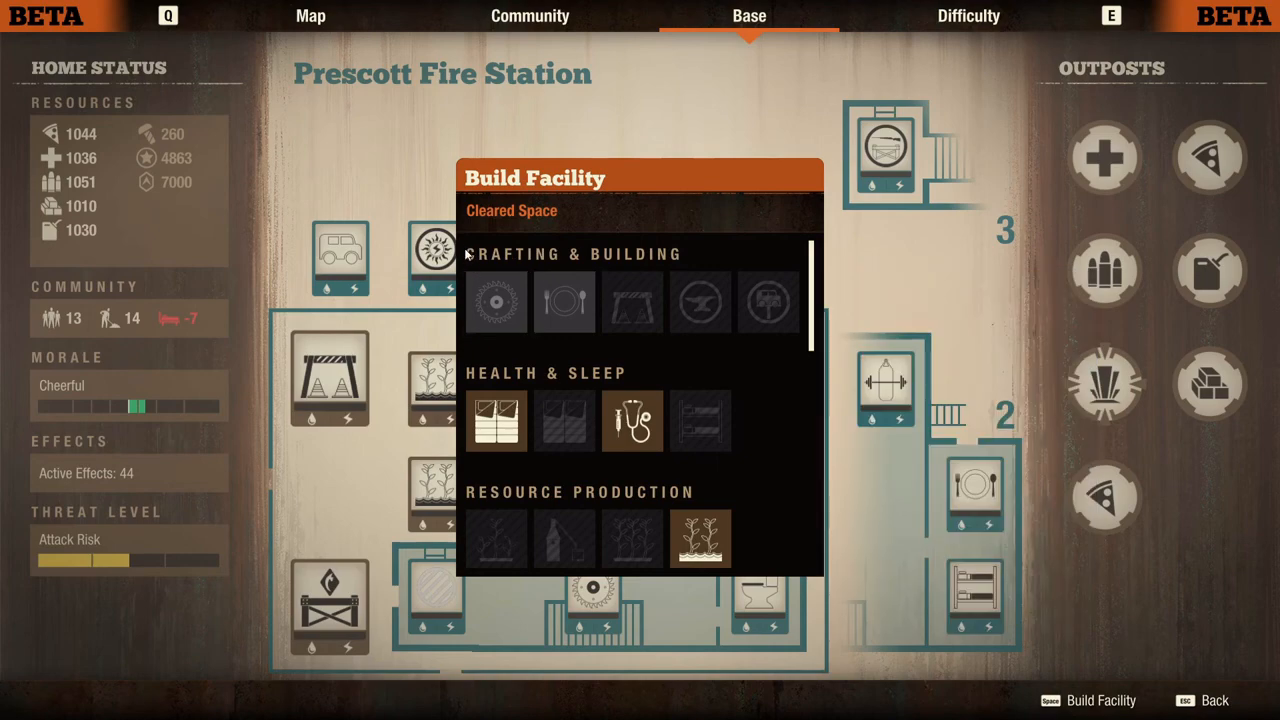
pyautogui.moveTo(510, 403)
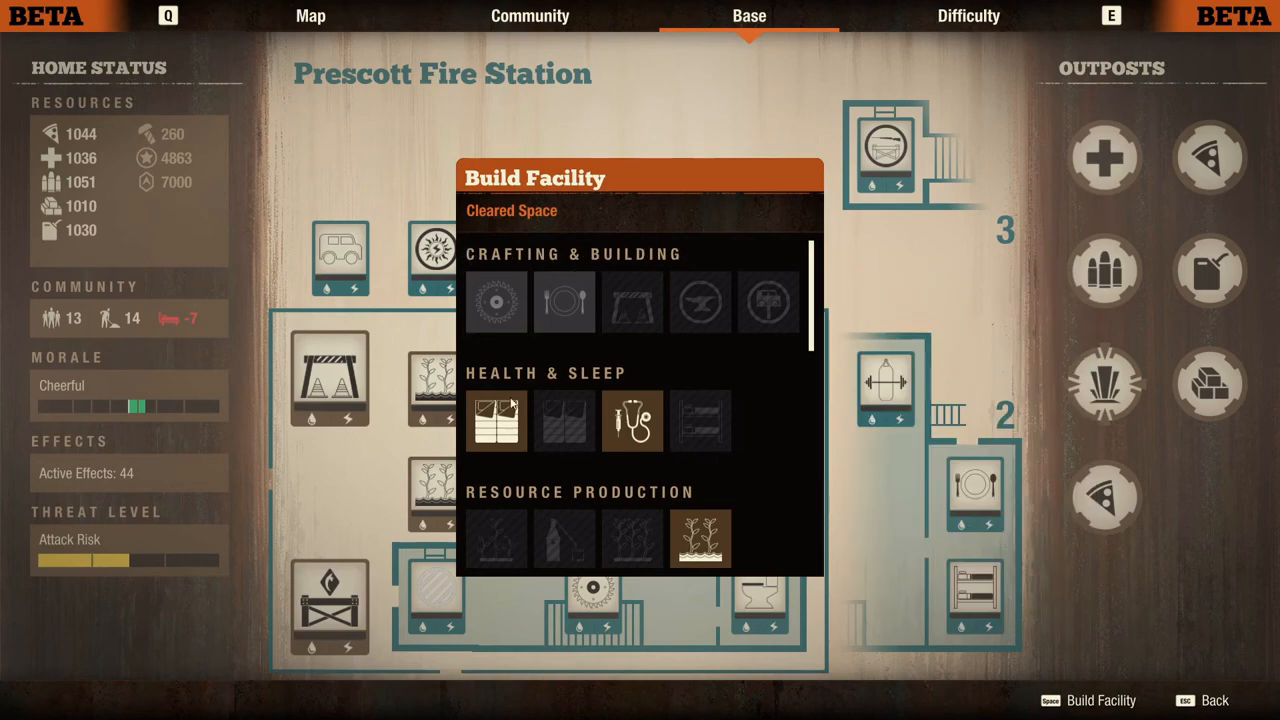
pyautogui.moveTo(742, 367)
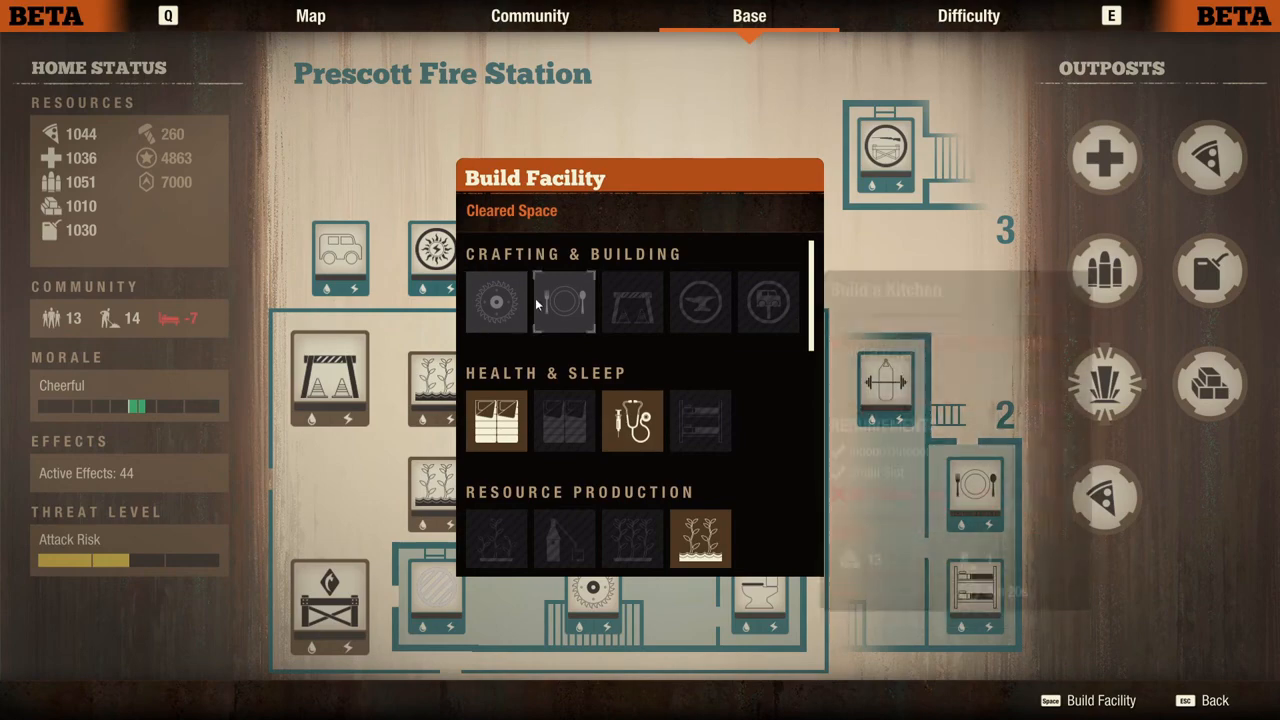
pyautogui.scroll(-3)
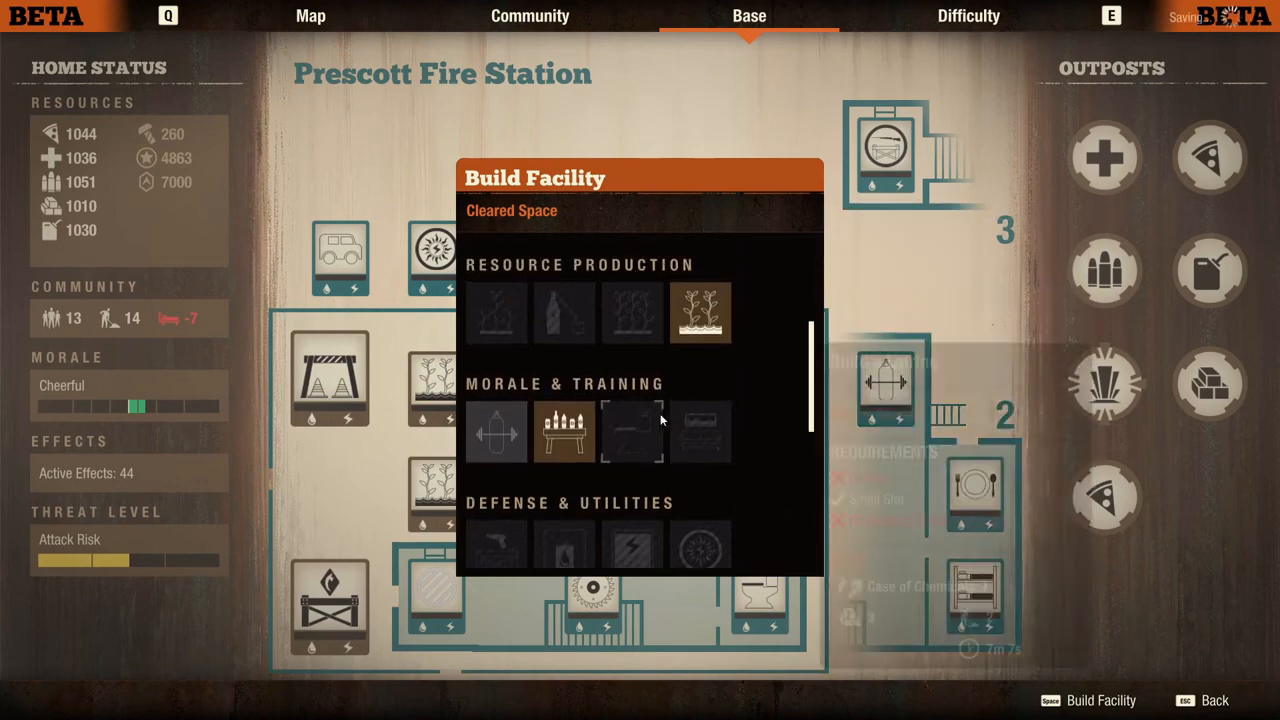
pyautogui.scroll(3)
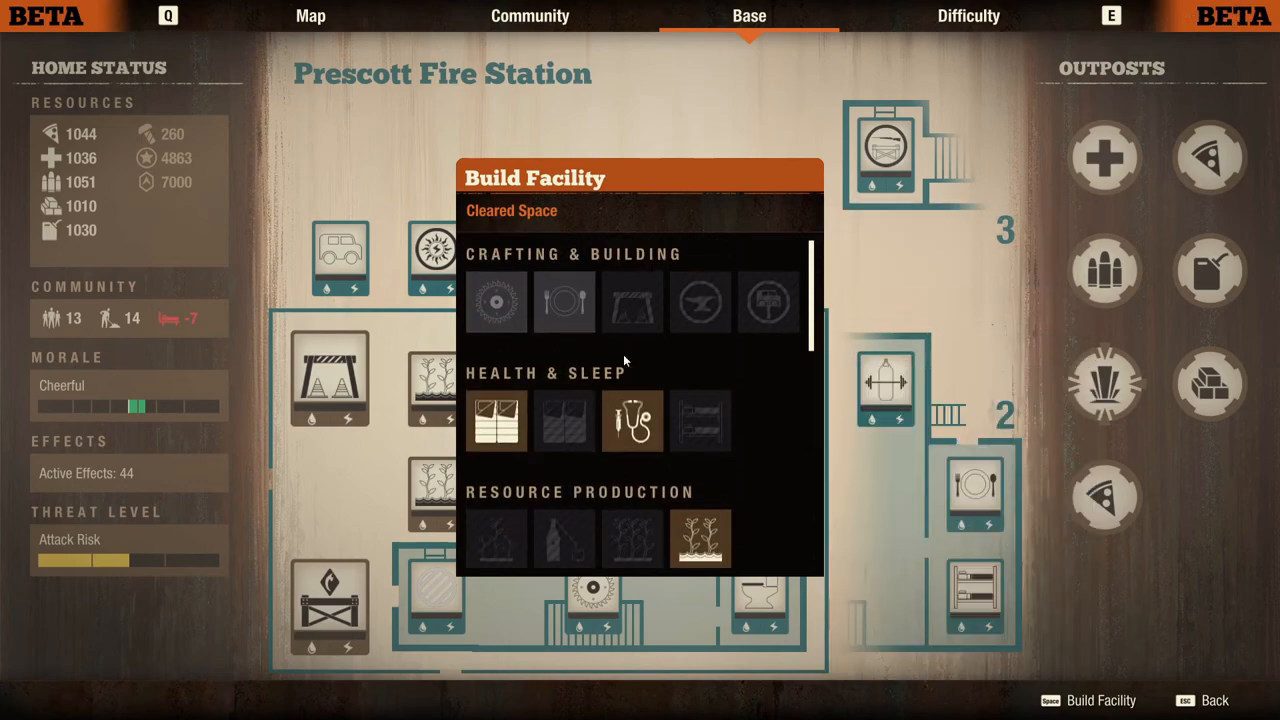
pyautogui.moveTo(778, 424)
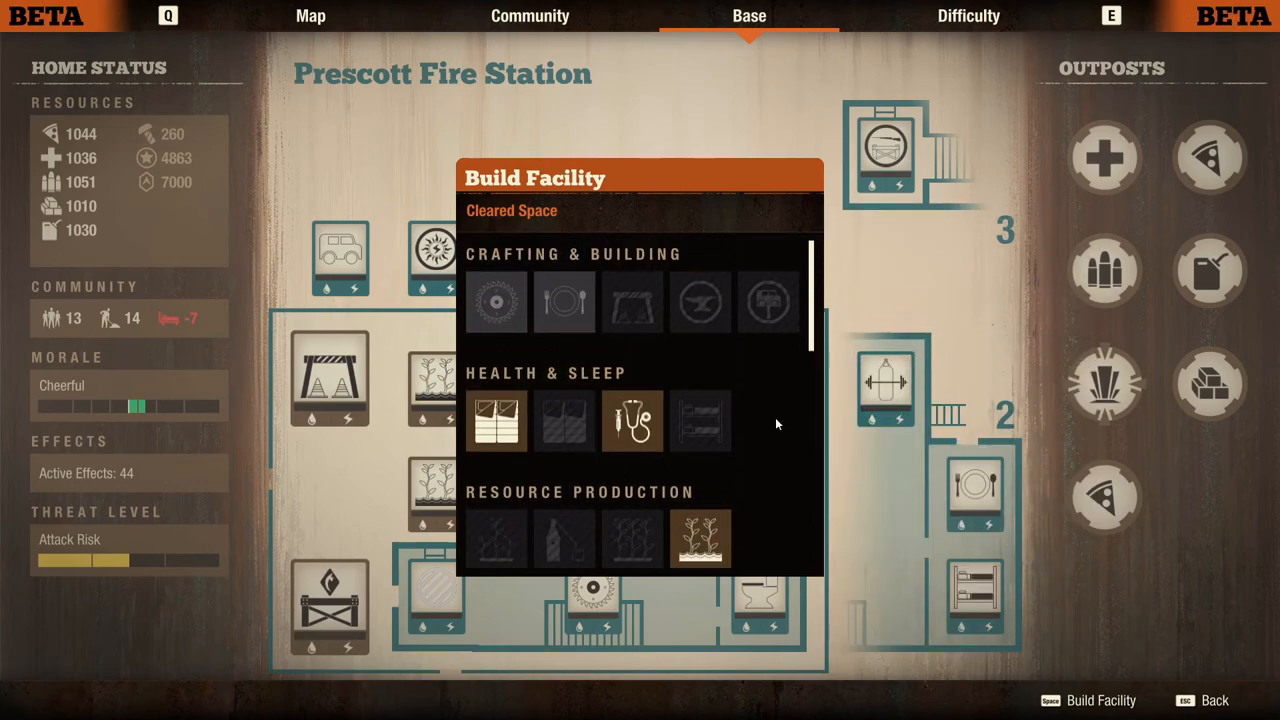